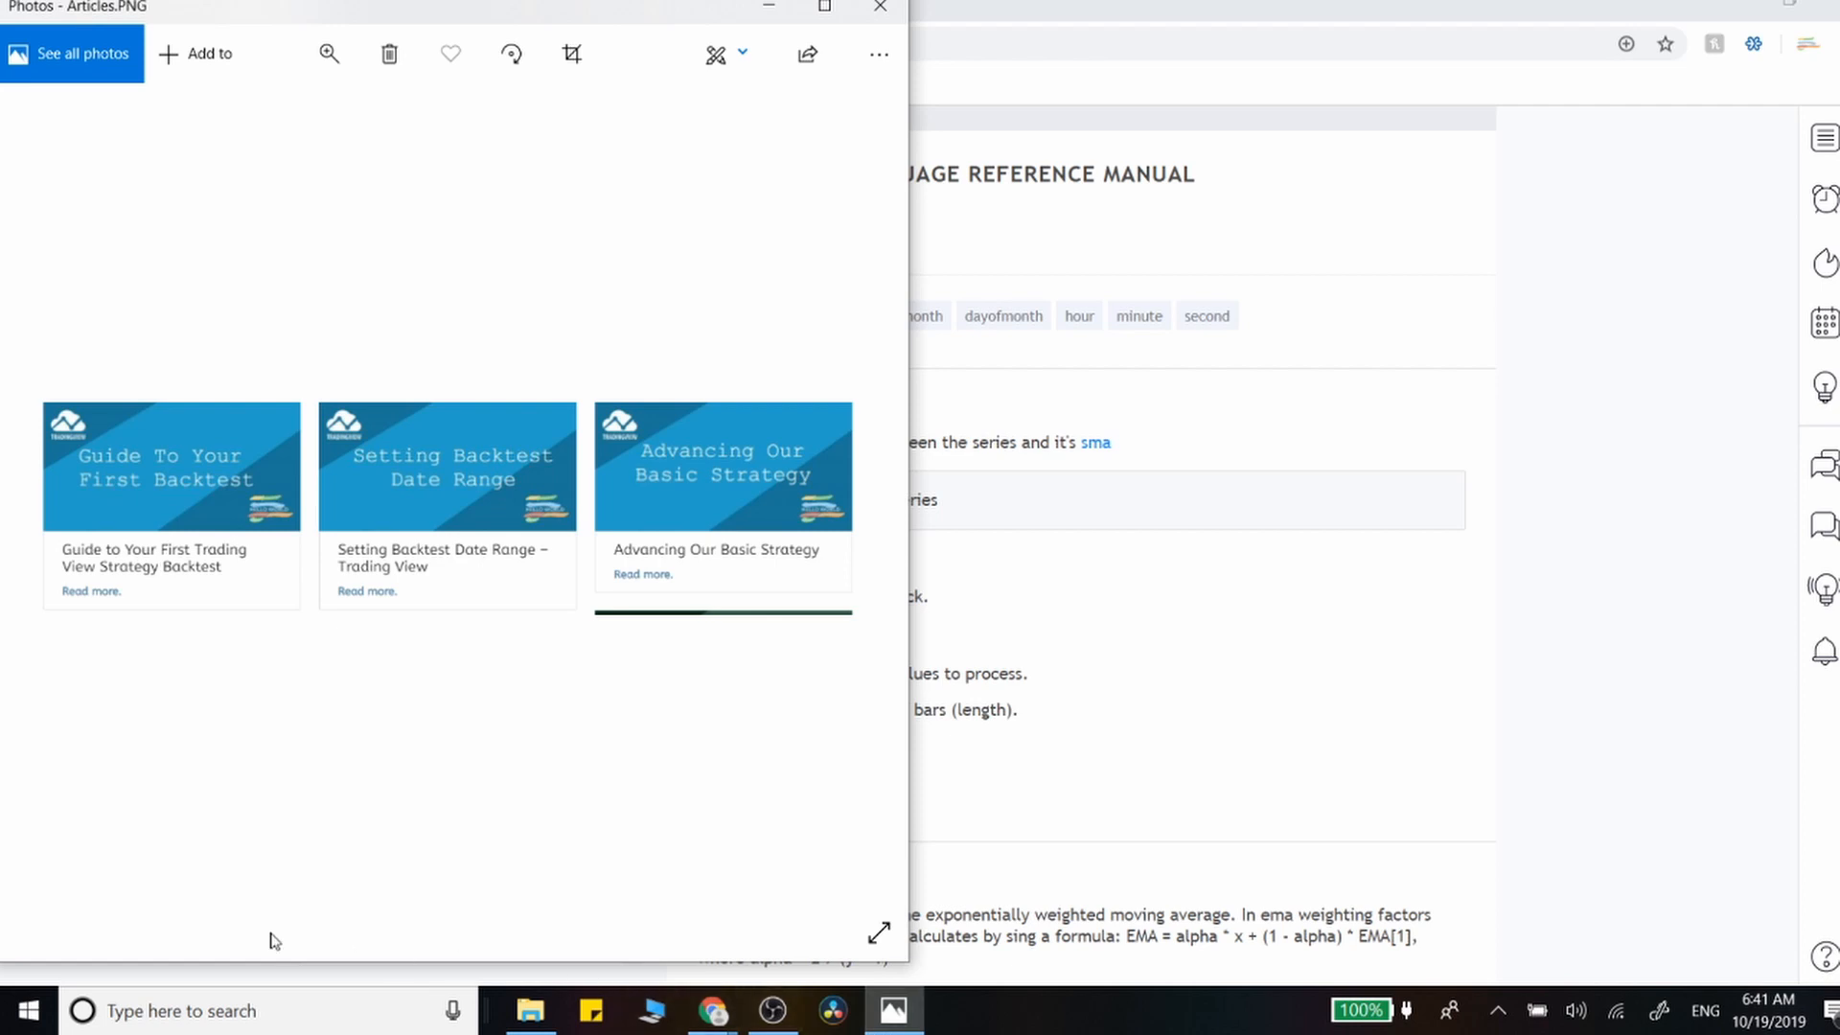
mouse_move(129, 708)
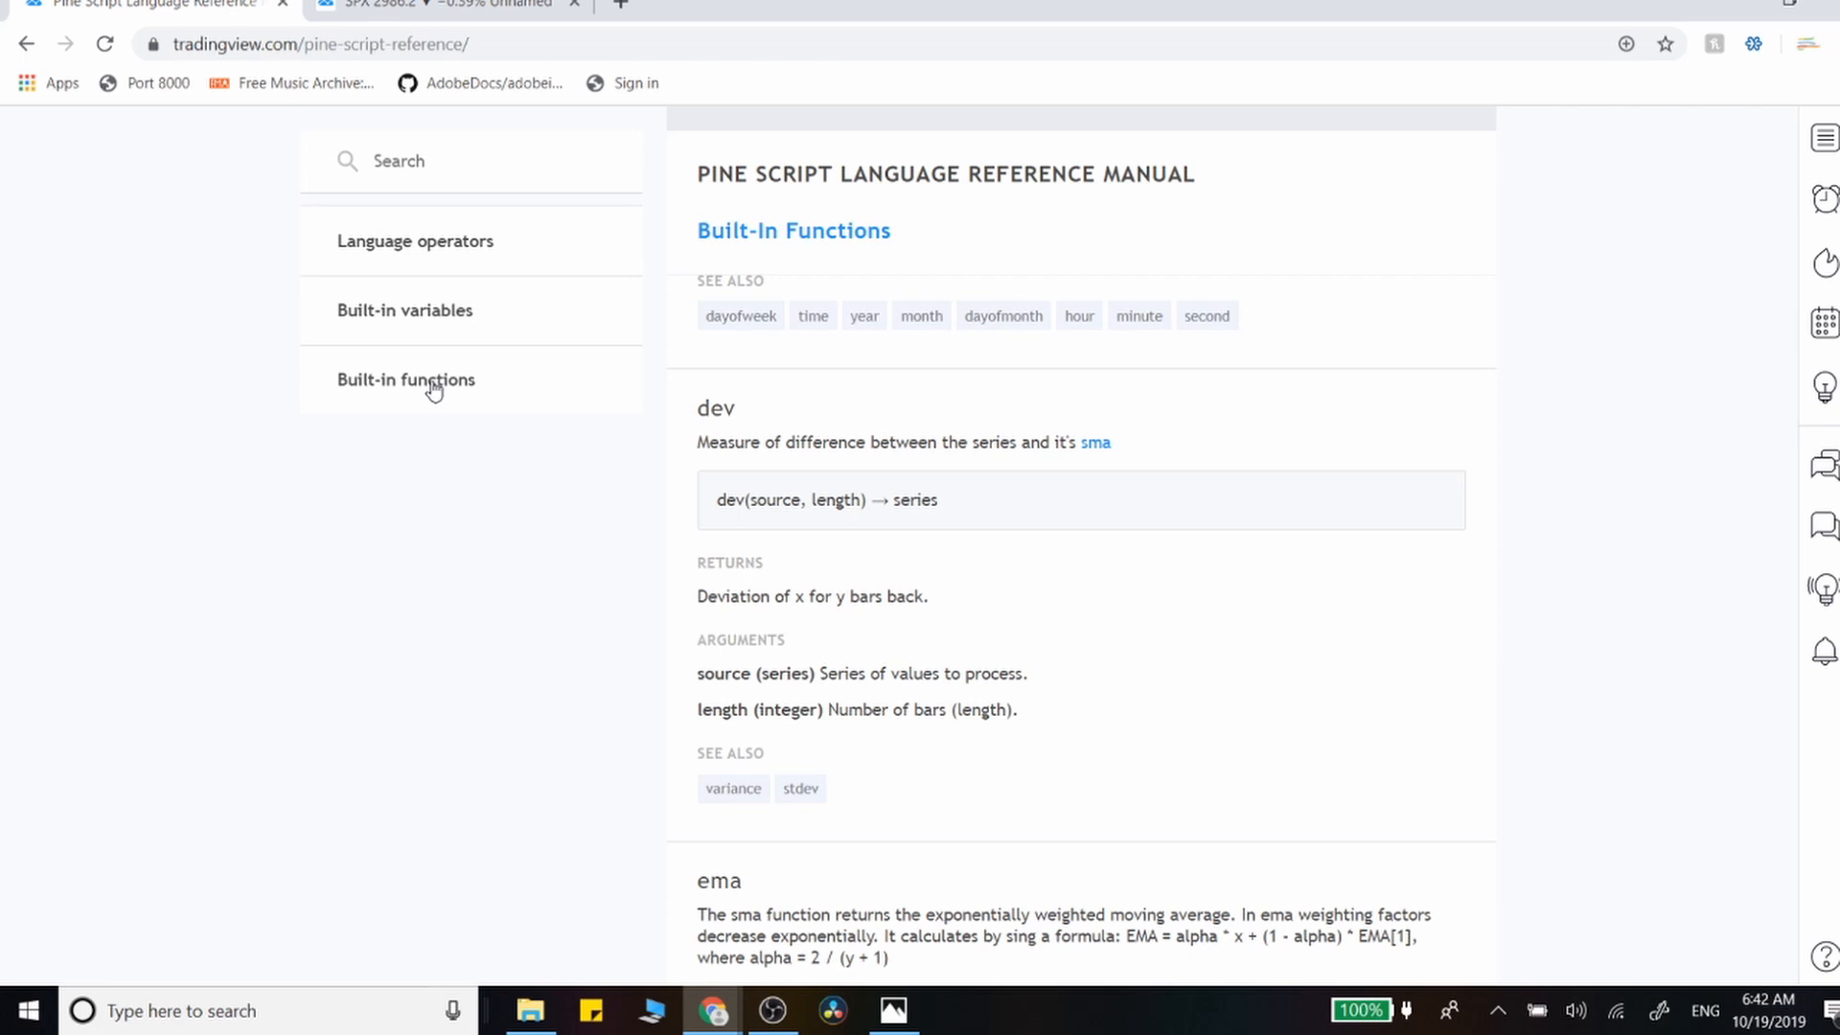
- Expand the Pine Script built-in functions list, then switch to the S&P 500 chart
click(406, 379)
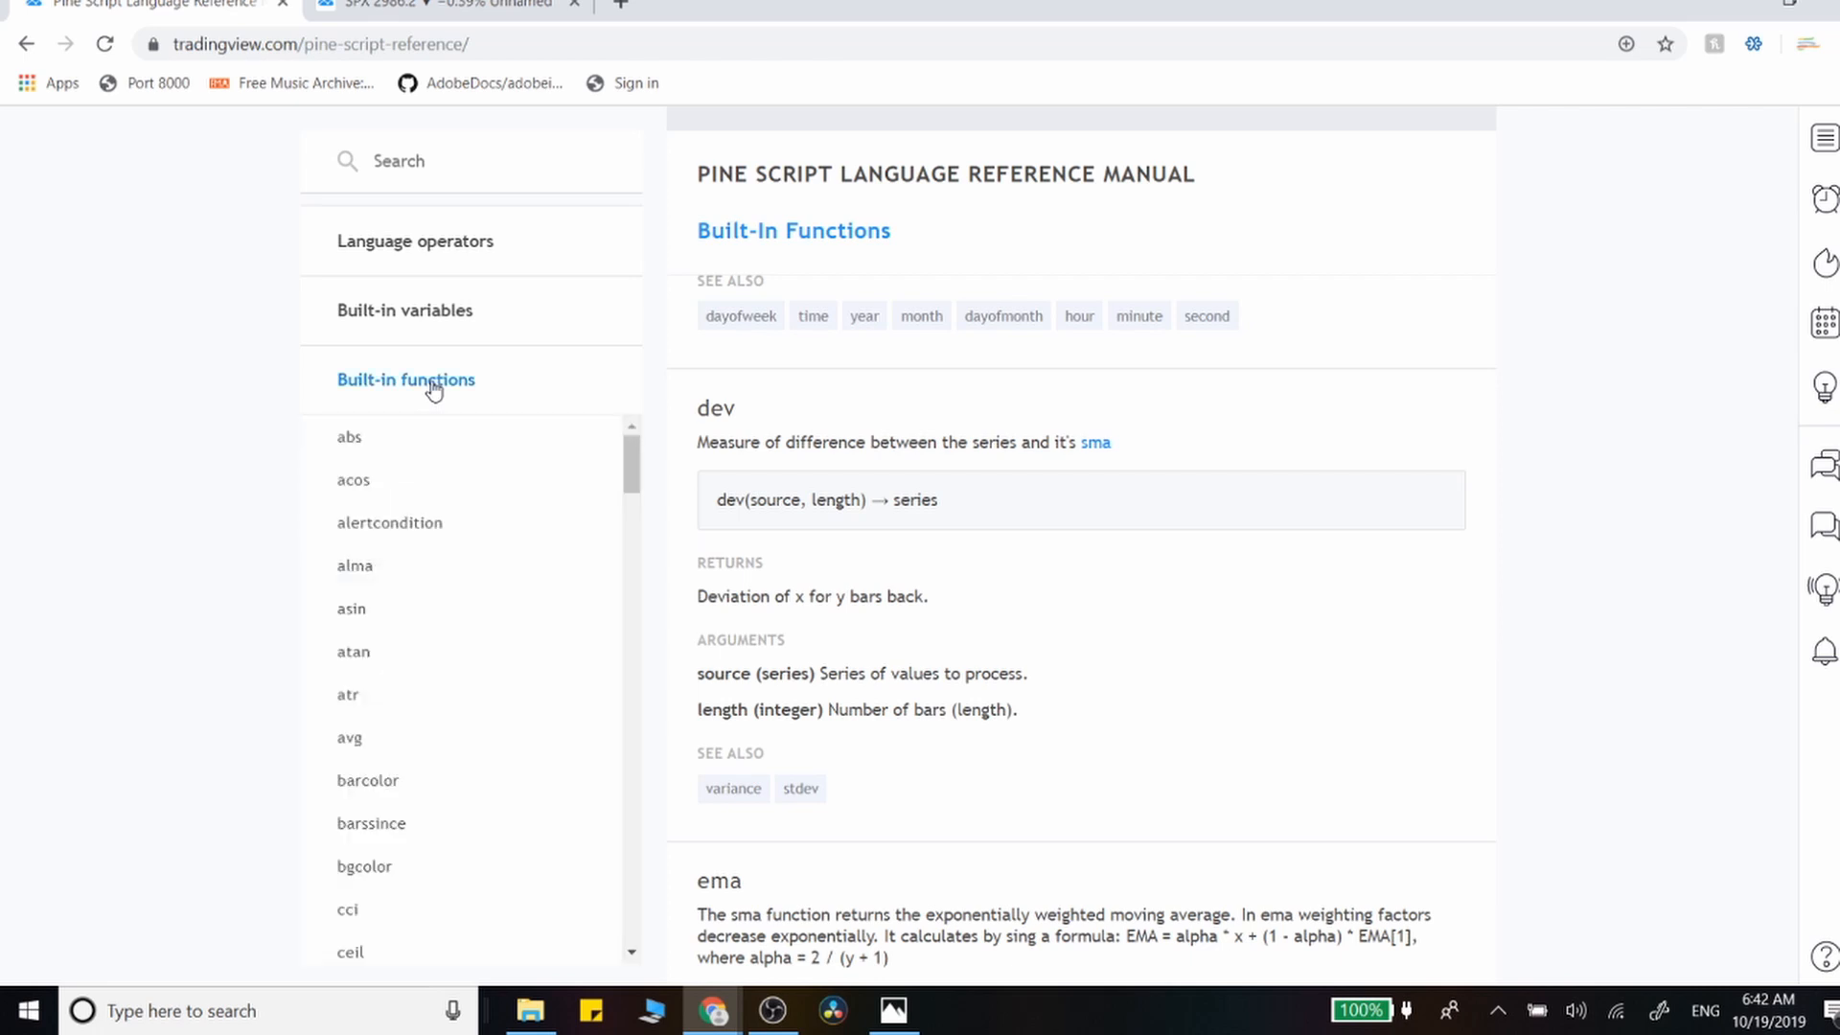
click(449, 5)
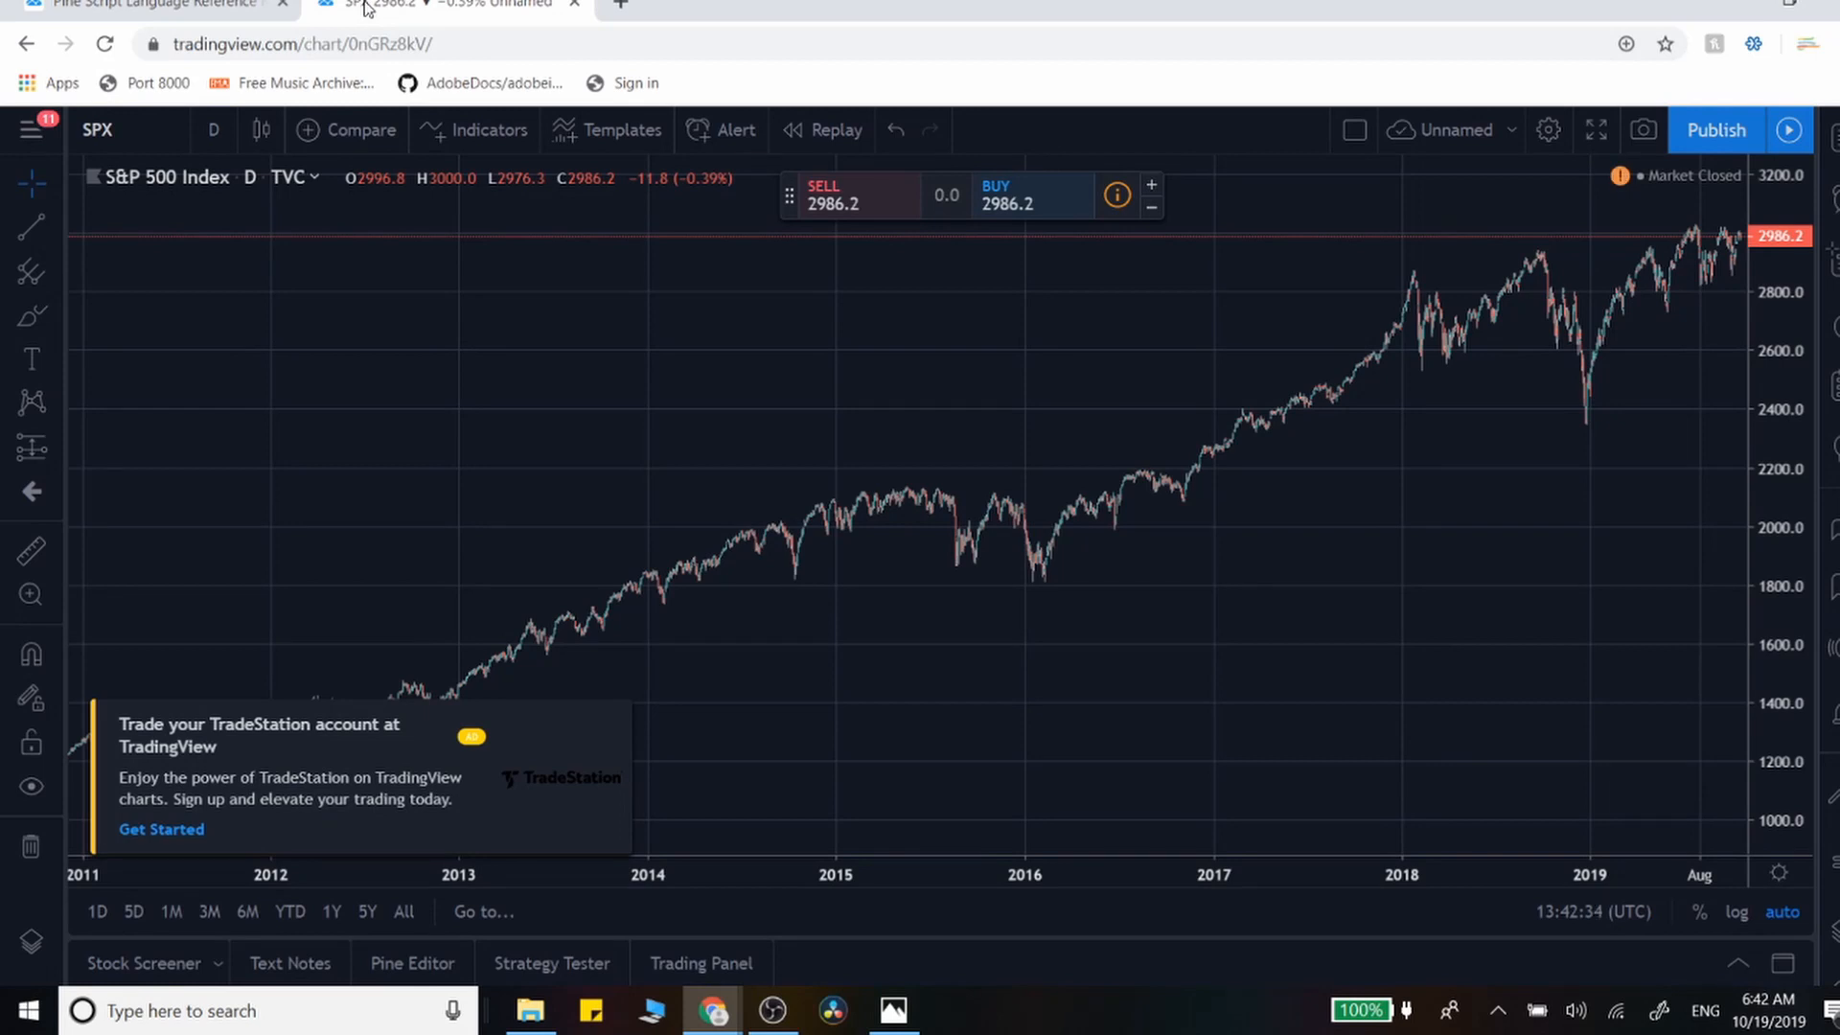
mouse_move(874, 933)
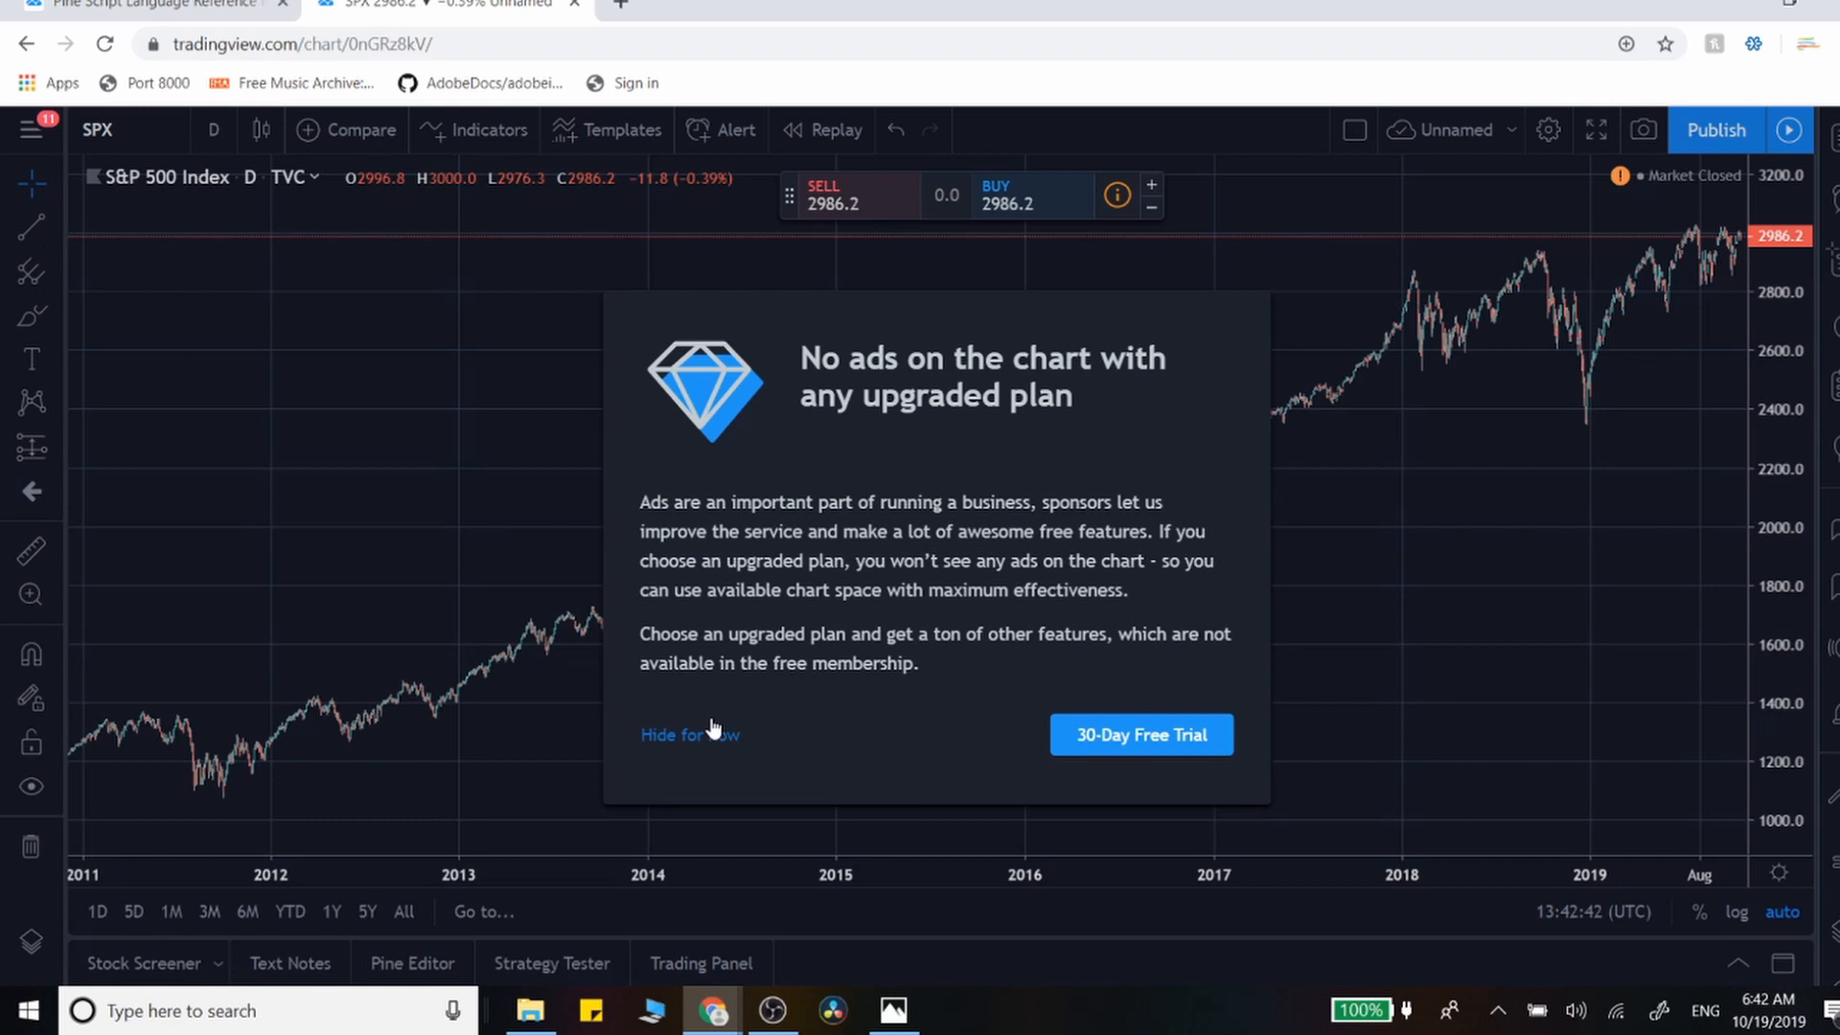
- Dismiss the upgrade advertisement and open the Pine Editor below the chart
click(675, 736)
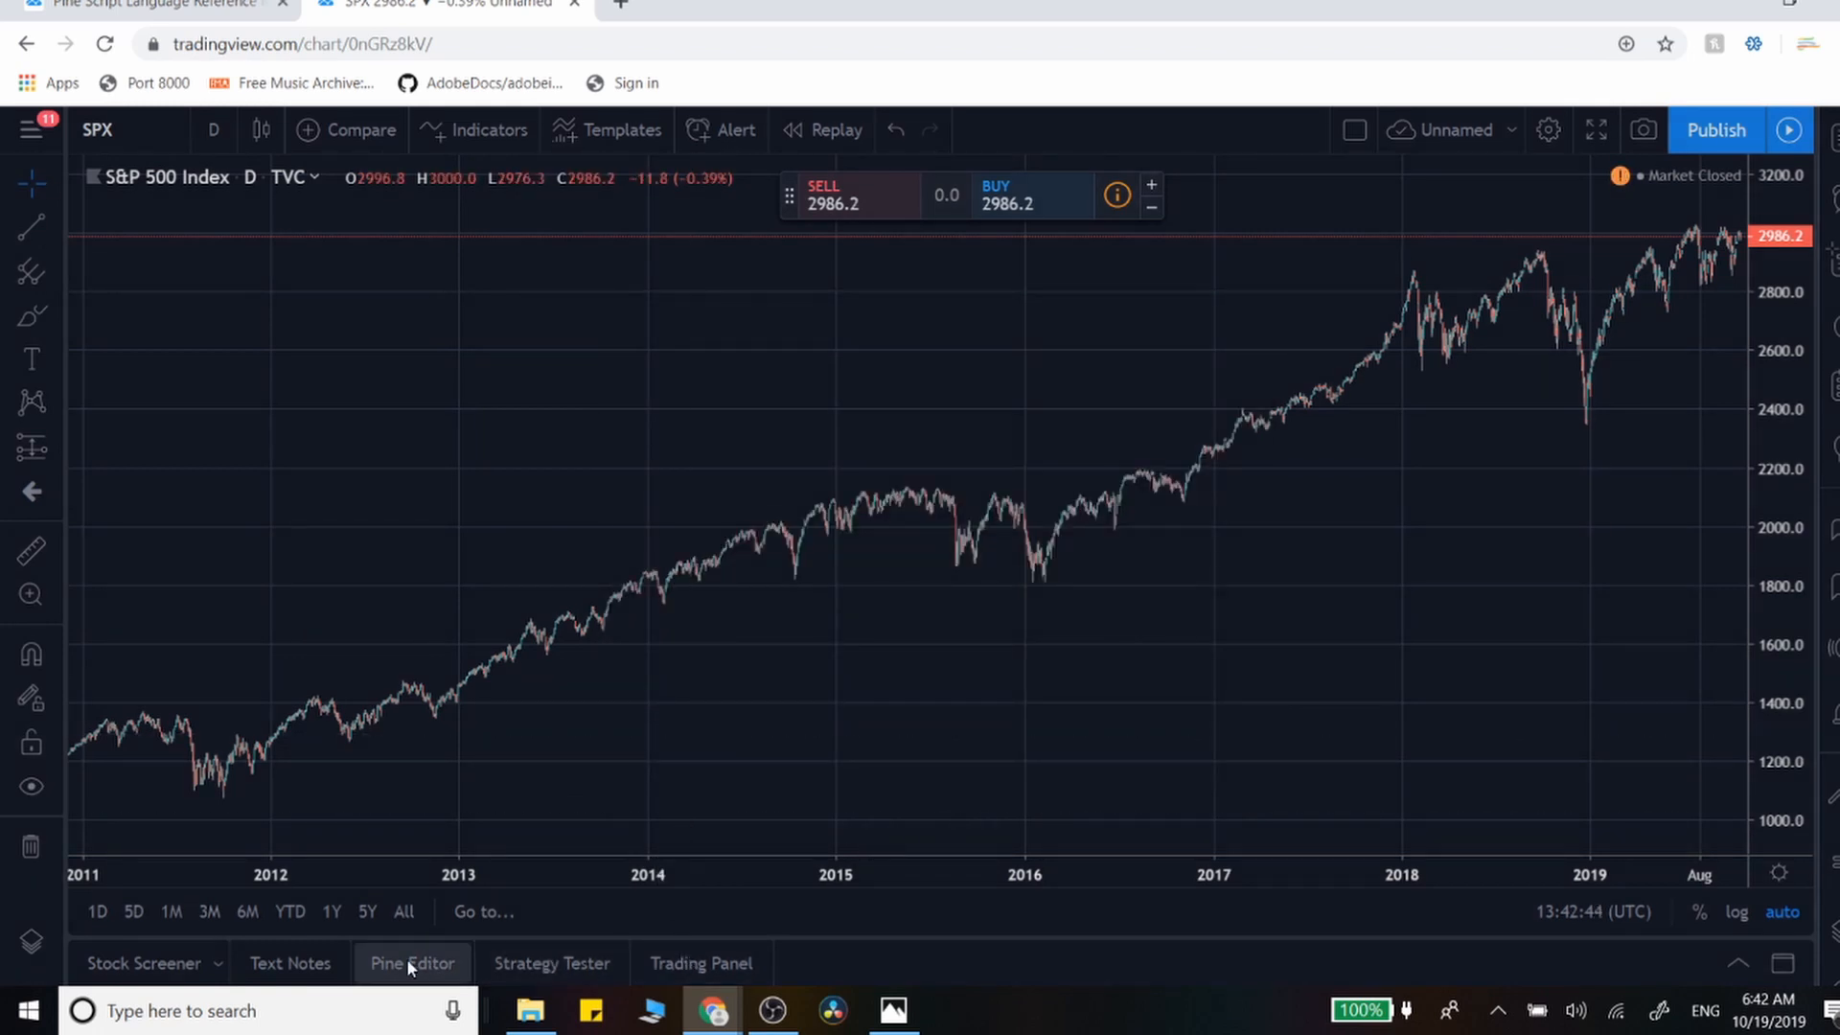
click(411, 963)
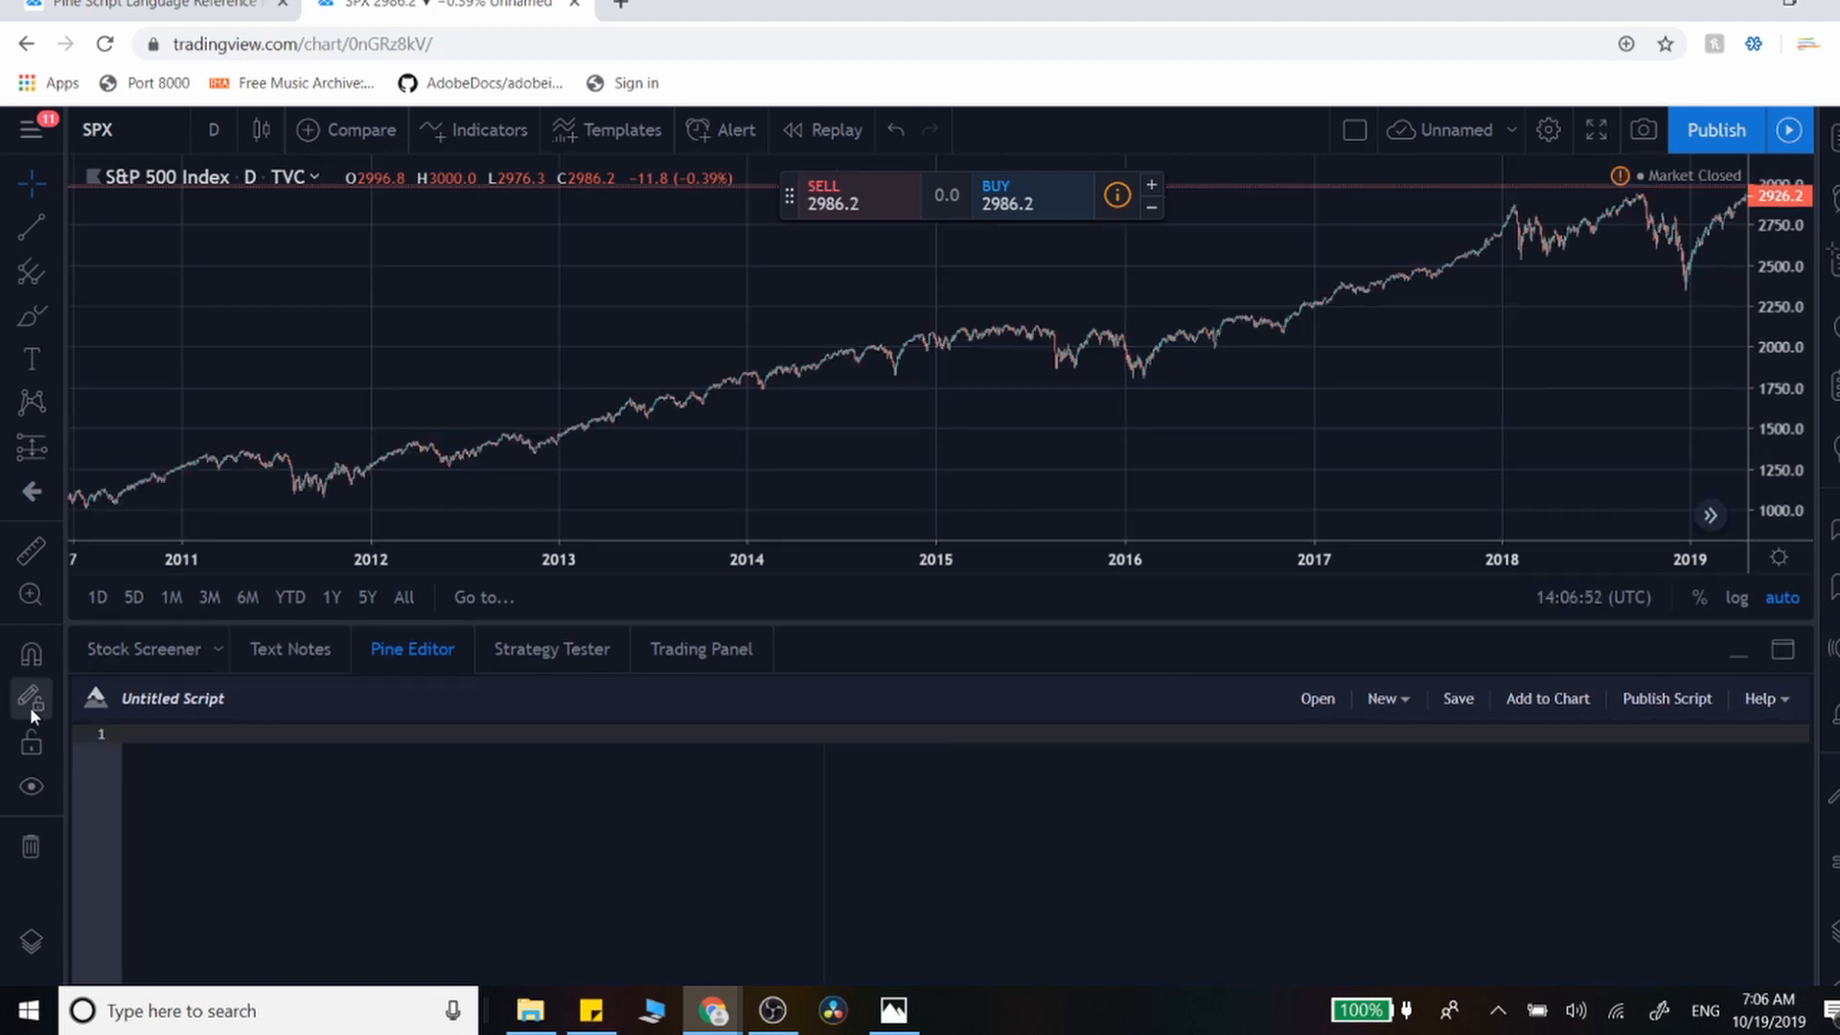
- Declare the script on line 1 as strategy("Moving Average Cross")
text(strategy(")
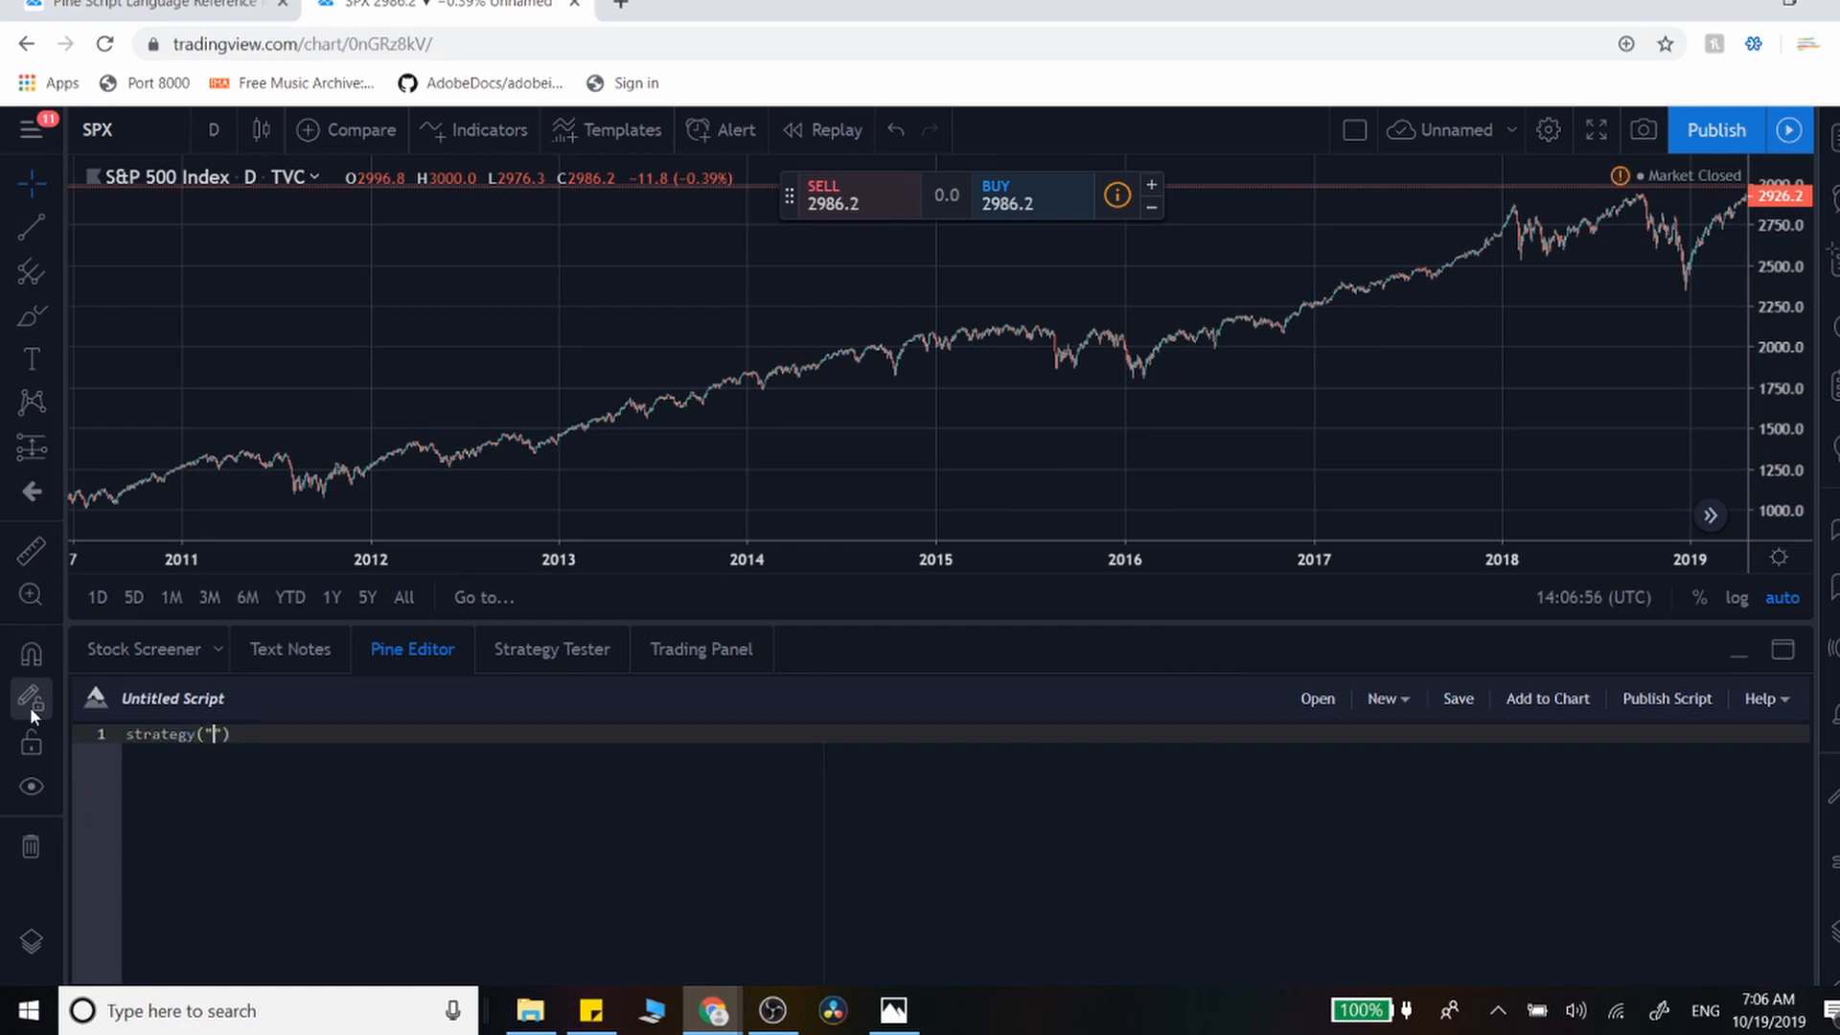
text(Moving Average Cross)
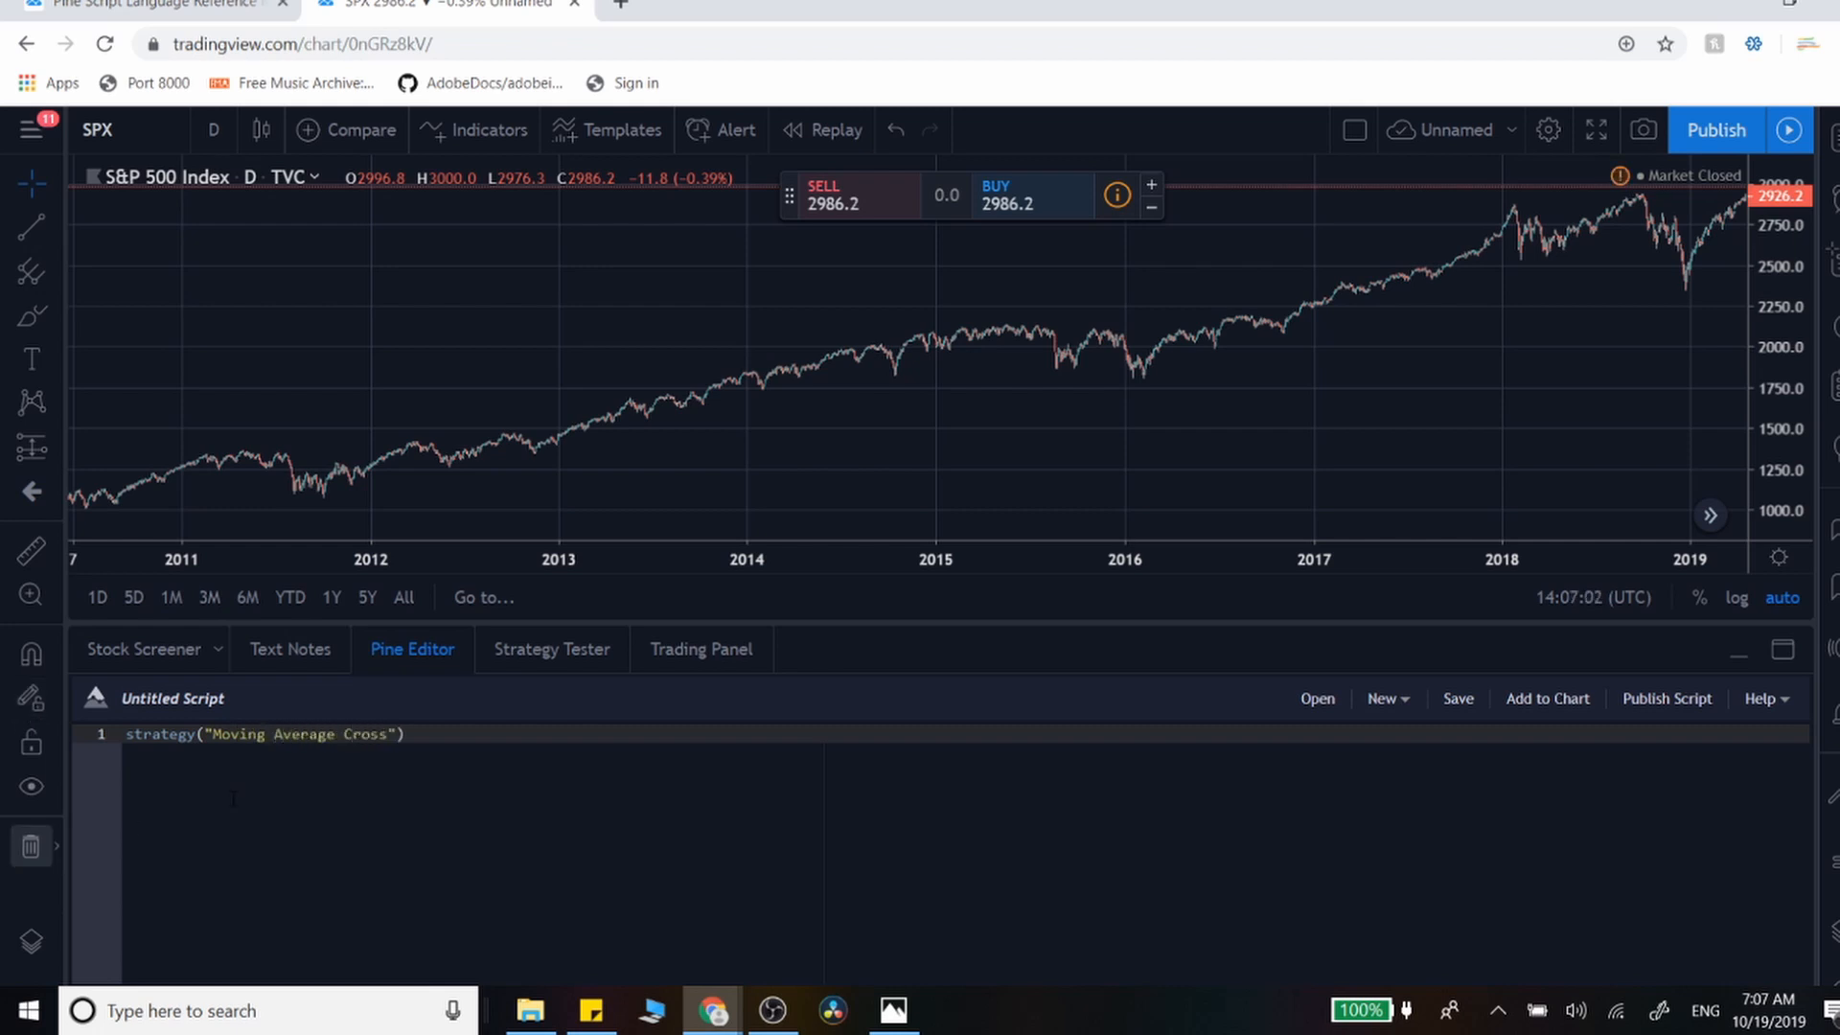
mouse_move(211, 408)
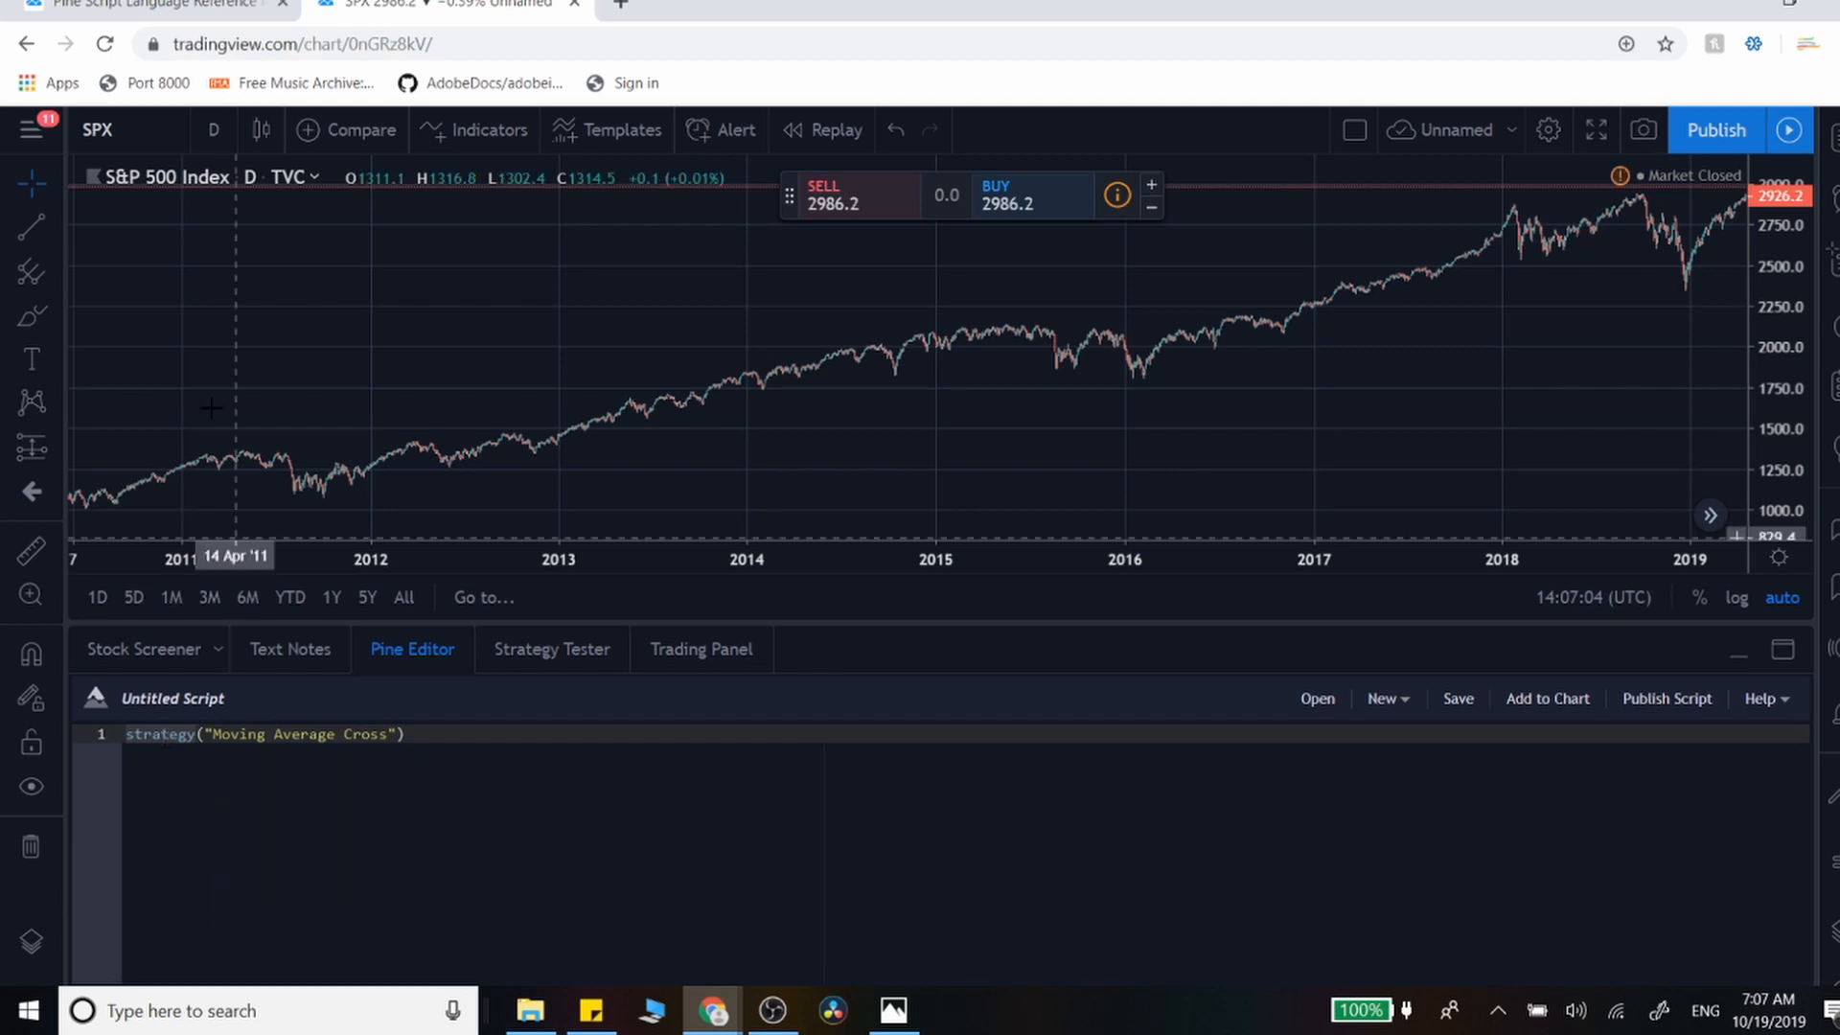
click(144, 4)
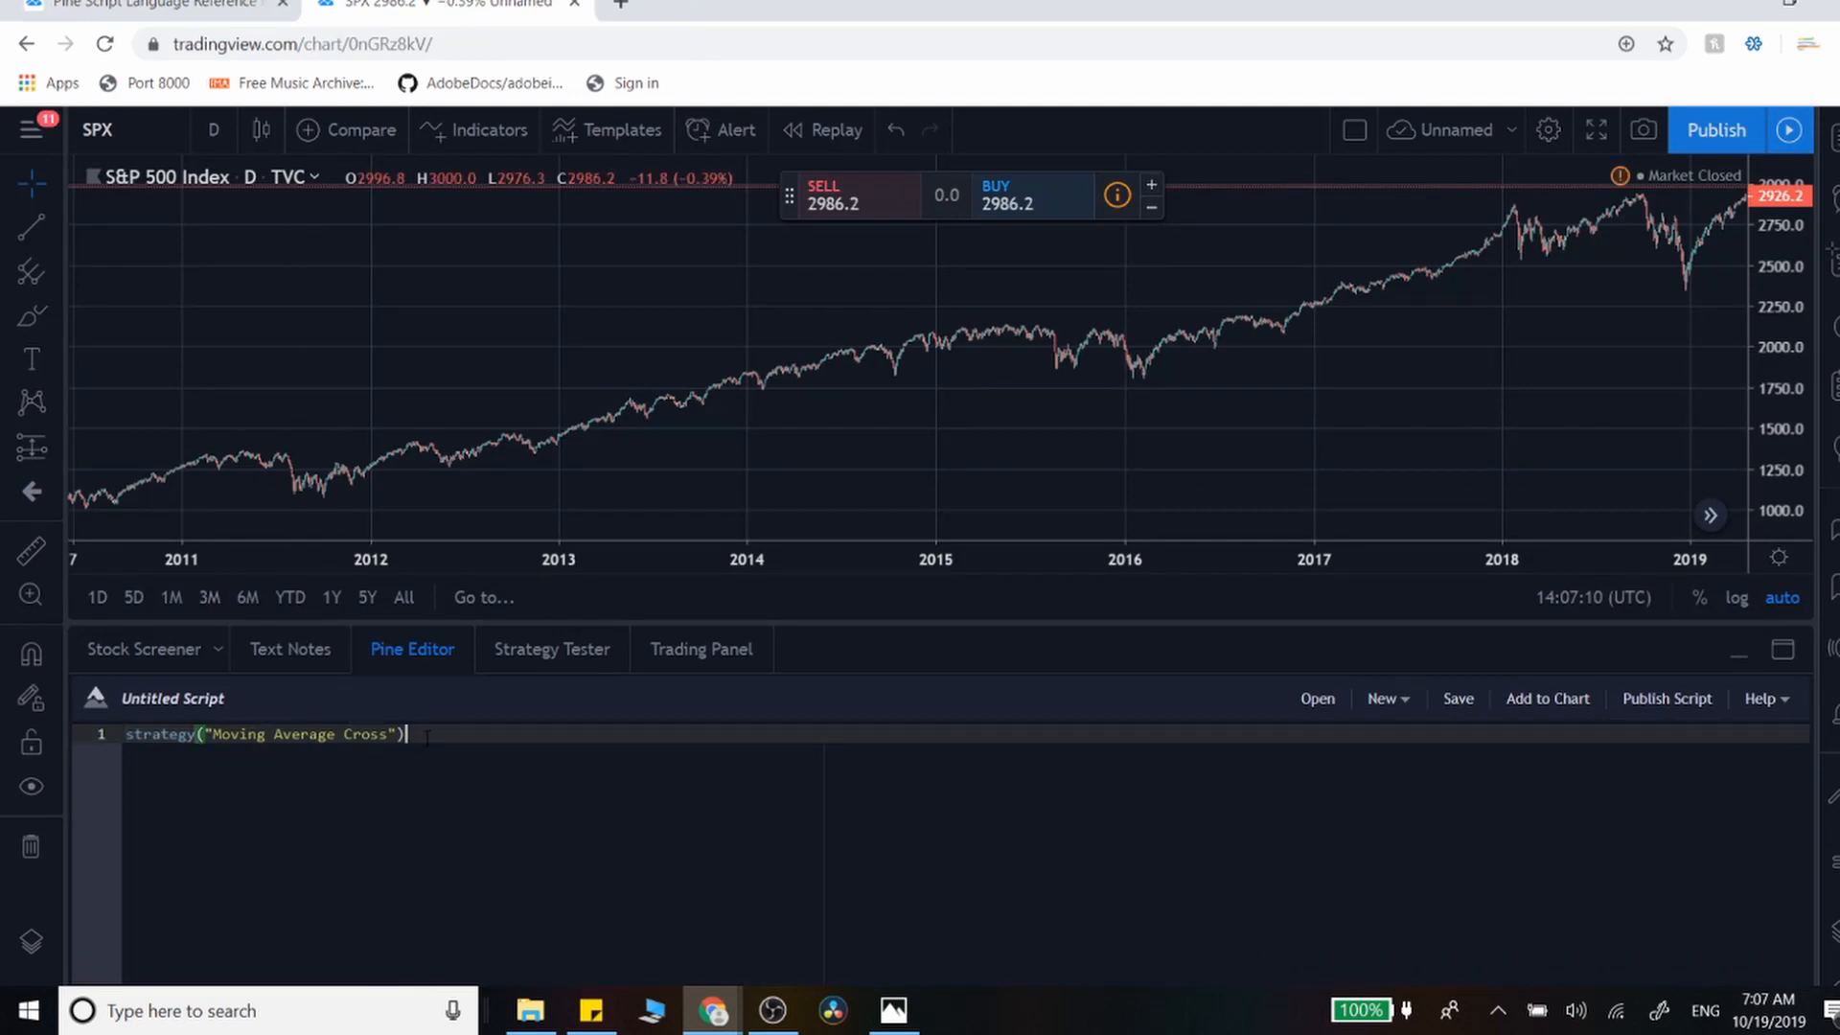
- Add ema20 = ema(close, 20) and ema50 = ema(close, 50) on lines 3 and 4
key(Enter)
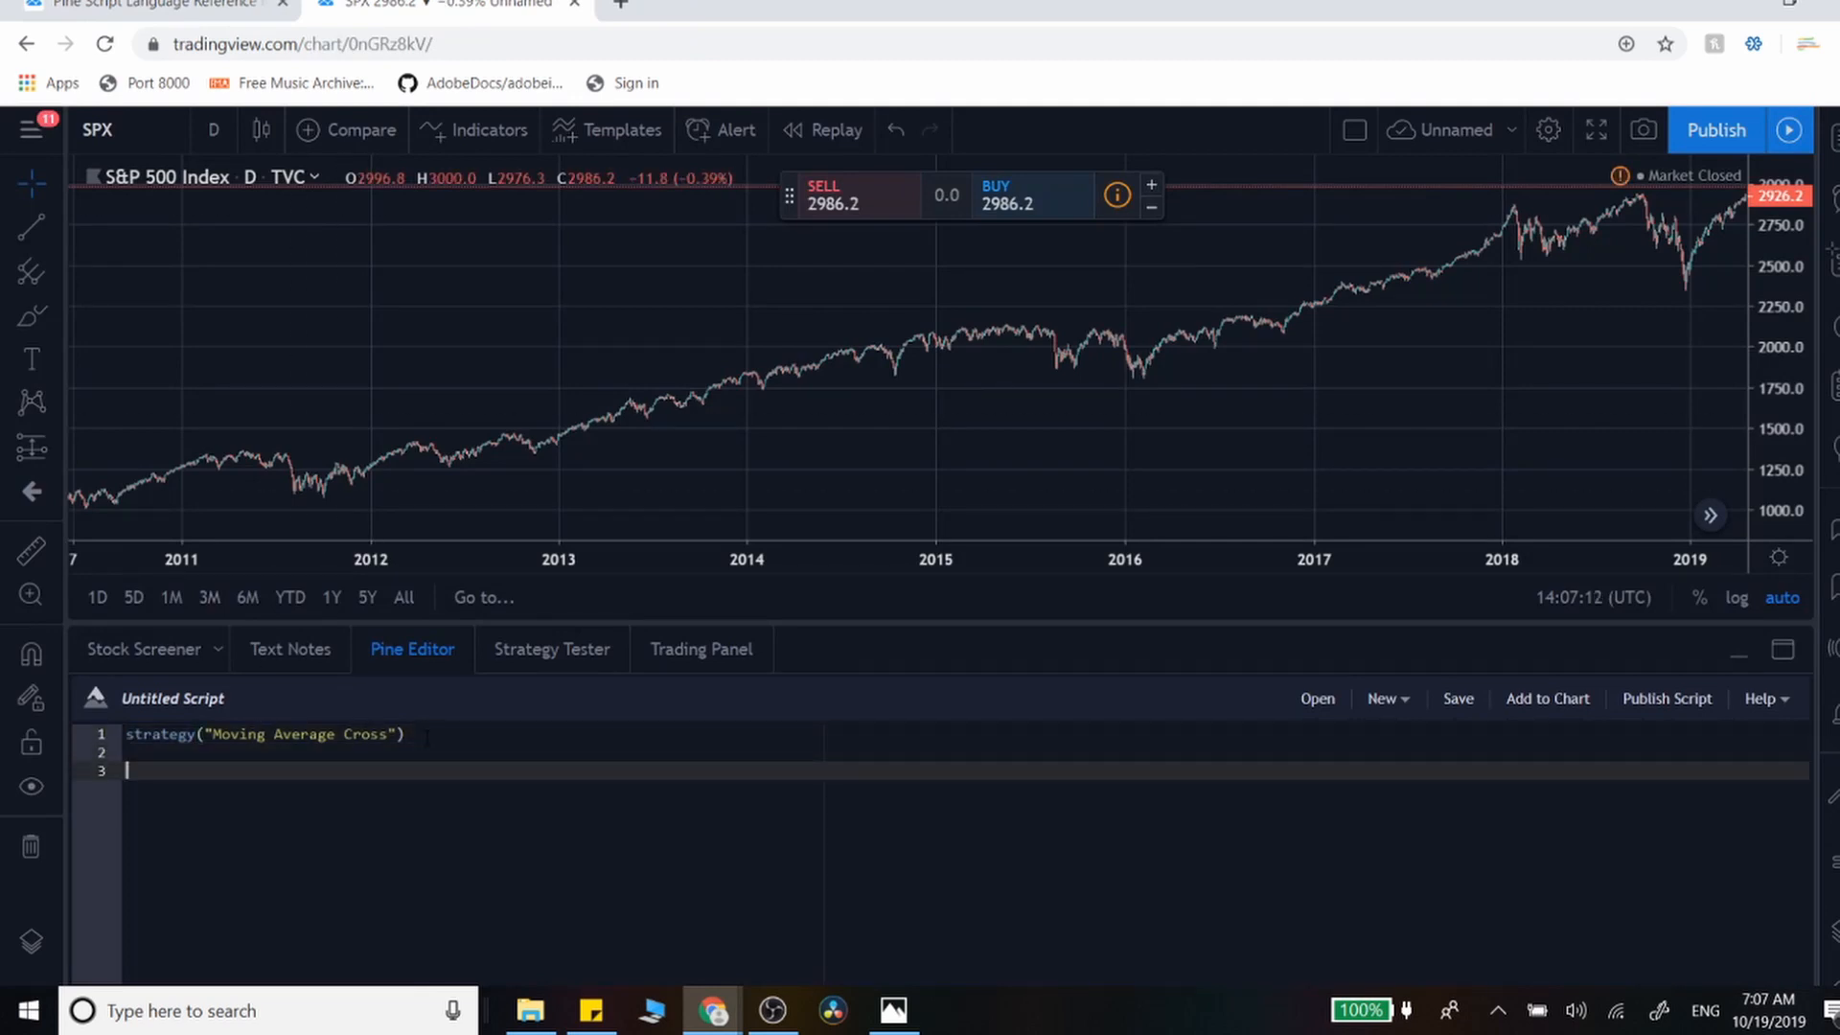
text(ema)
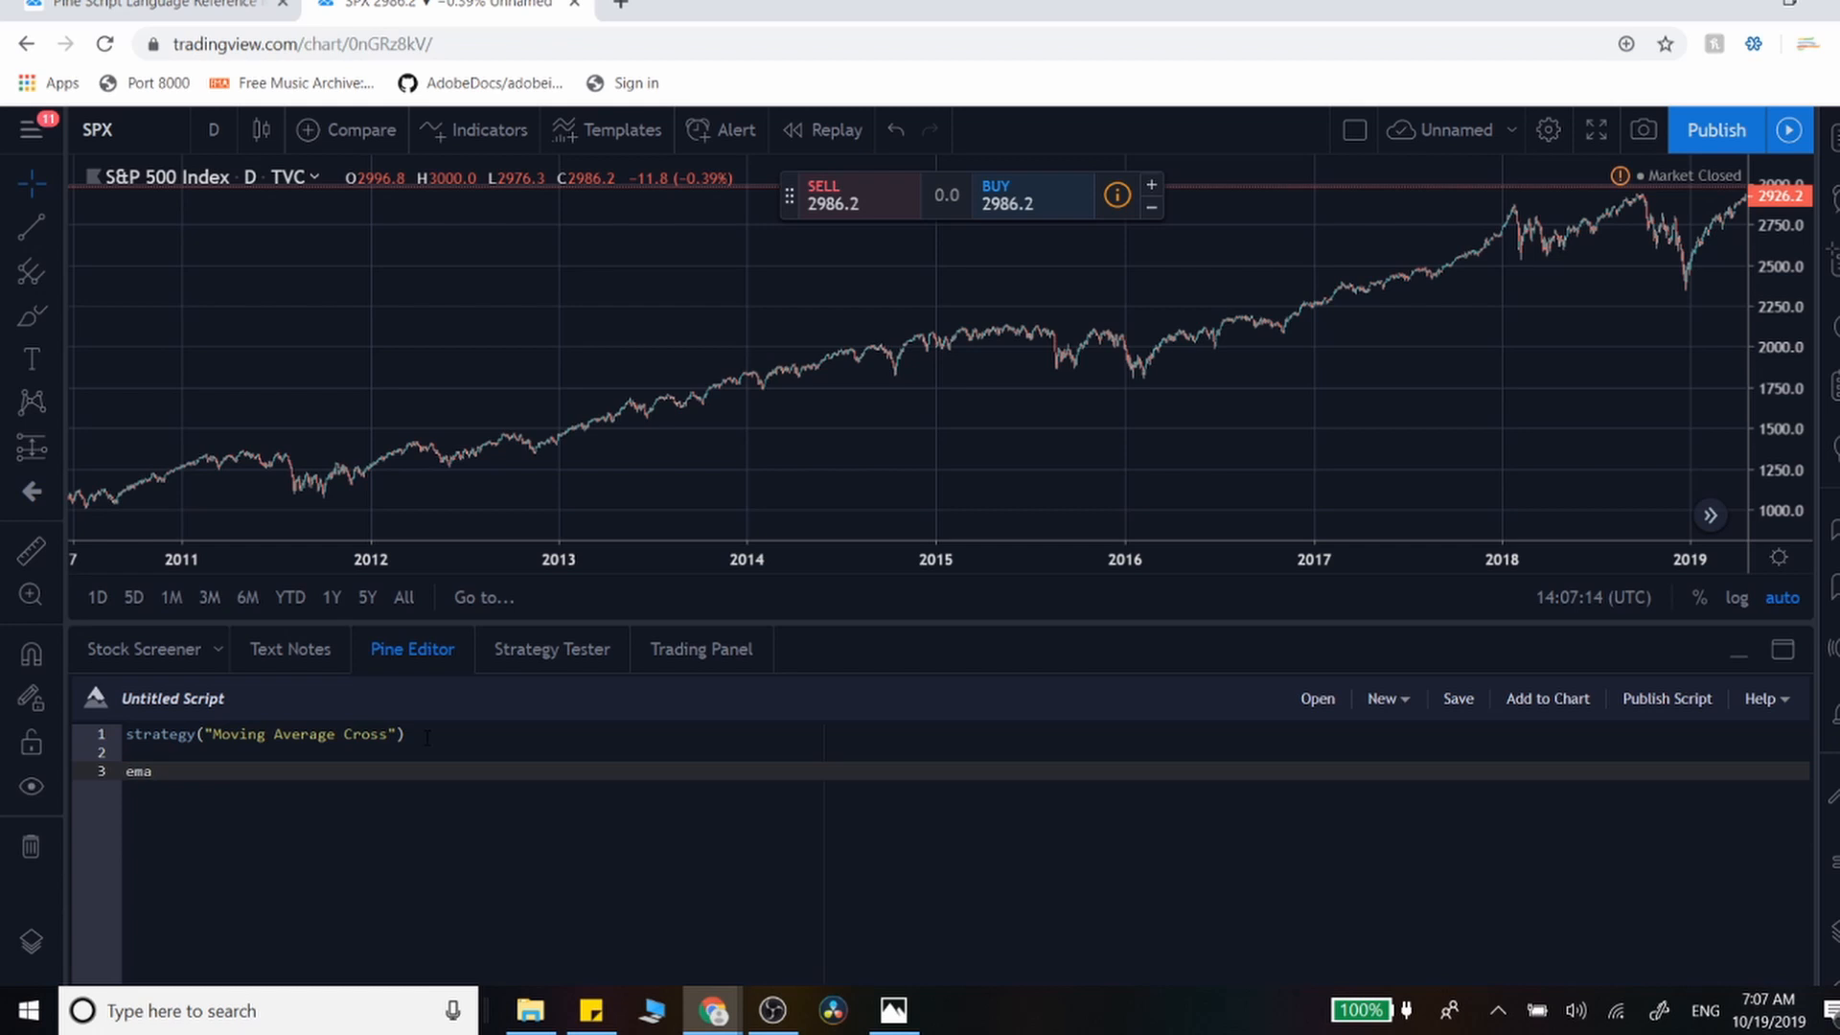
text(20 =)
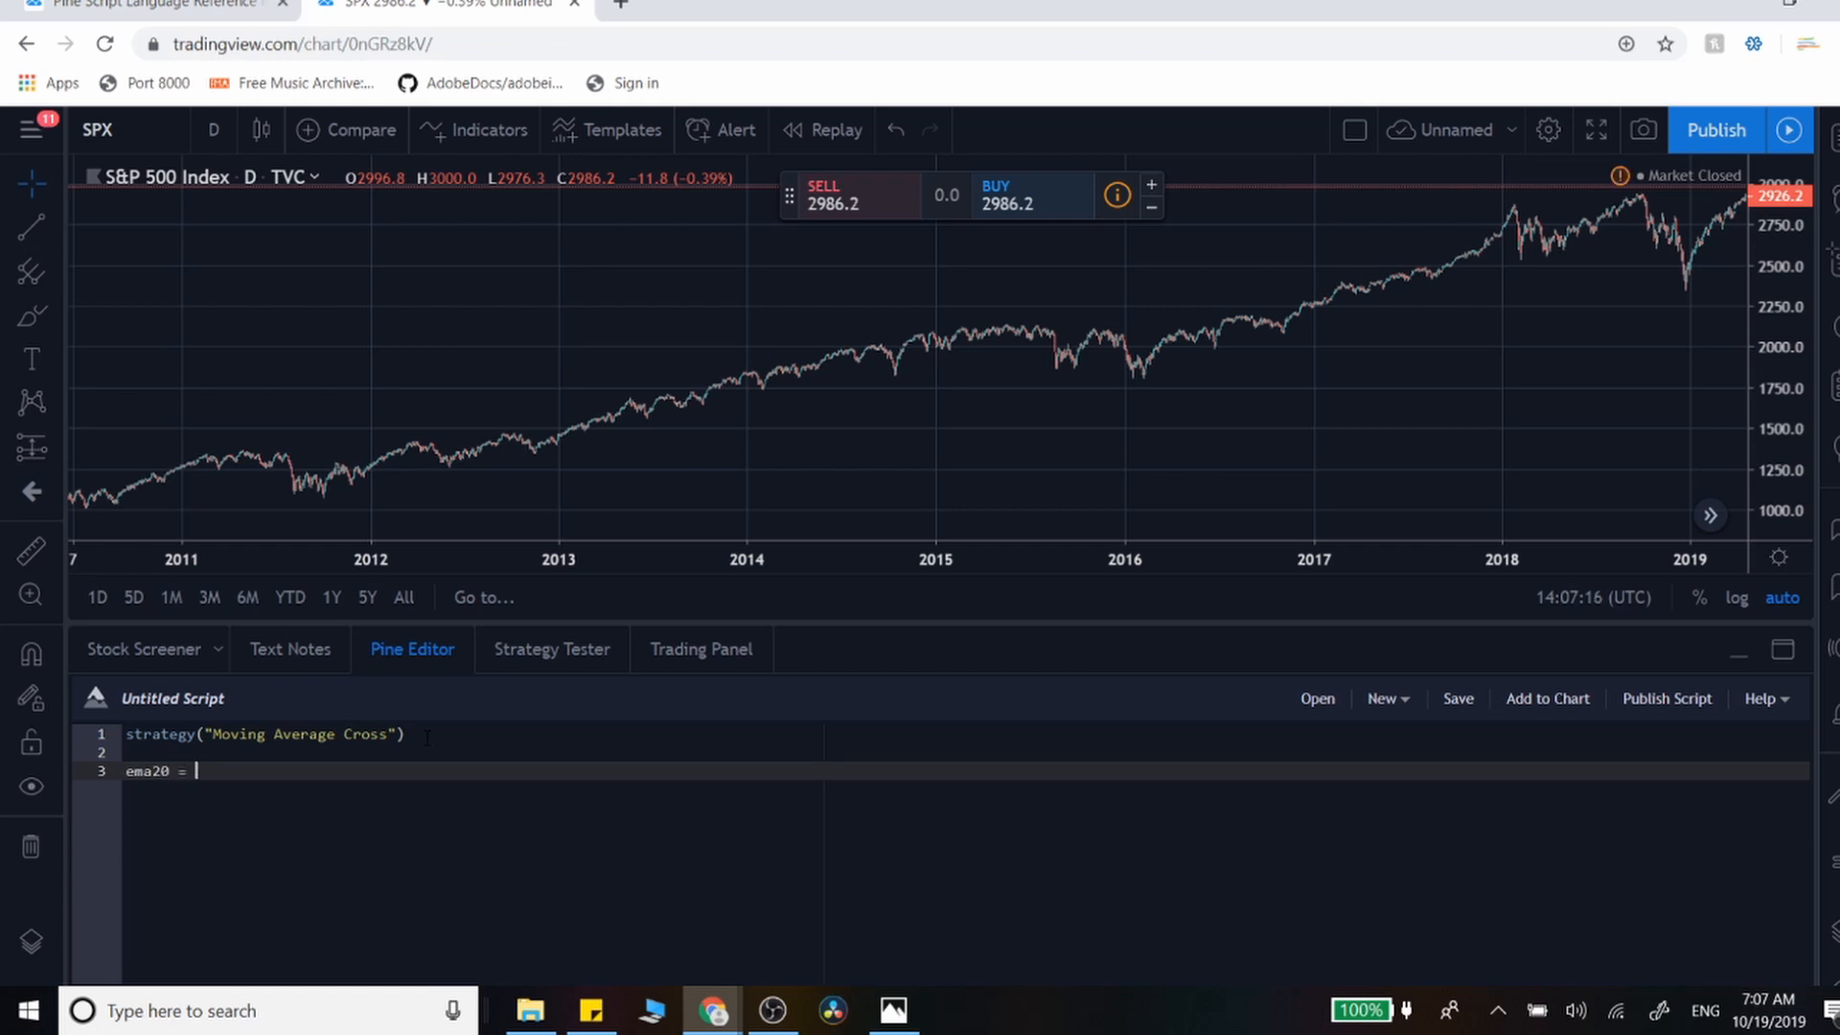
text(ema50 =)
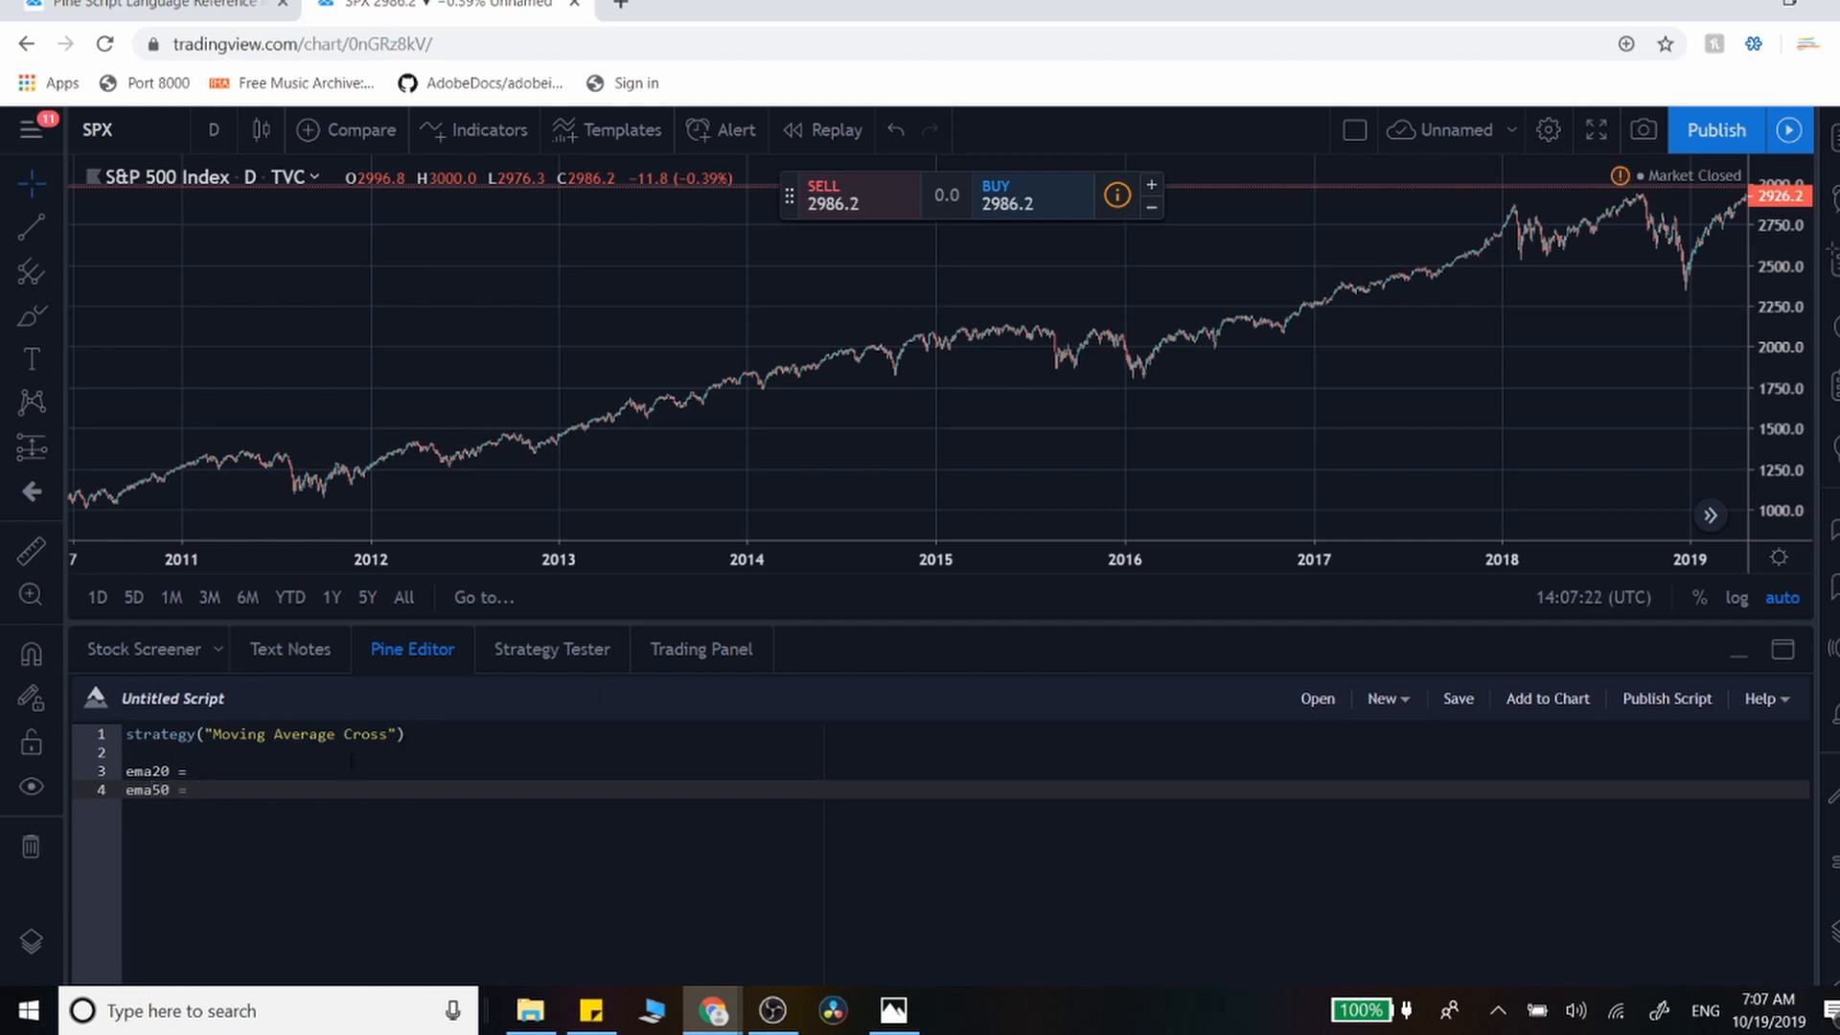
text(ema)
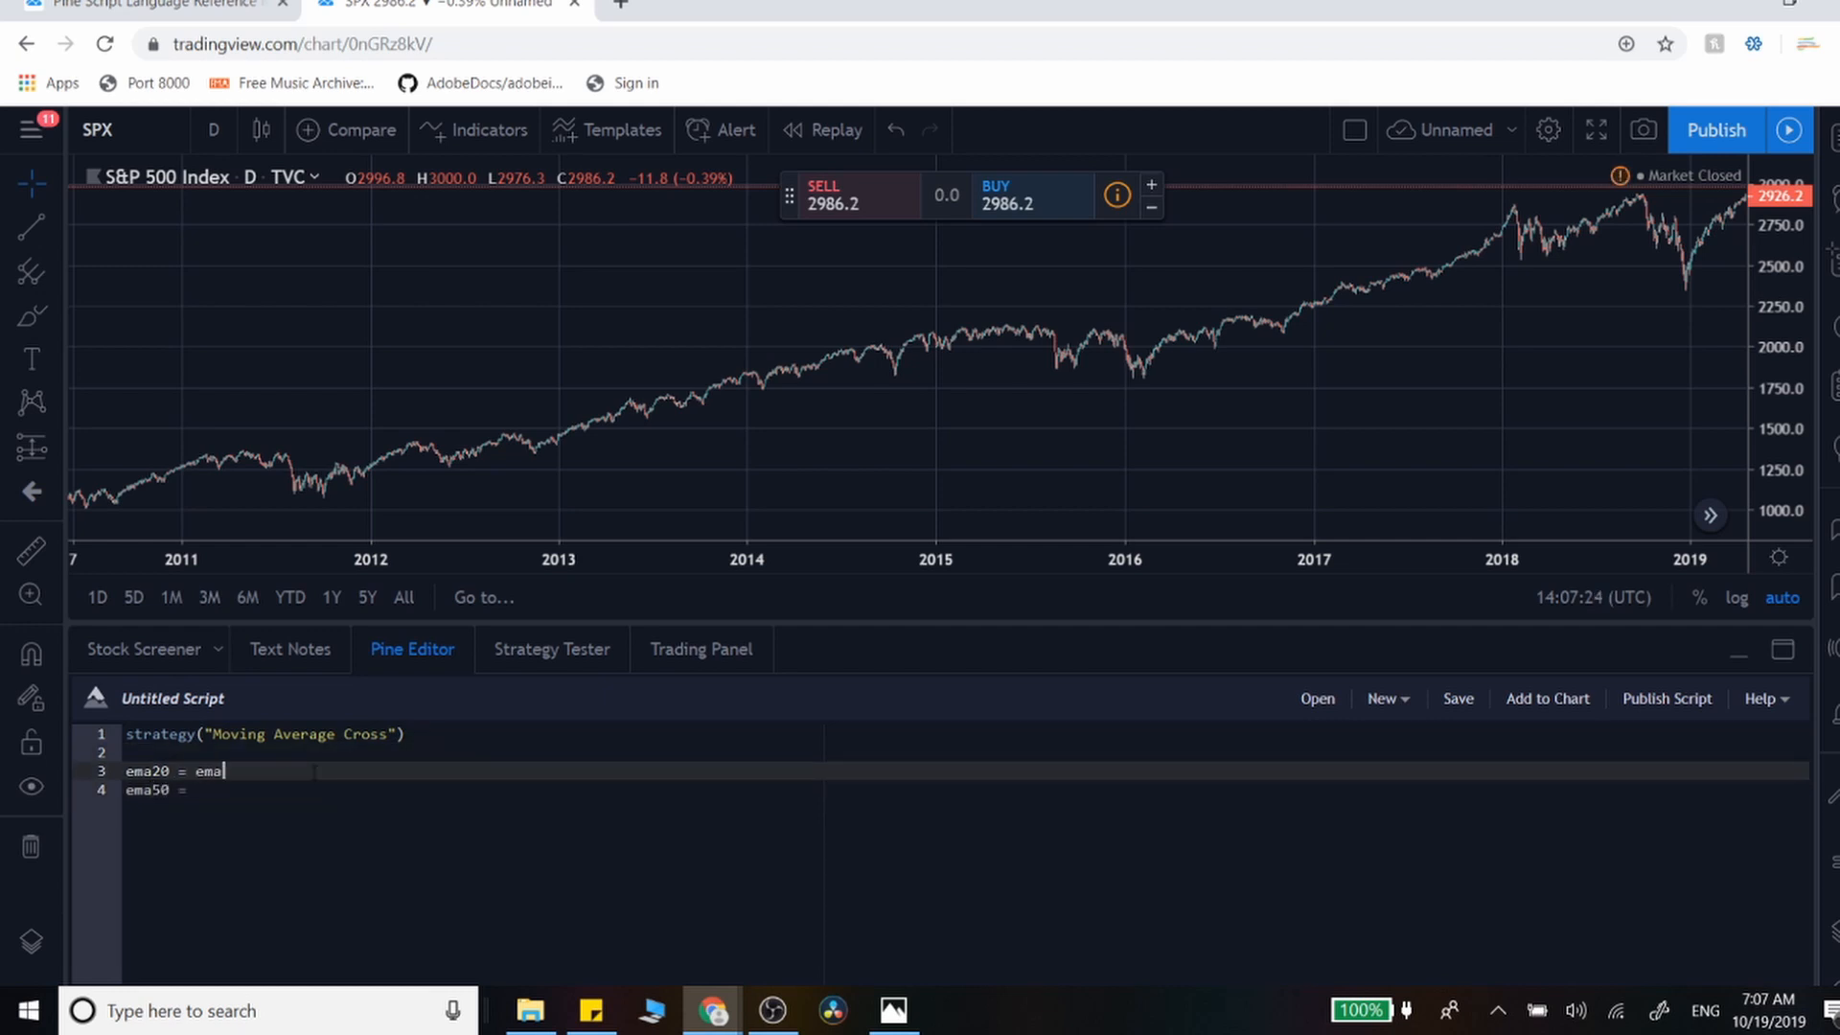
text(())
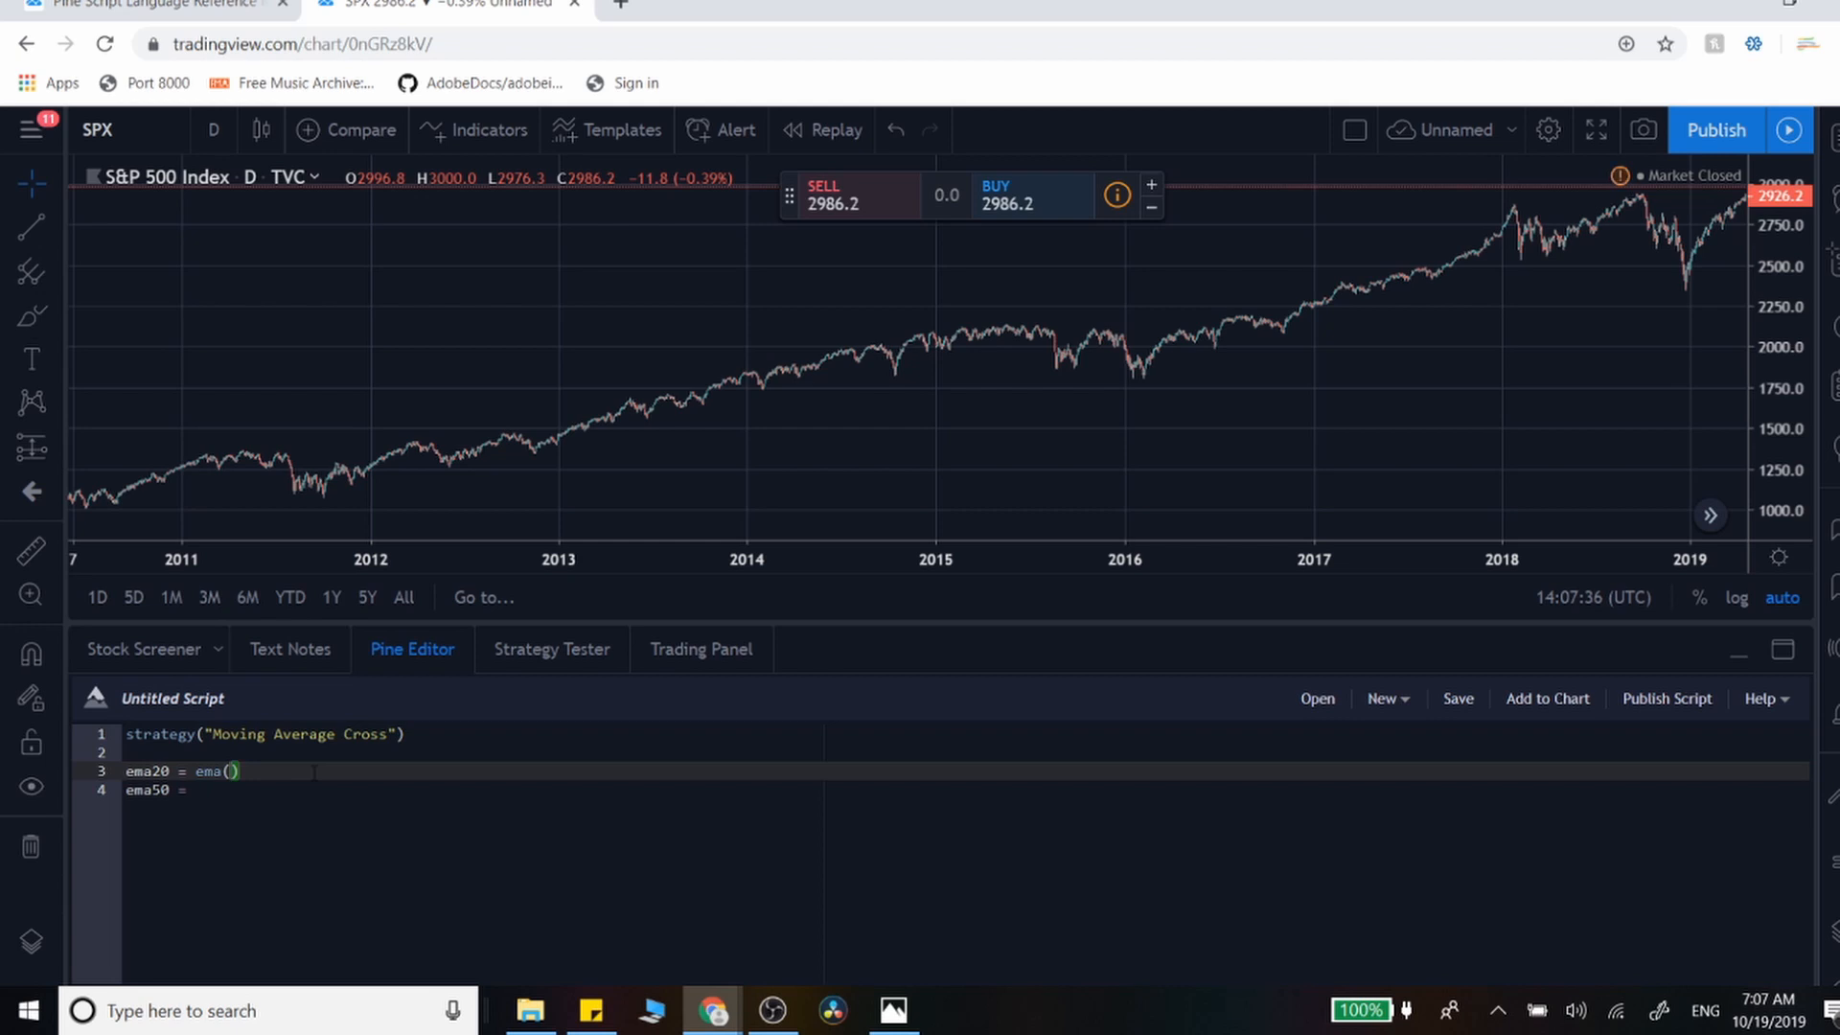
text(close,)
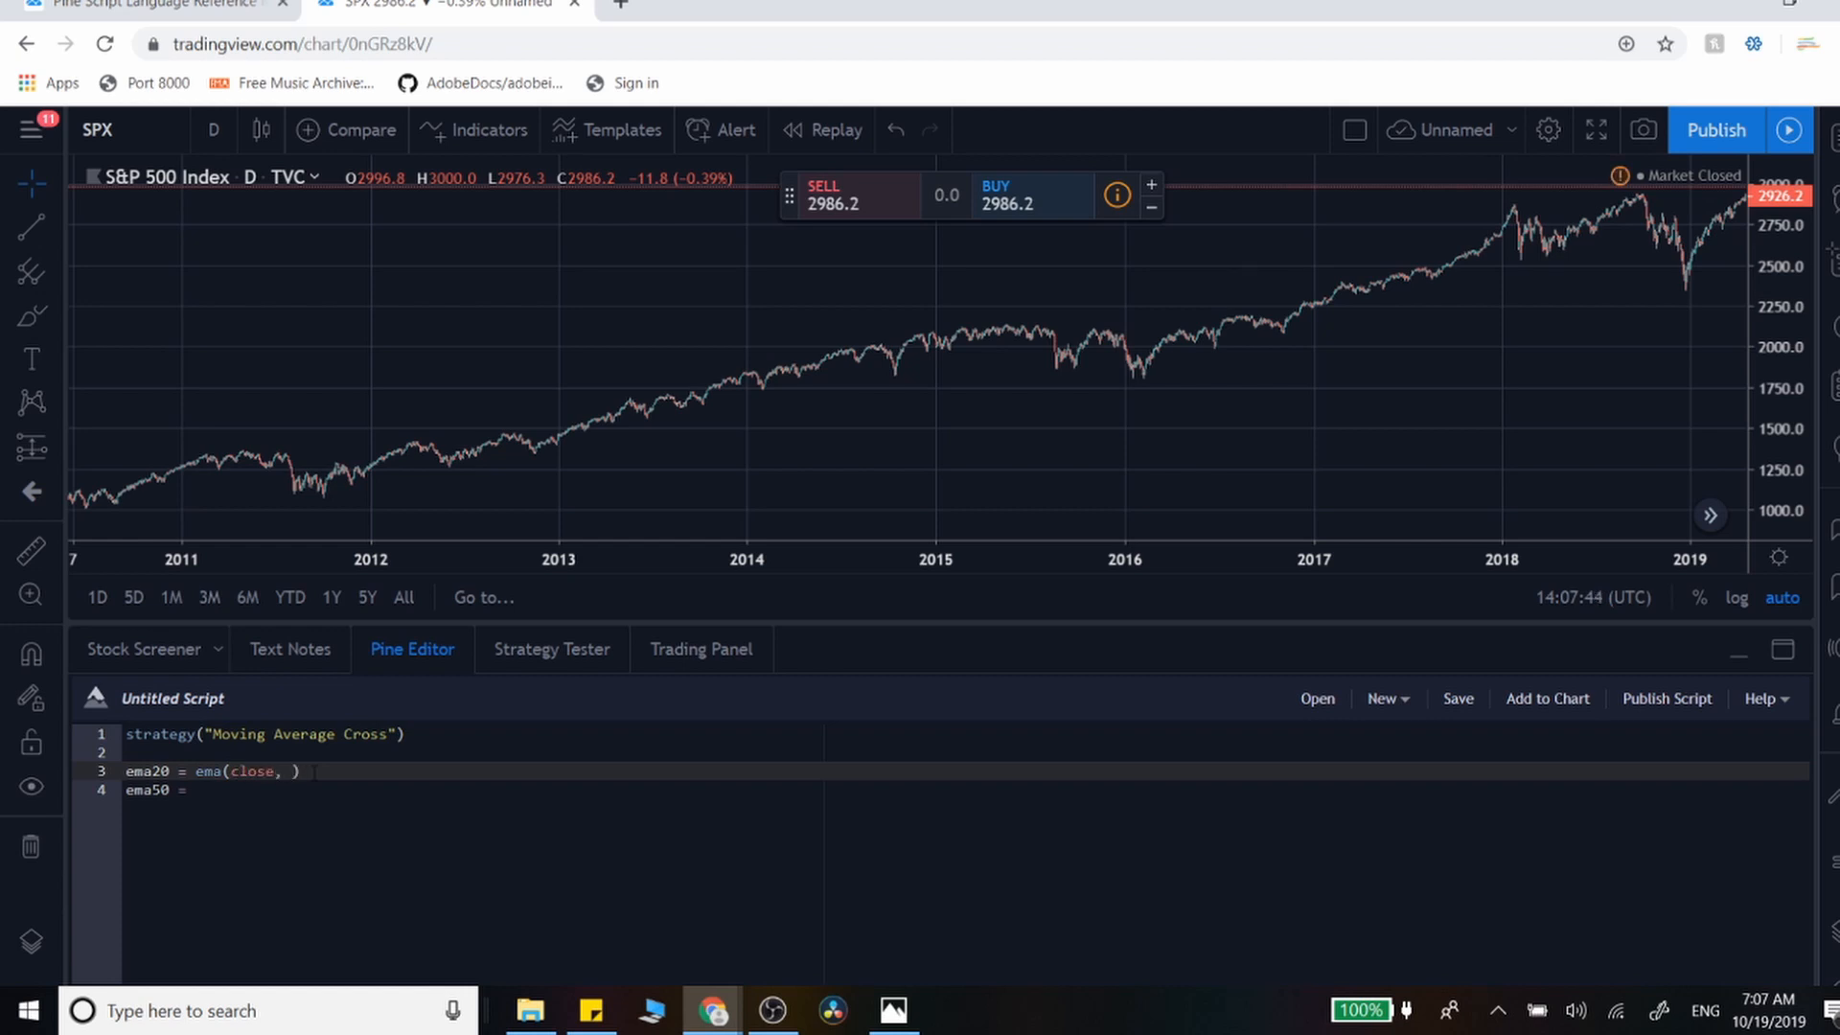
text(20)
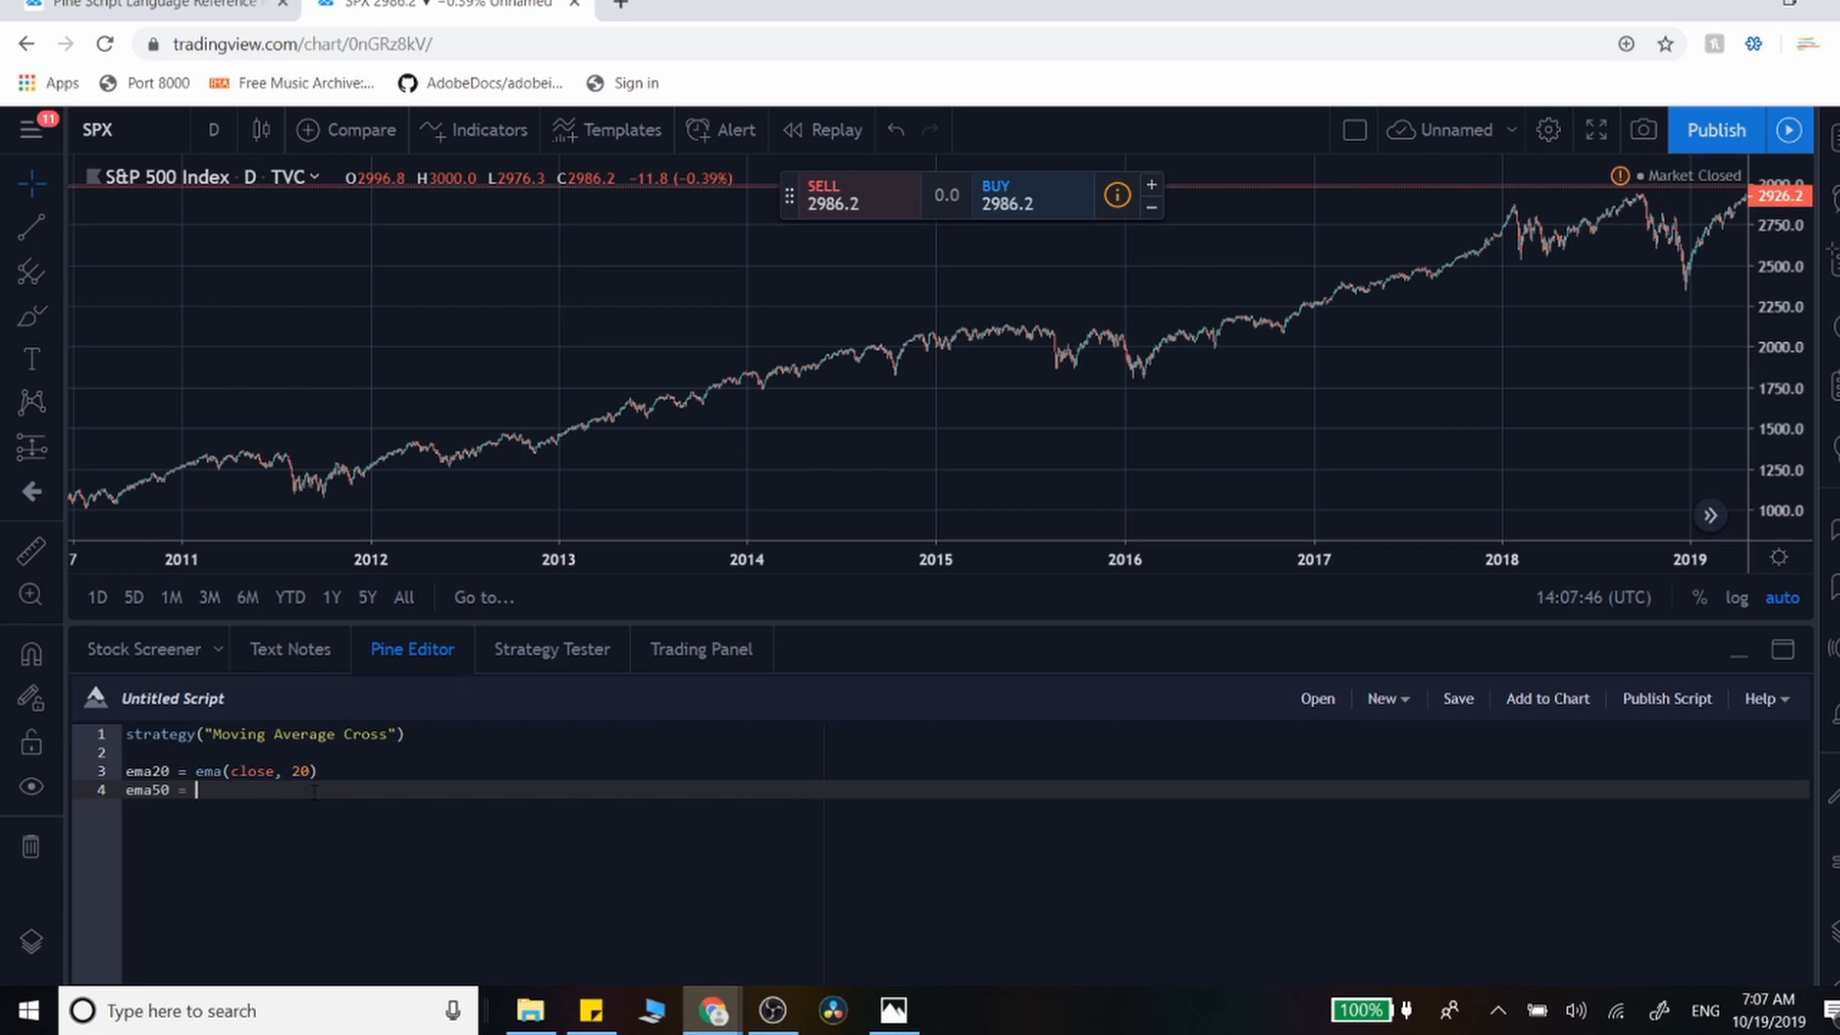
text(ema()
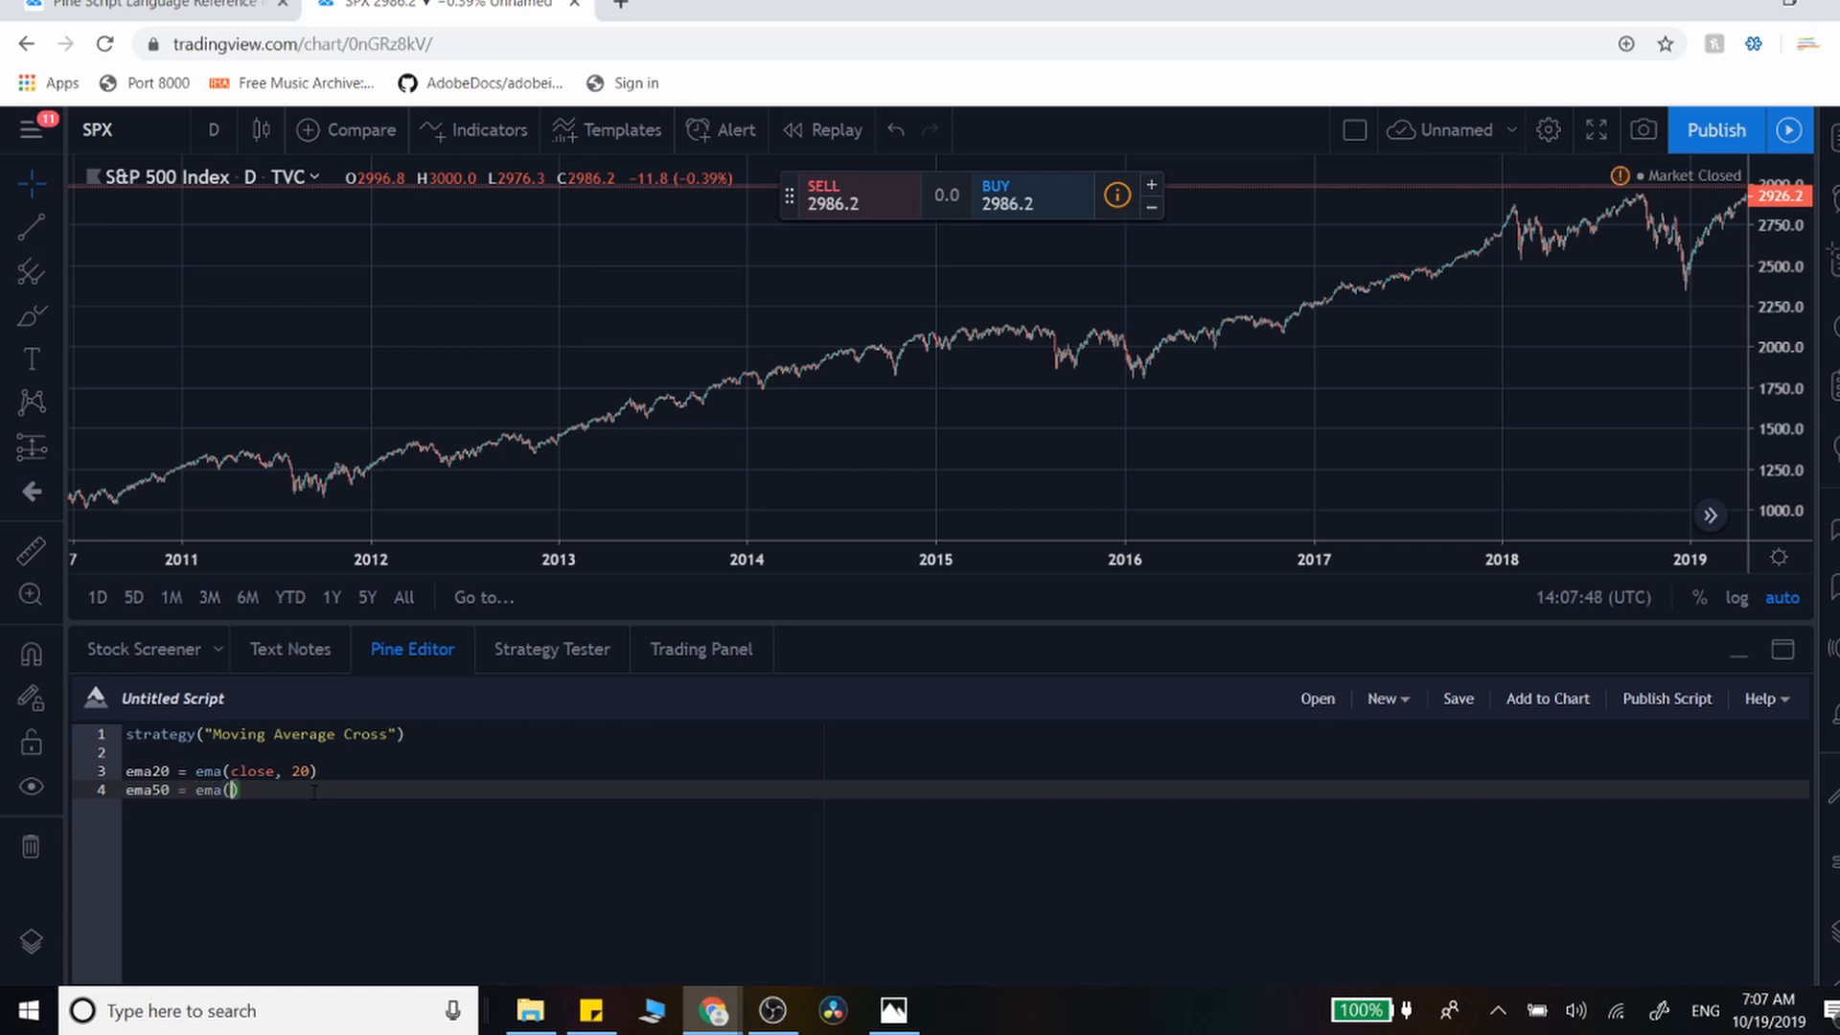
text(close)
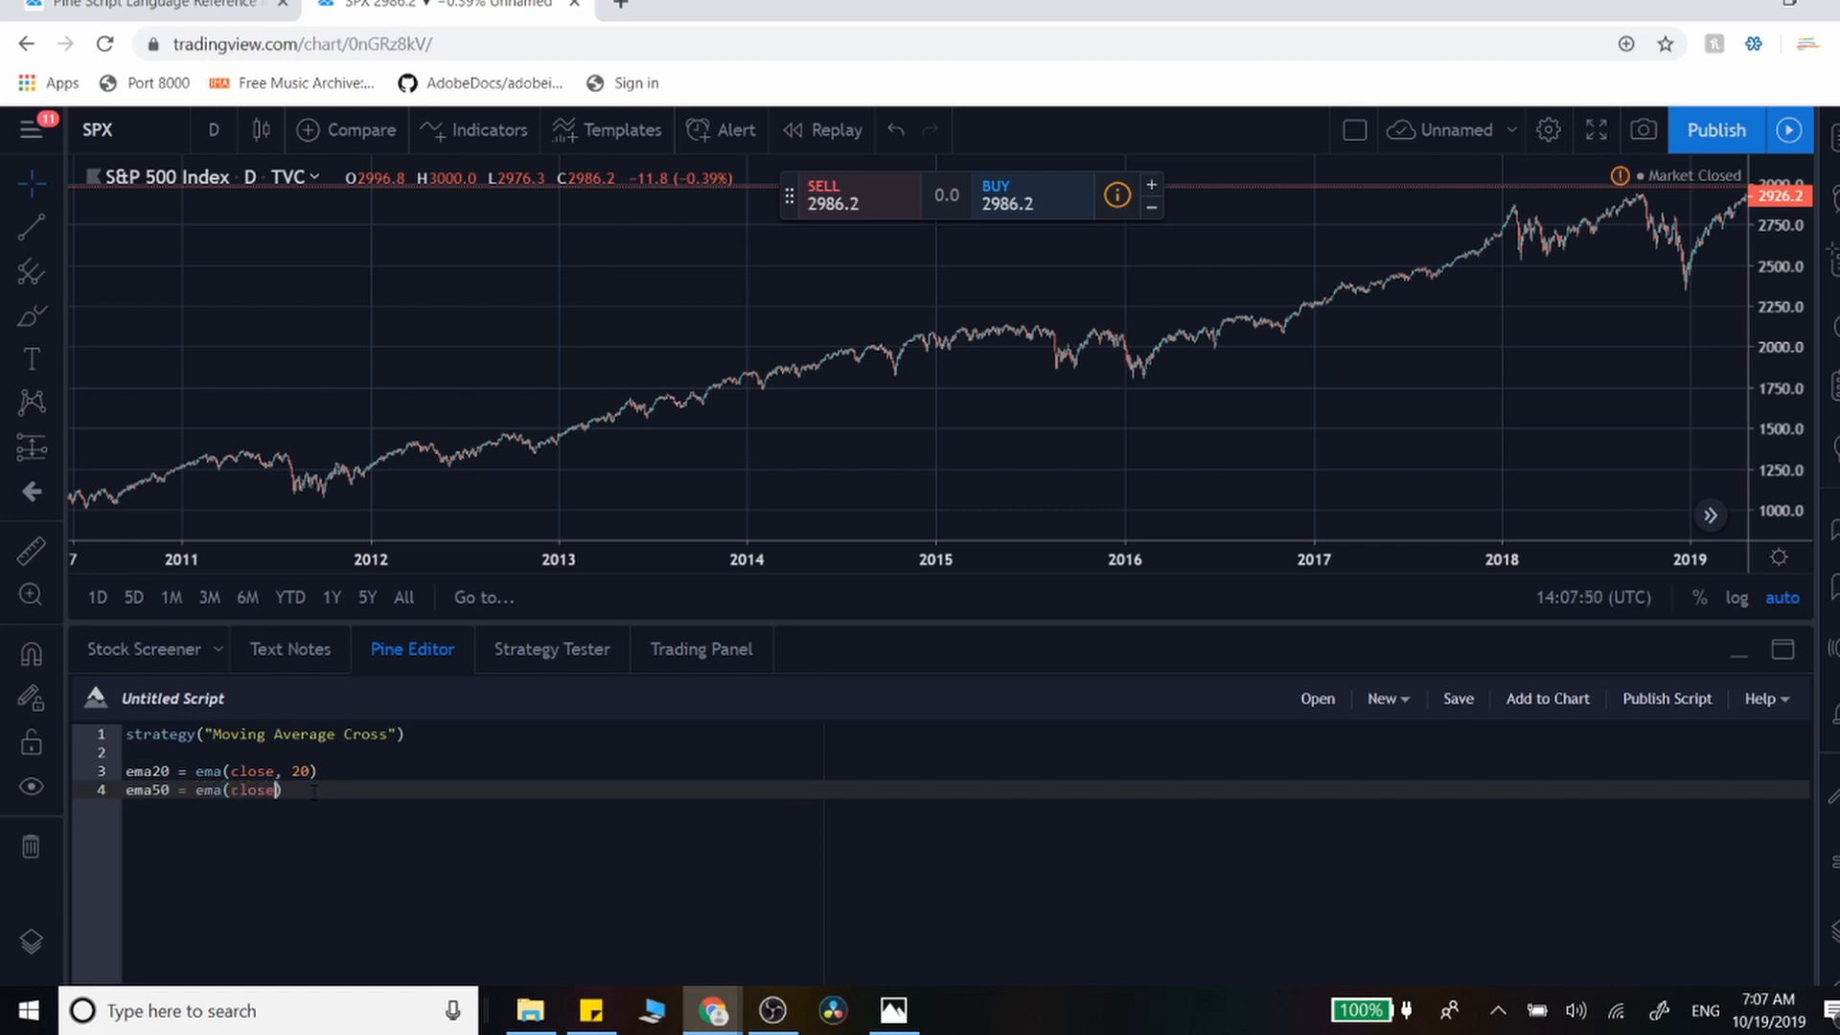
text(, 50))
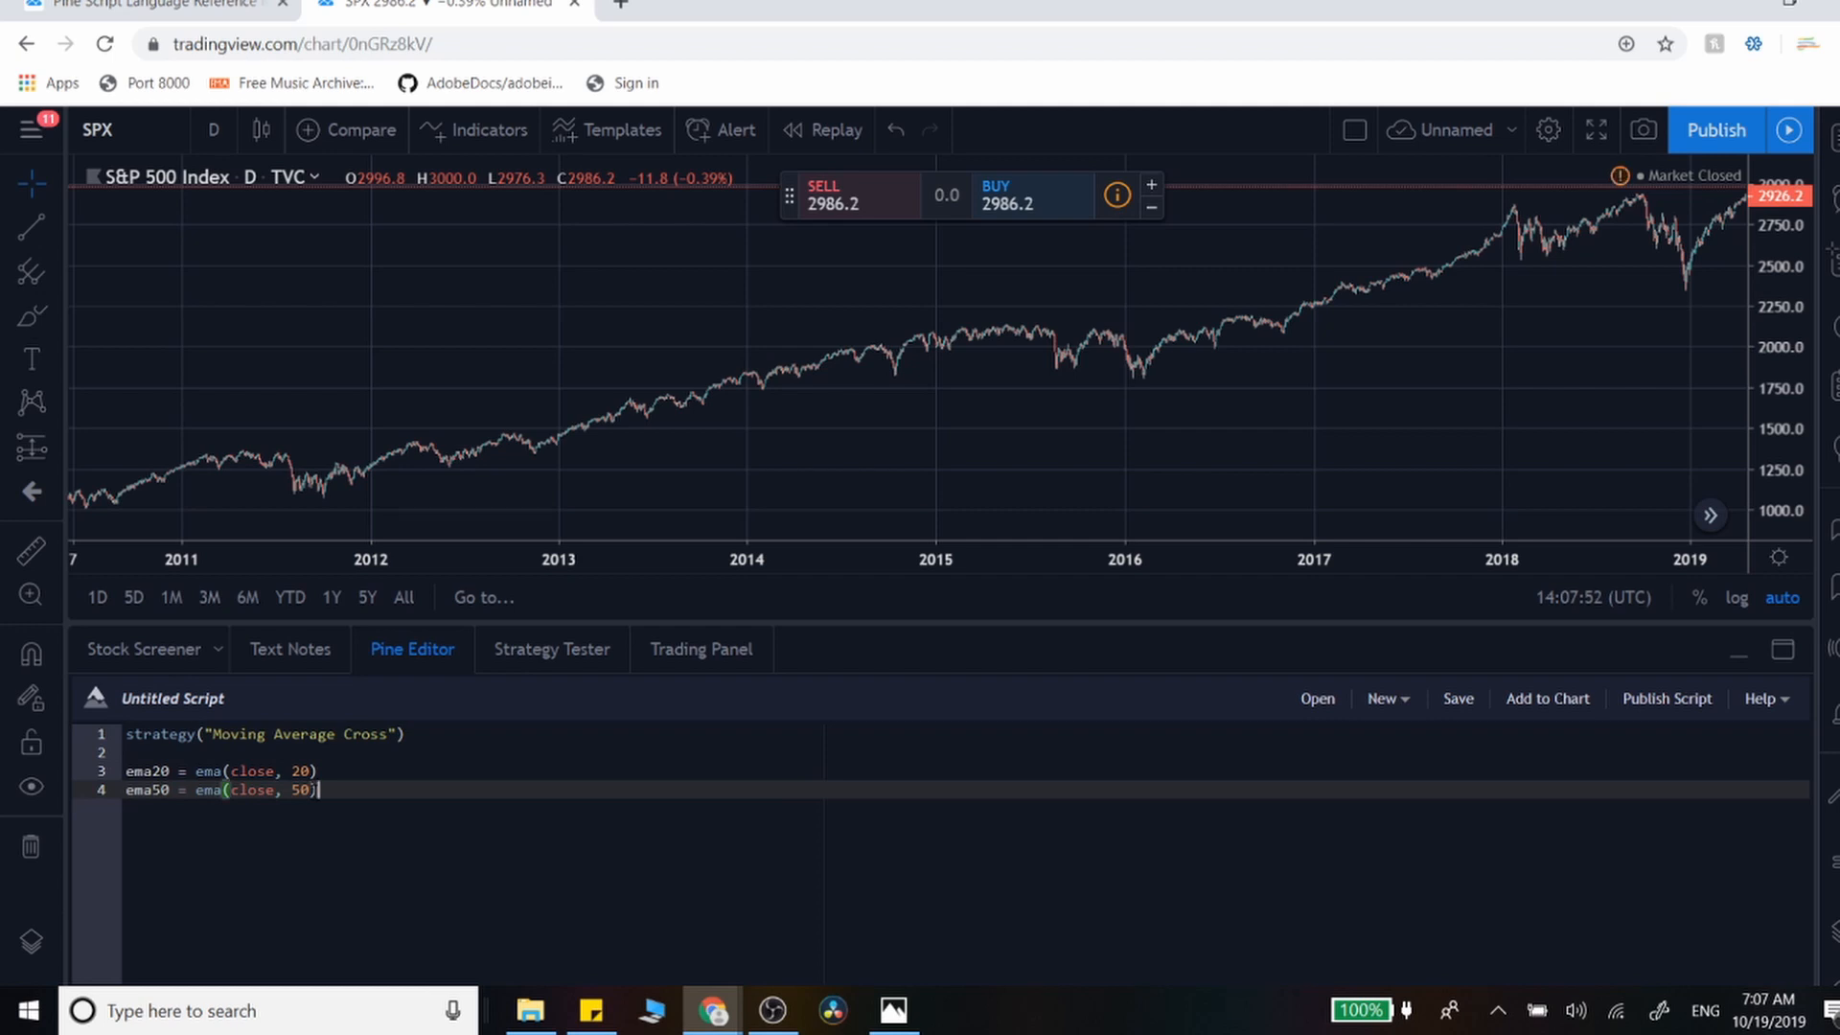
- Define the long condition as ema20 > ema50
key(Enter)
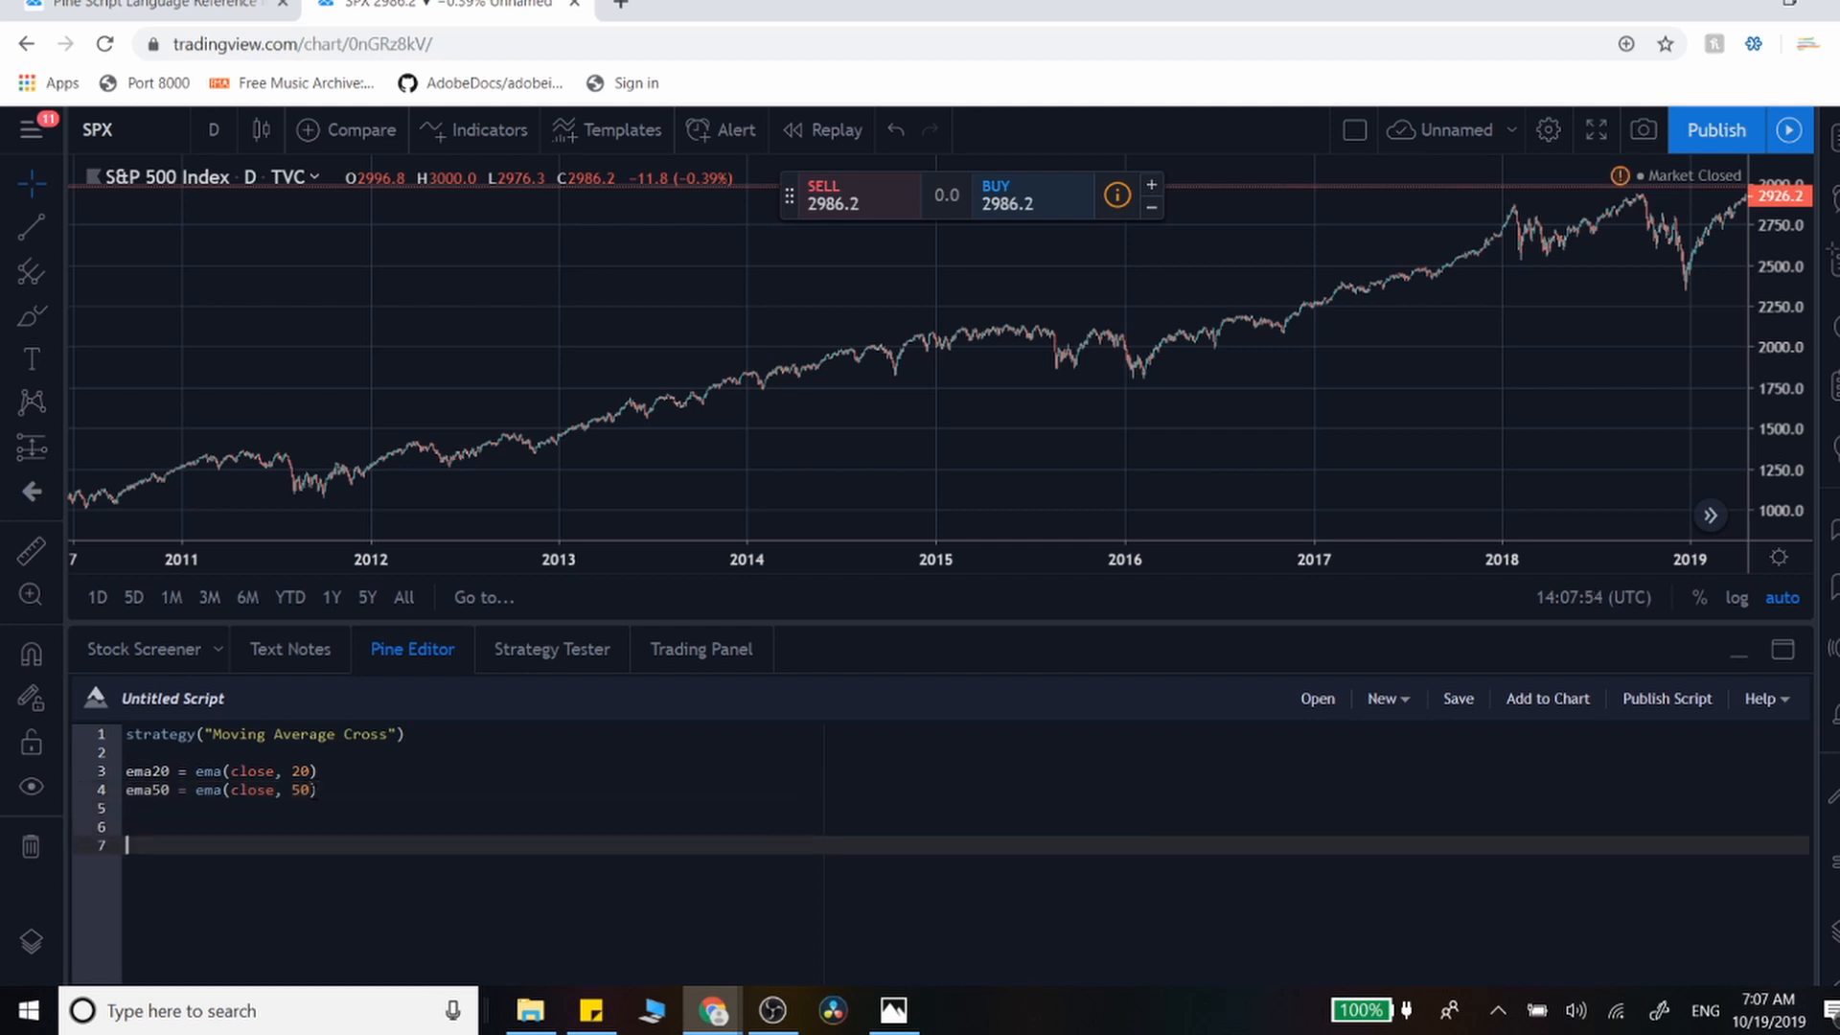
text(long)
text(sh)
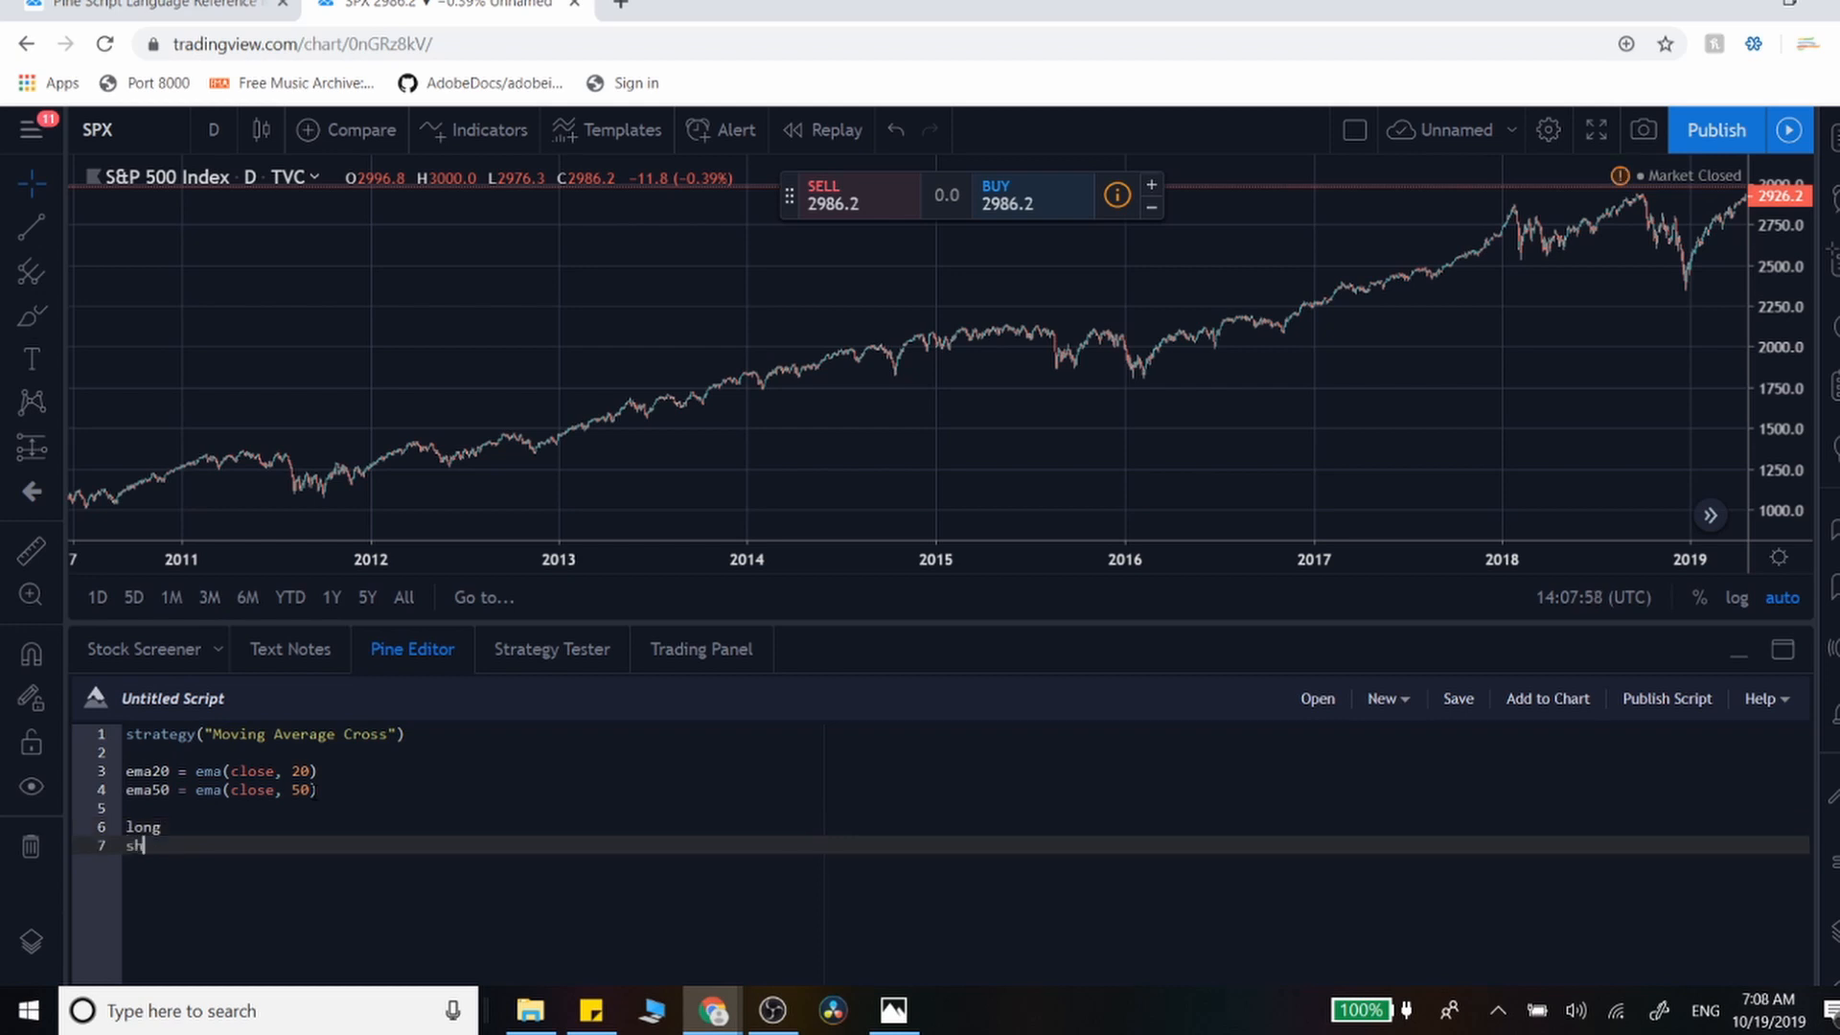
text(ort =)
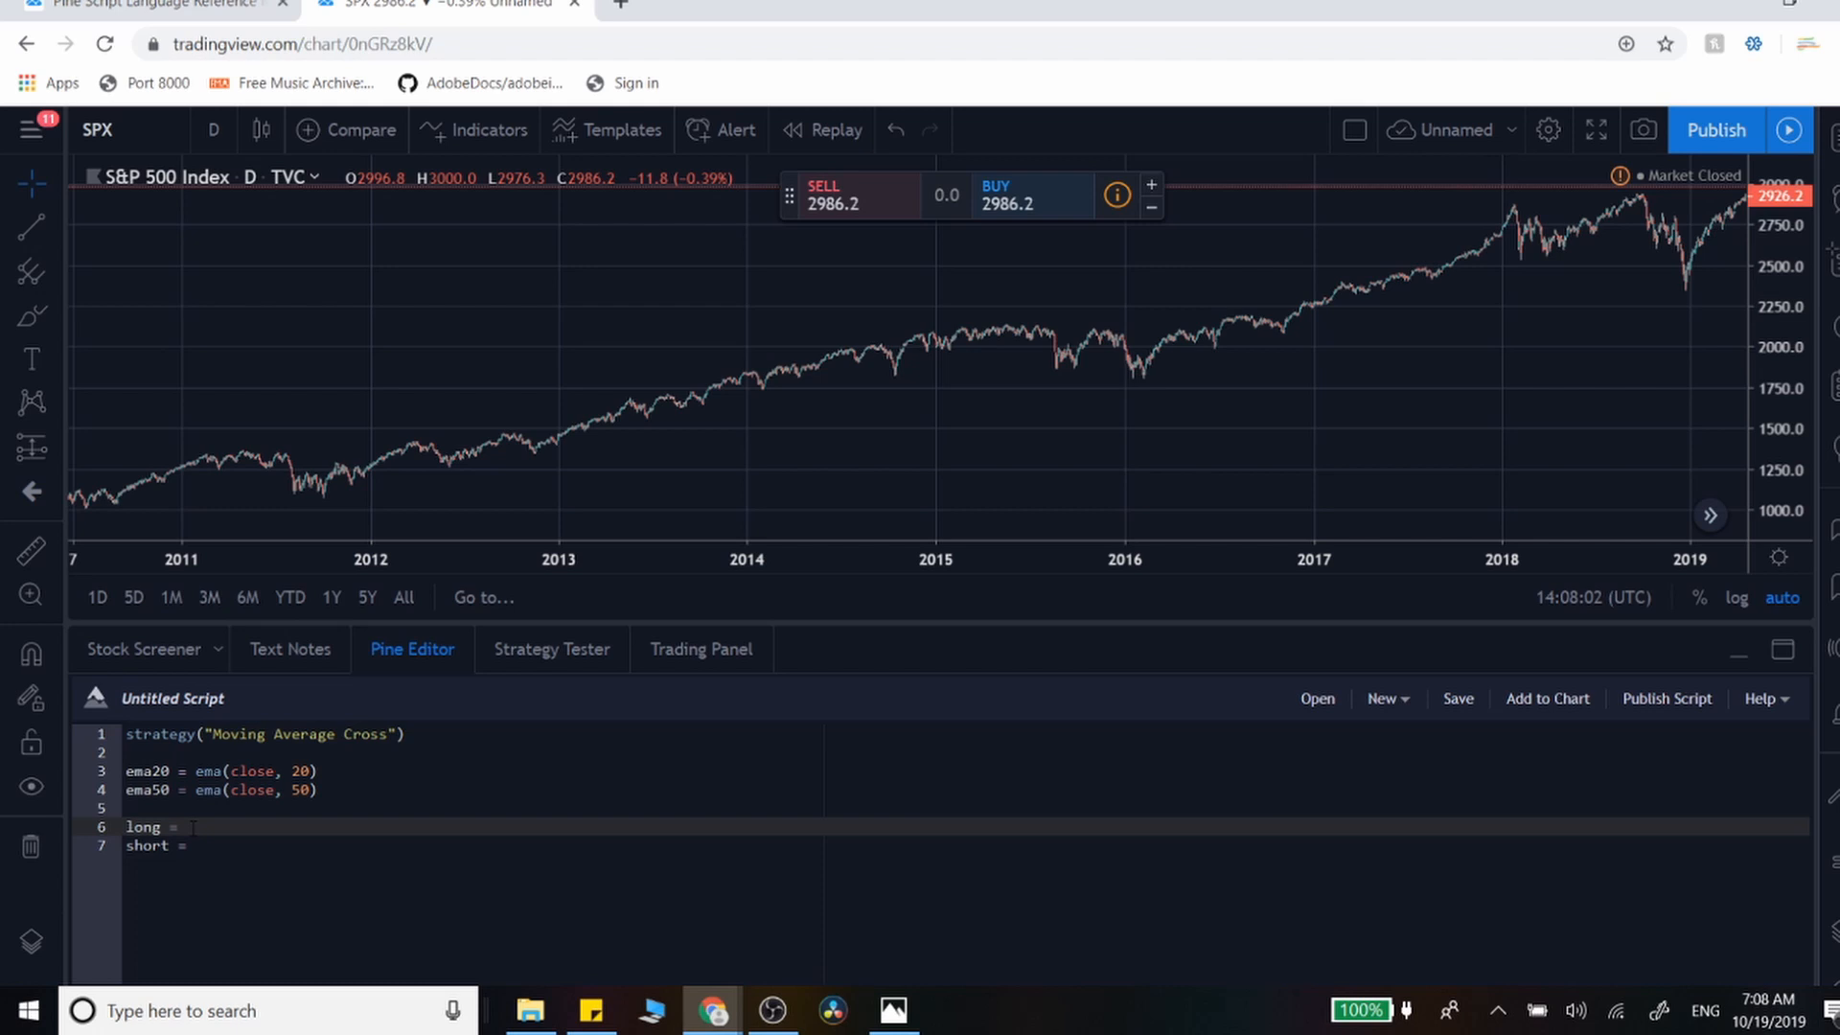
text(ema20)
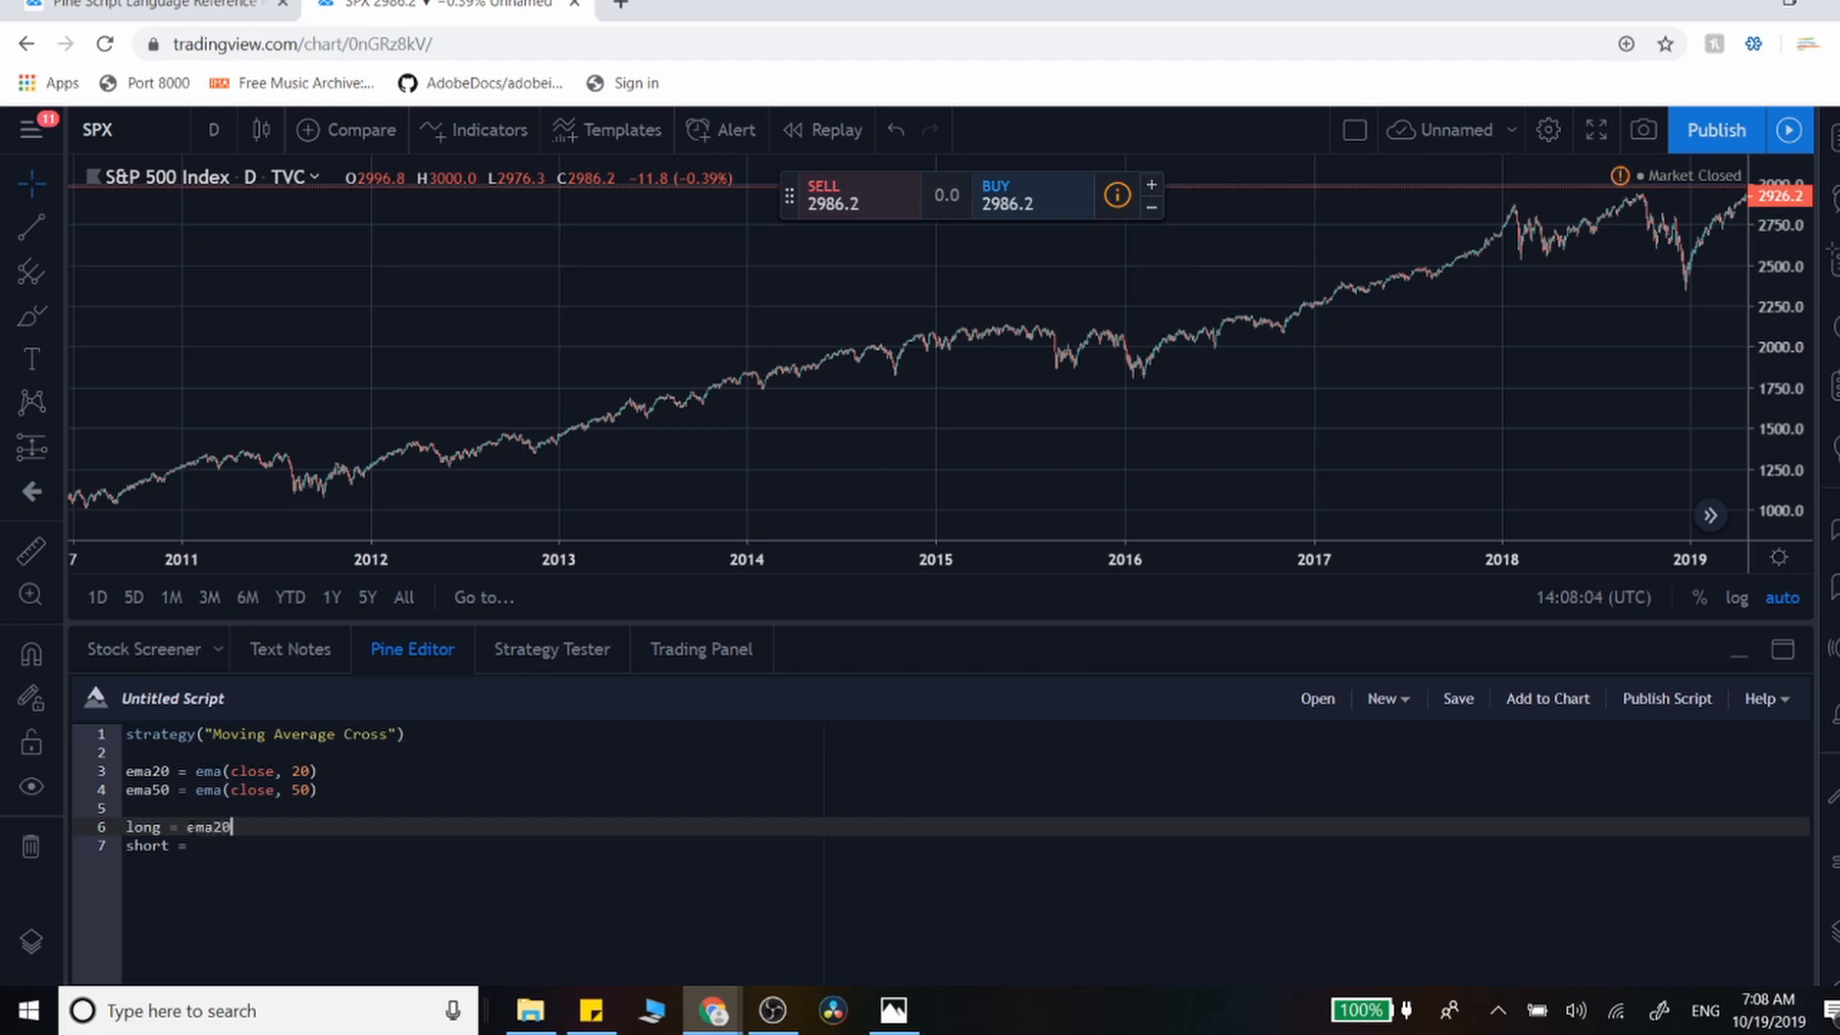
text(>)
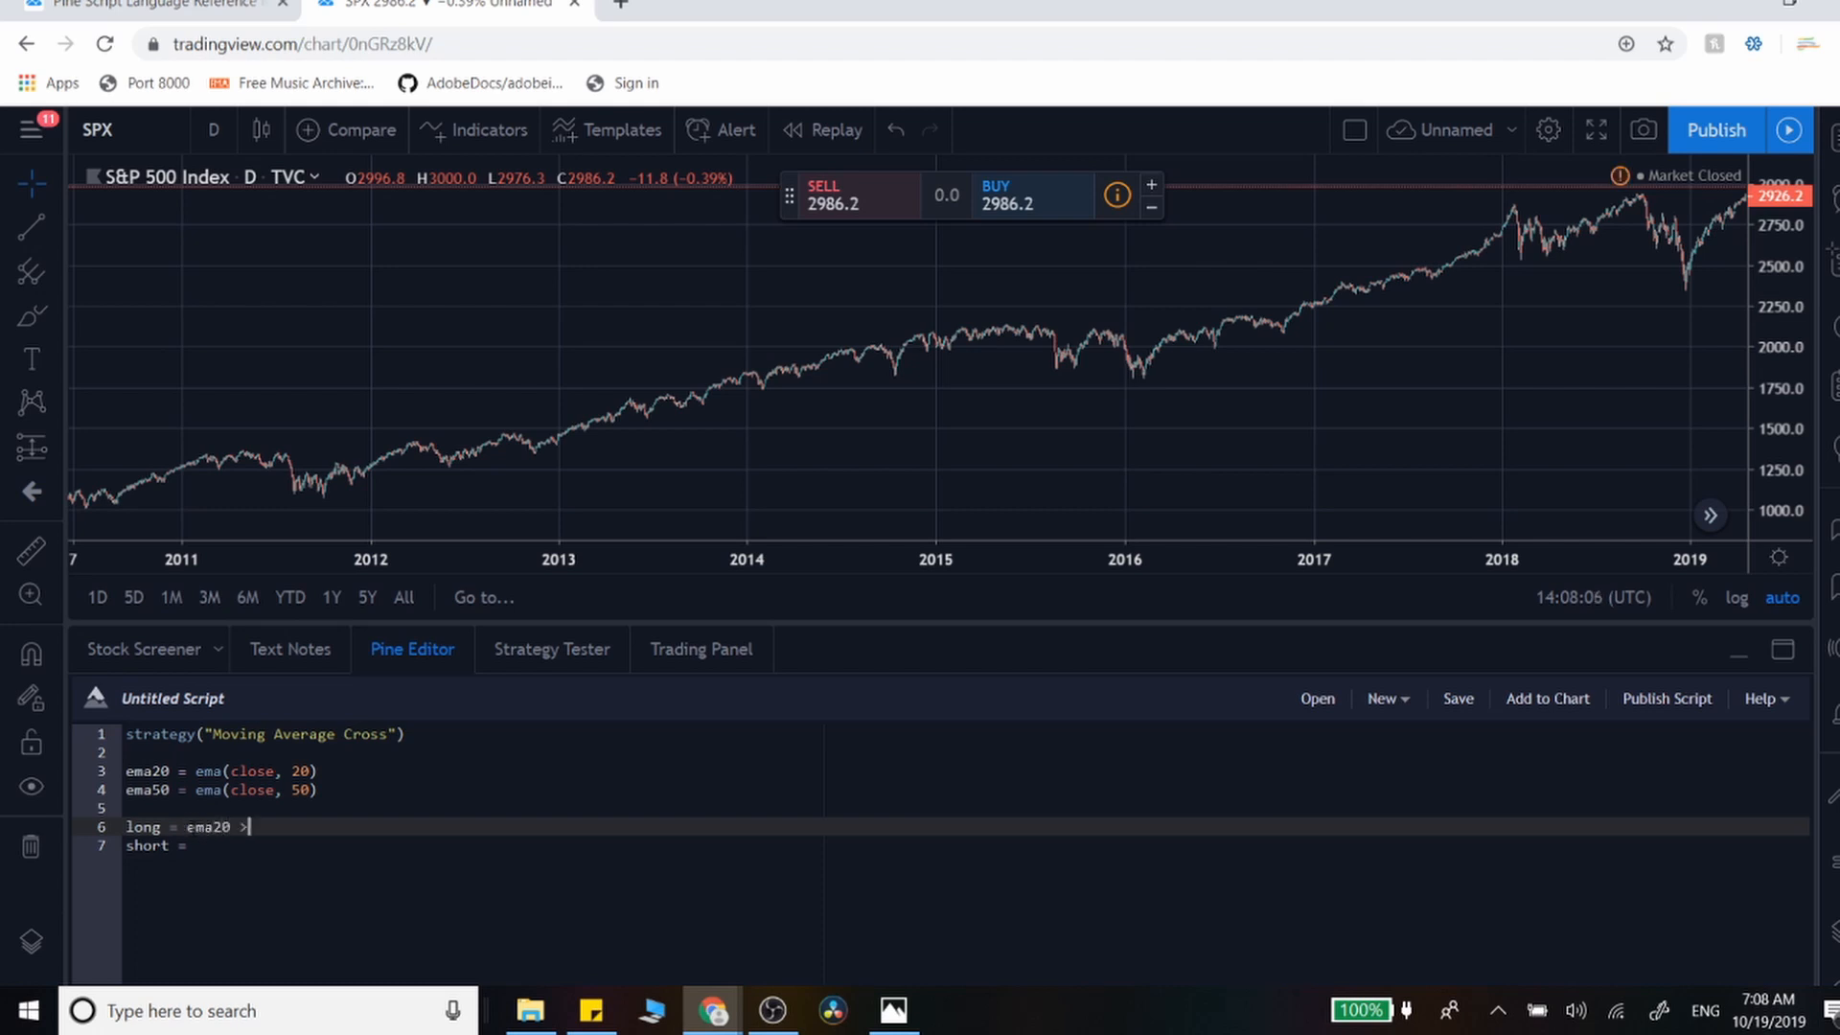
text(ema)
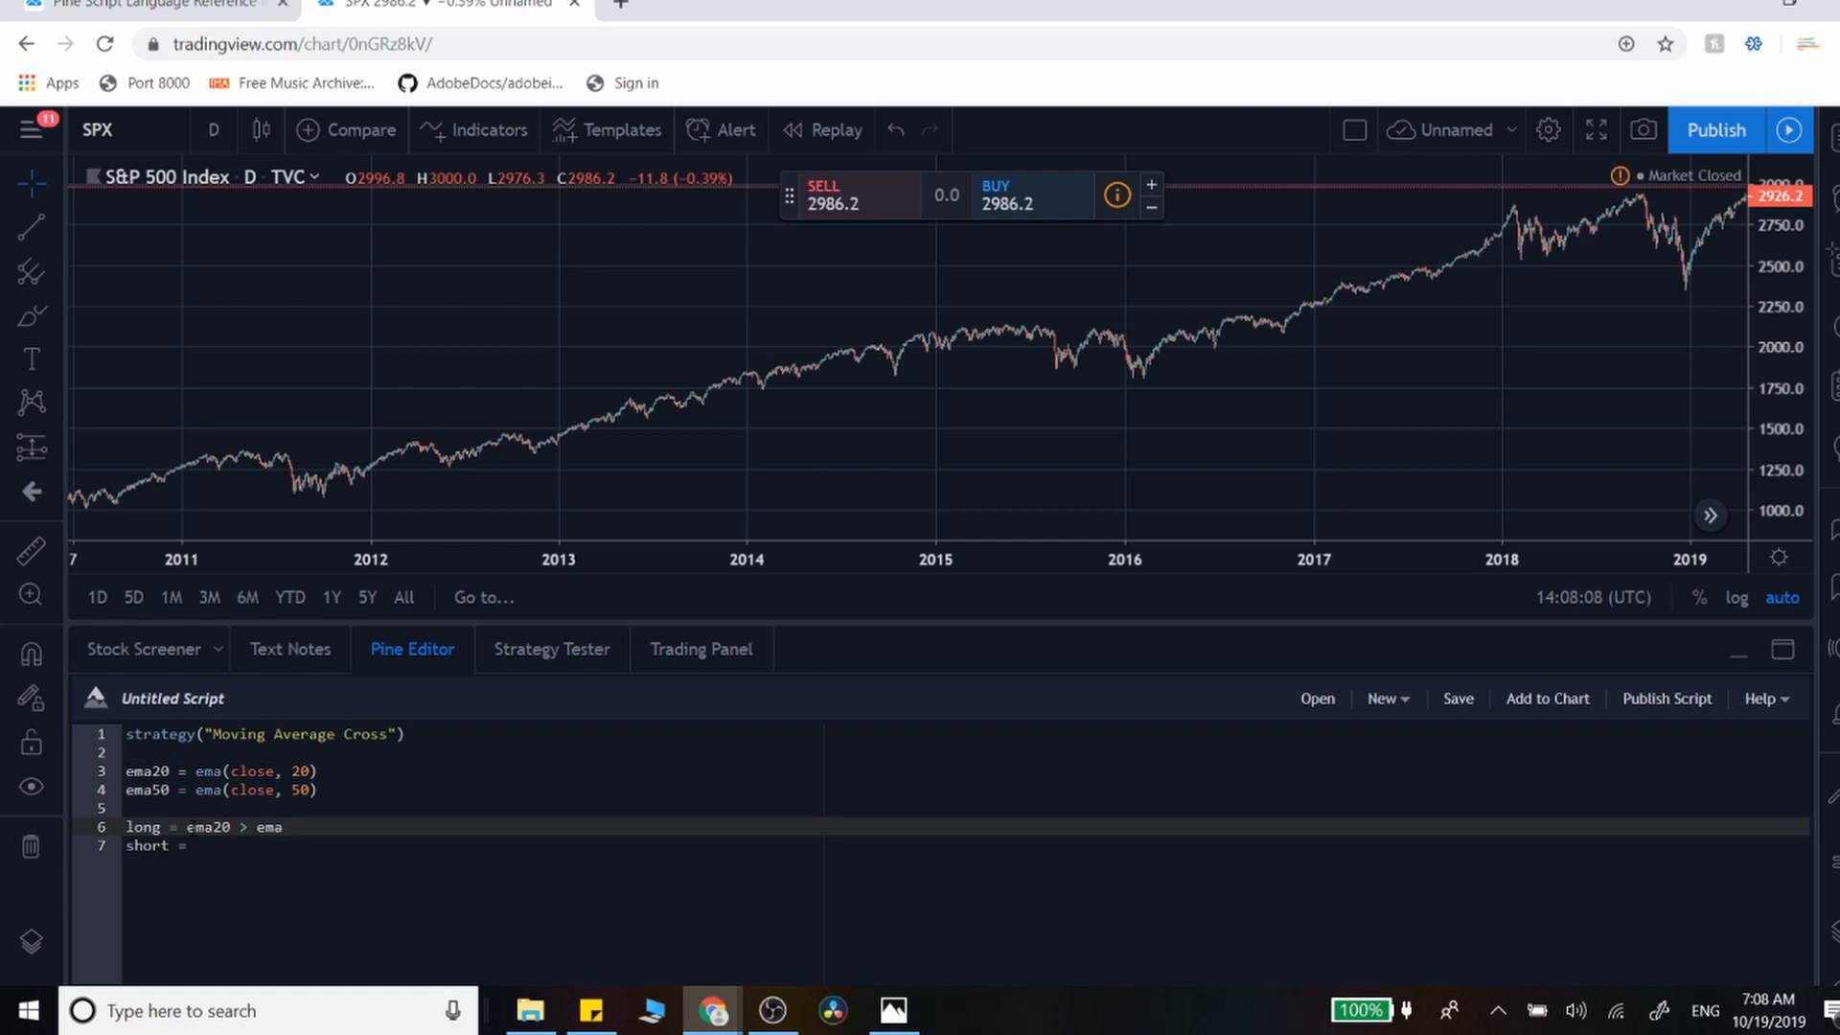
text(50)
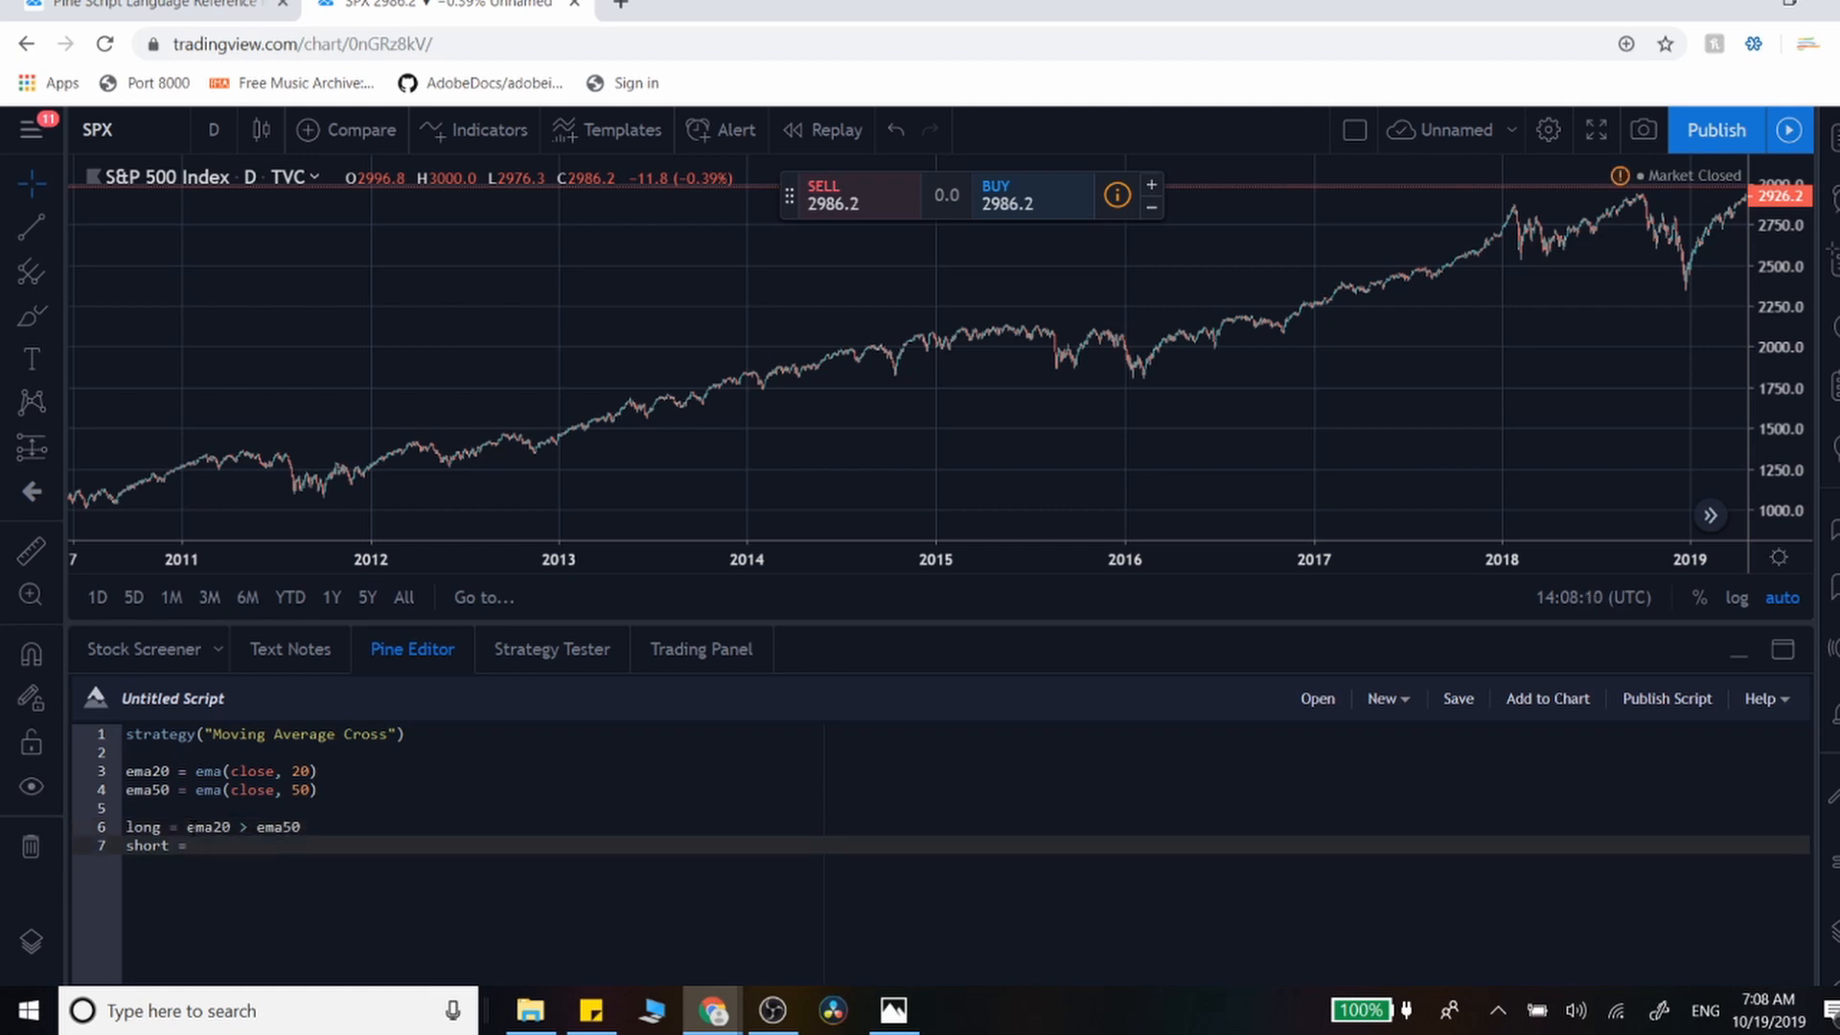
- Define the short condition as ema20 < ema50 on the next line
text(e)
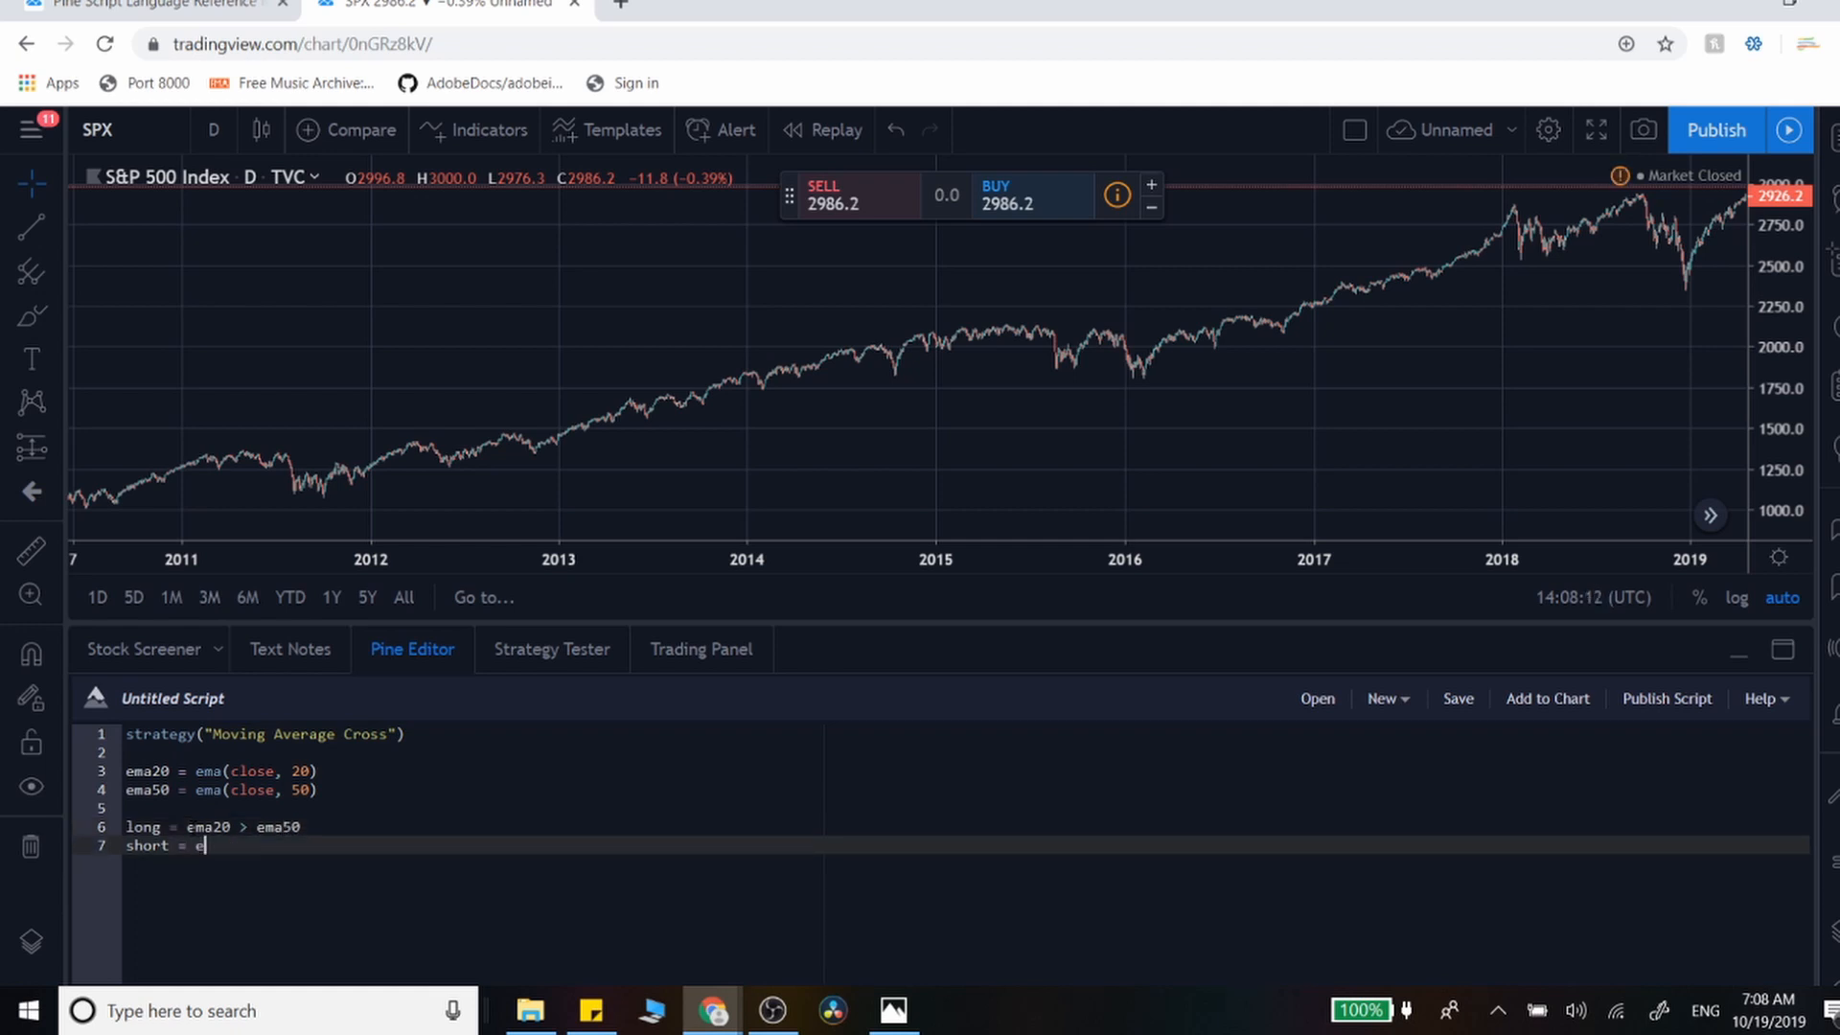
text(ma20)
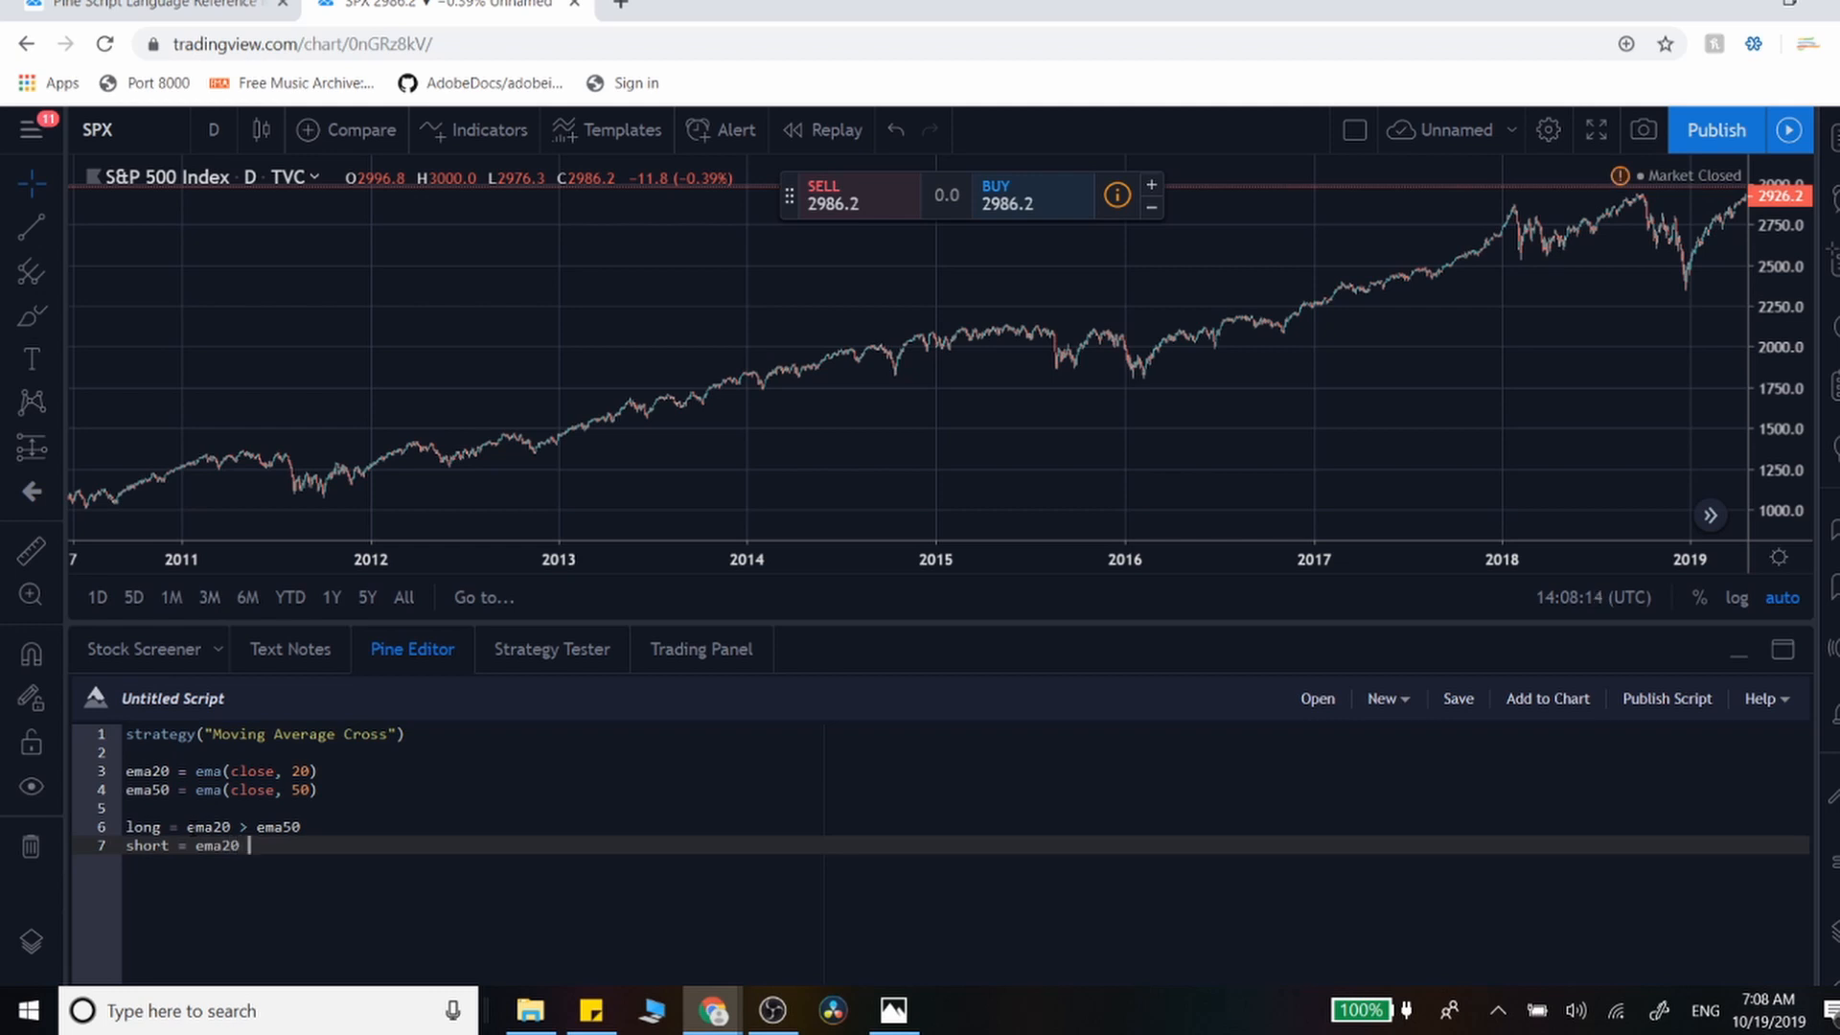
text(< ema50)
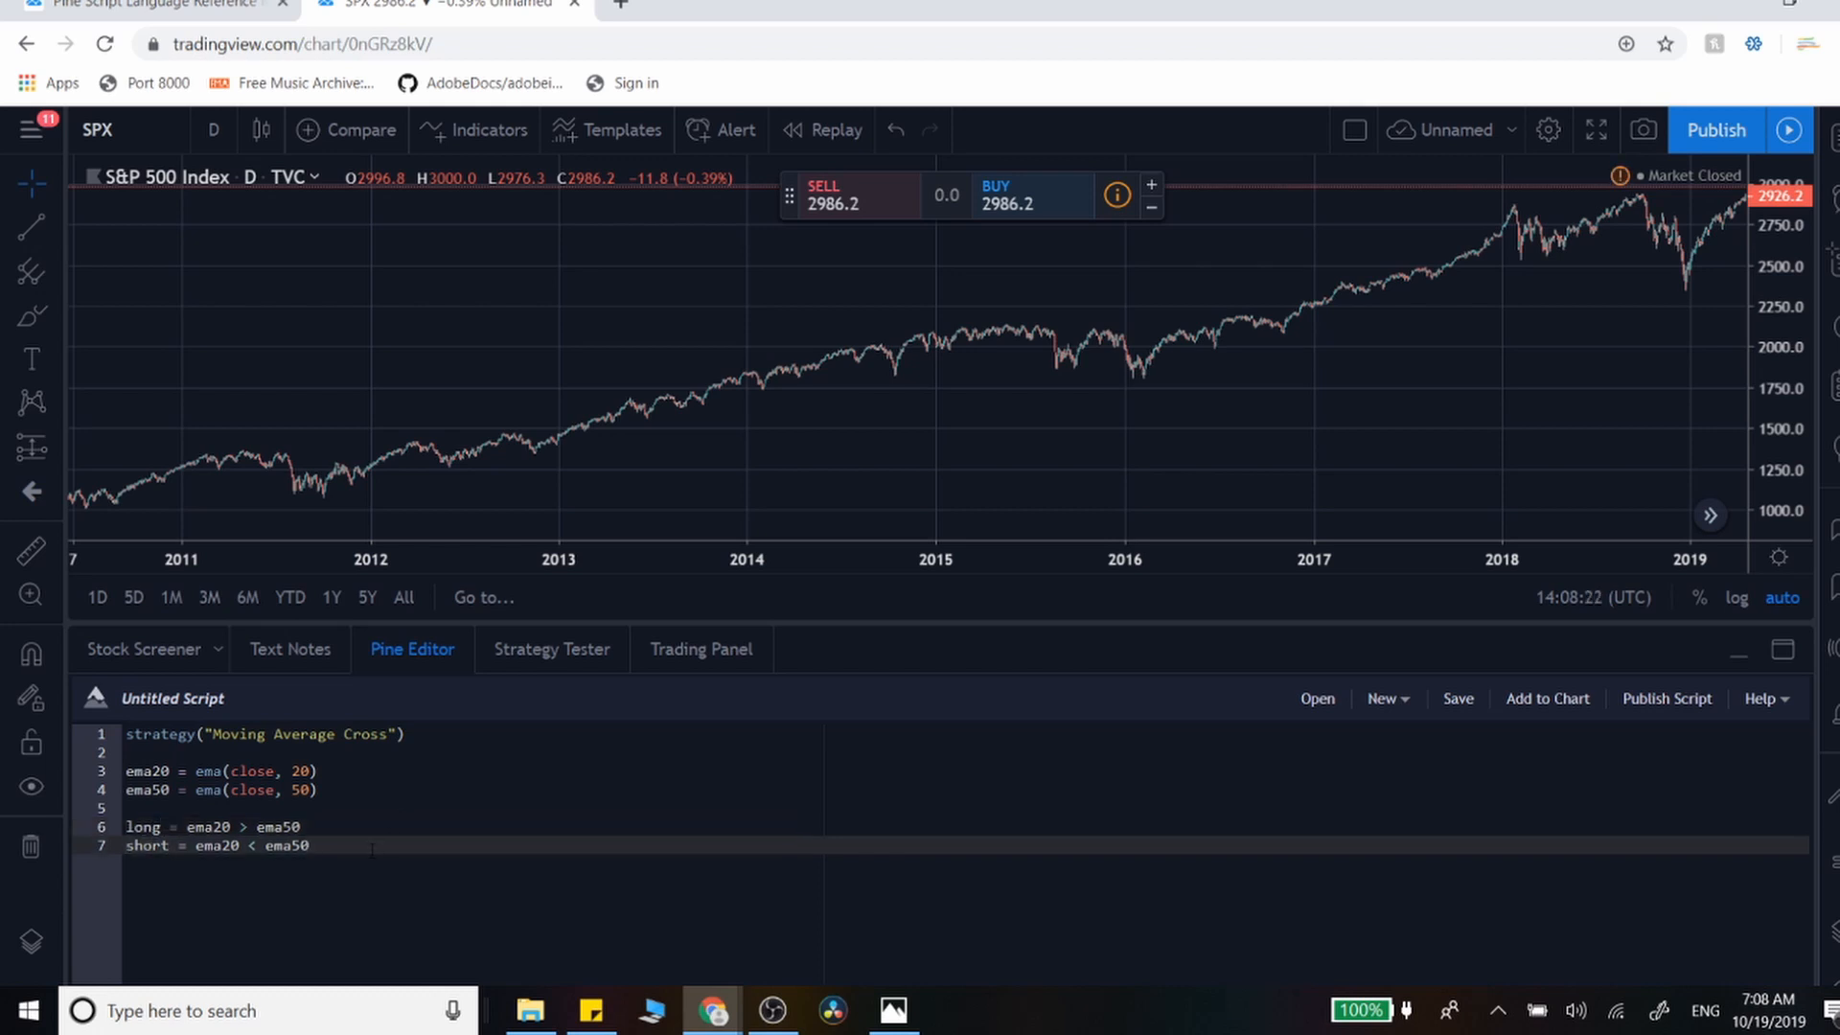
key(Enter)
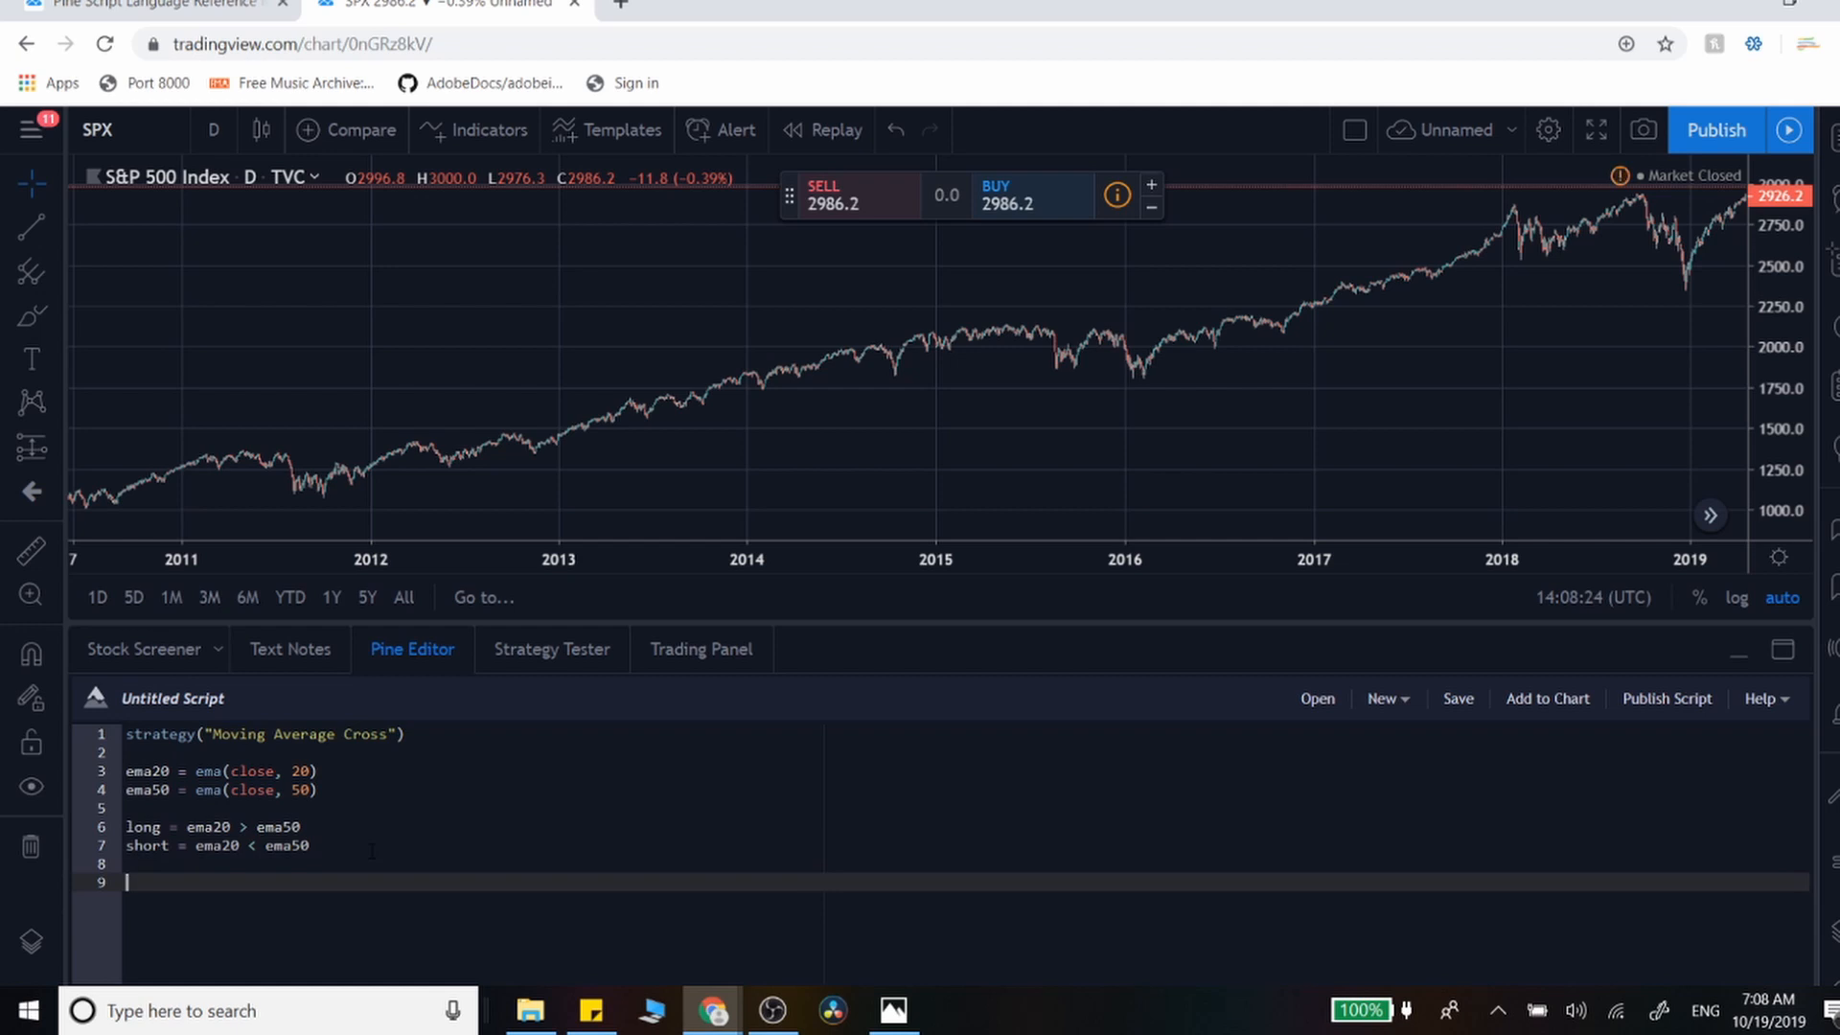
- Add strategy.entry("Long", strategy.long, 1000.0, when = long) on line 9
text(strage)
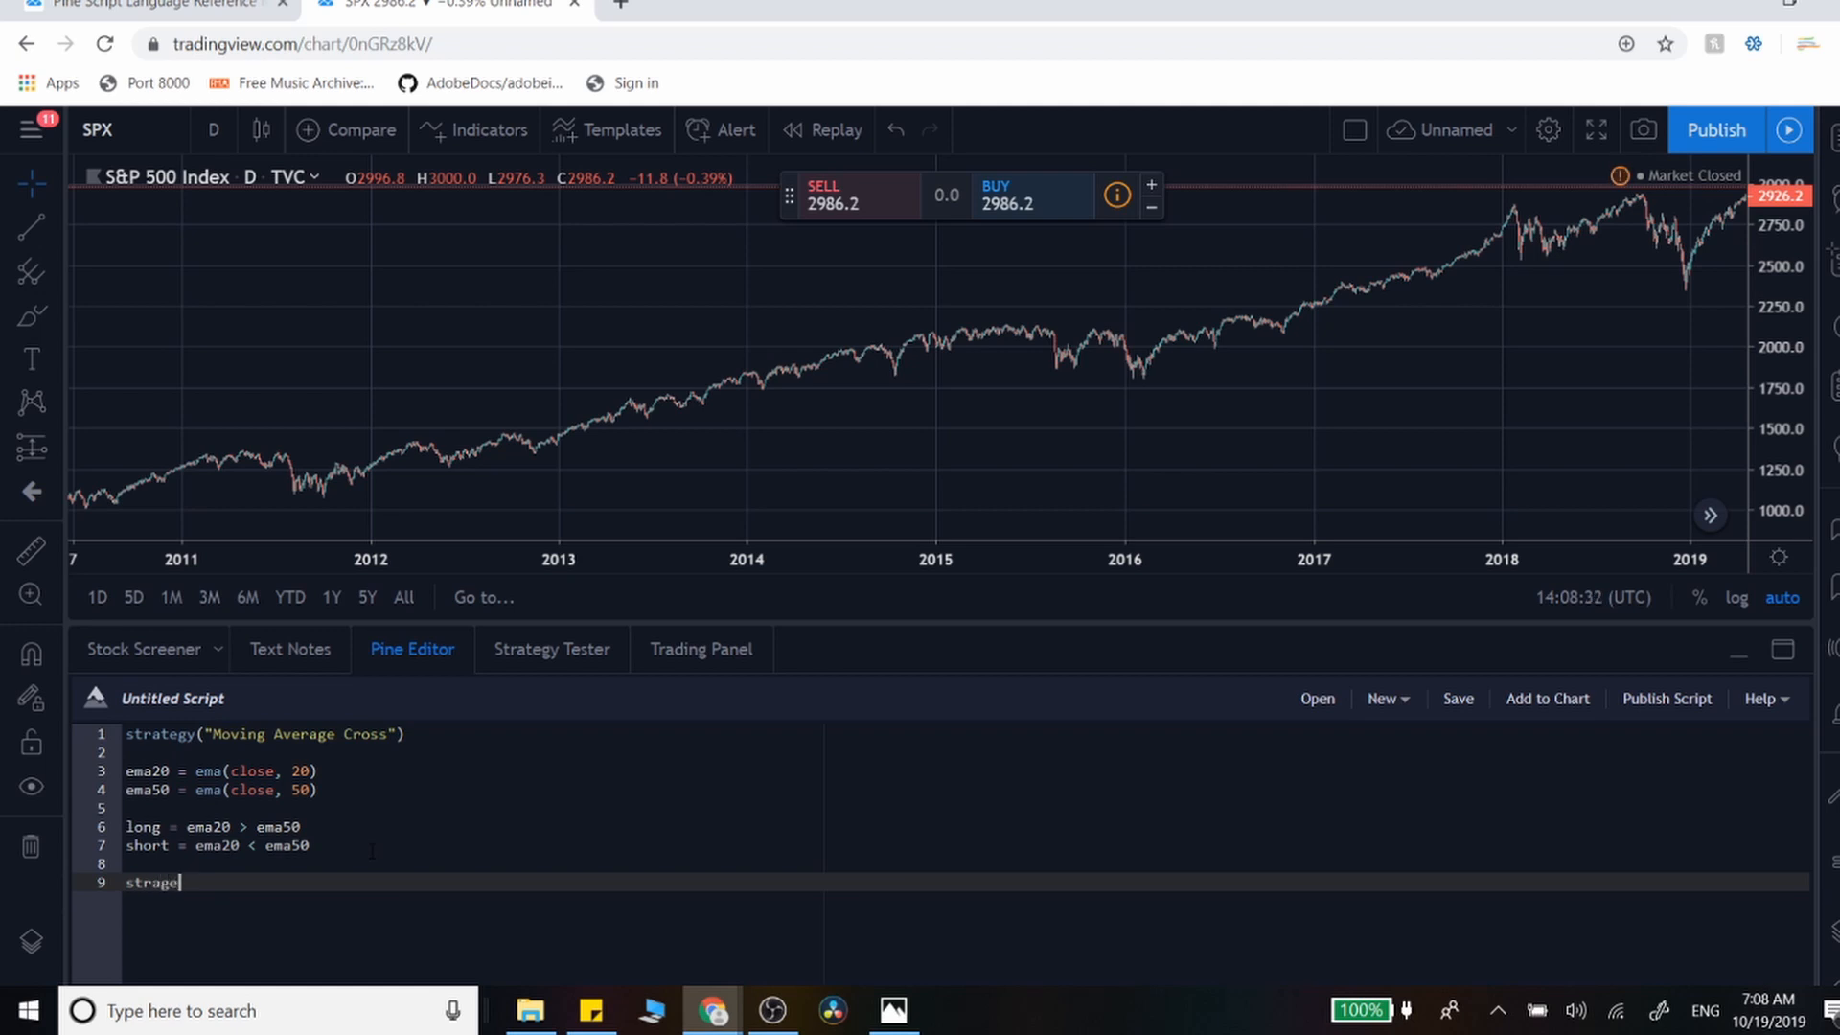
text(gy)
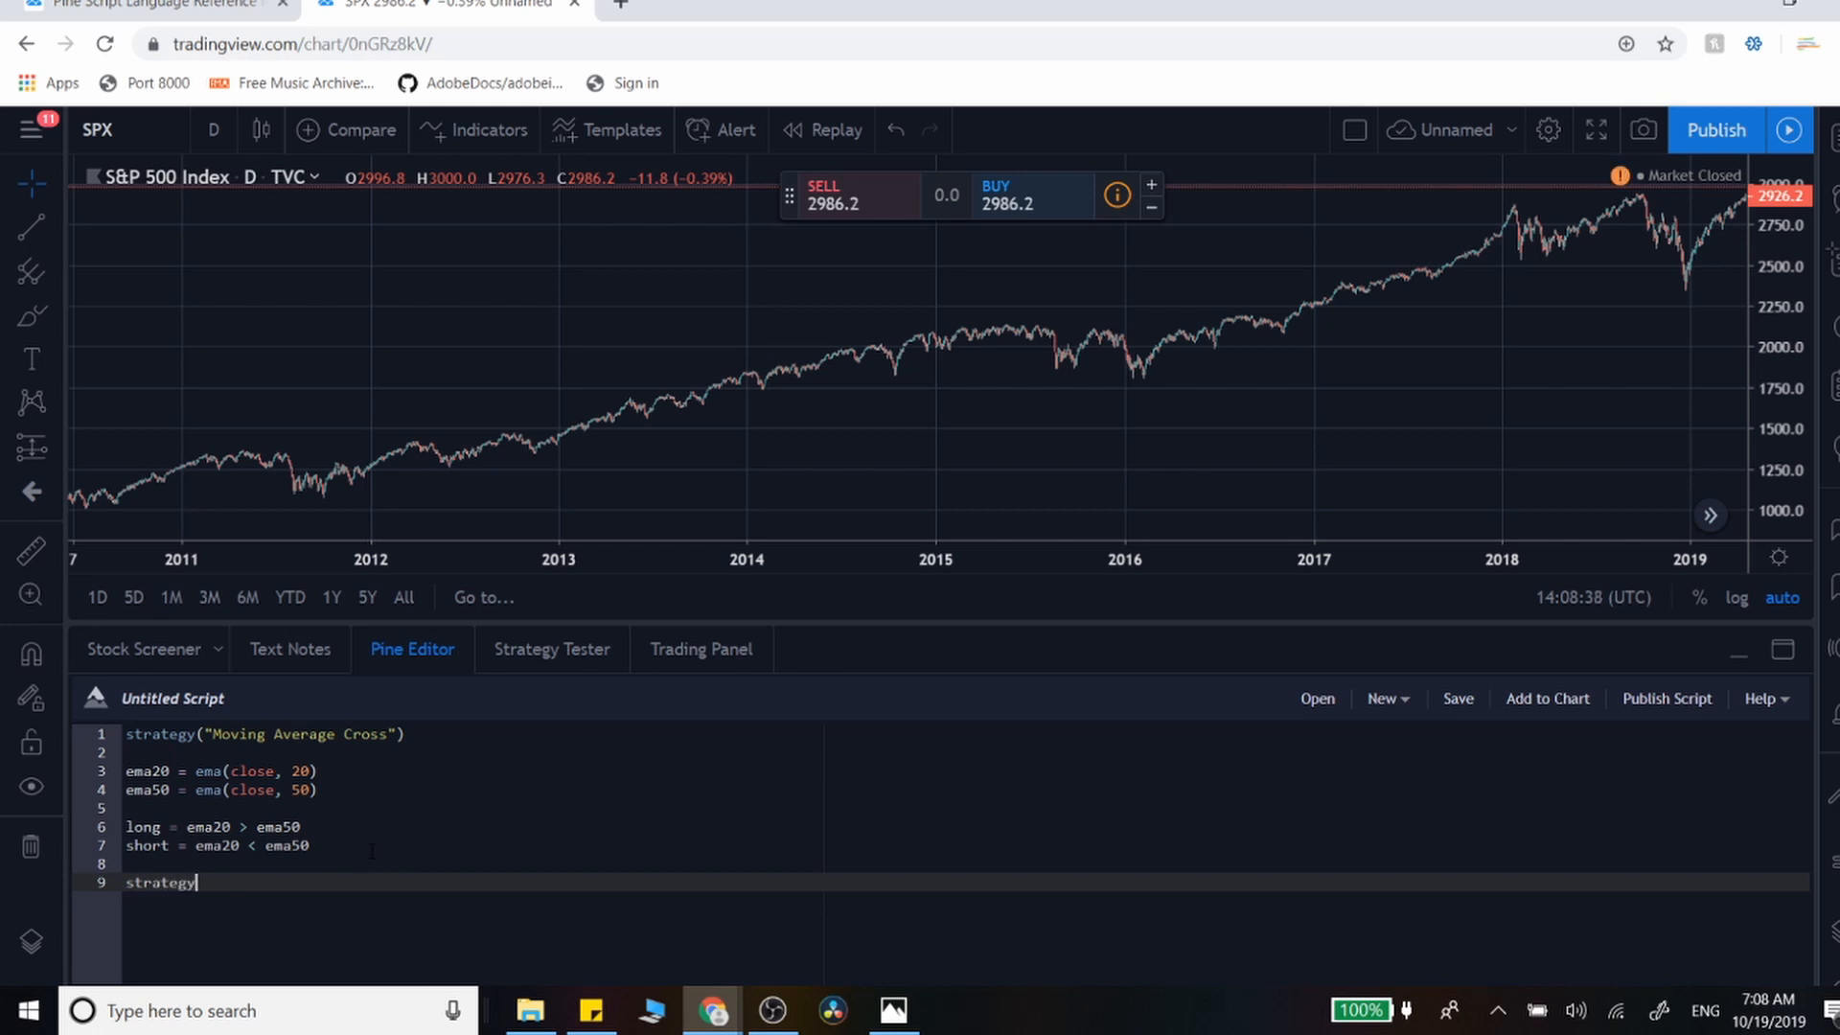
text(.entry()
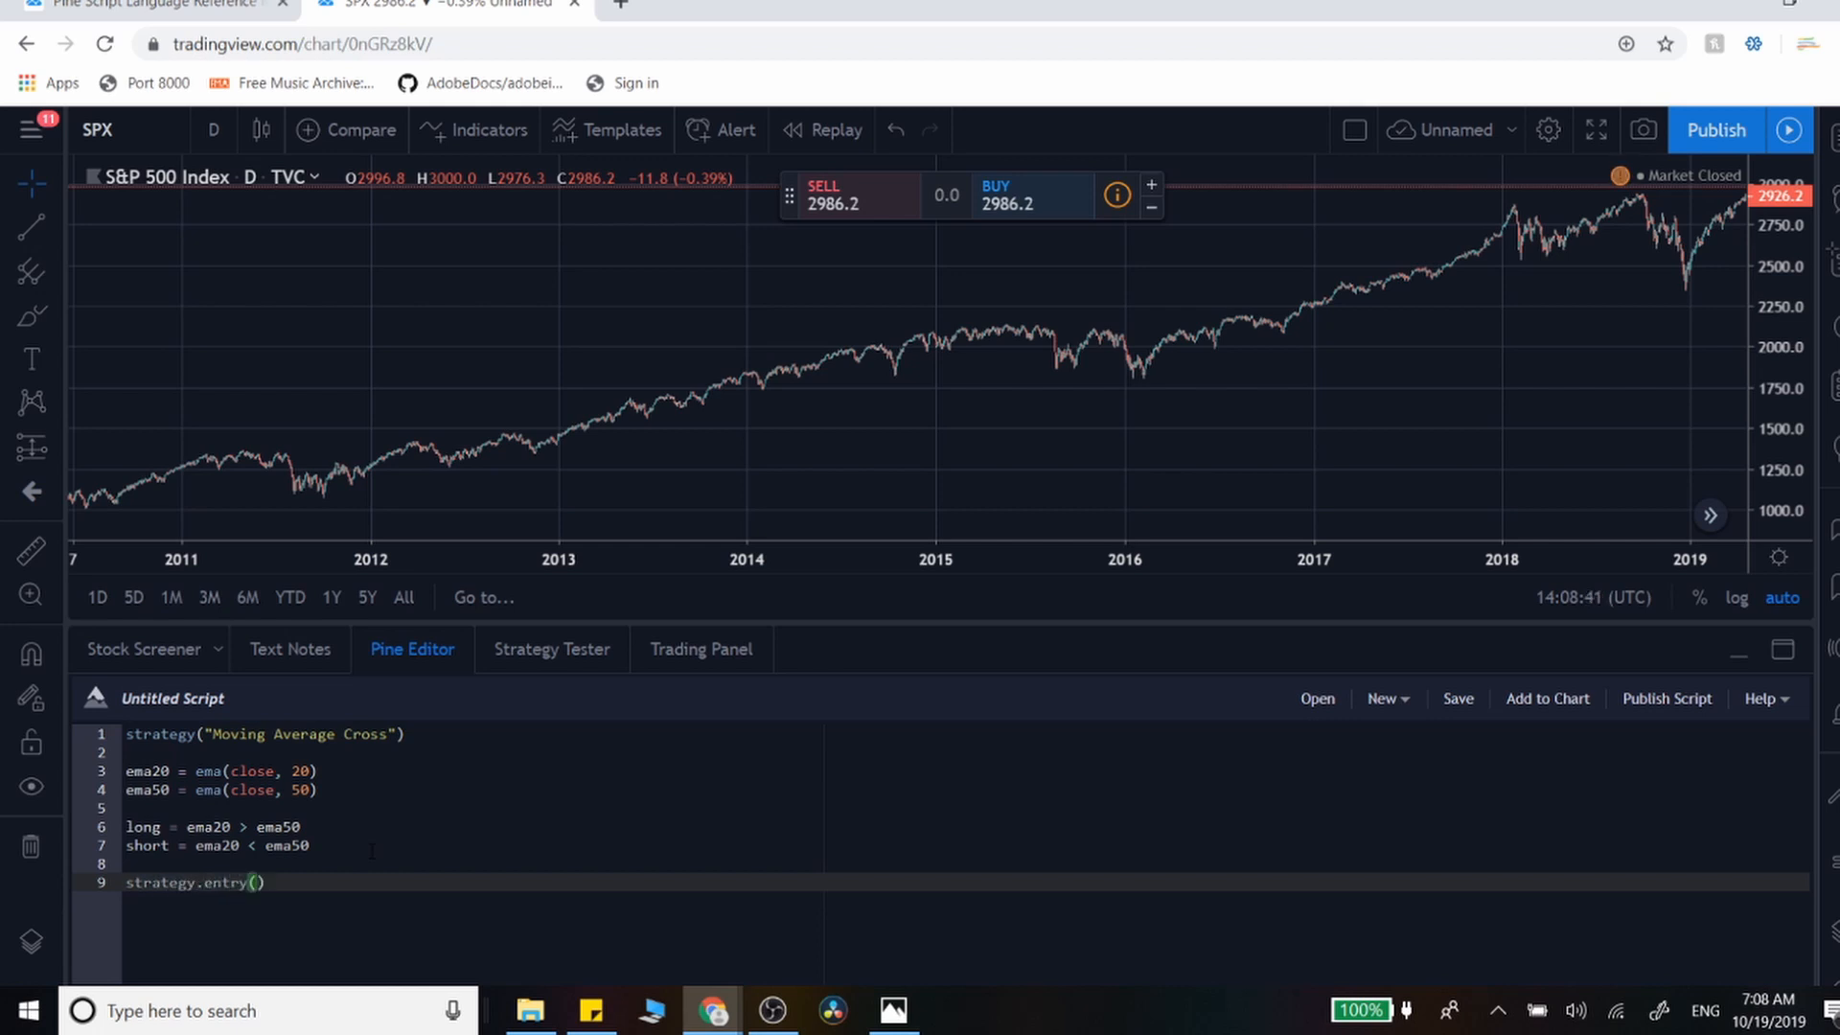
text(")
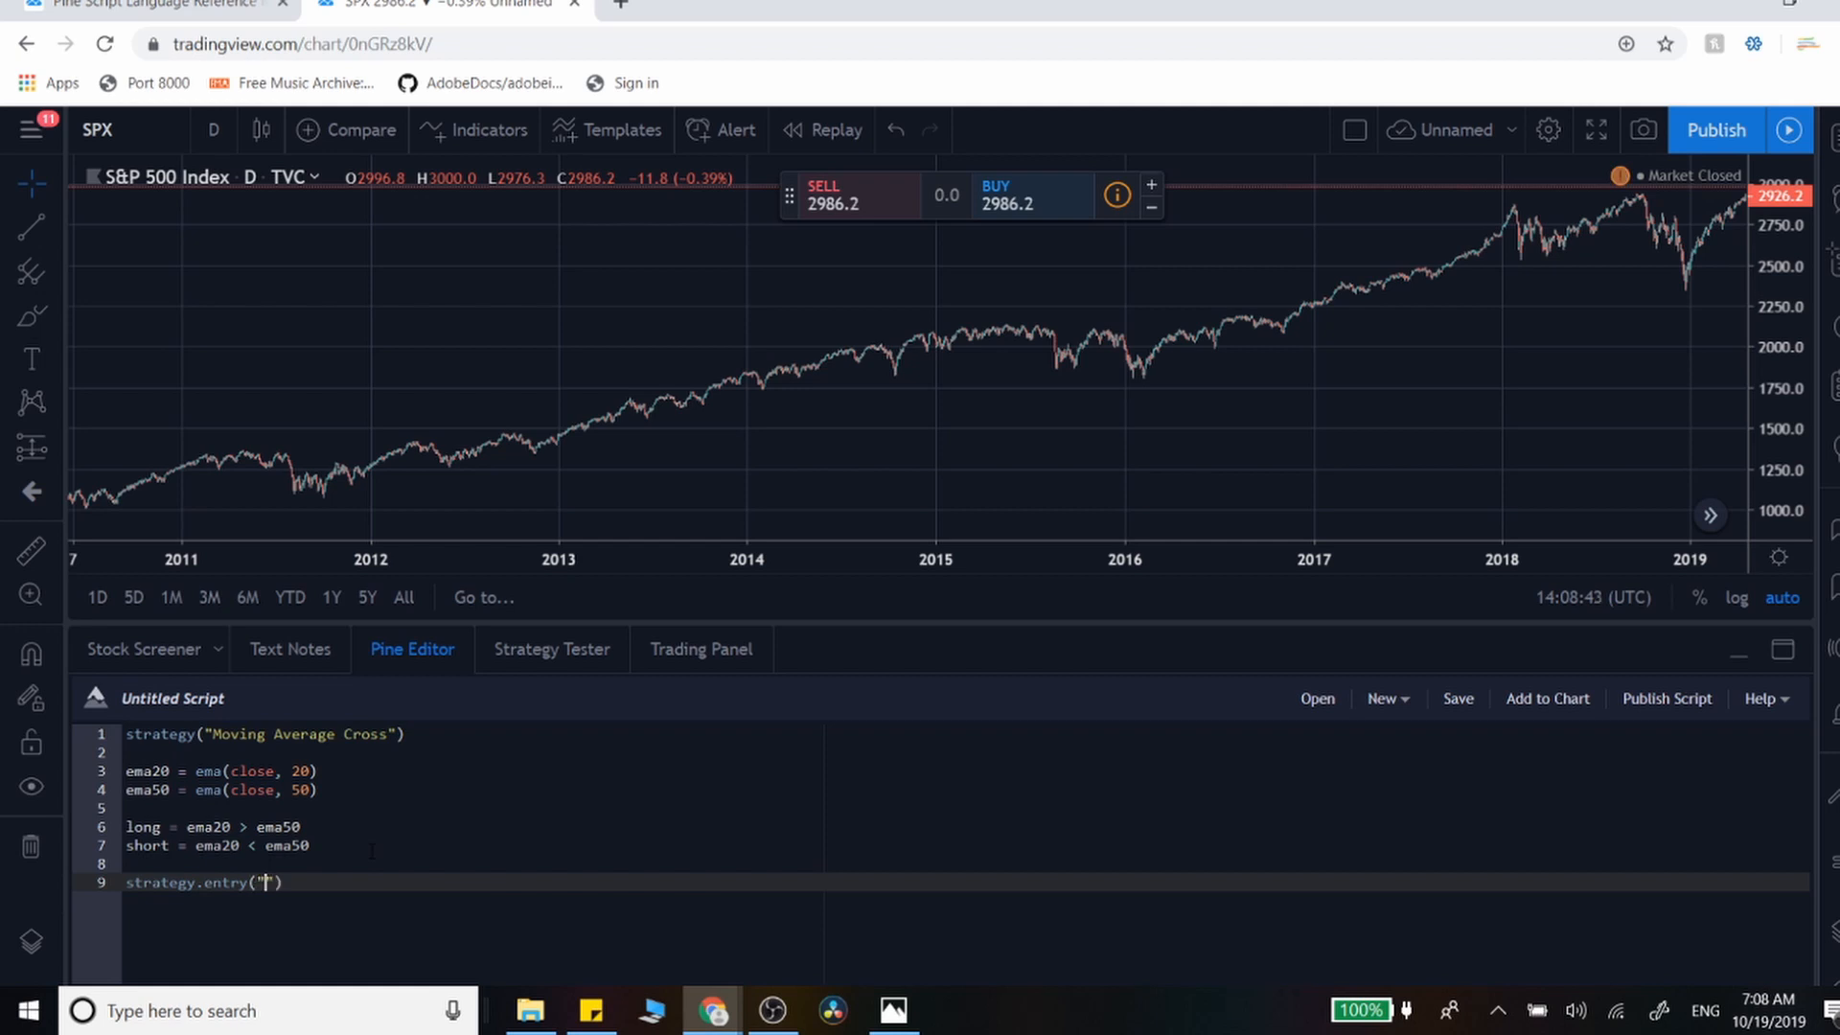
text(Long)
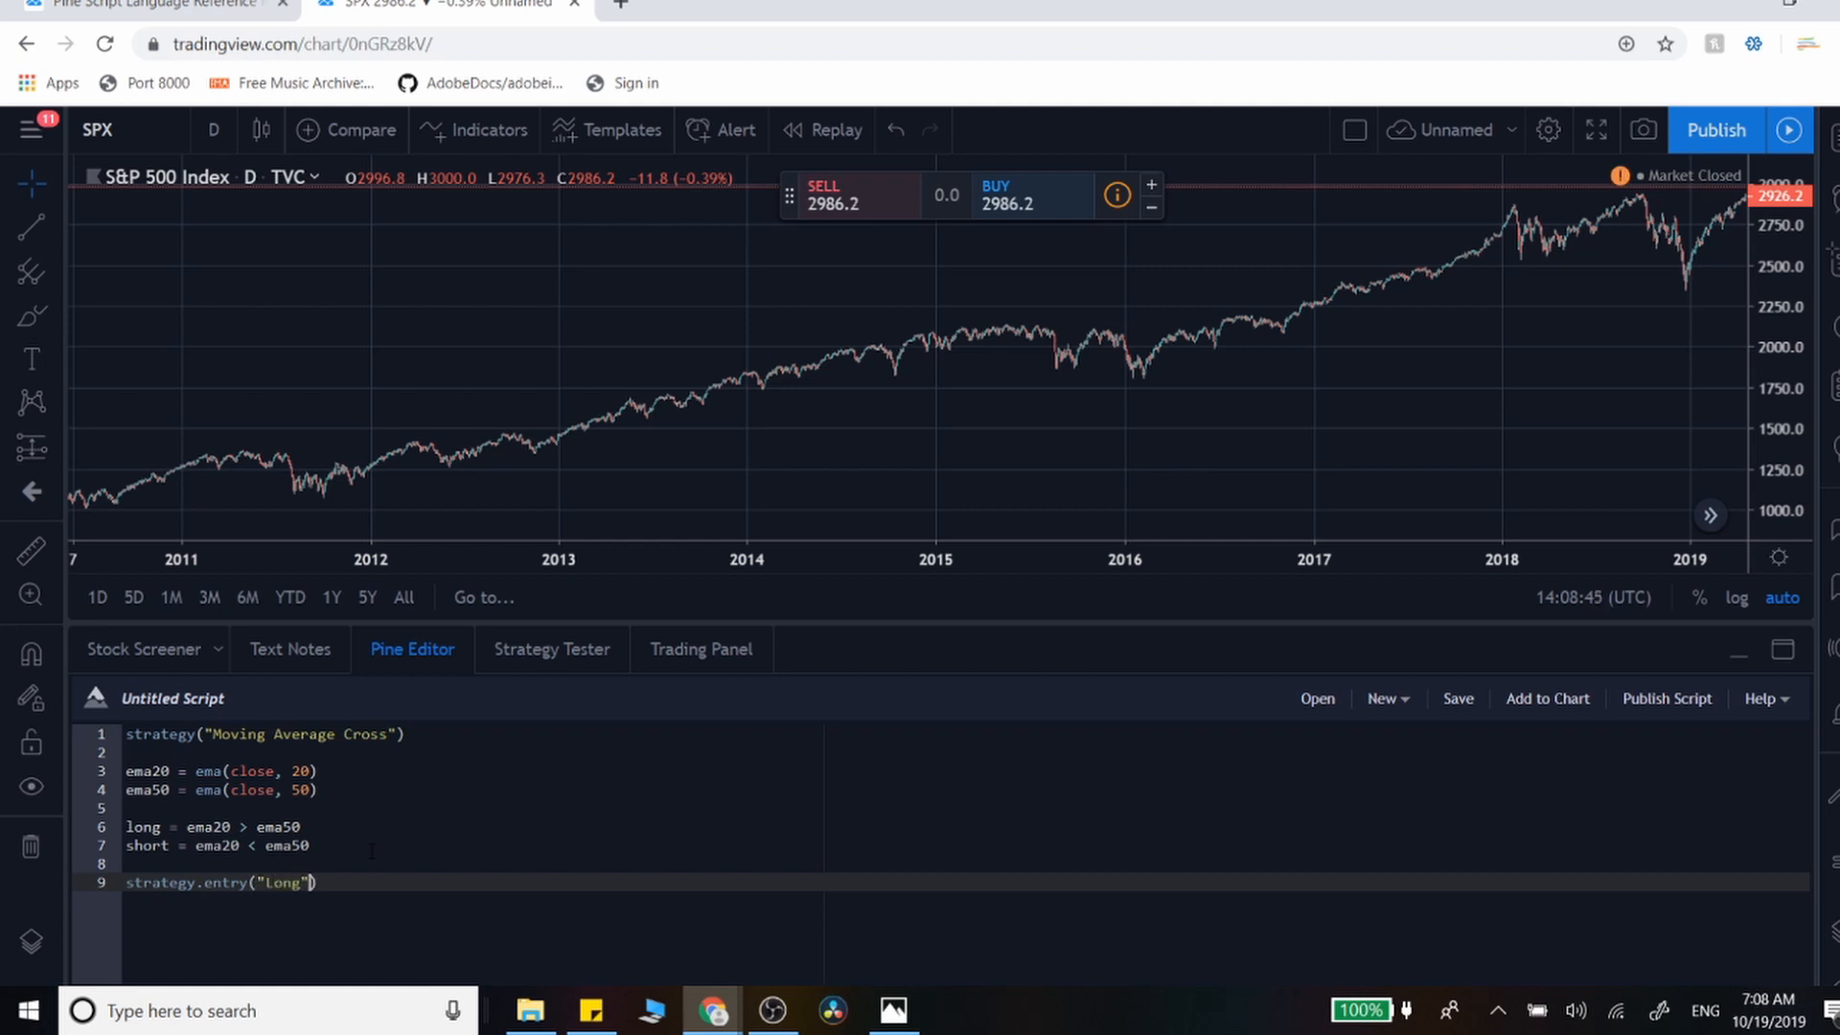
text(, stategy)
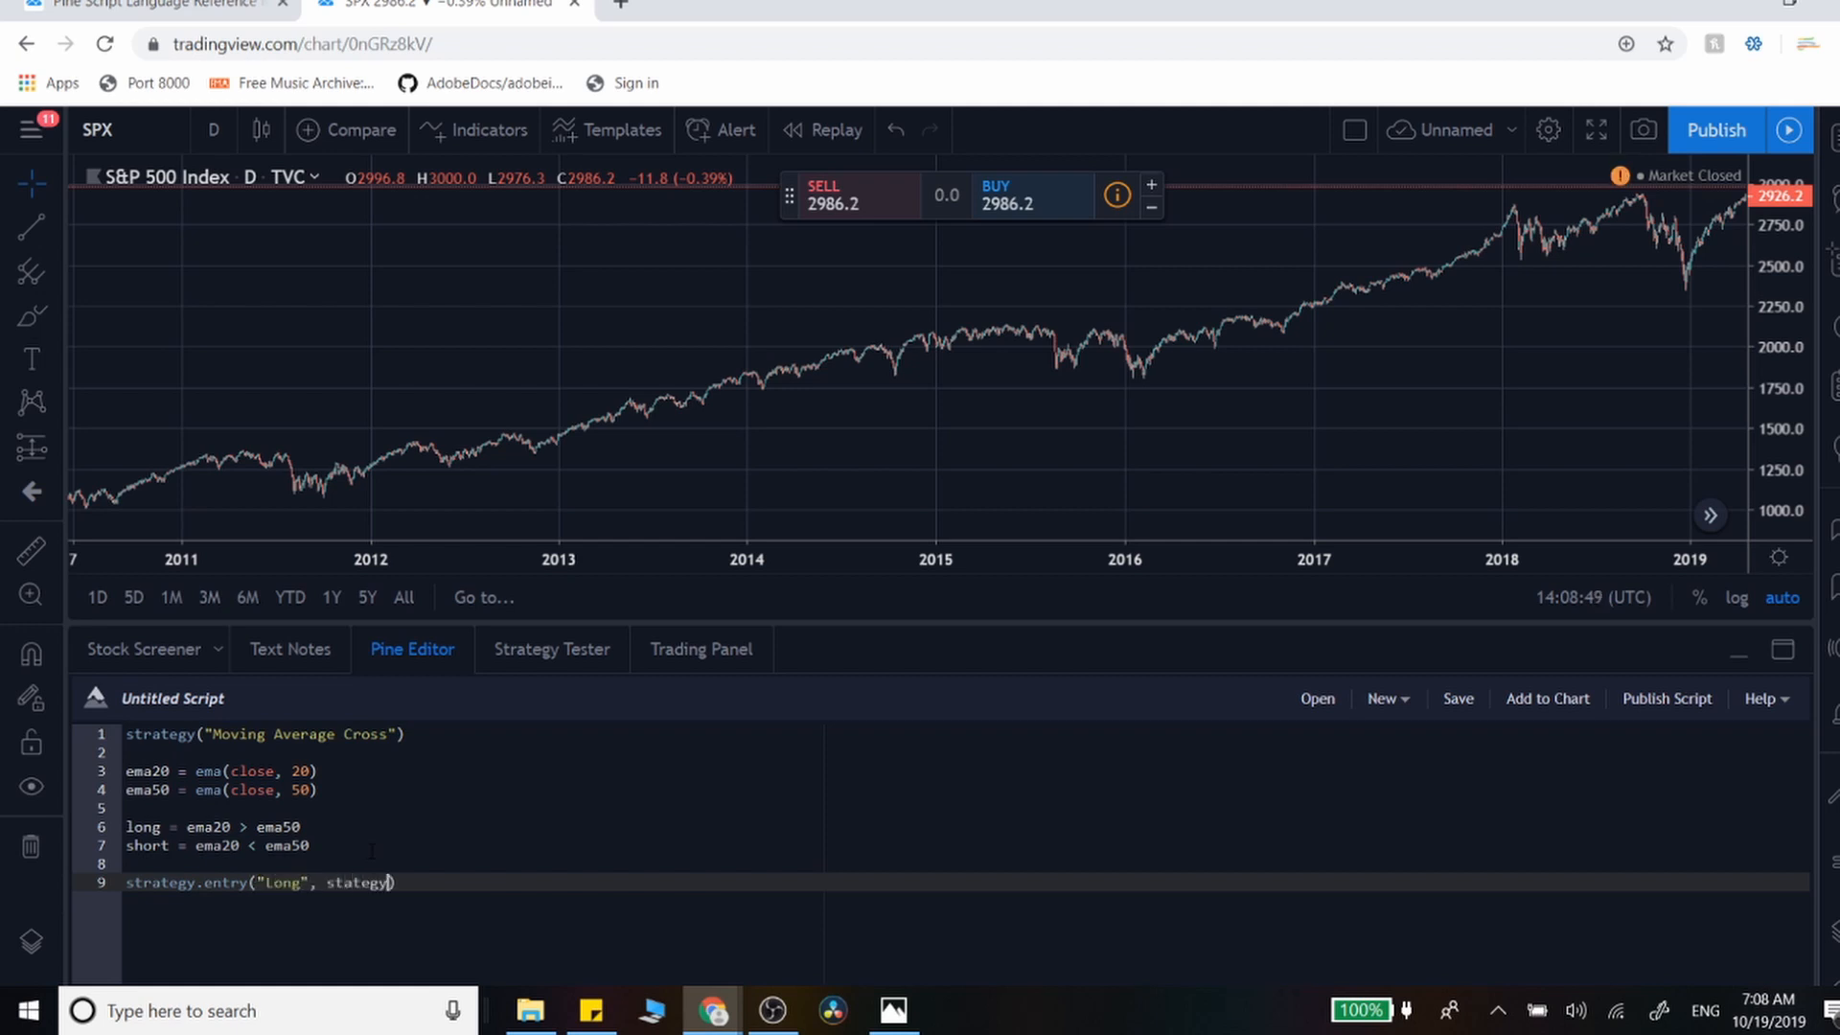
text(.long, 1000)
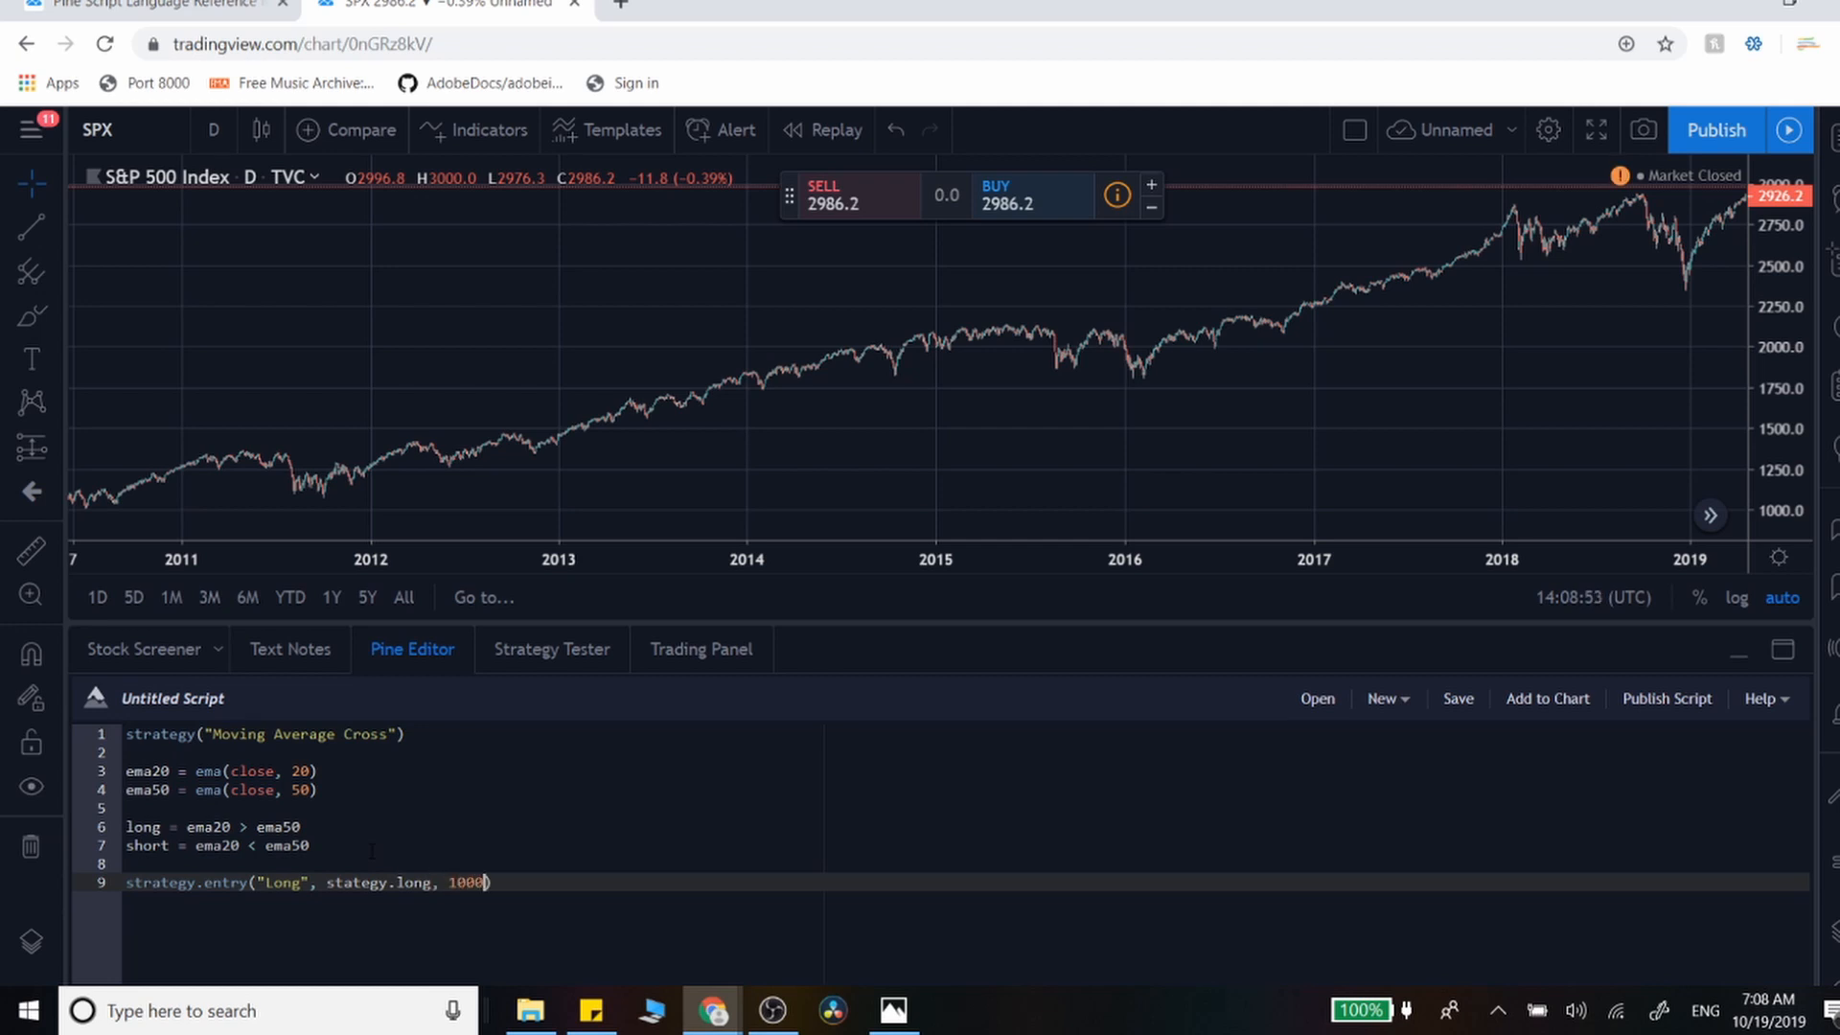
text(.0, when = long)
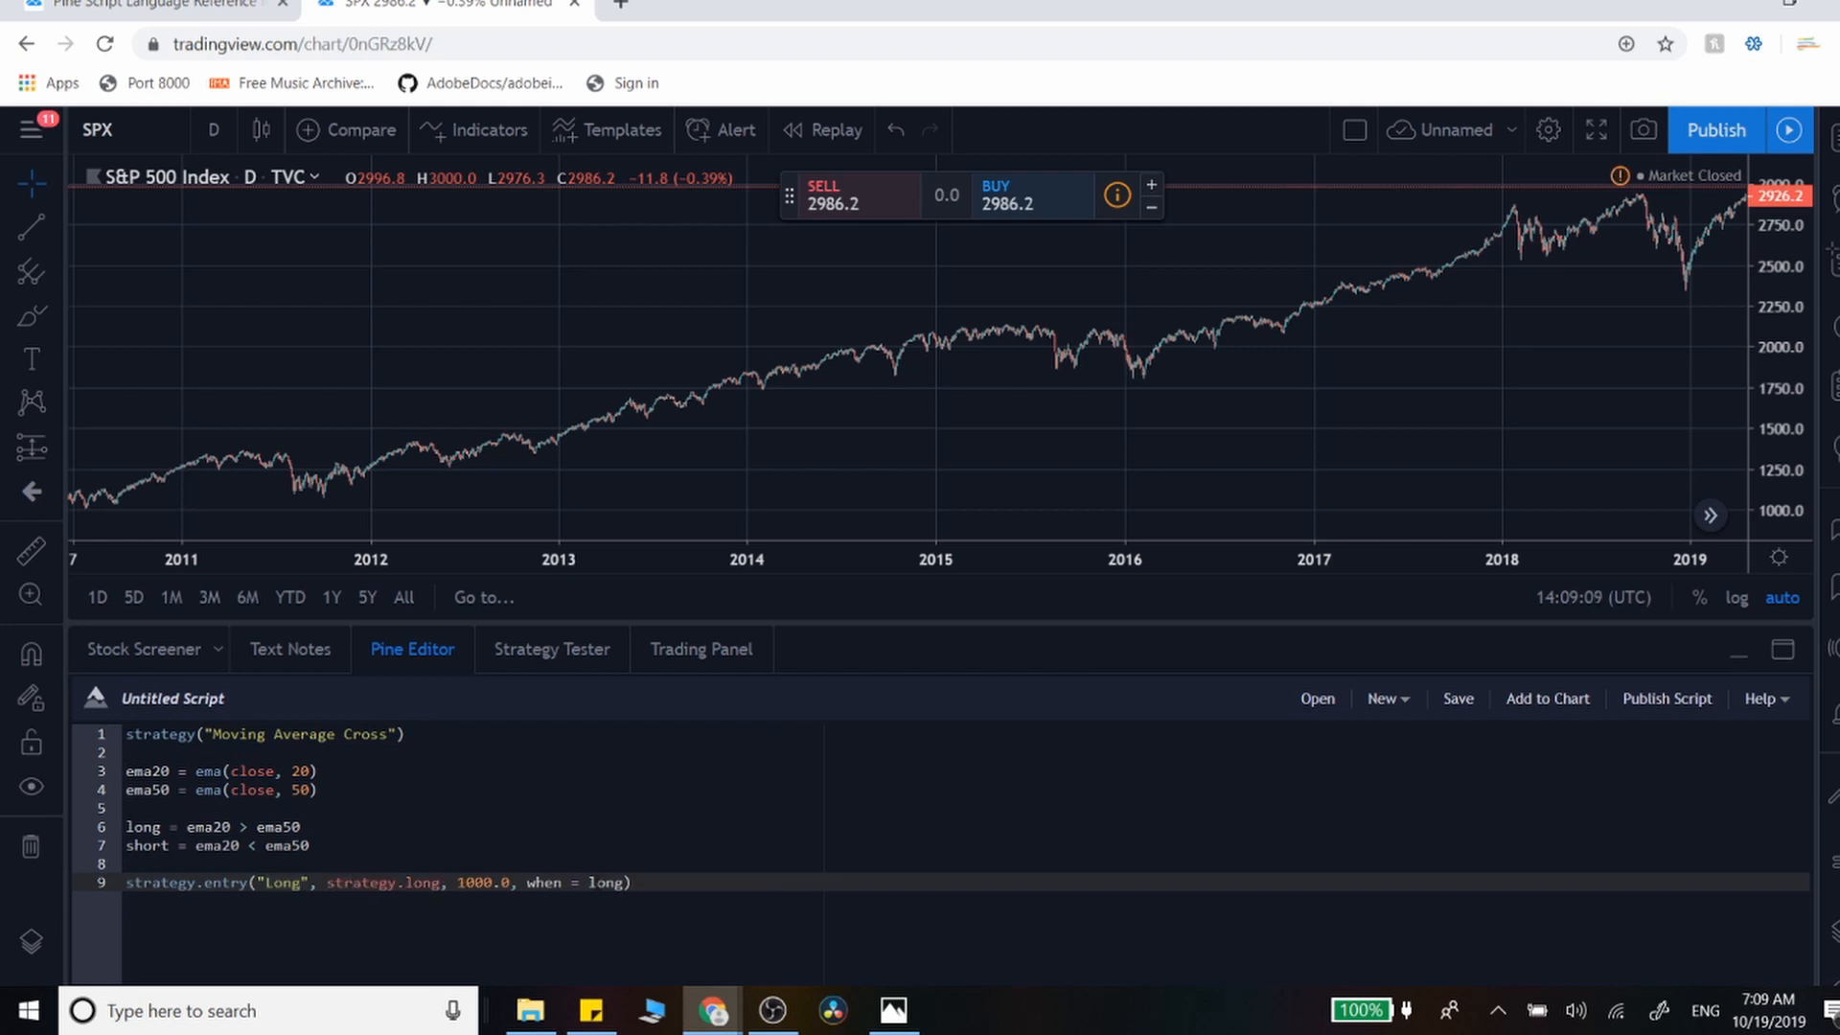
mouse_move(382, 882)
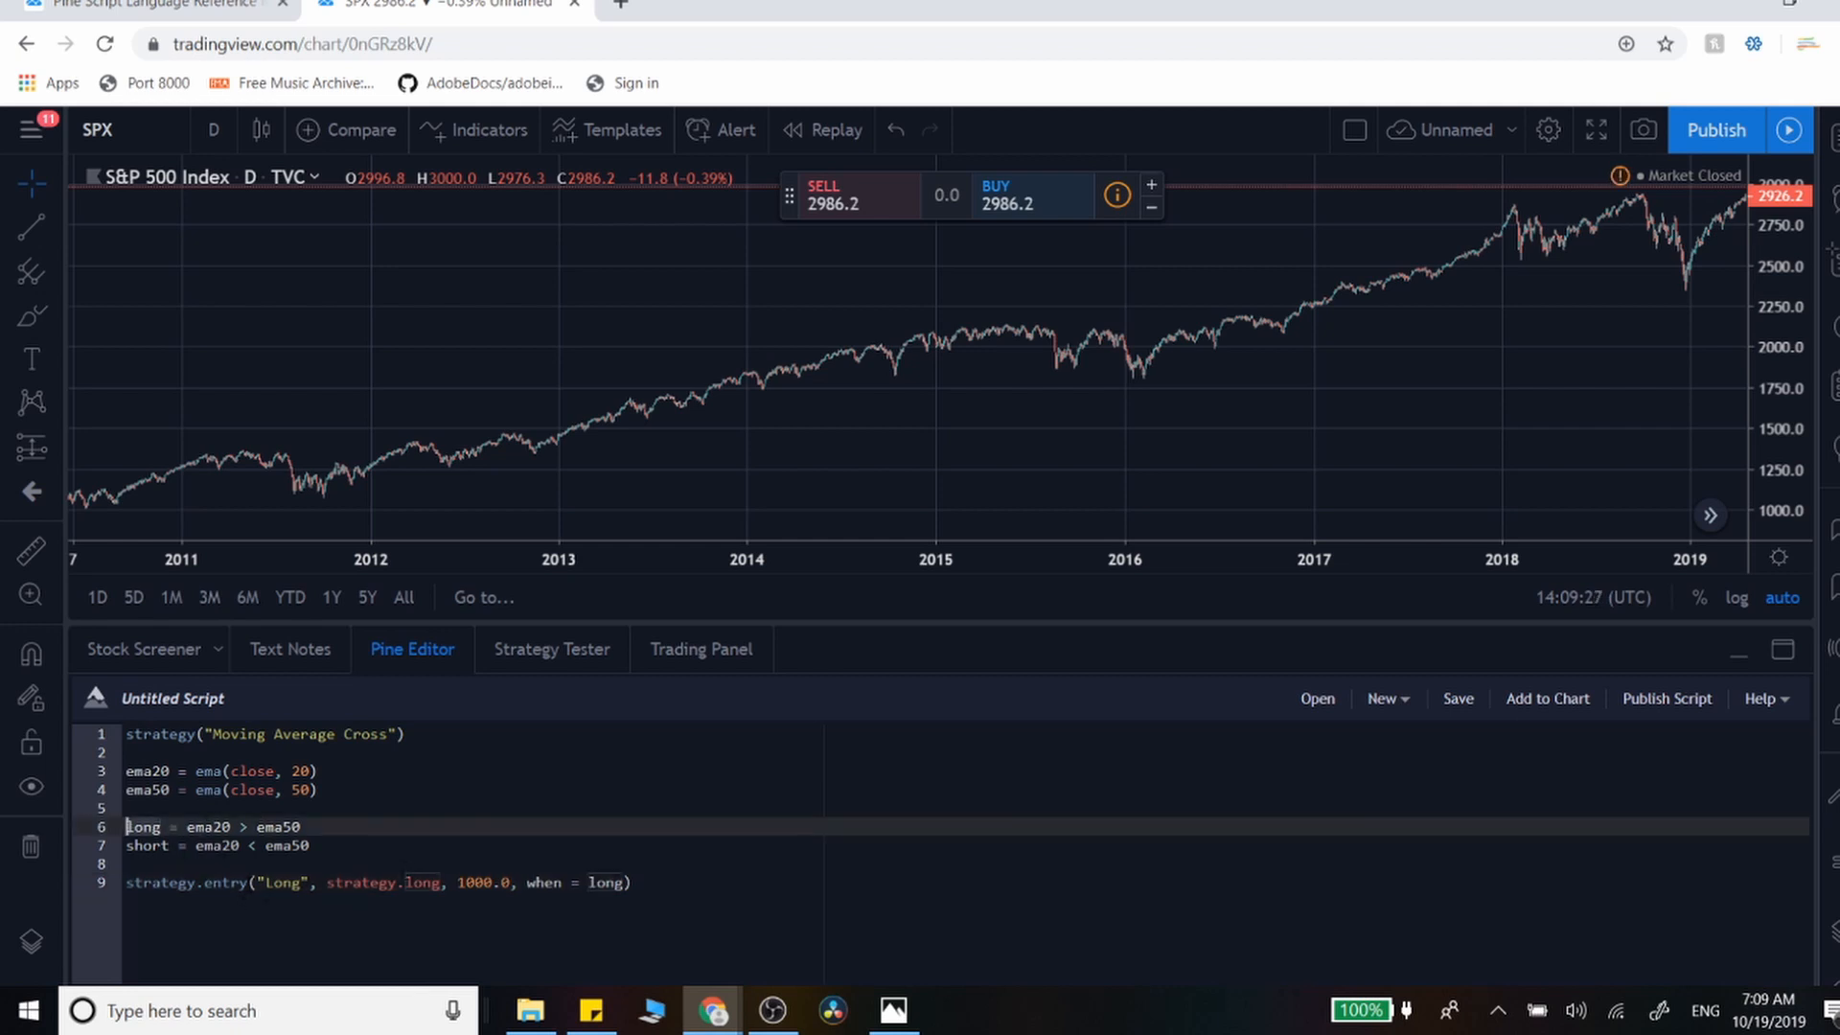
mouse_move(202, 885)
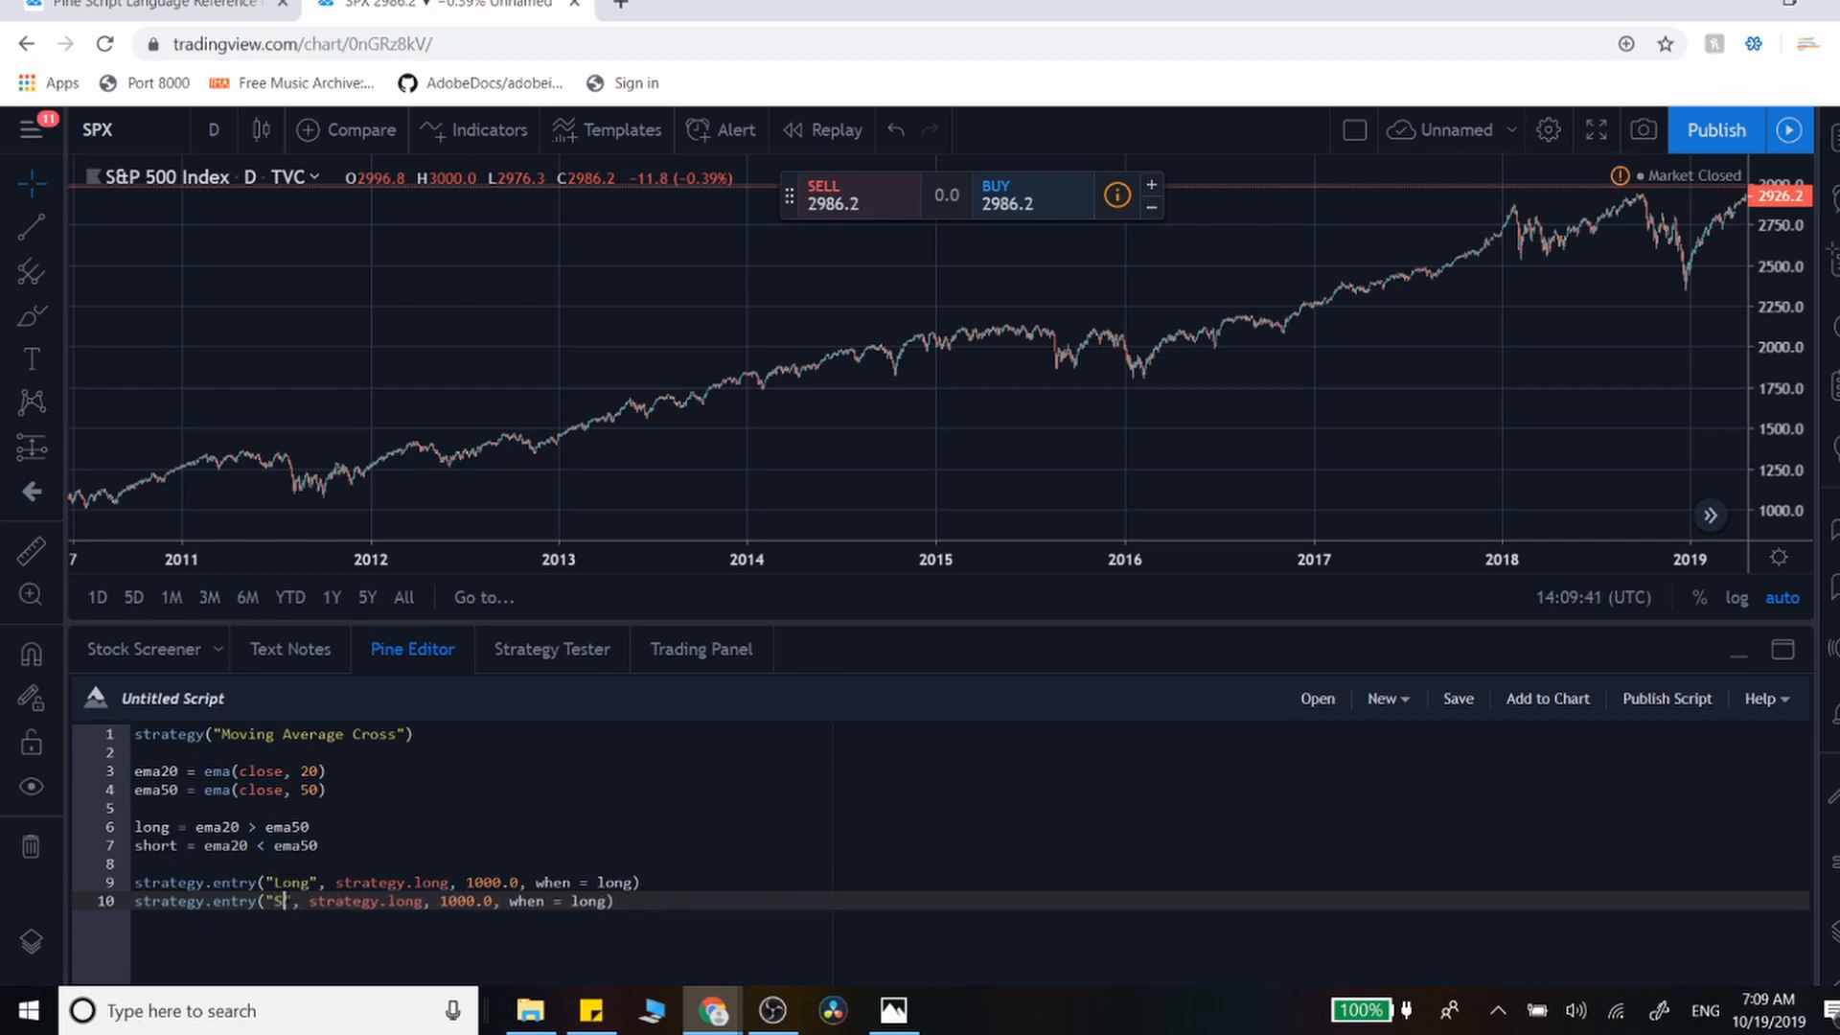
- Rename the duplicated entry line's order from "Long" to "Short"
text(hort)
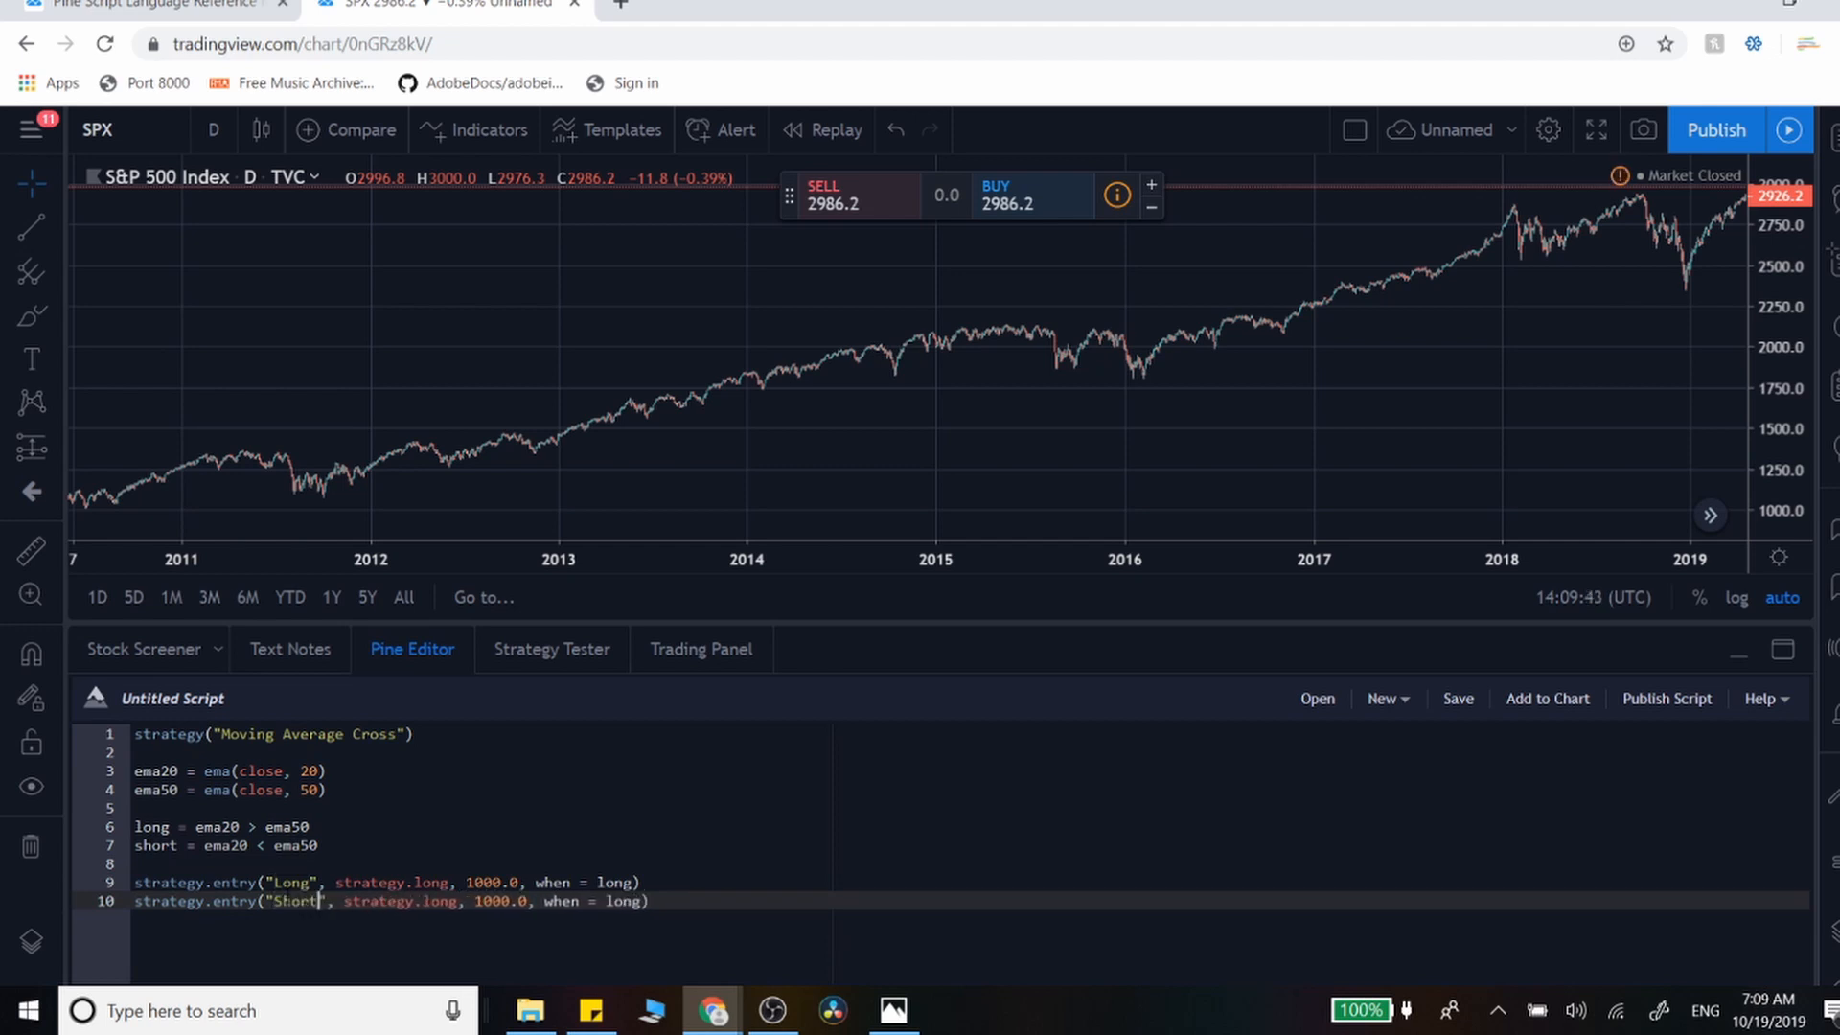
mouse_move(413, 902)
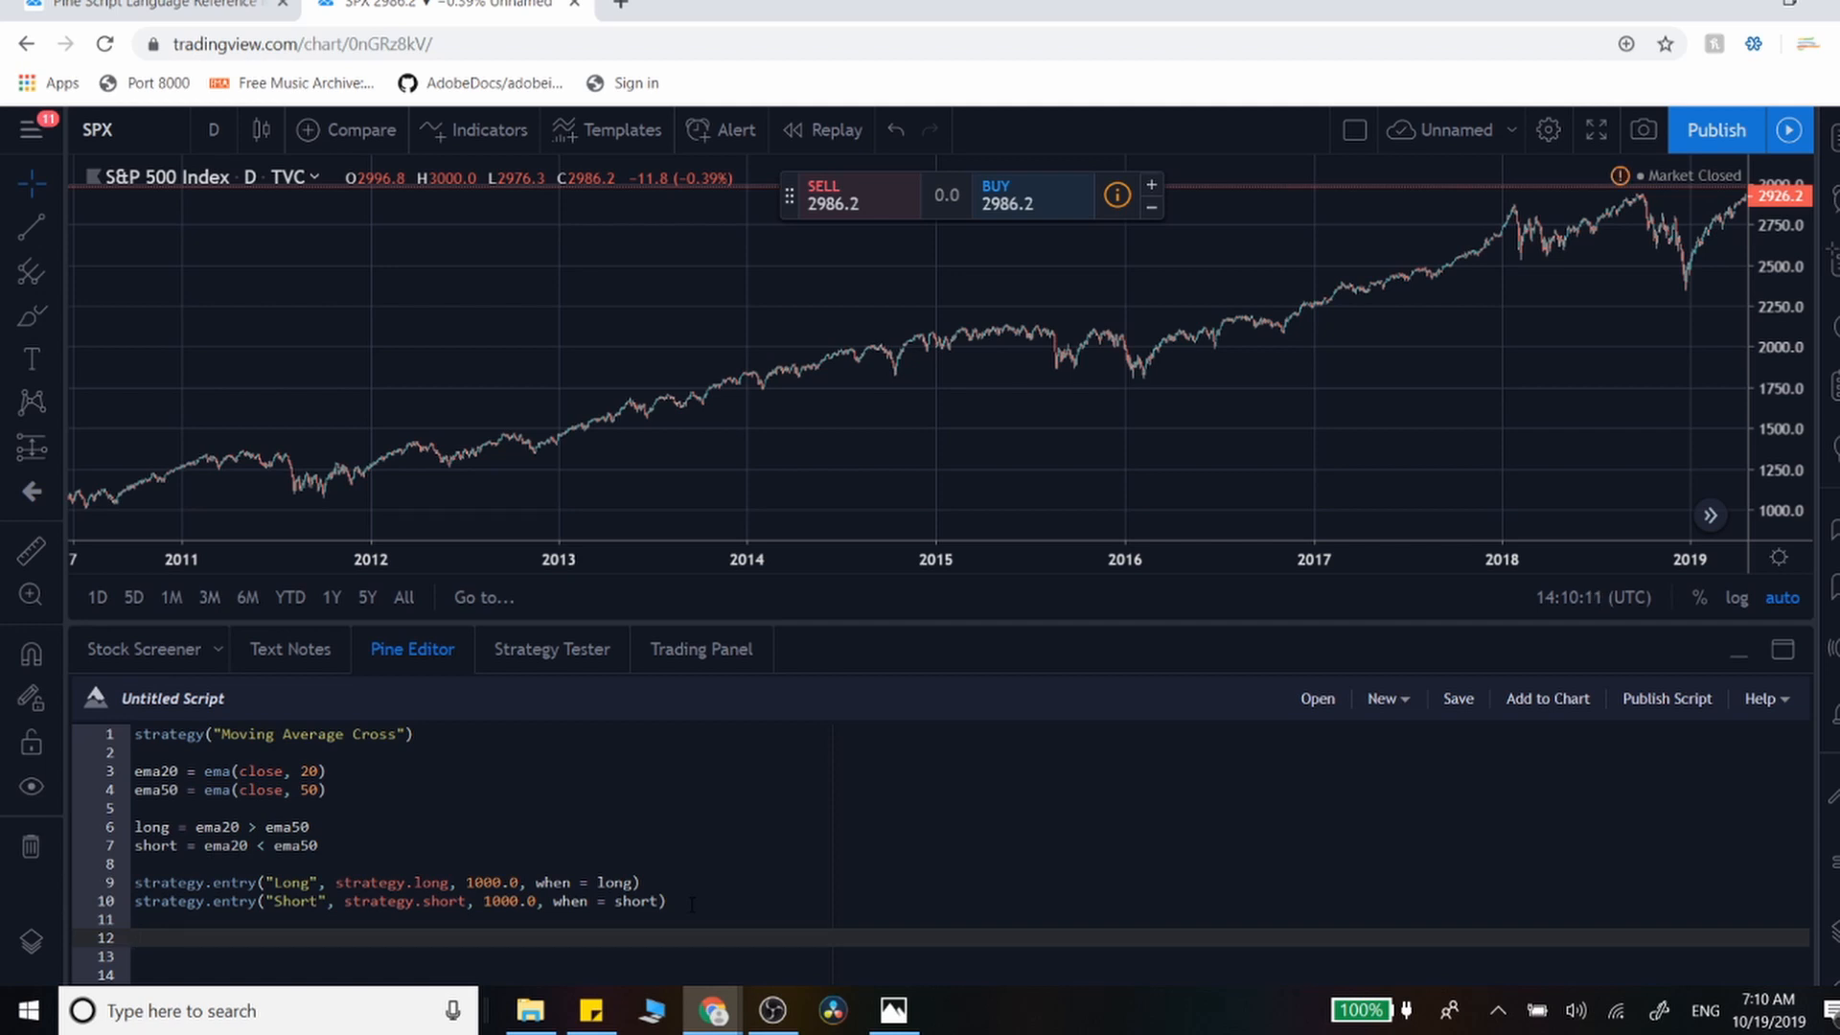
- Add strategy.close("Long", when = short) to exit longs on the short condition
text(strat)
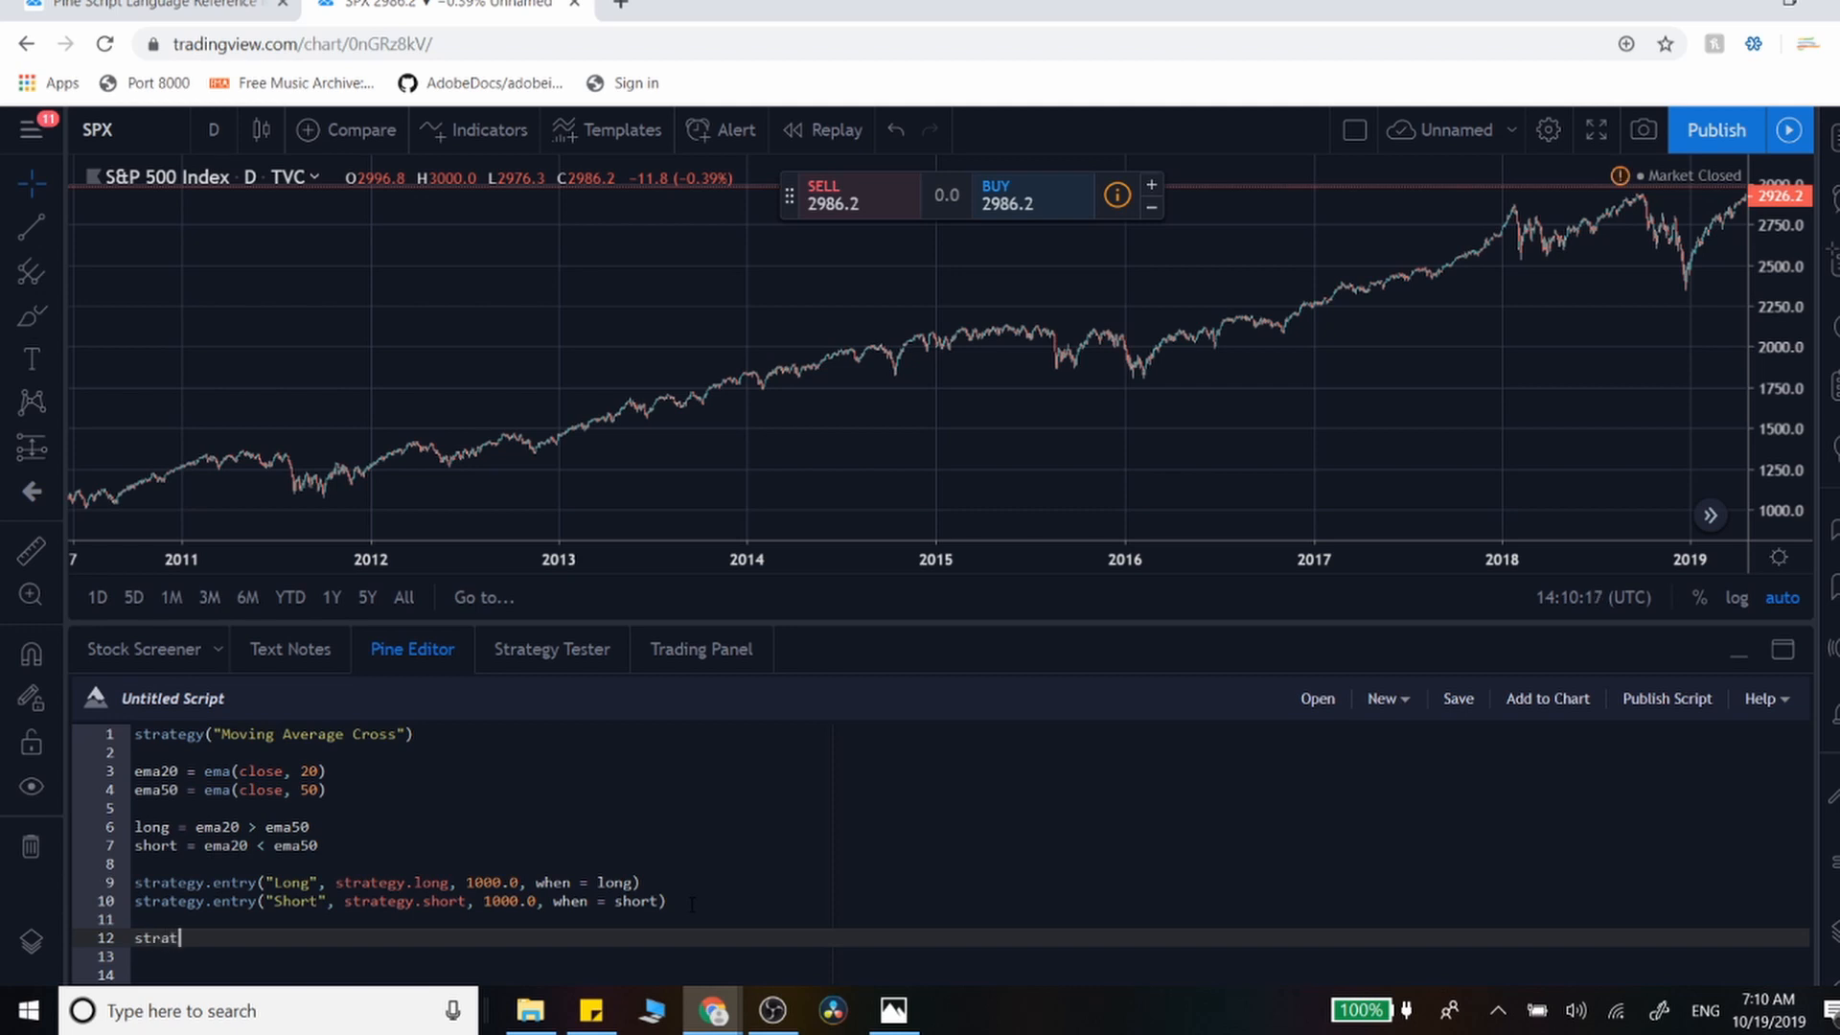
text(egy.cl)
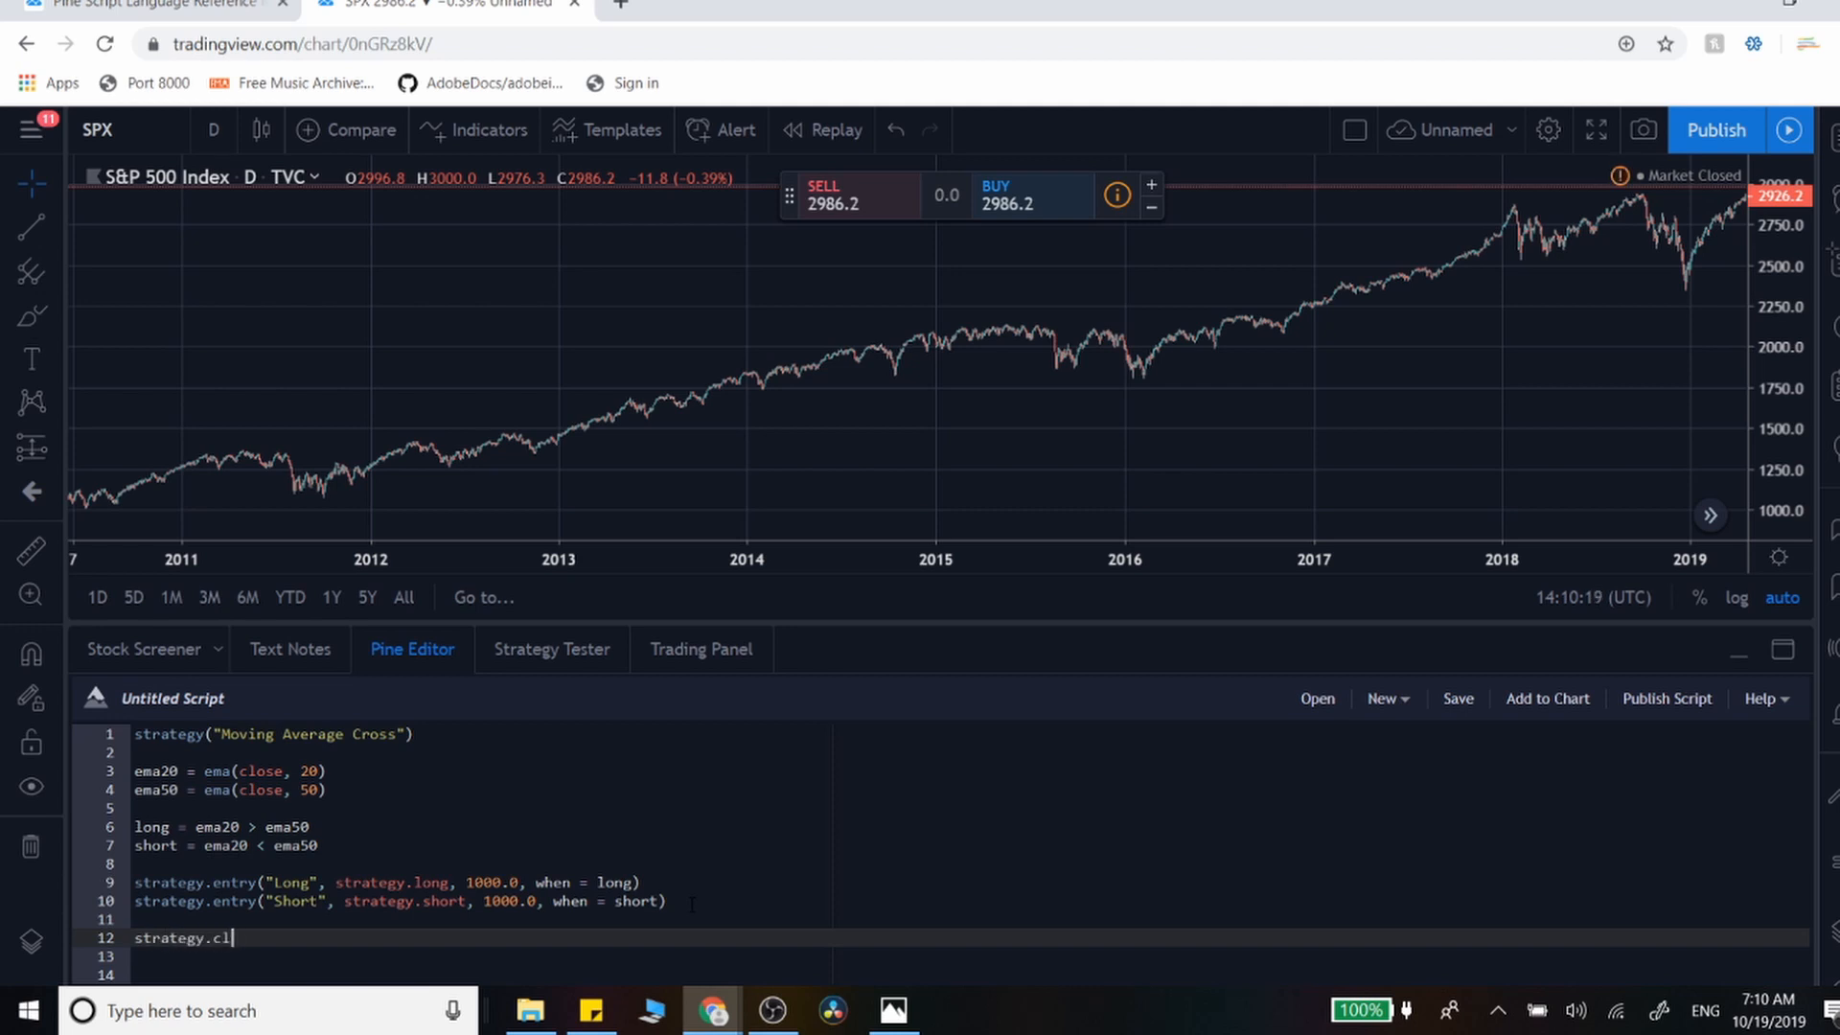
text(ose())
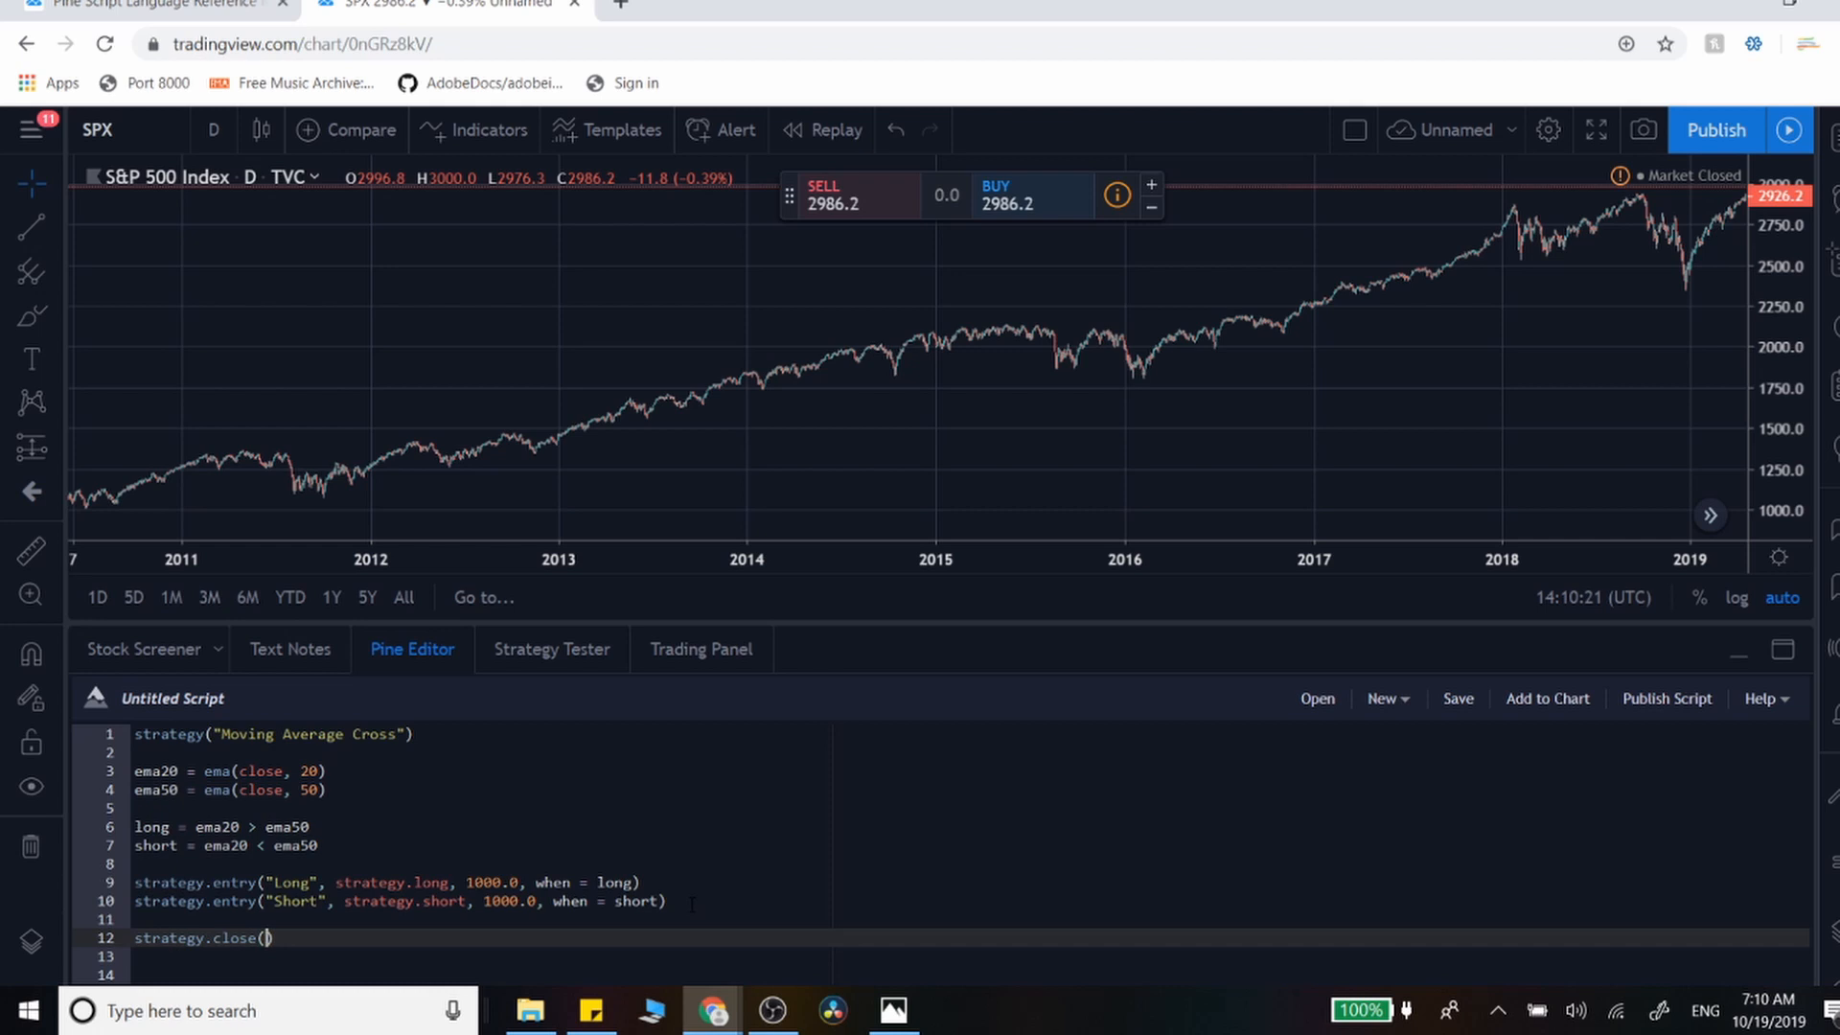
text(")
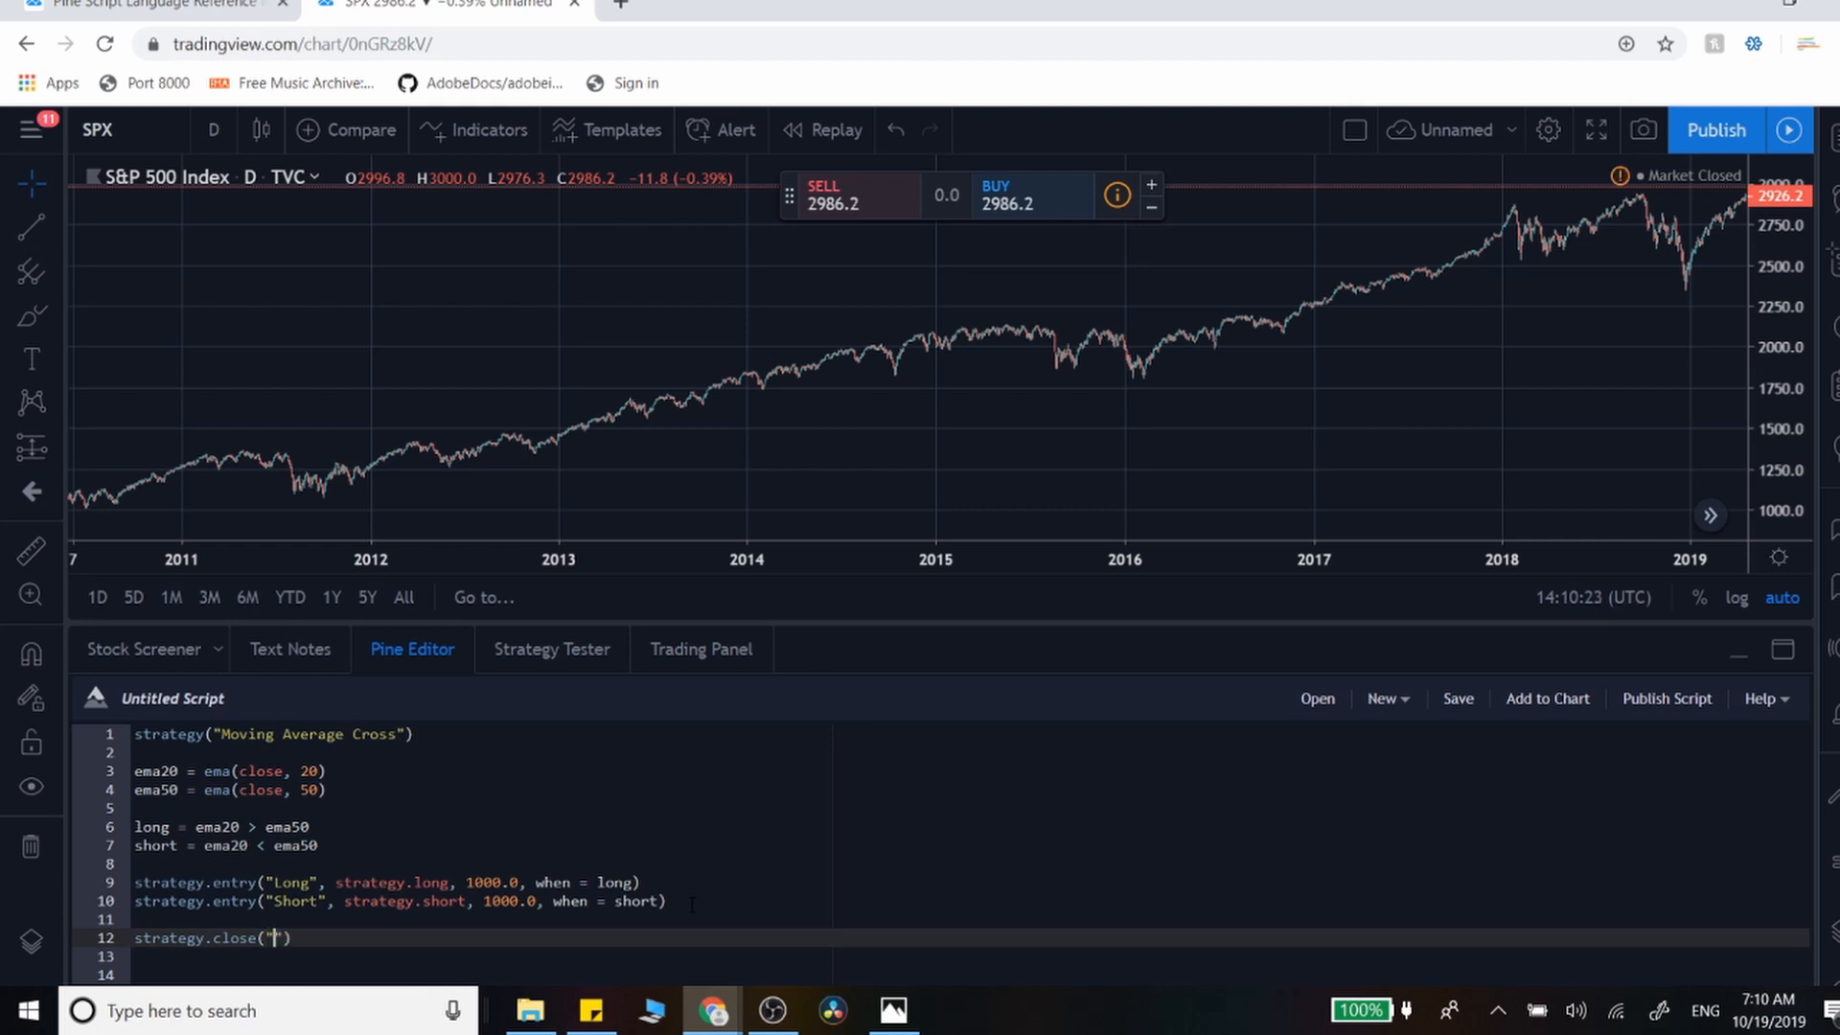
text(Long)
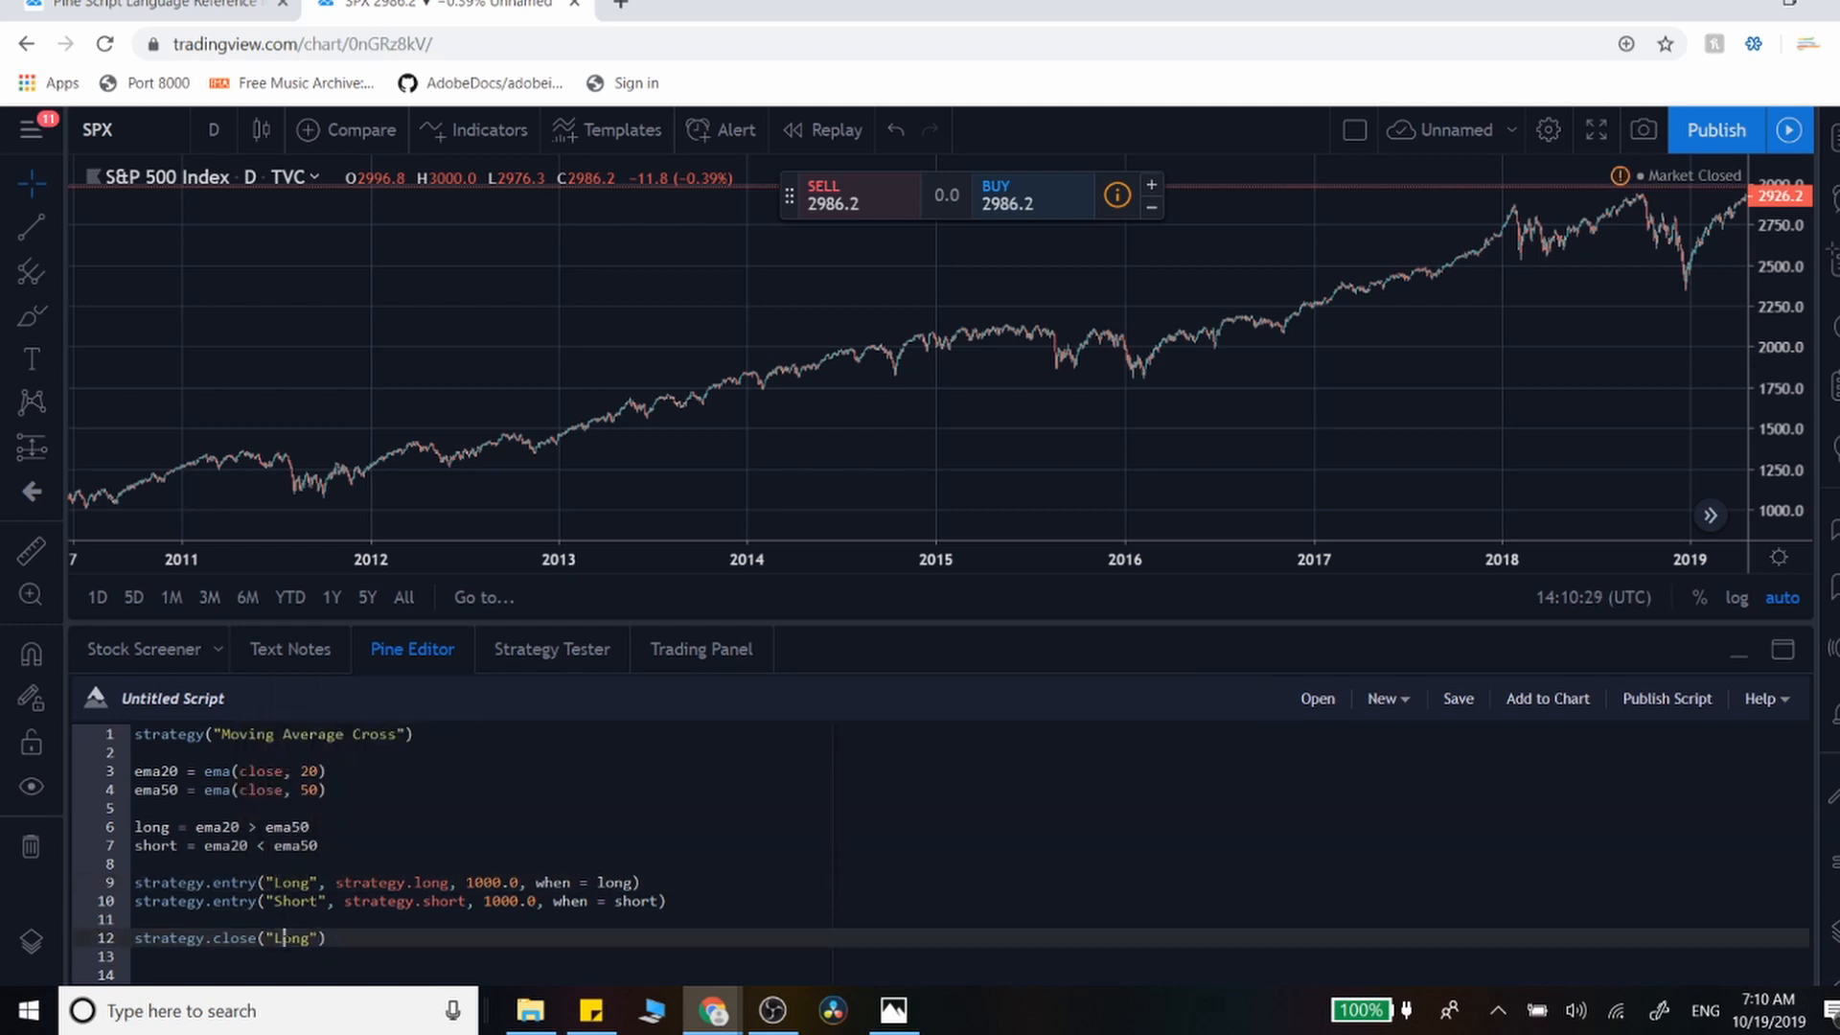
text(,)
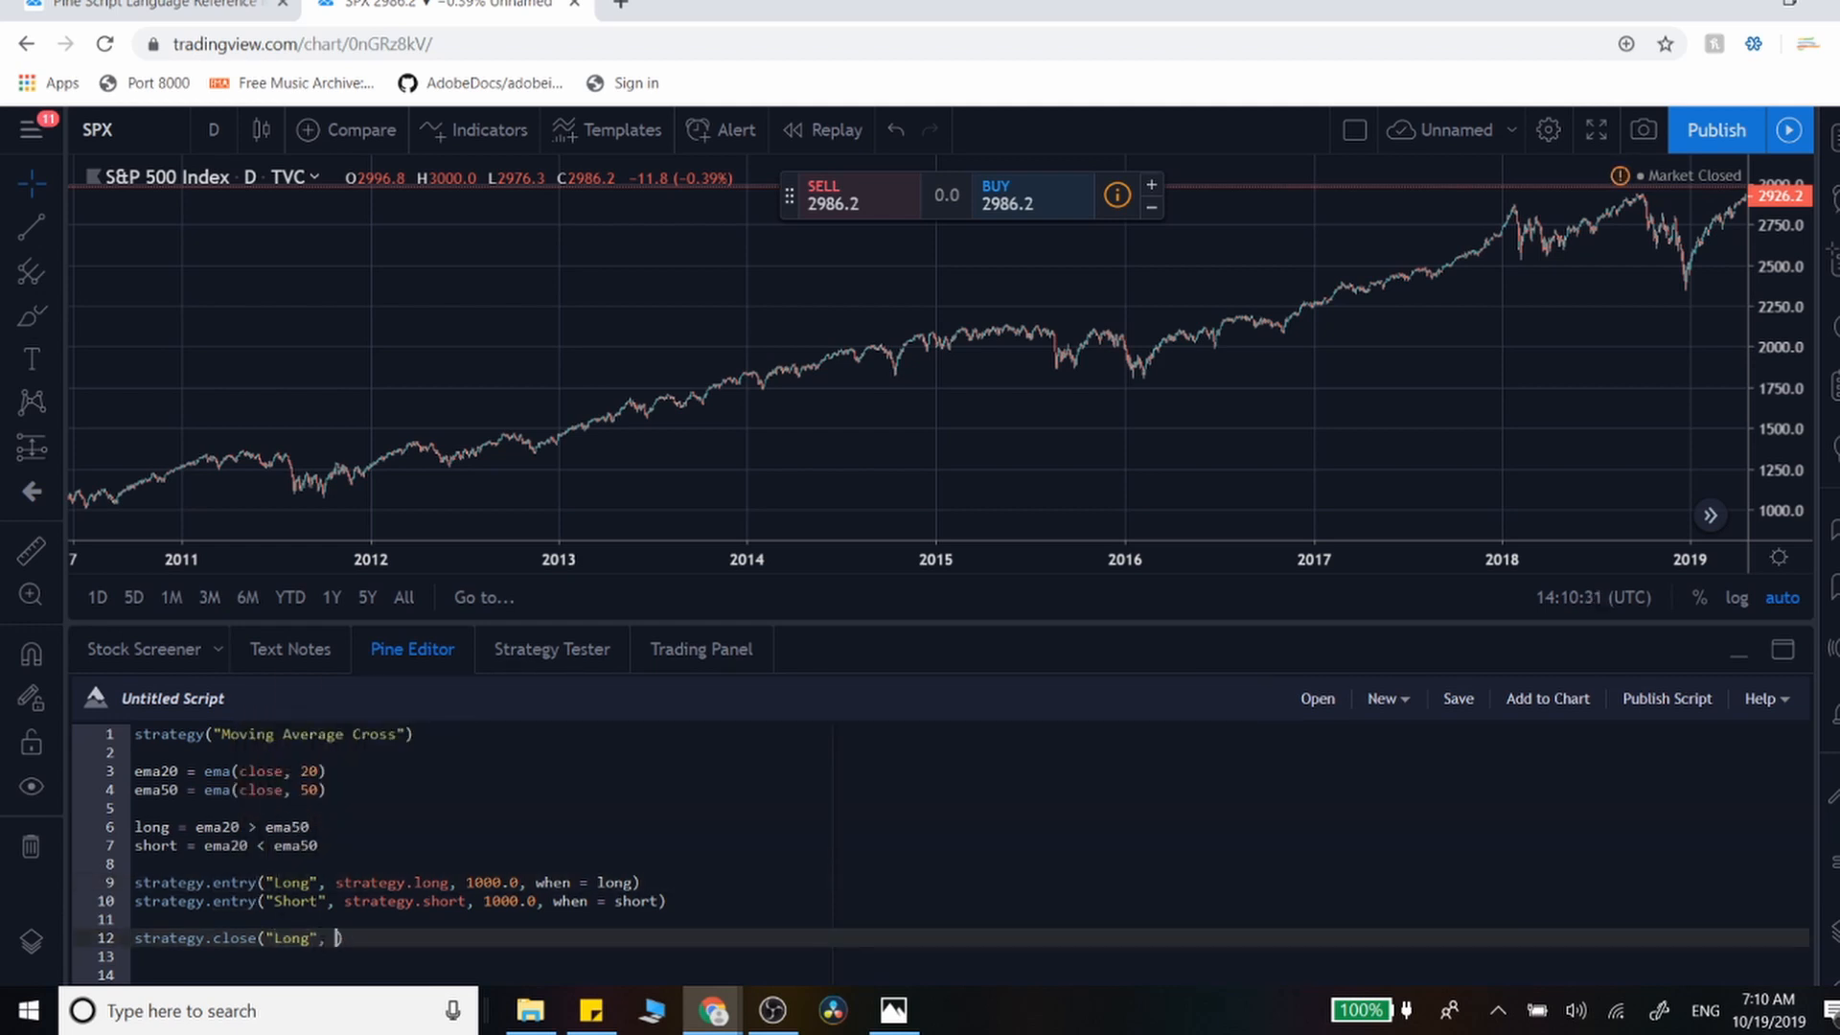
text(when =)
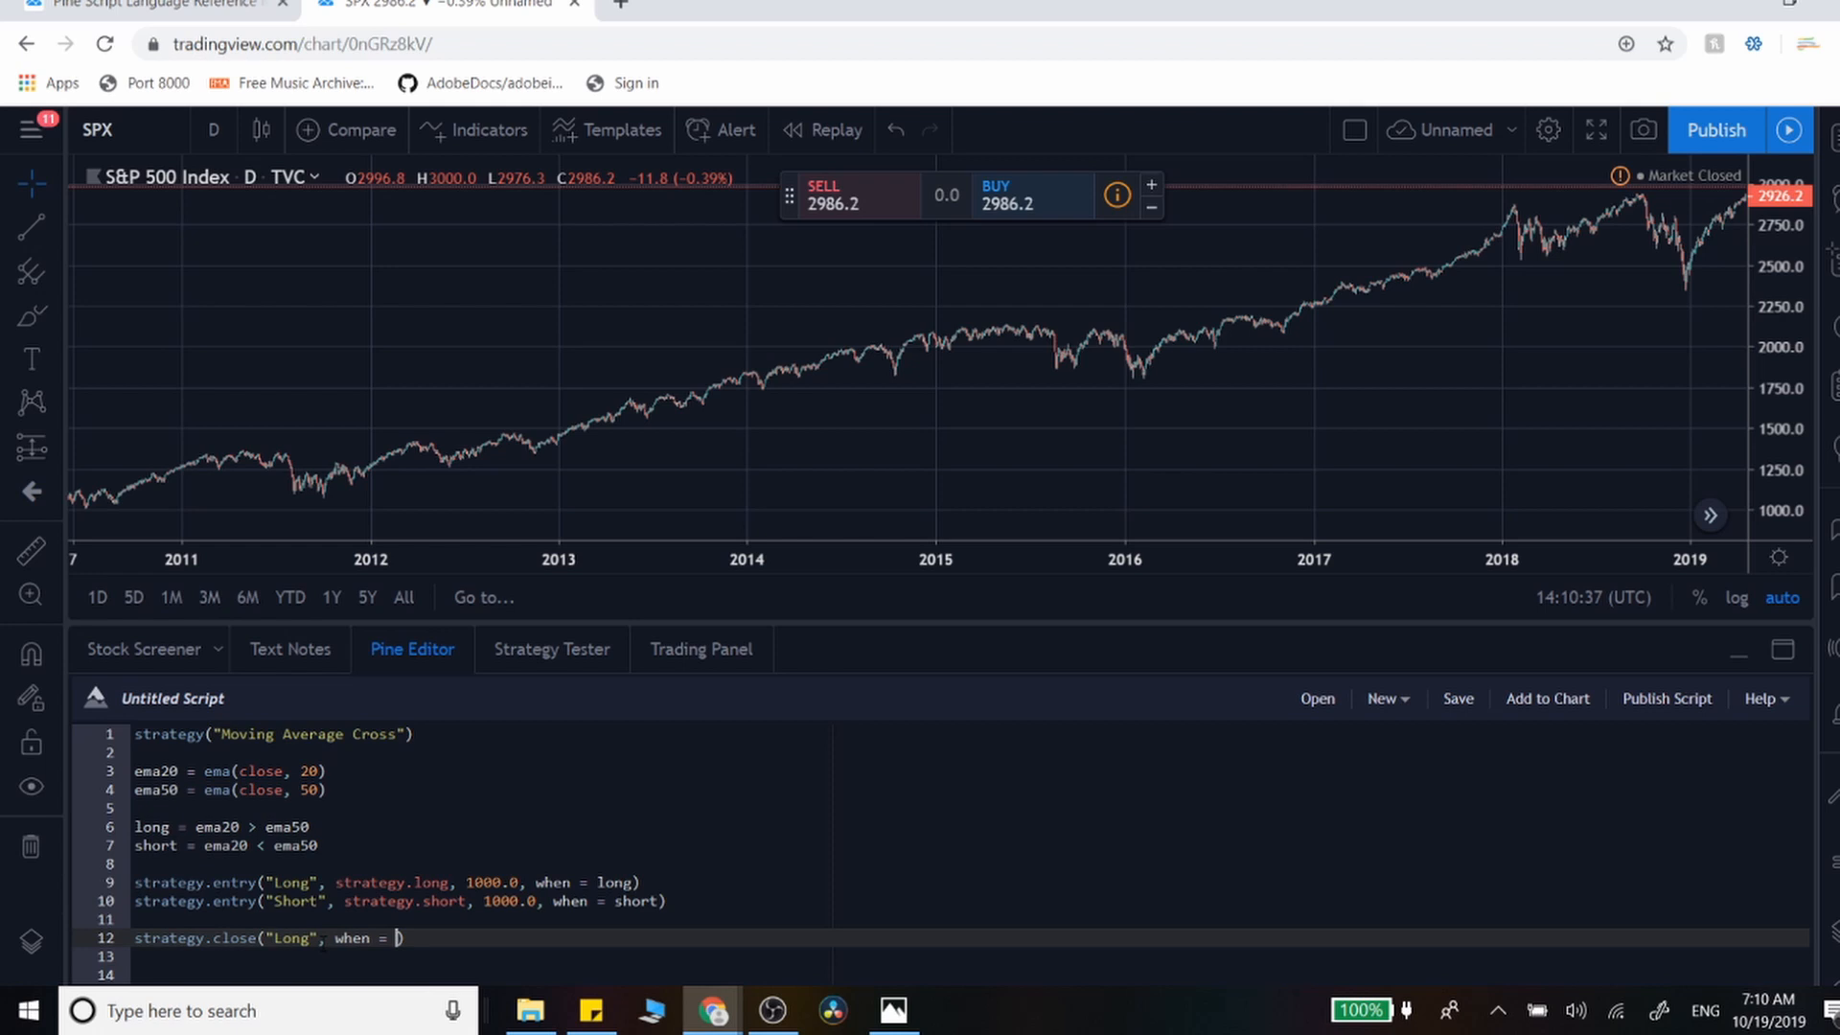
text(short)
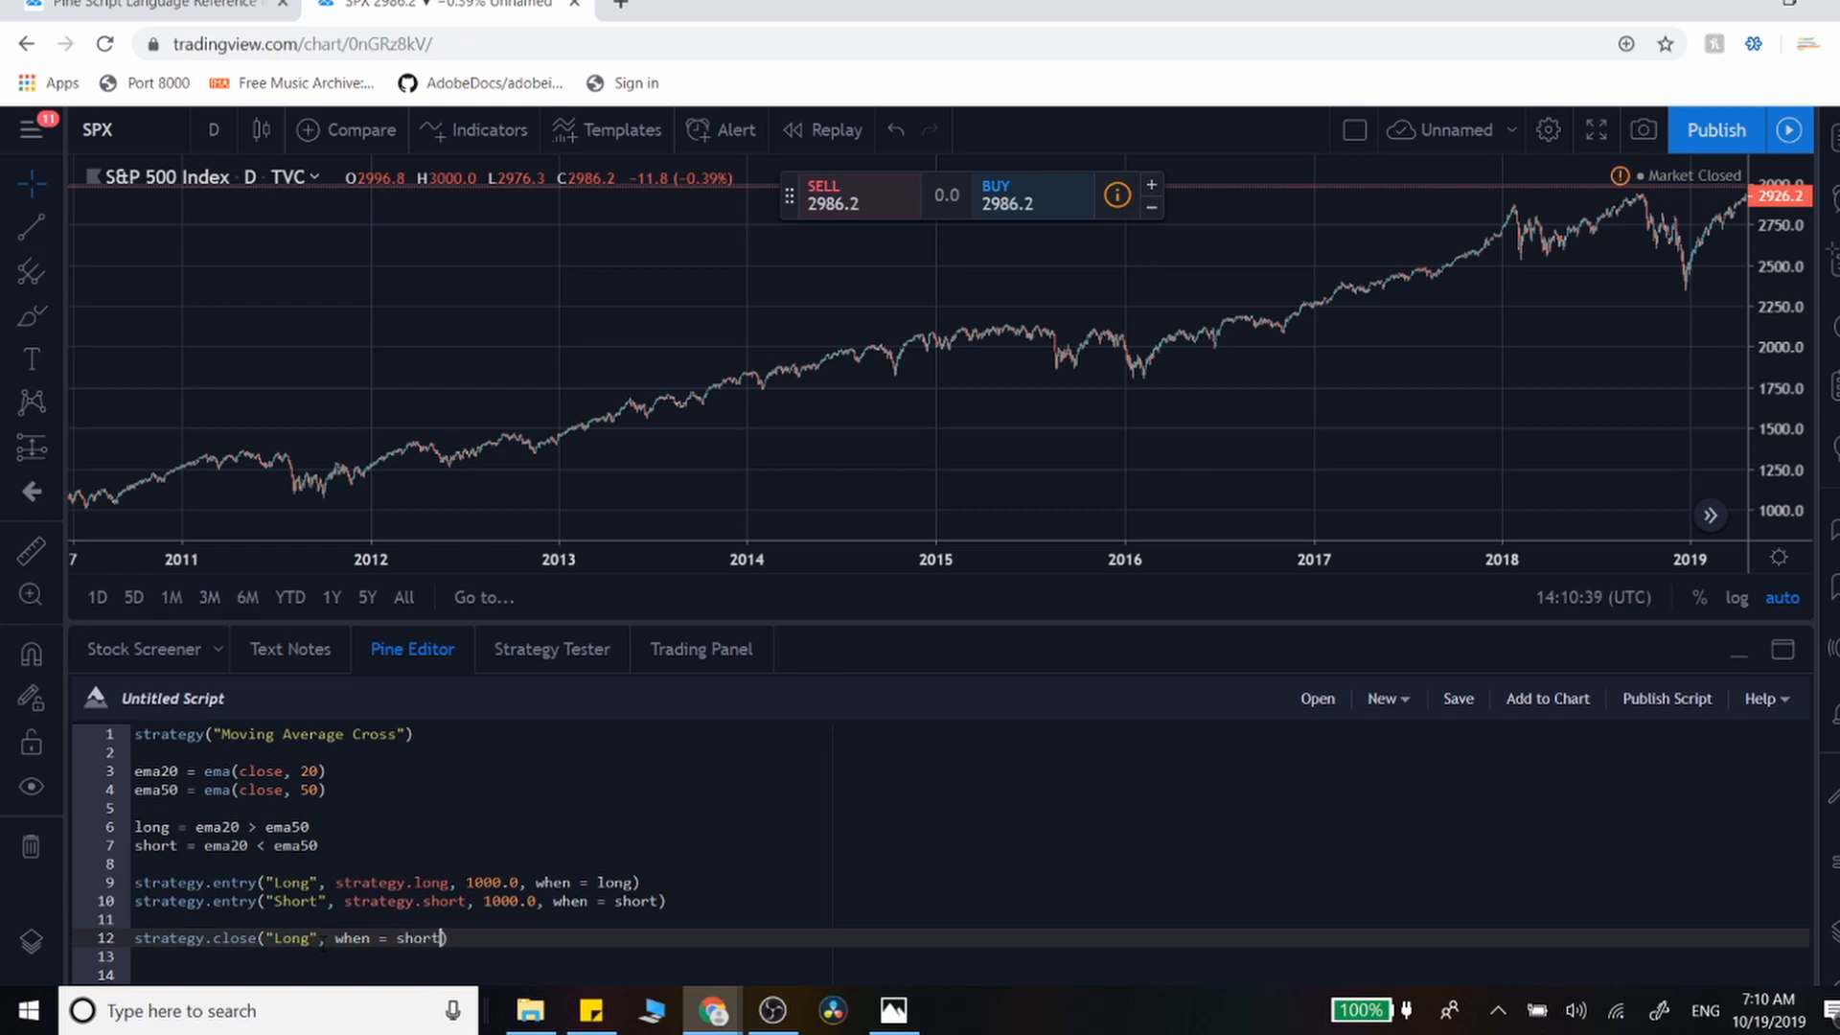
key(Enter)
text(strategy.close("Short", when = long))
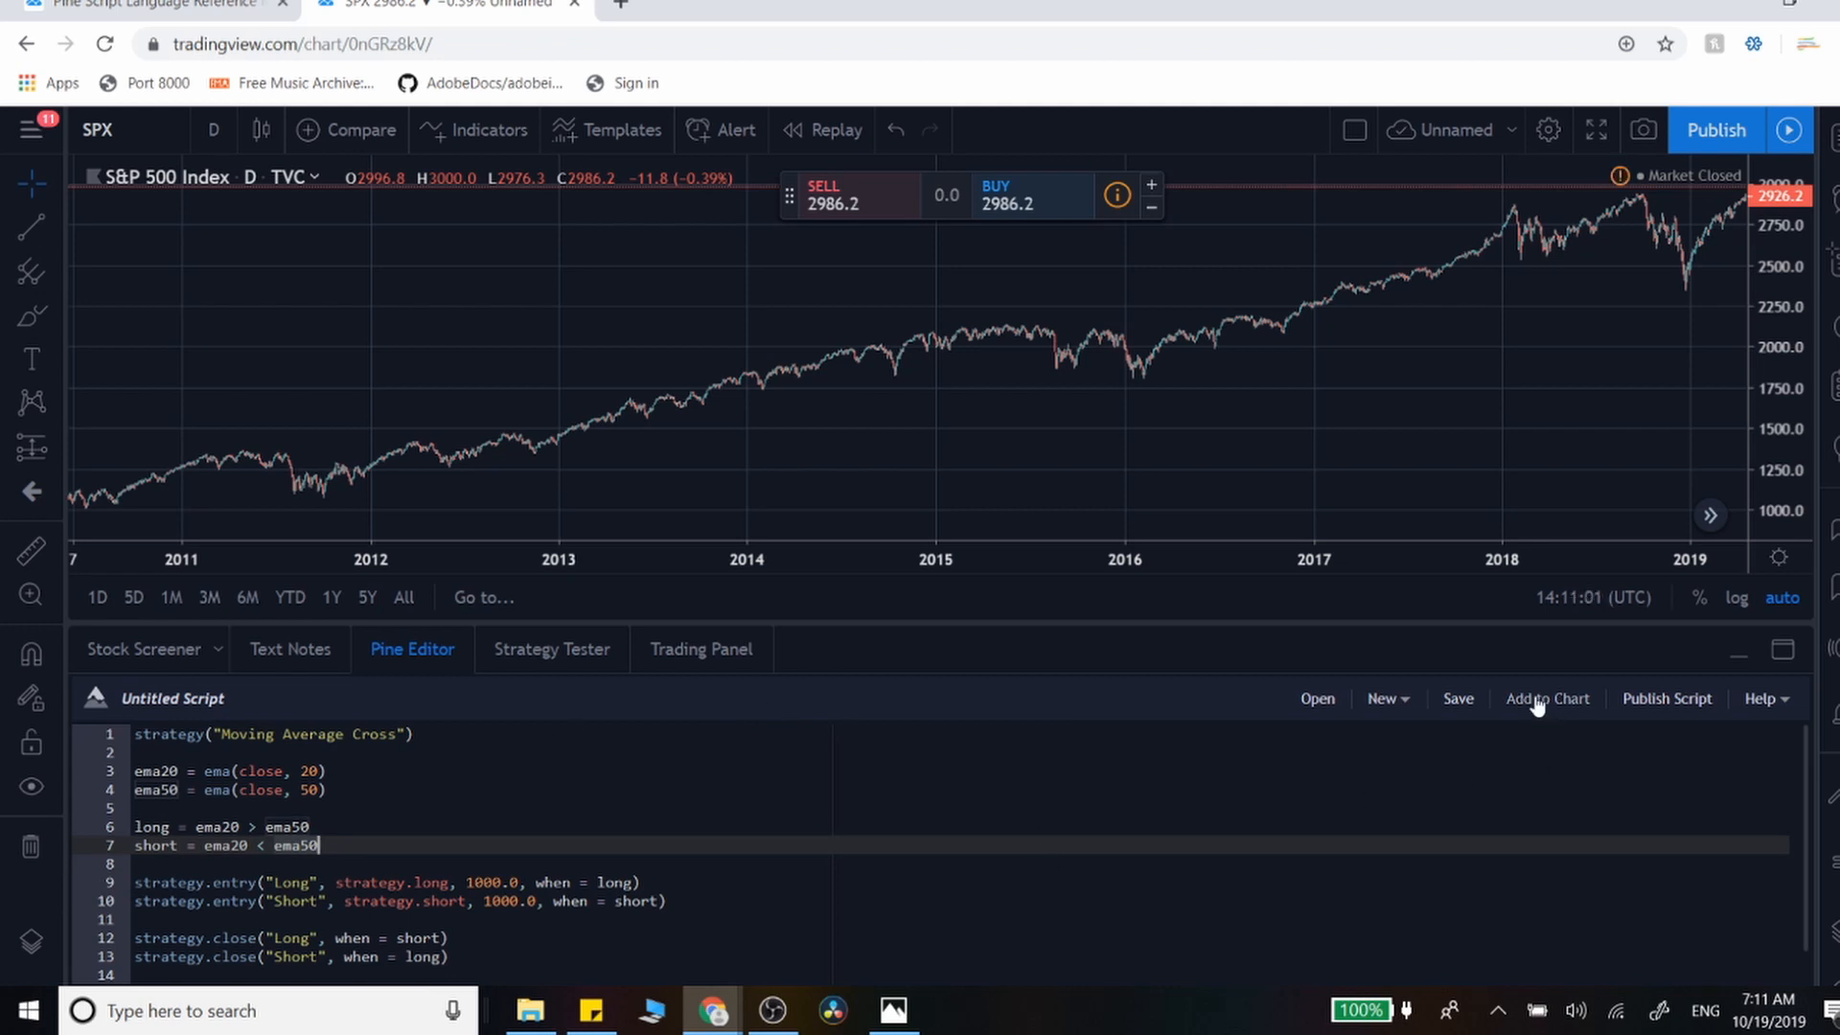
- Apply the Moving Average Cross strategy script to the chart
click(1546, 699)
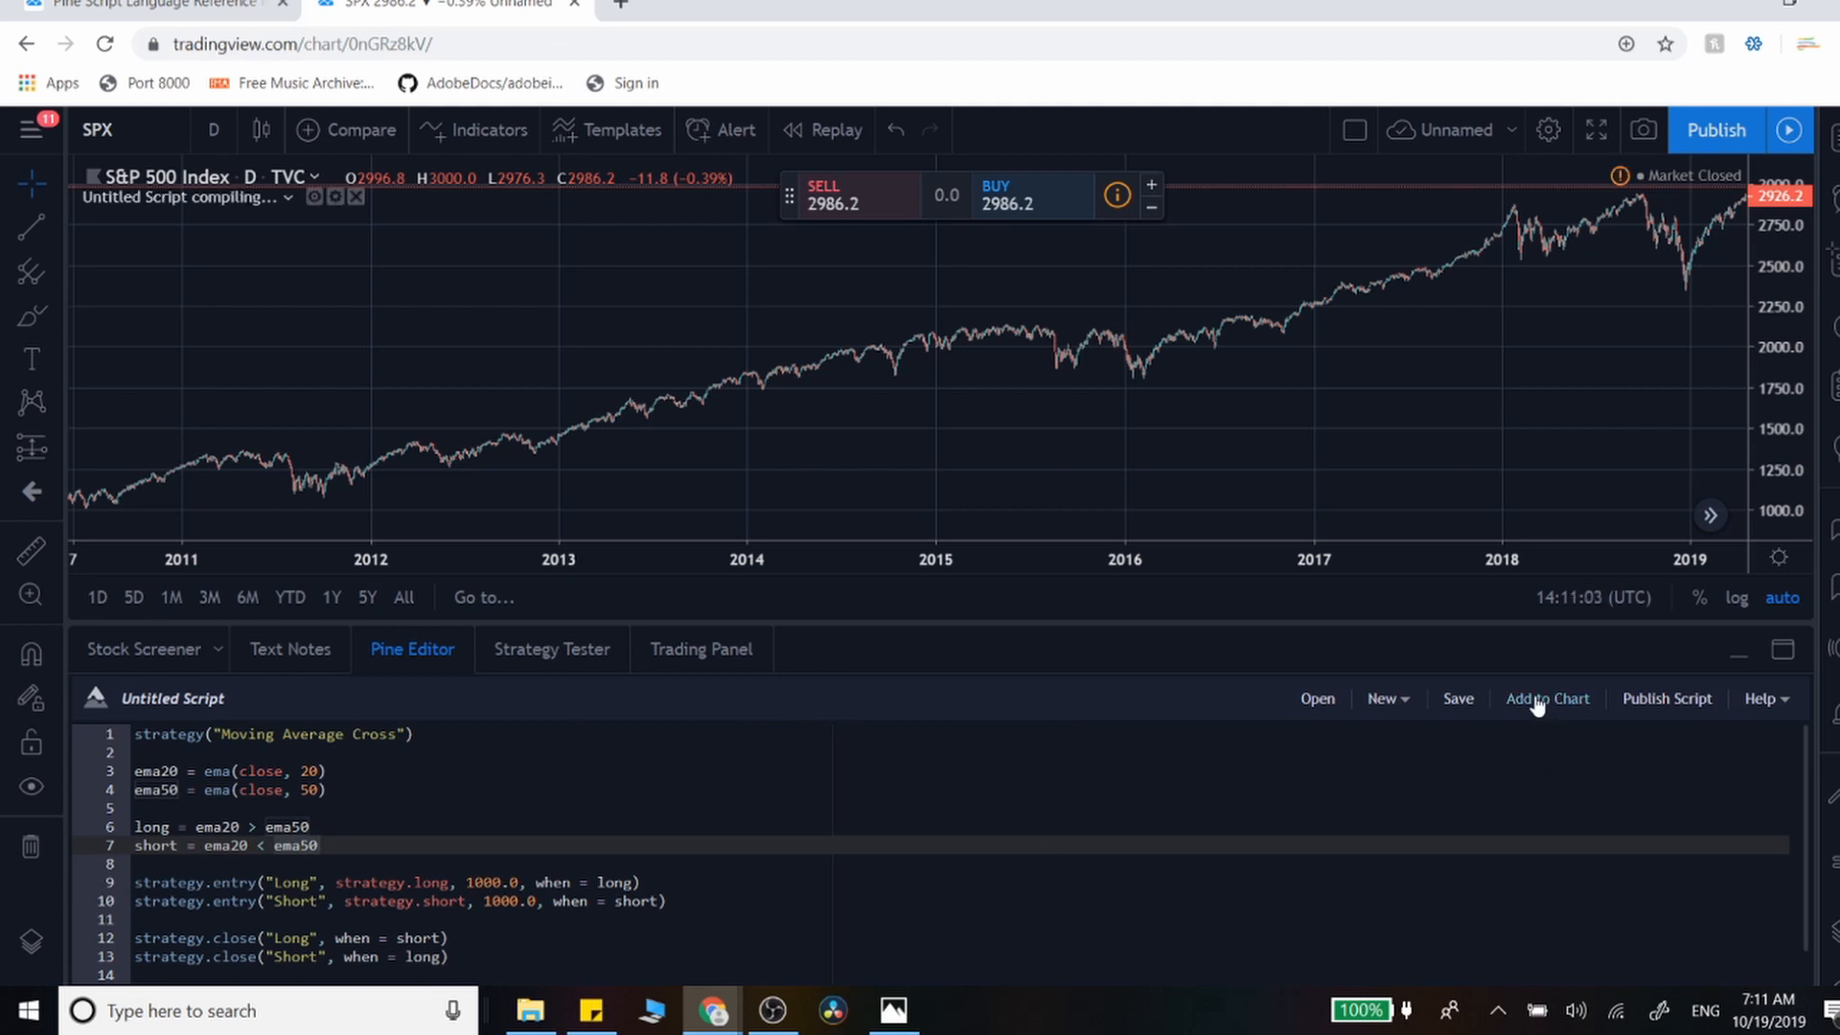
click(1547, 698)
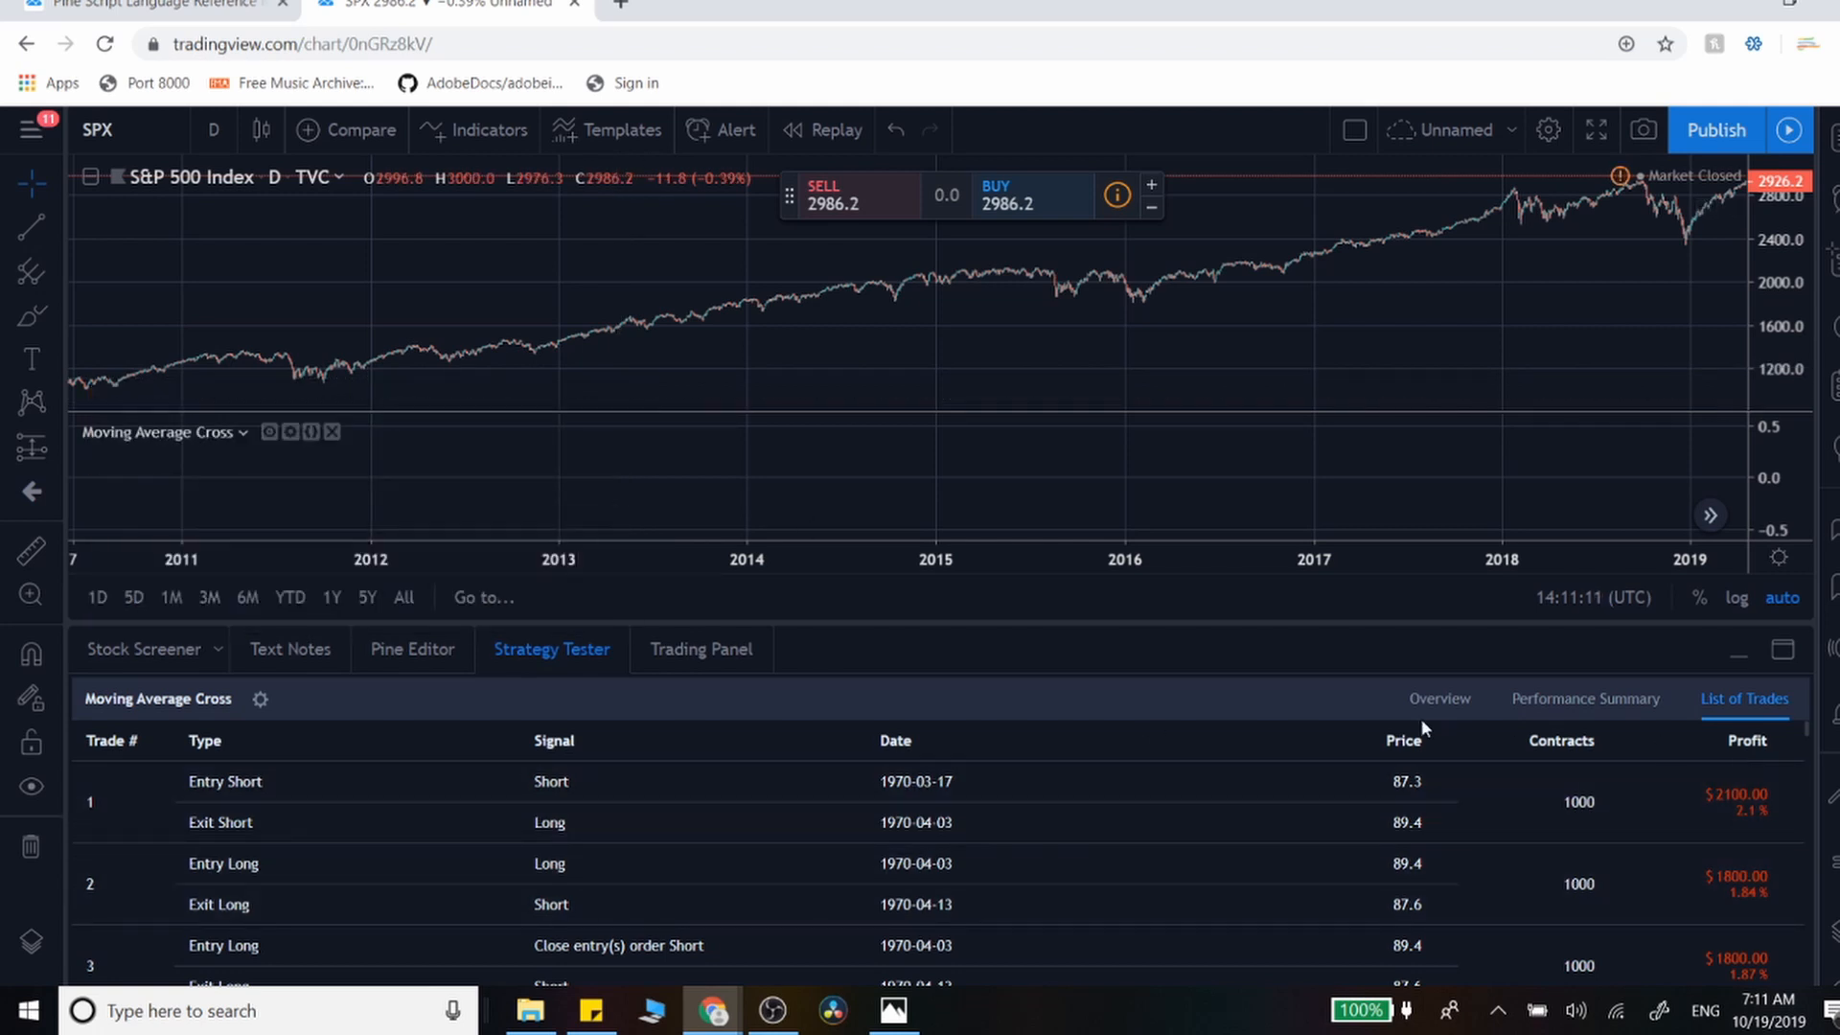
click(1440, 699)
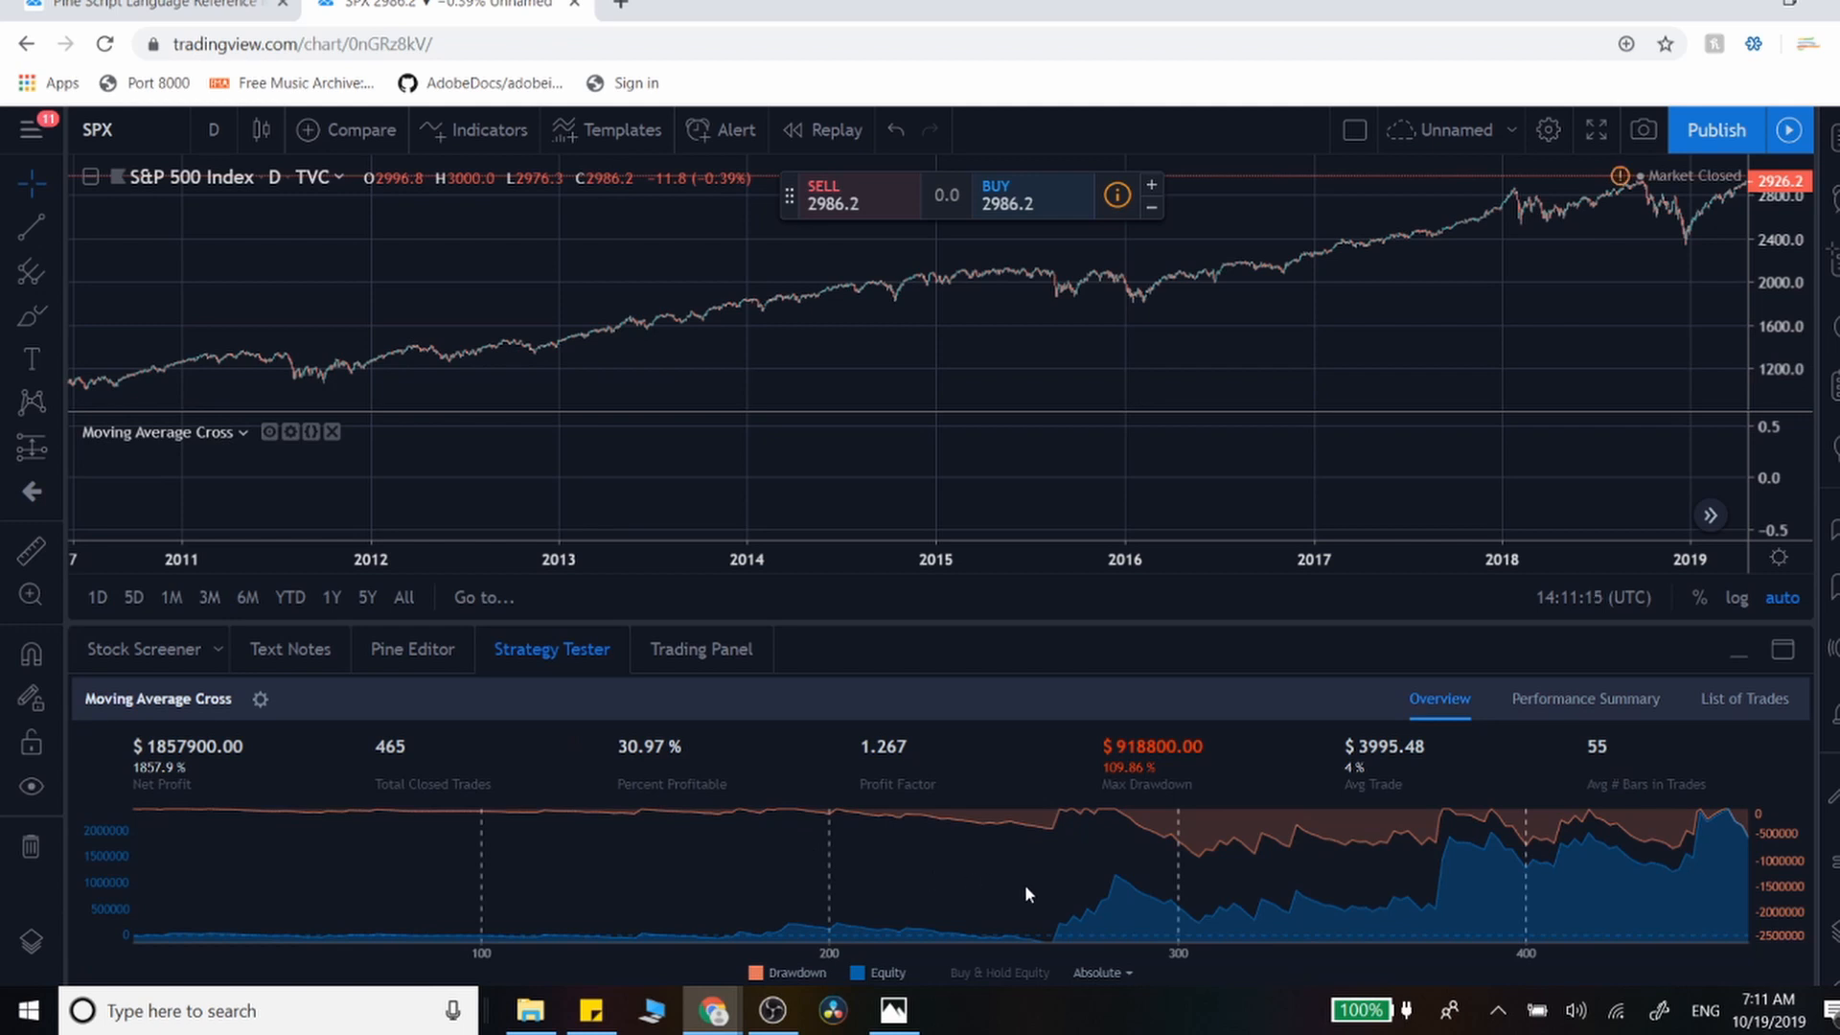
mouse_move(502, 837)
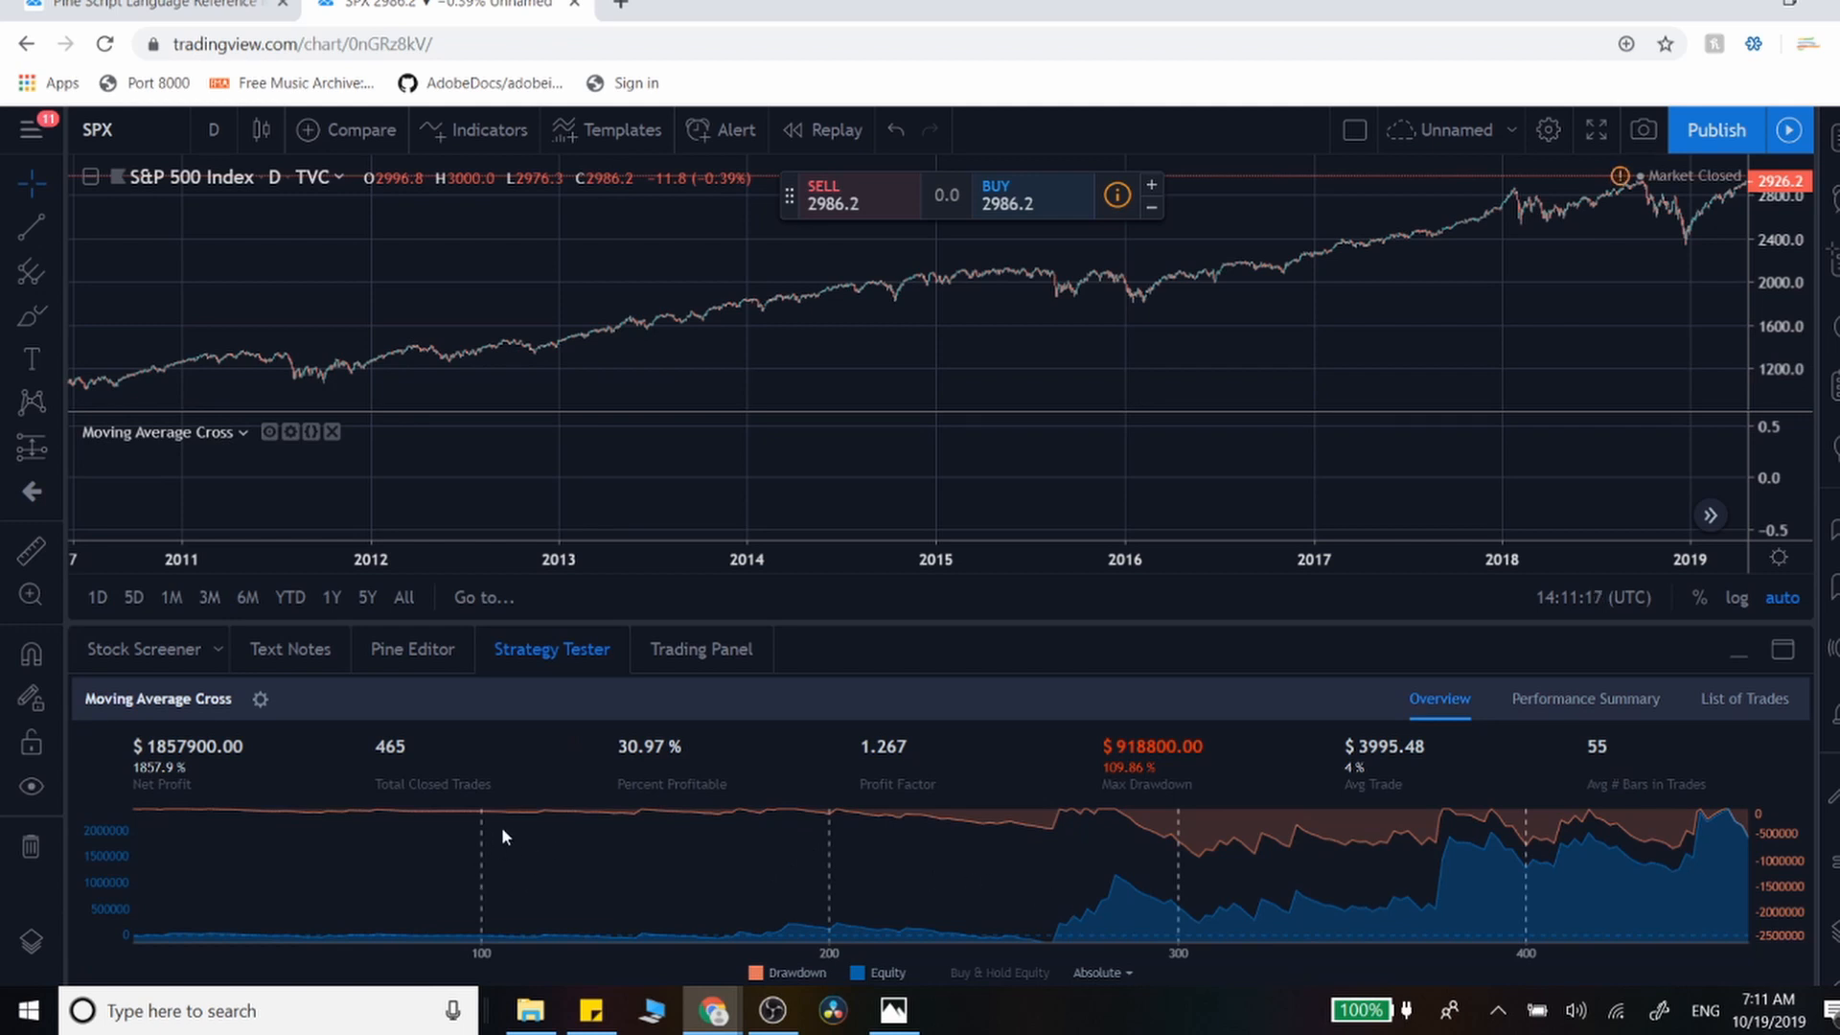
- Review the backtest's Performance Summary, then scroll through the List of Trades
click(1586, 698)
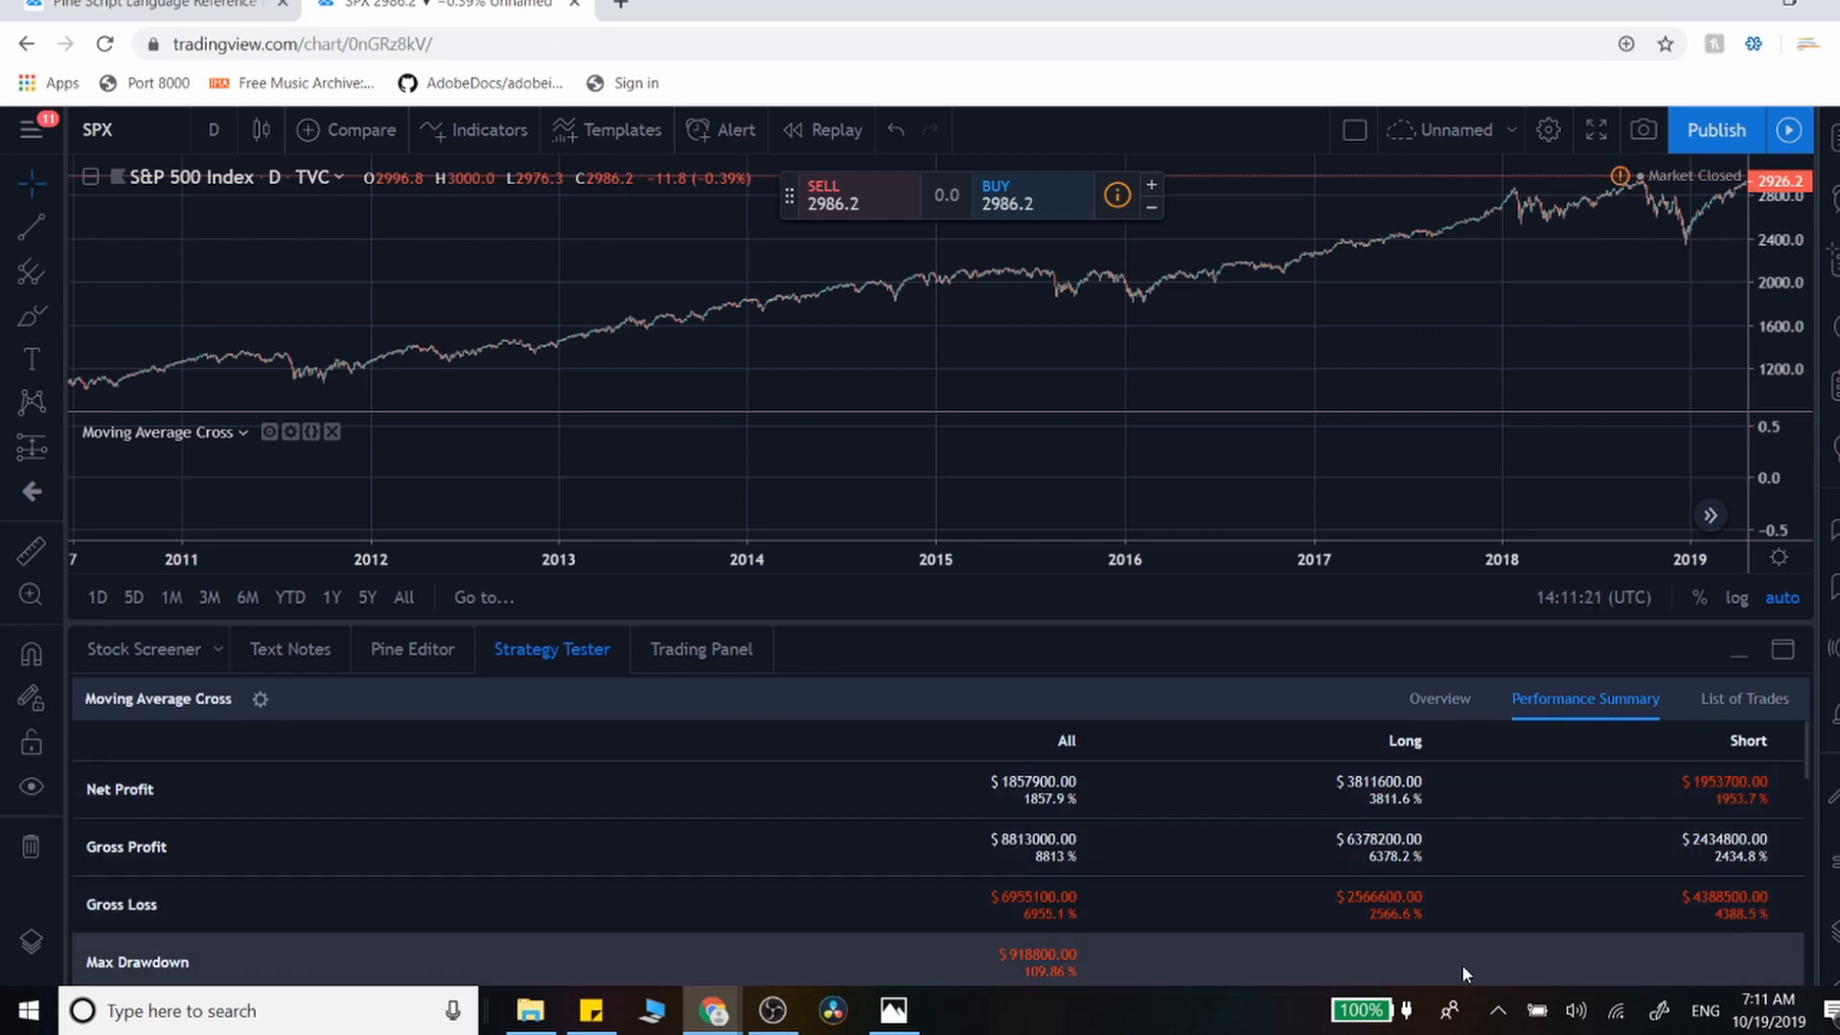
mouse_move(1508, 891)
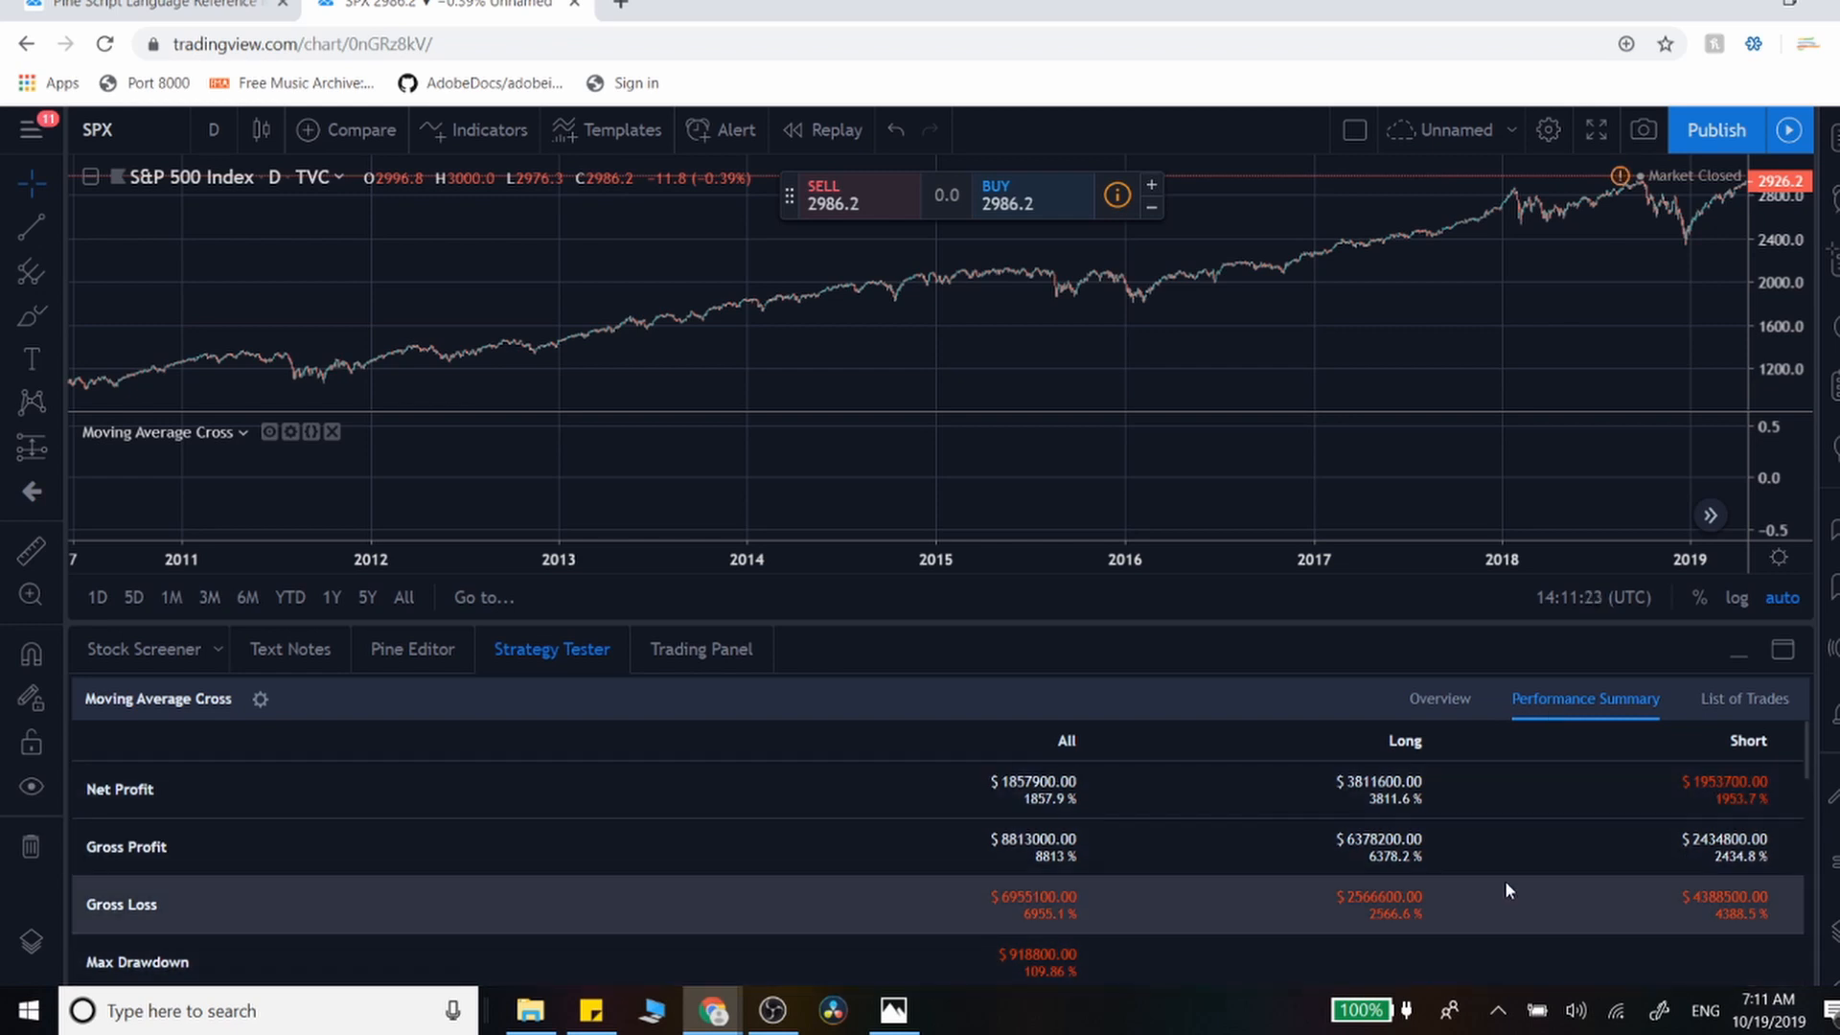
click(1744, 699)
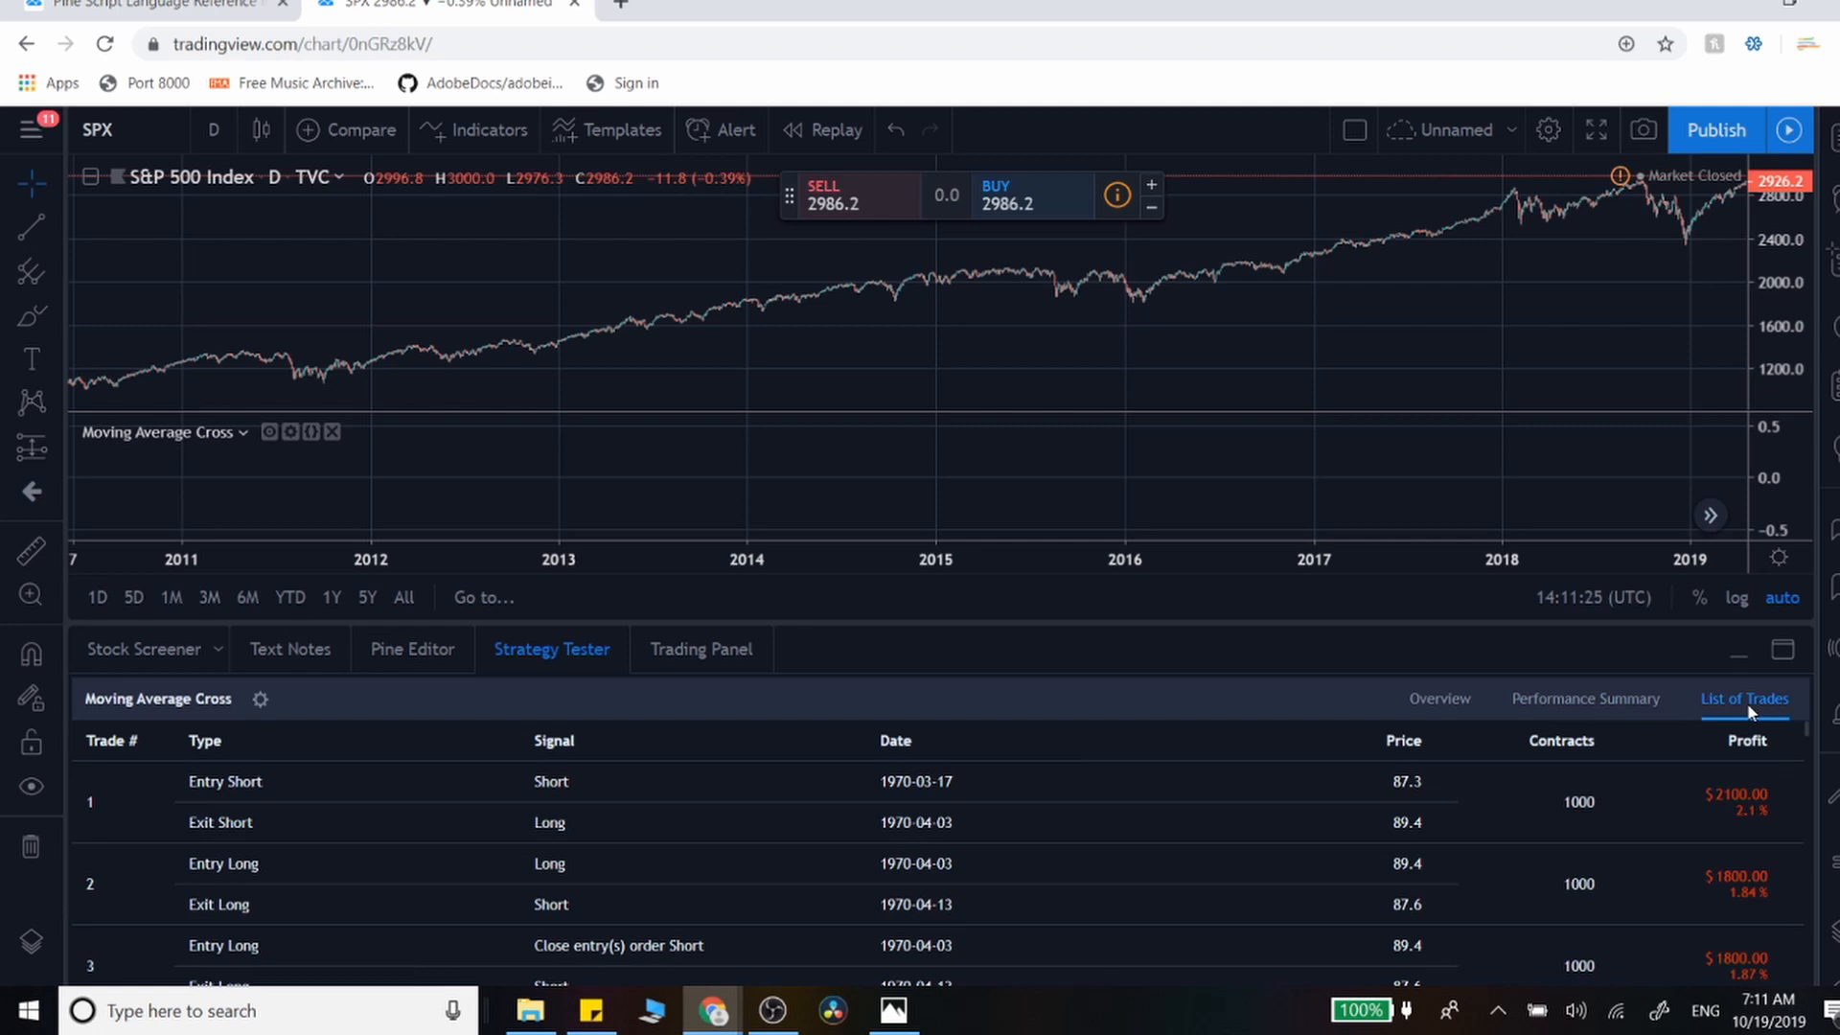
mouse_move(1254, 755)
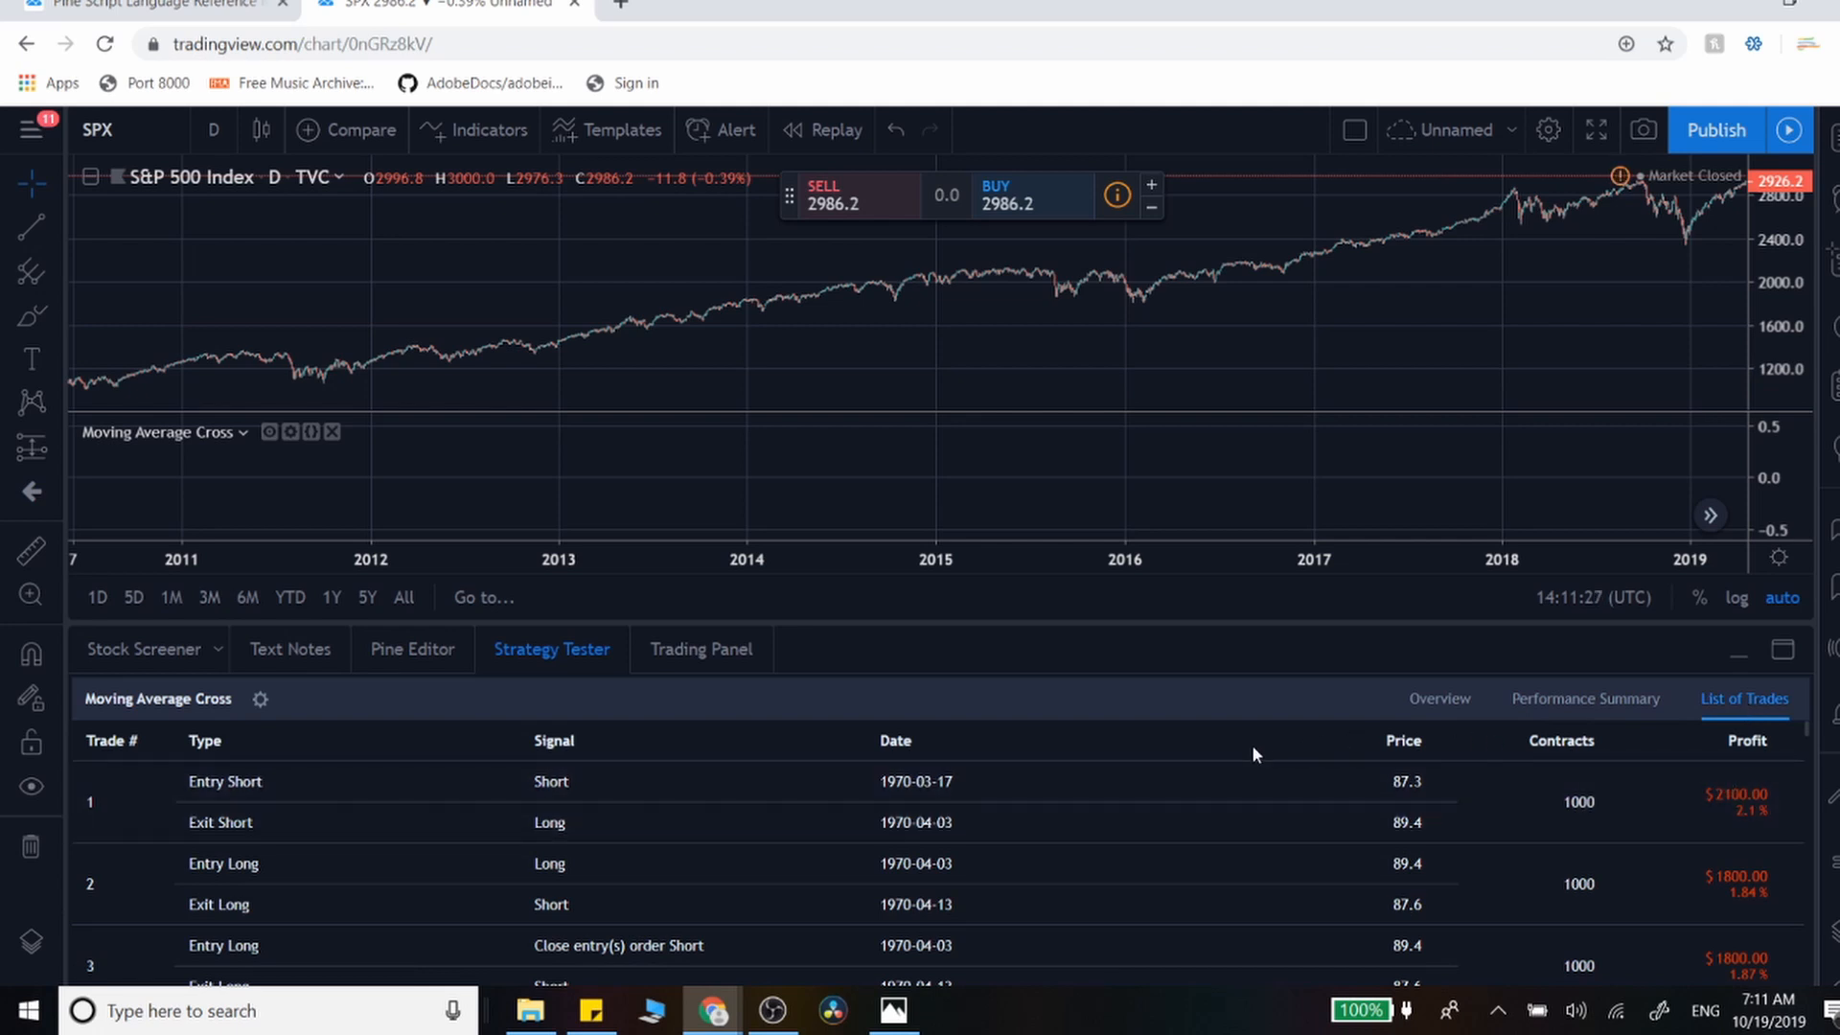
mouse_move(1540, 859)
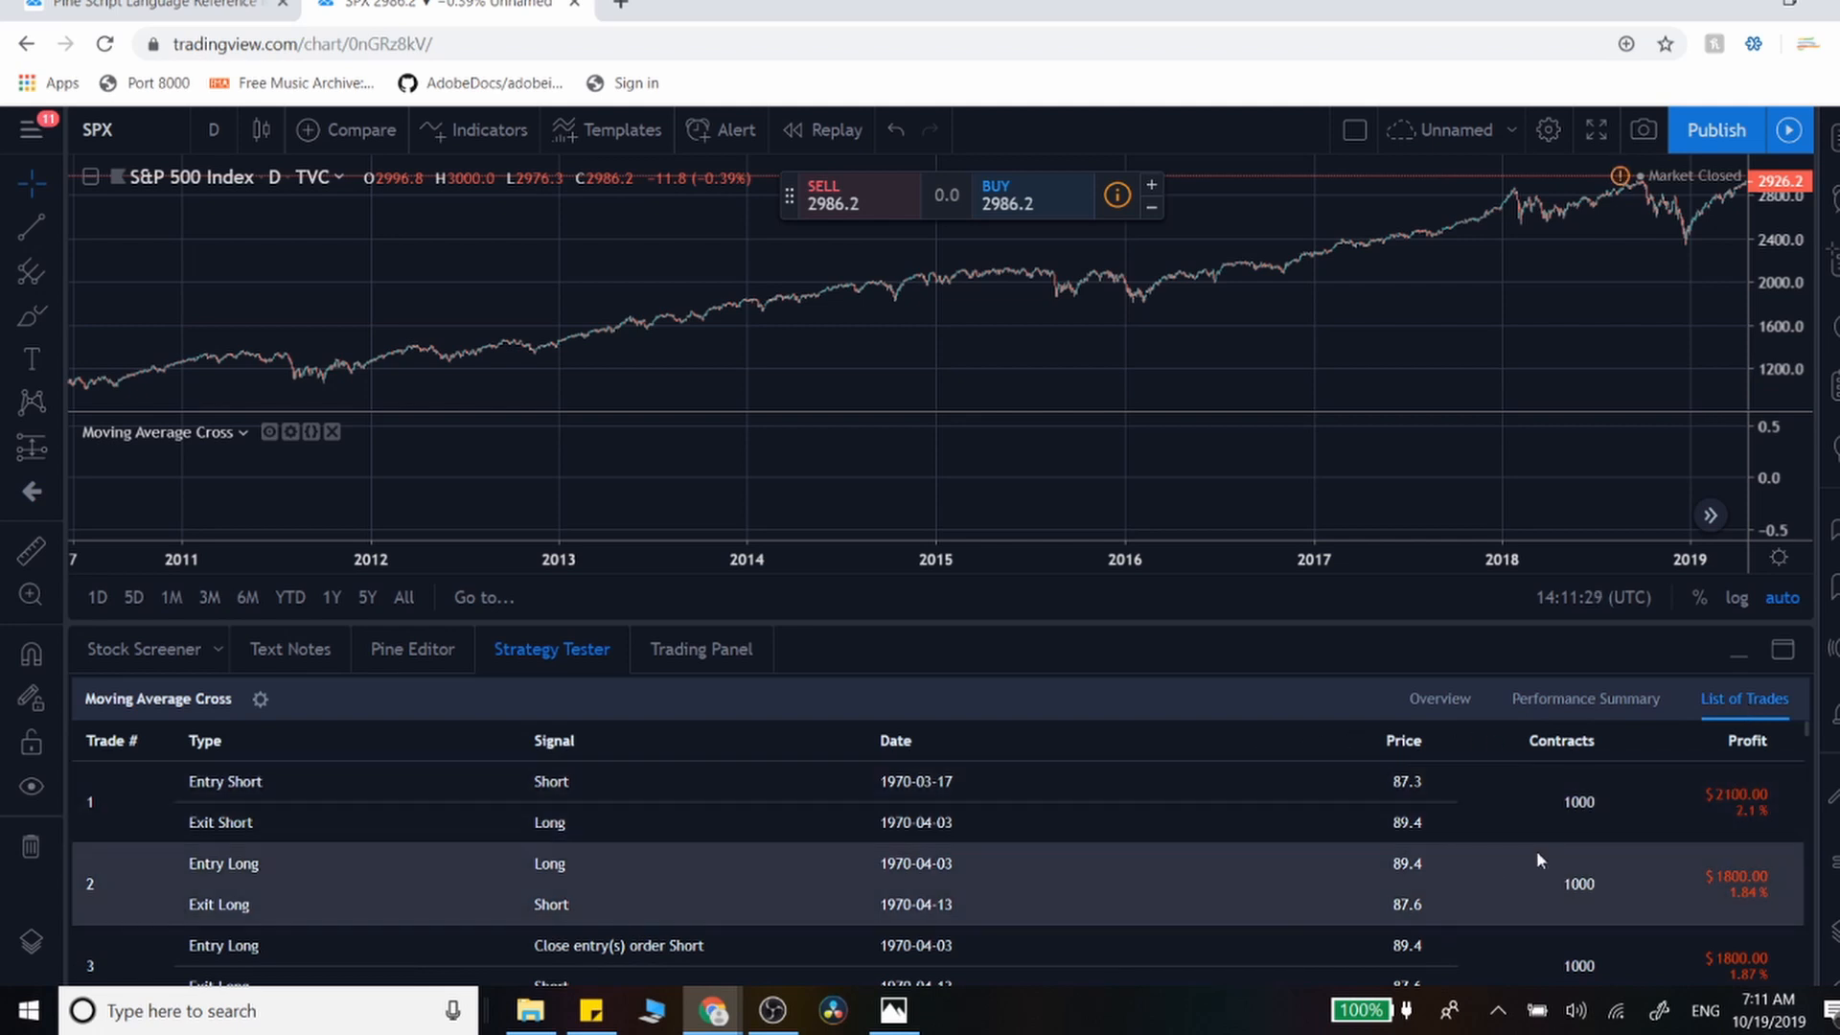
mouse_move(1808, 737)
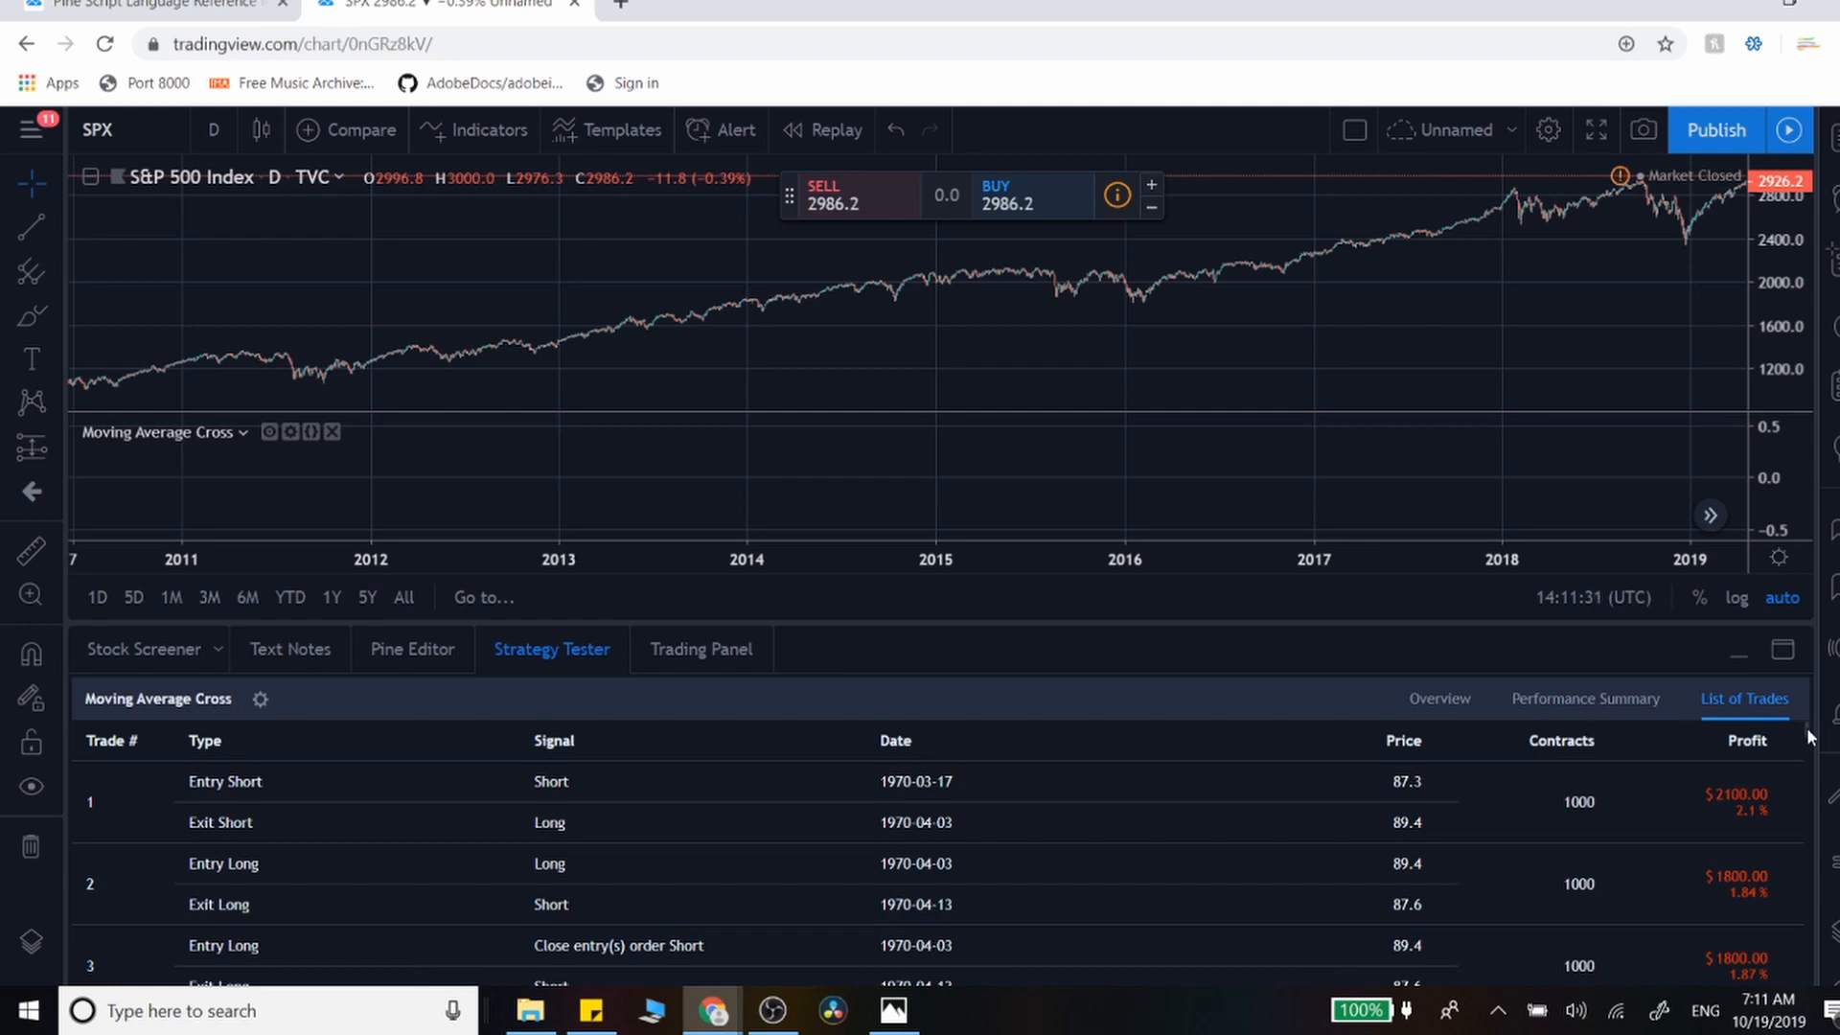
scroll(down, 3)
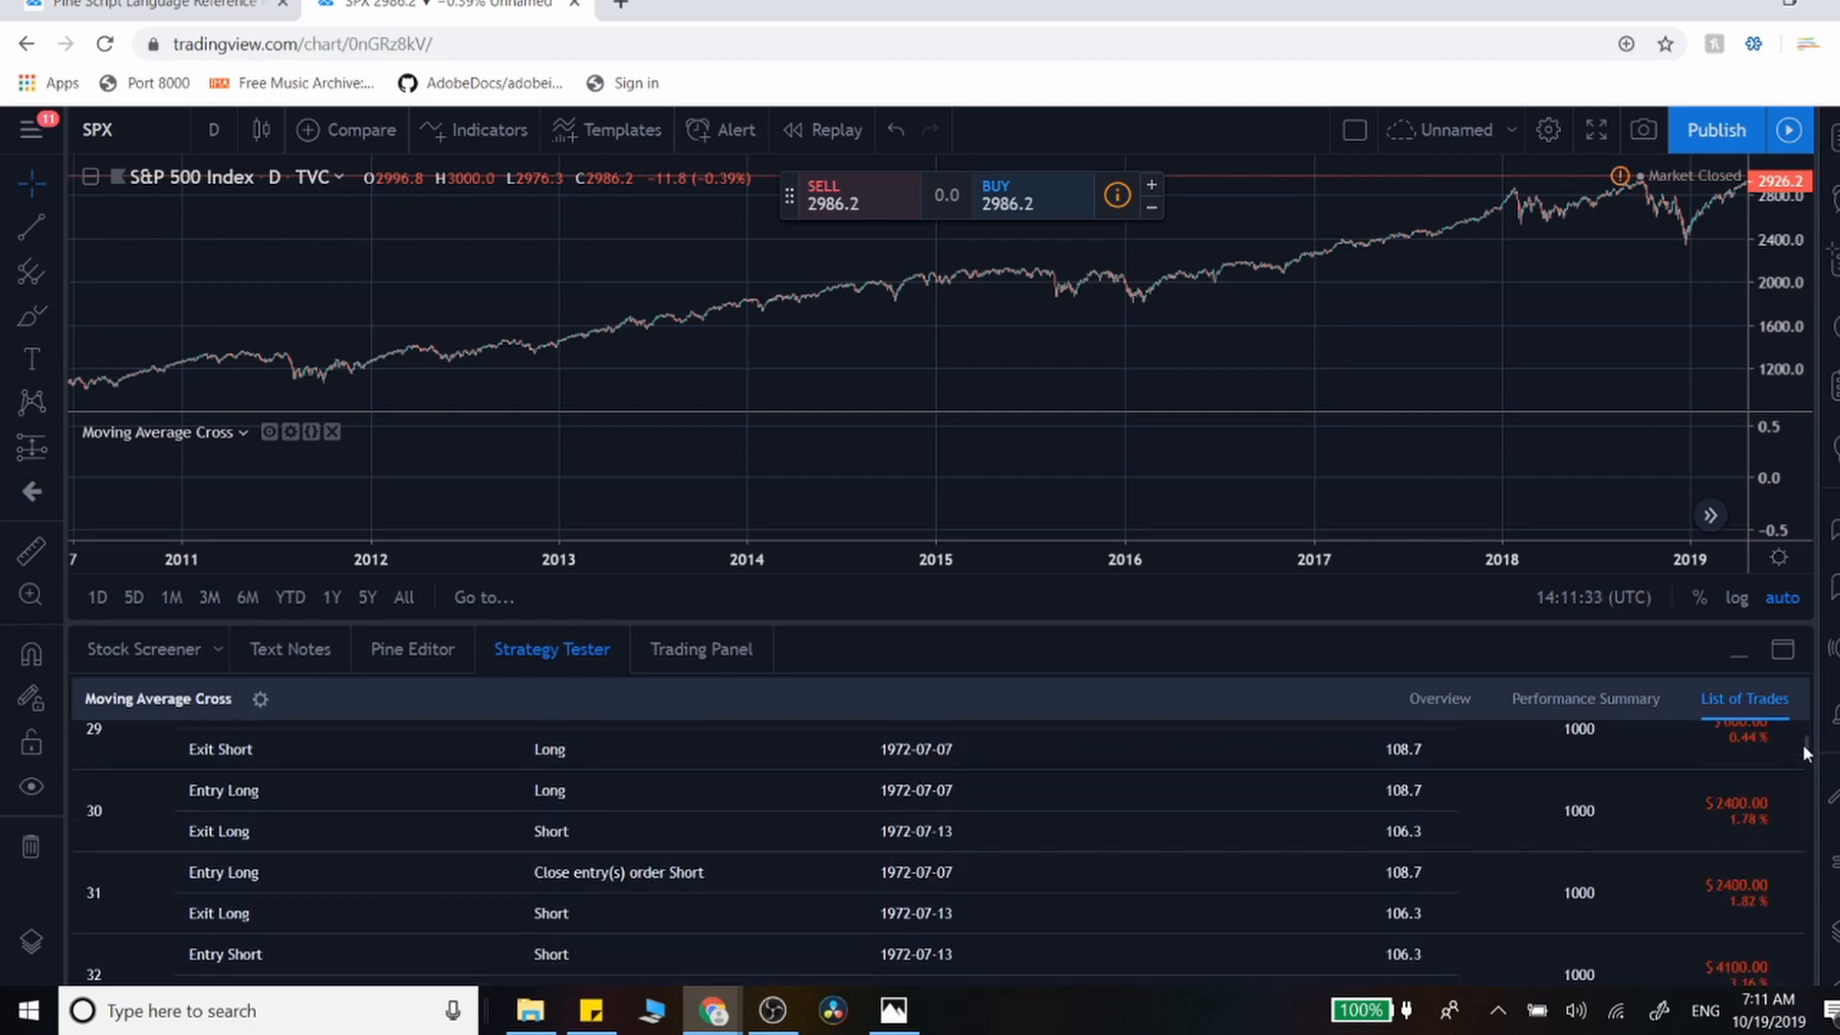
scroll(down, 3)
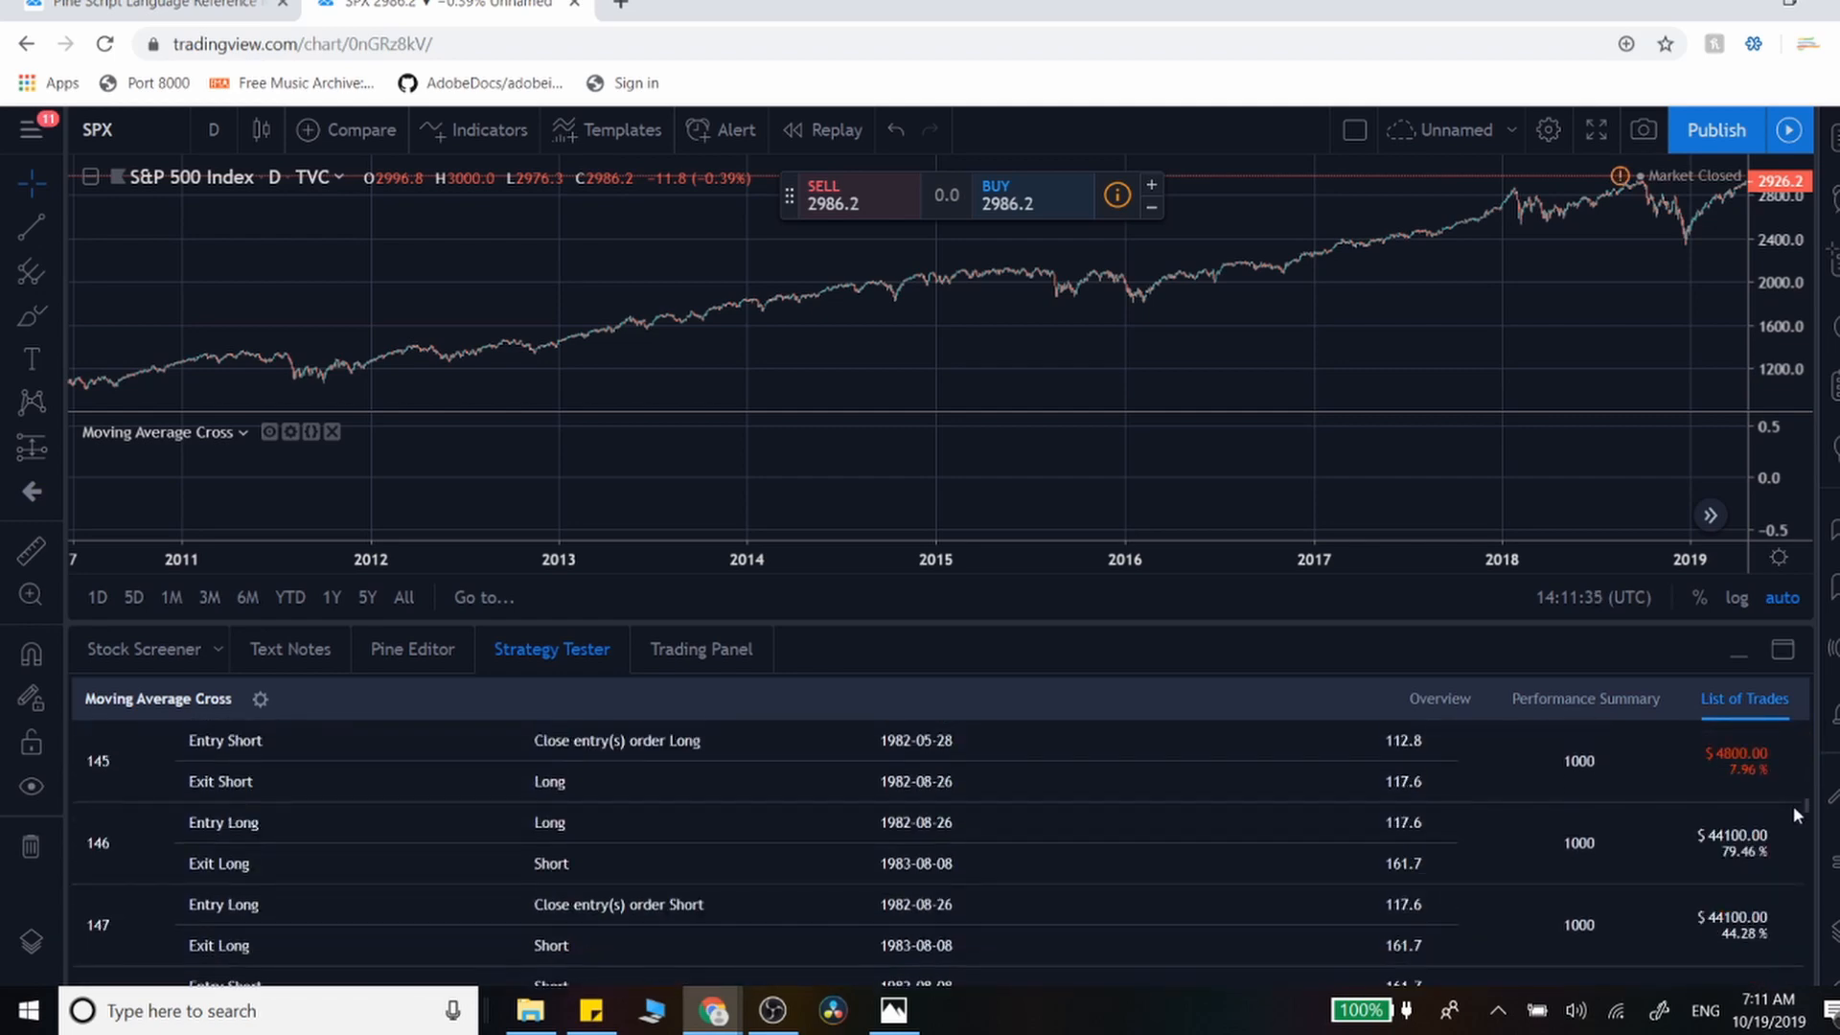
scroll(down, 3)
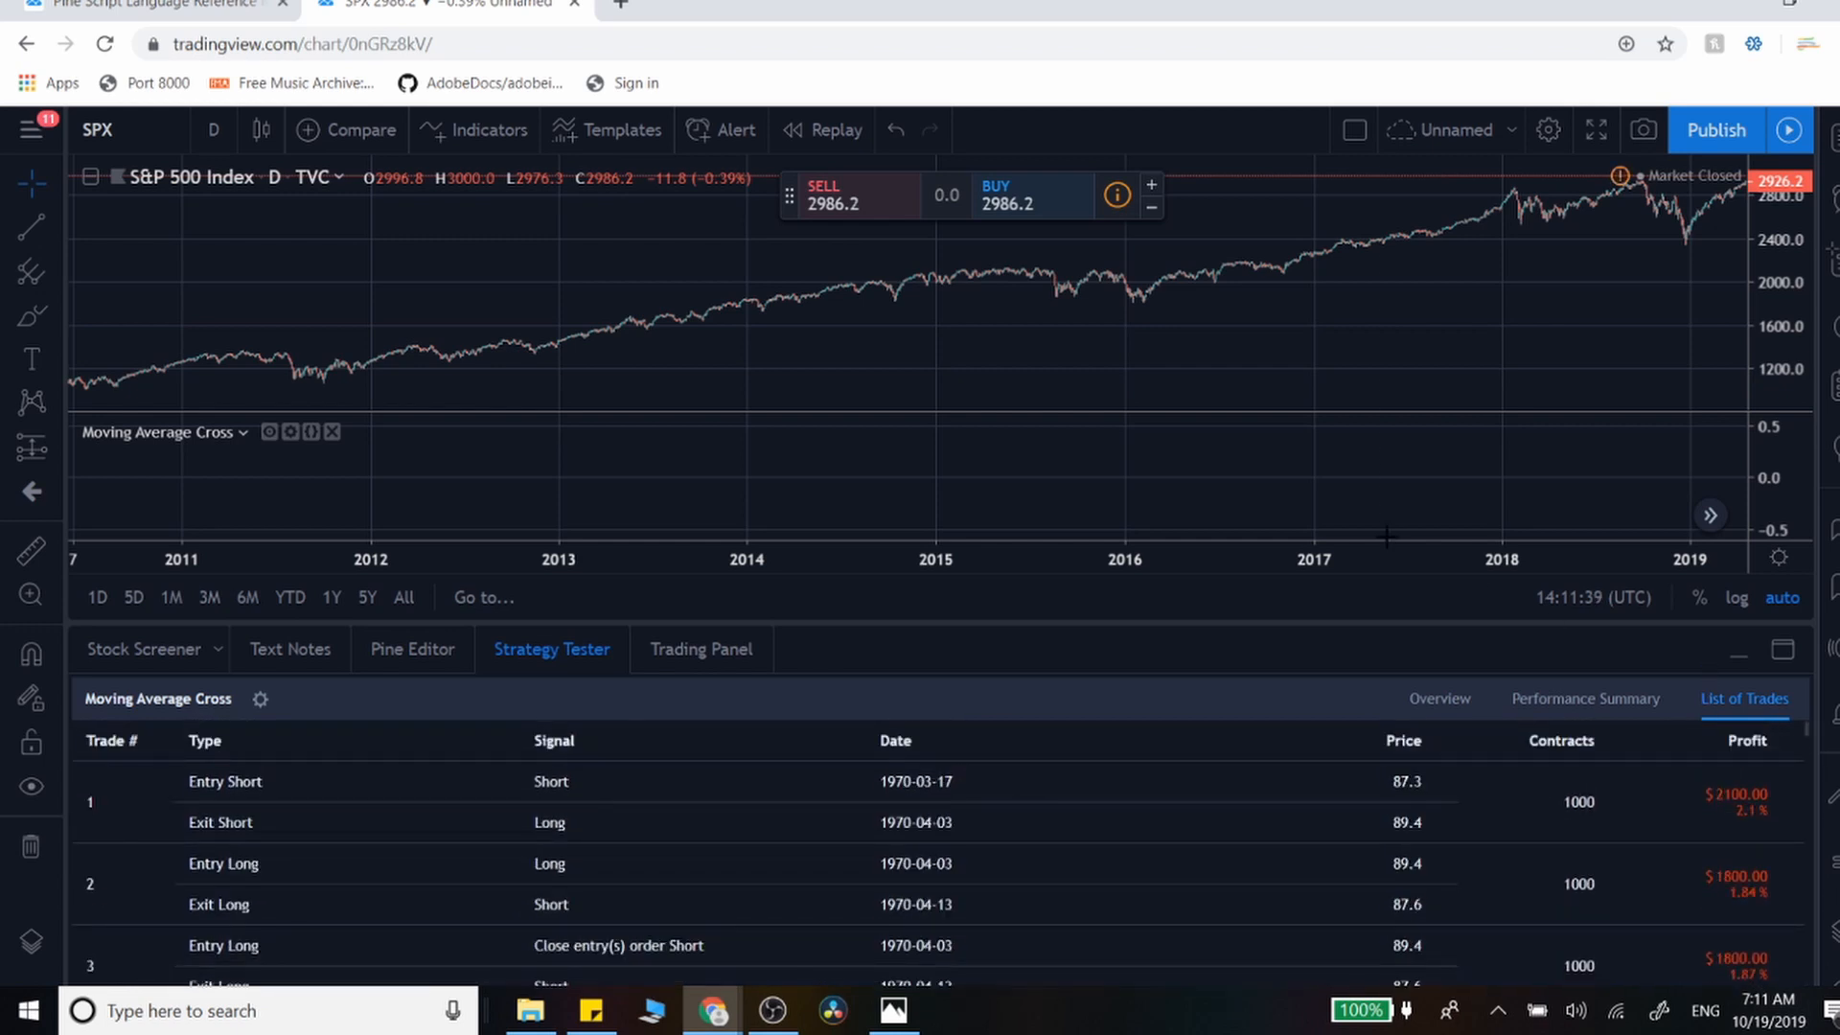
mouse_move(1248, 624)
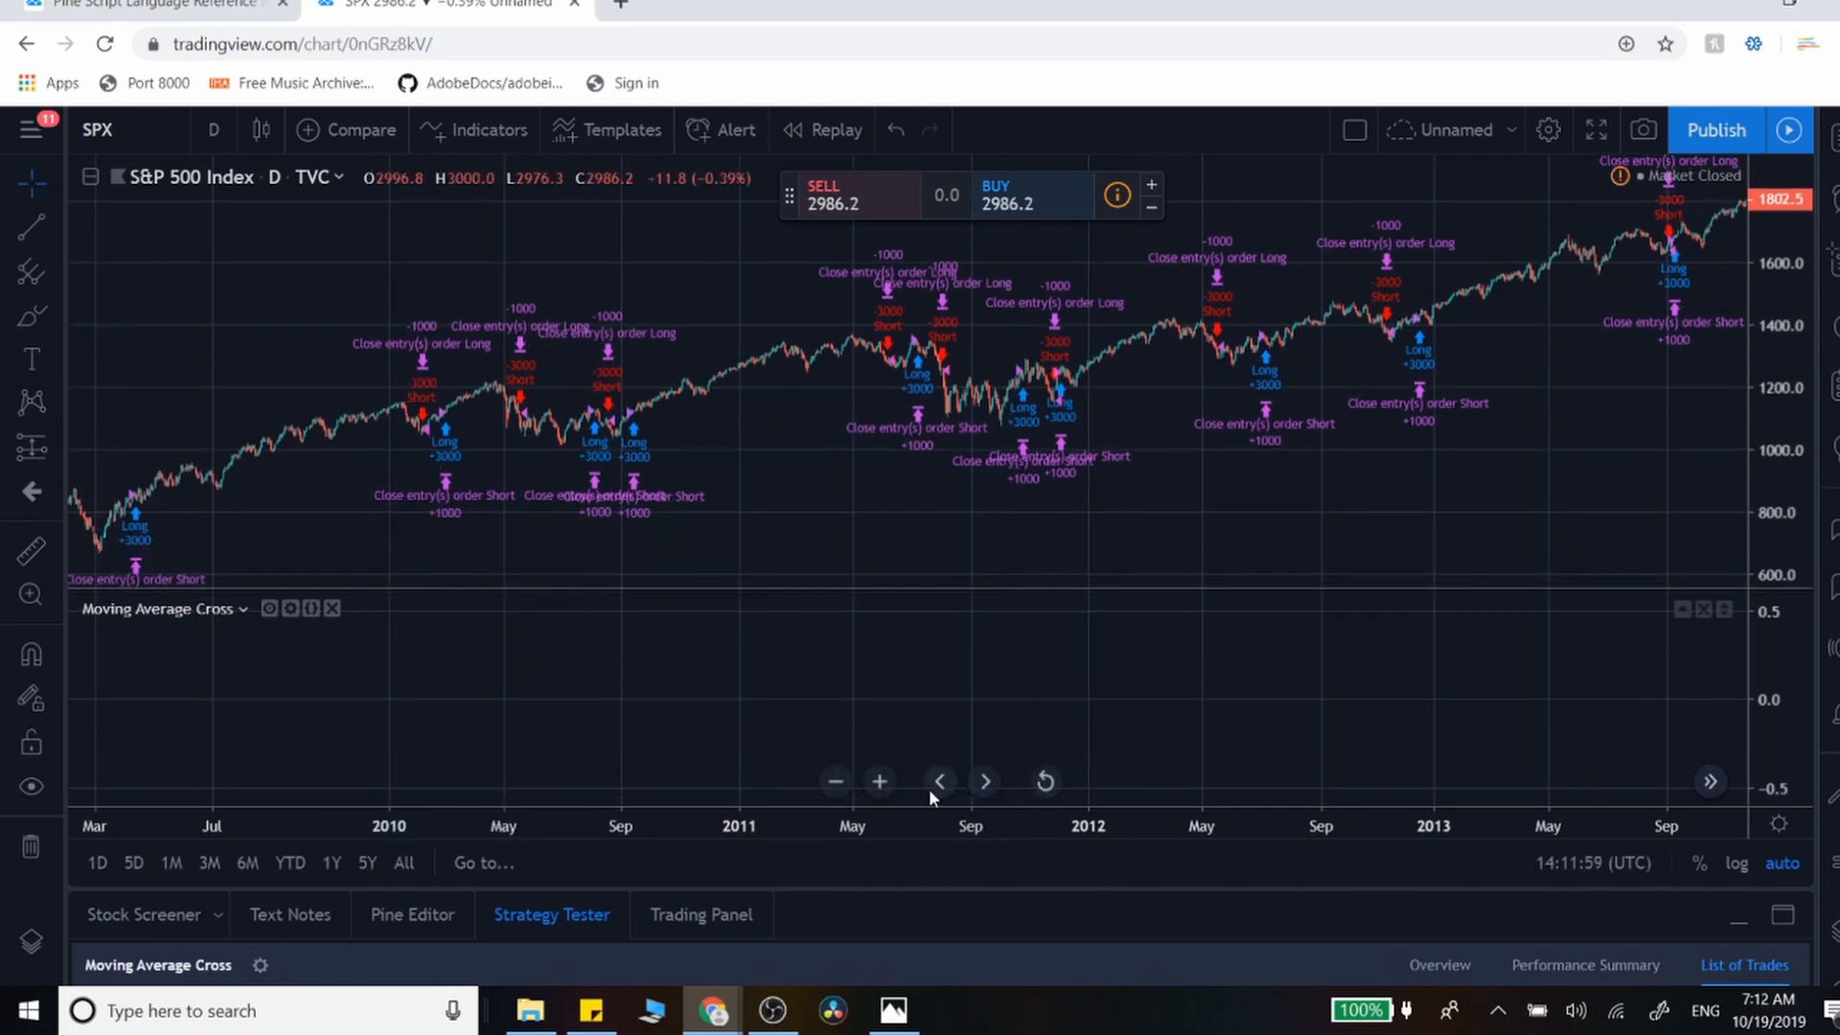
- Zoom the chart out to show trade markers from 2003 to 2013
click(836, 781)
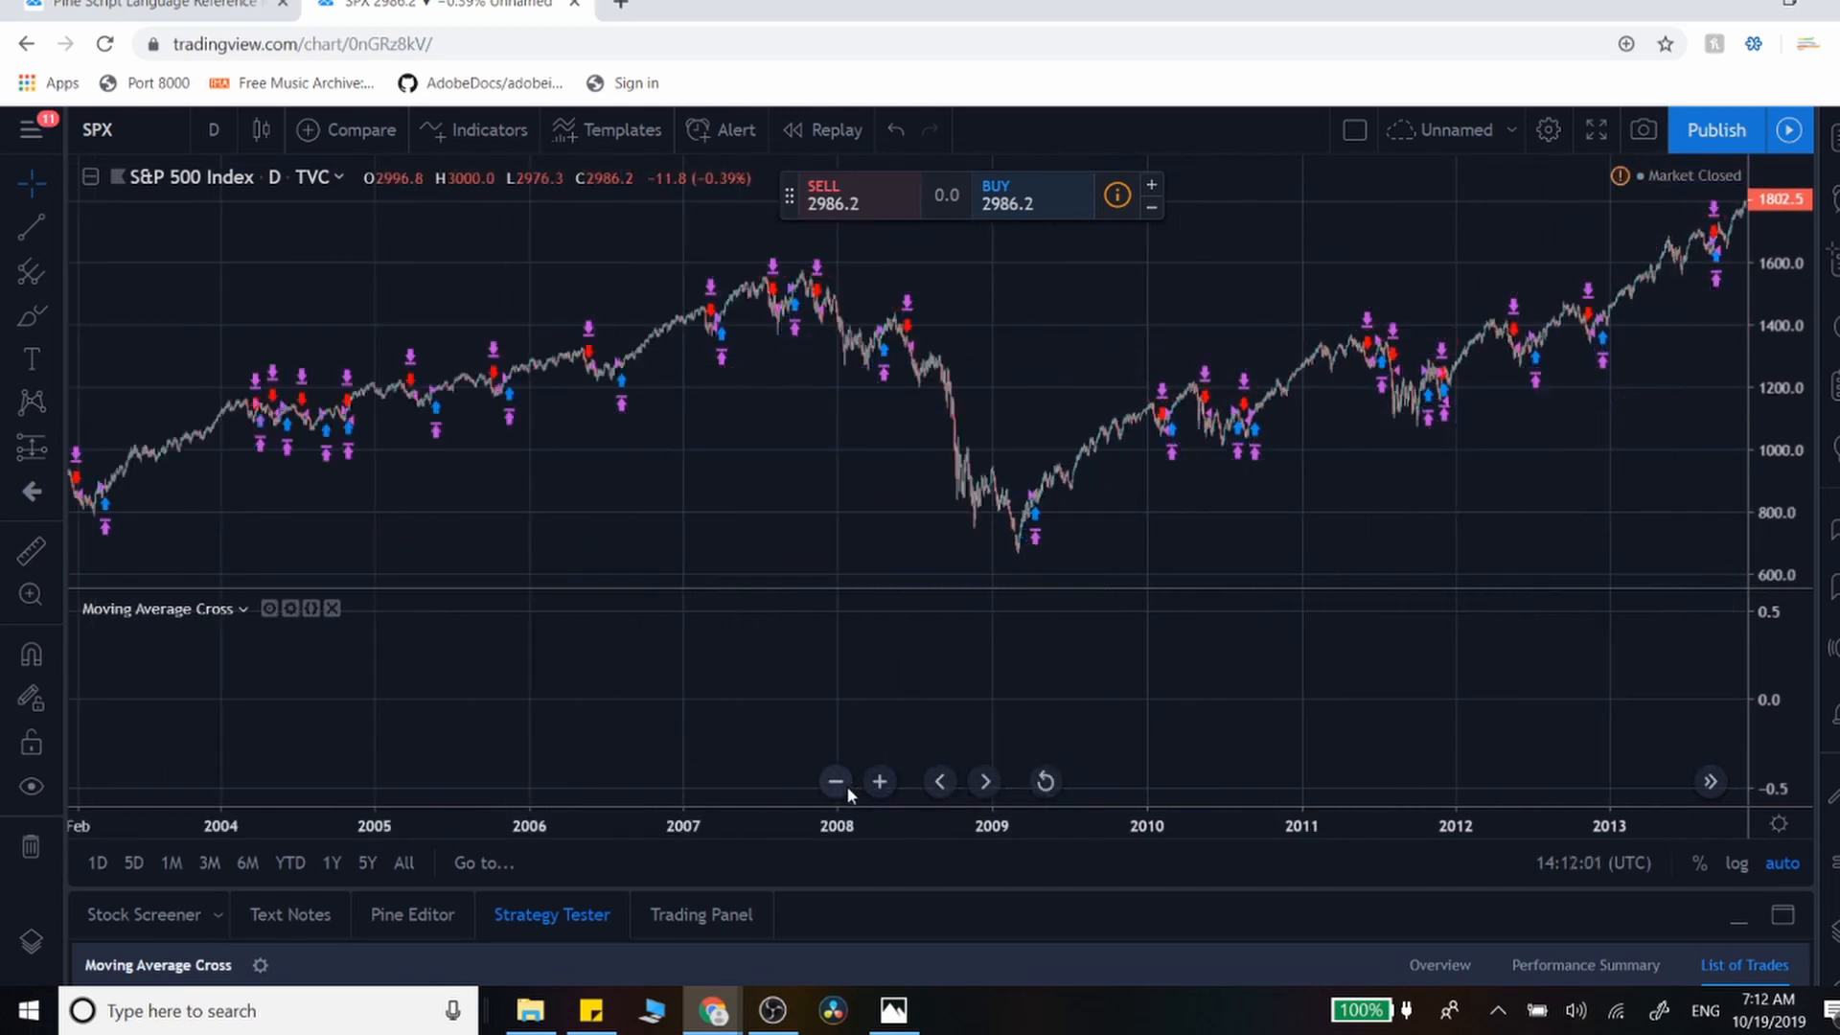
mouse_move(299, 459)
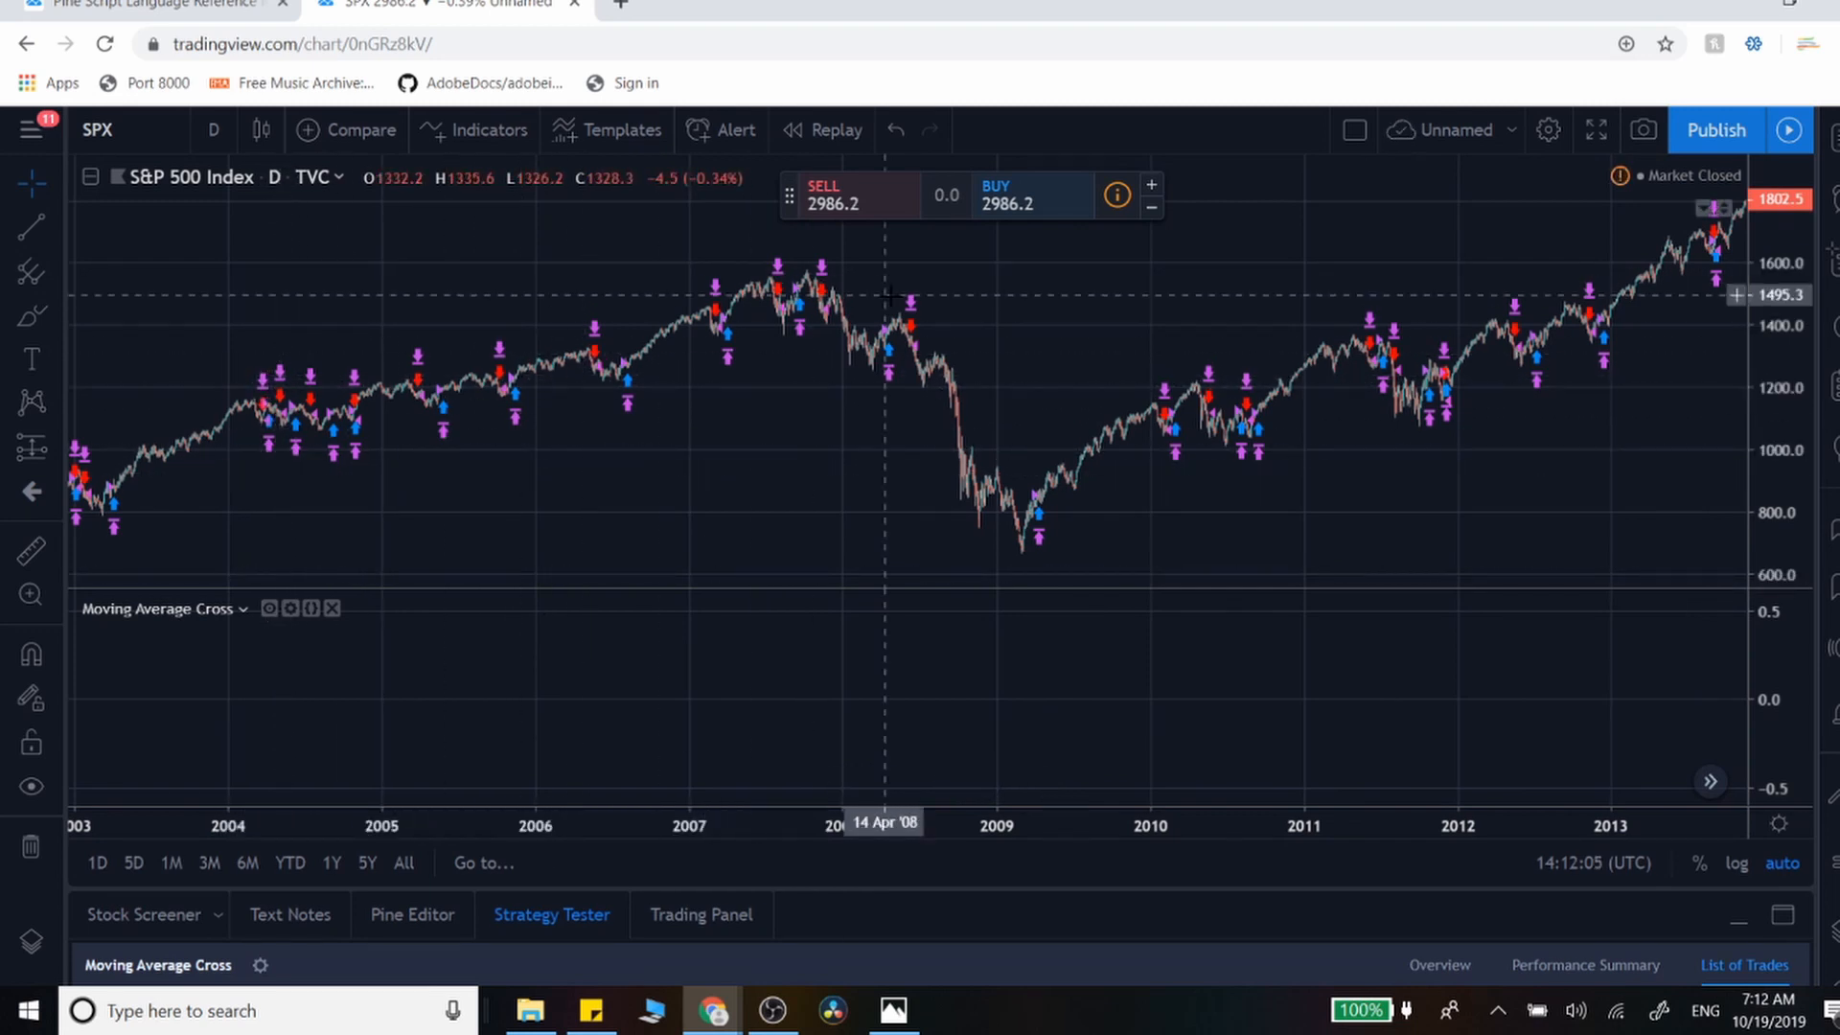
mouse_move(1423, 512)
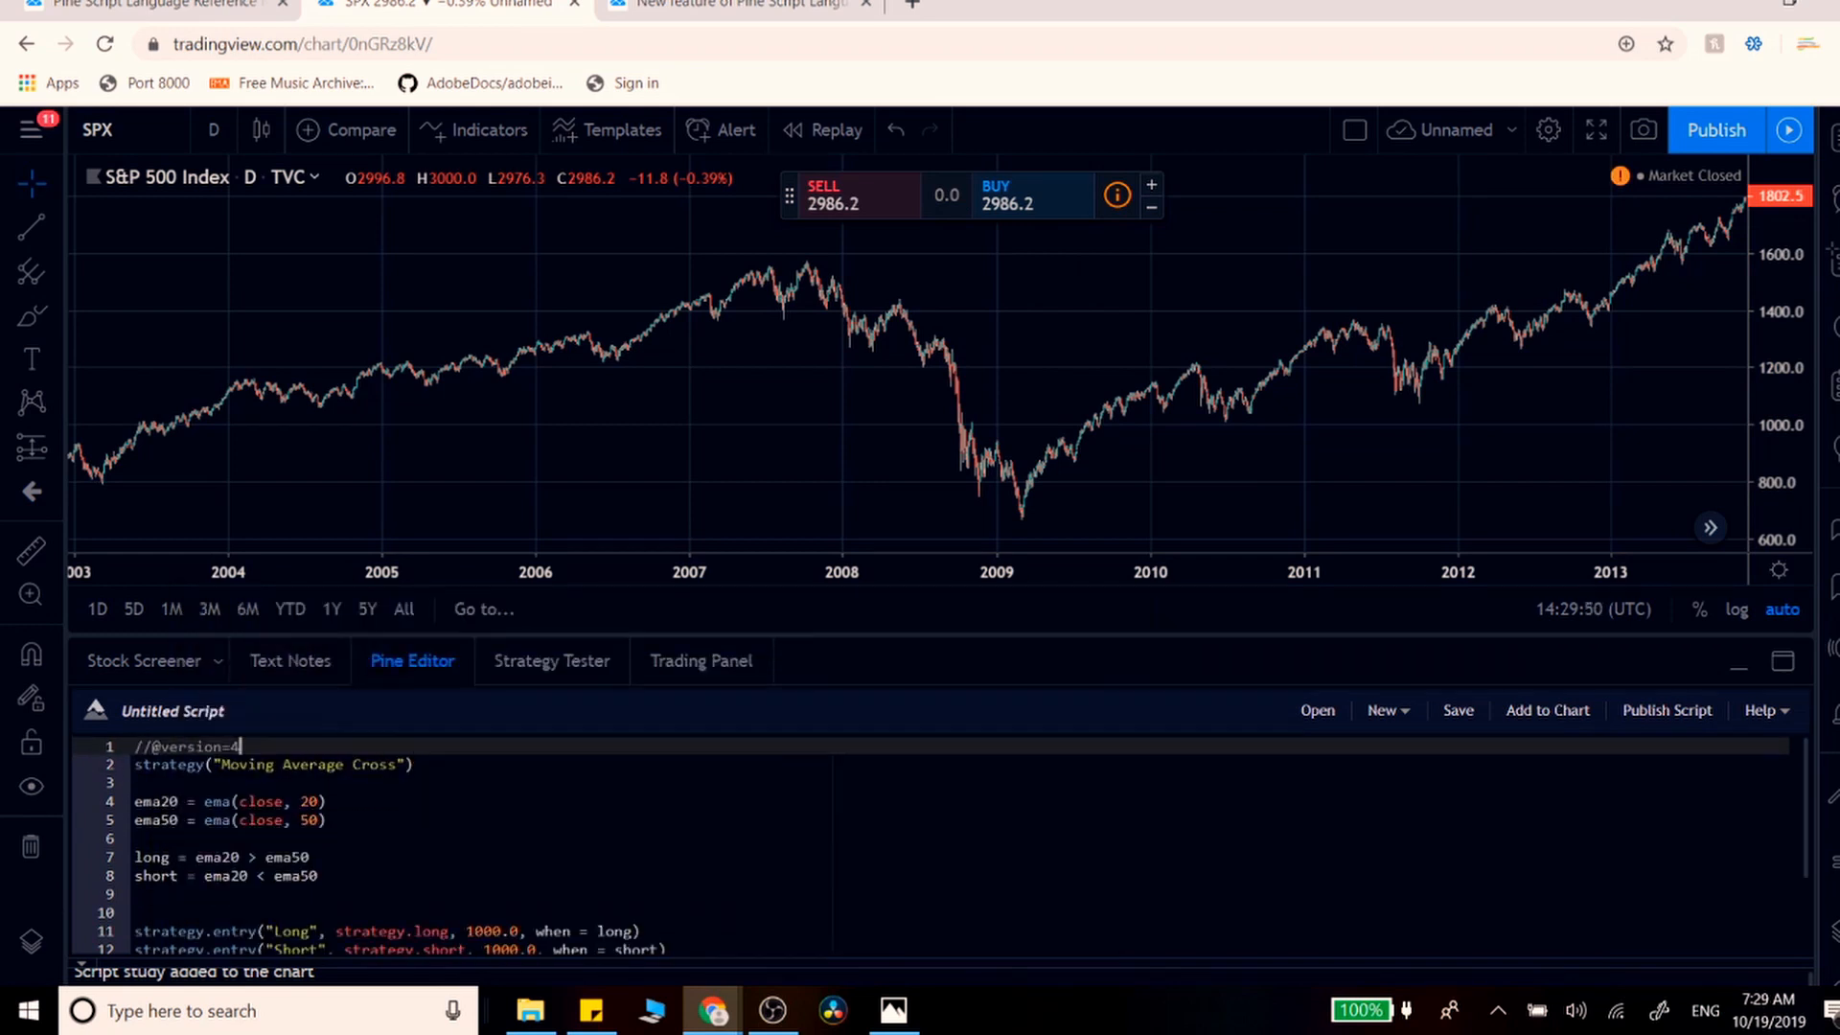
mouse_move(795, 695)
text(start)
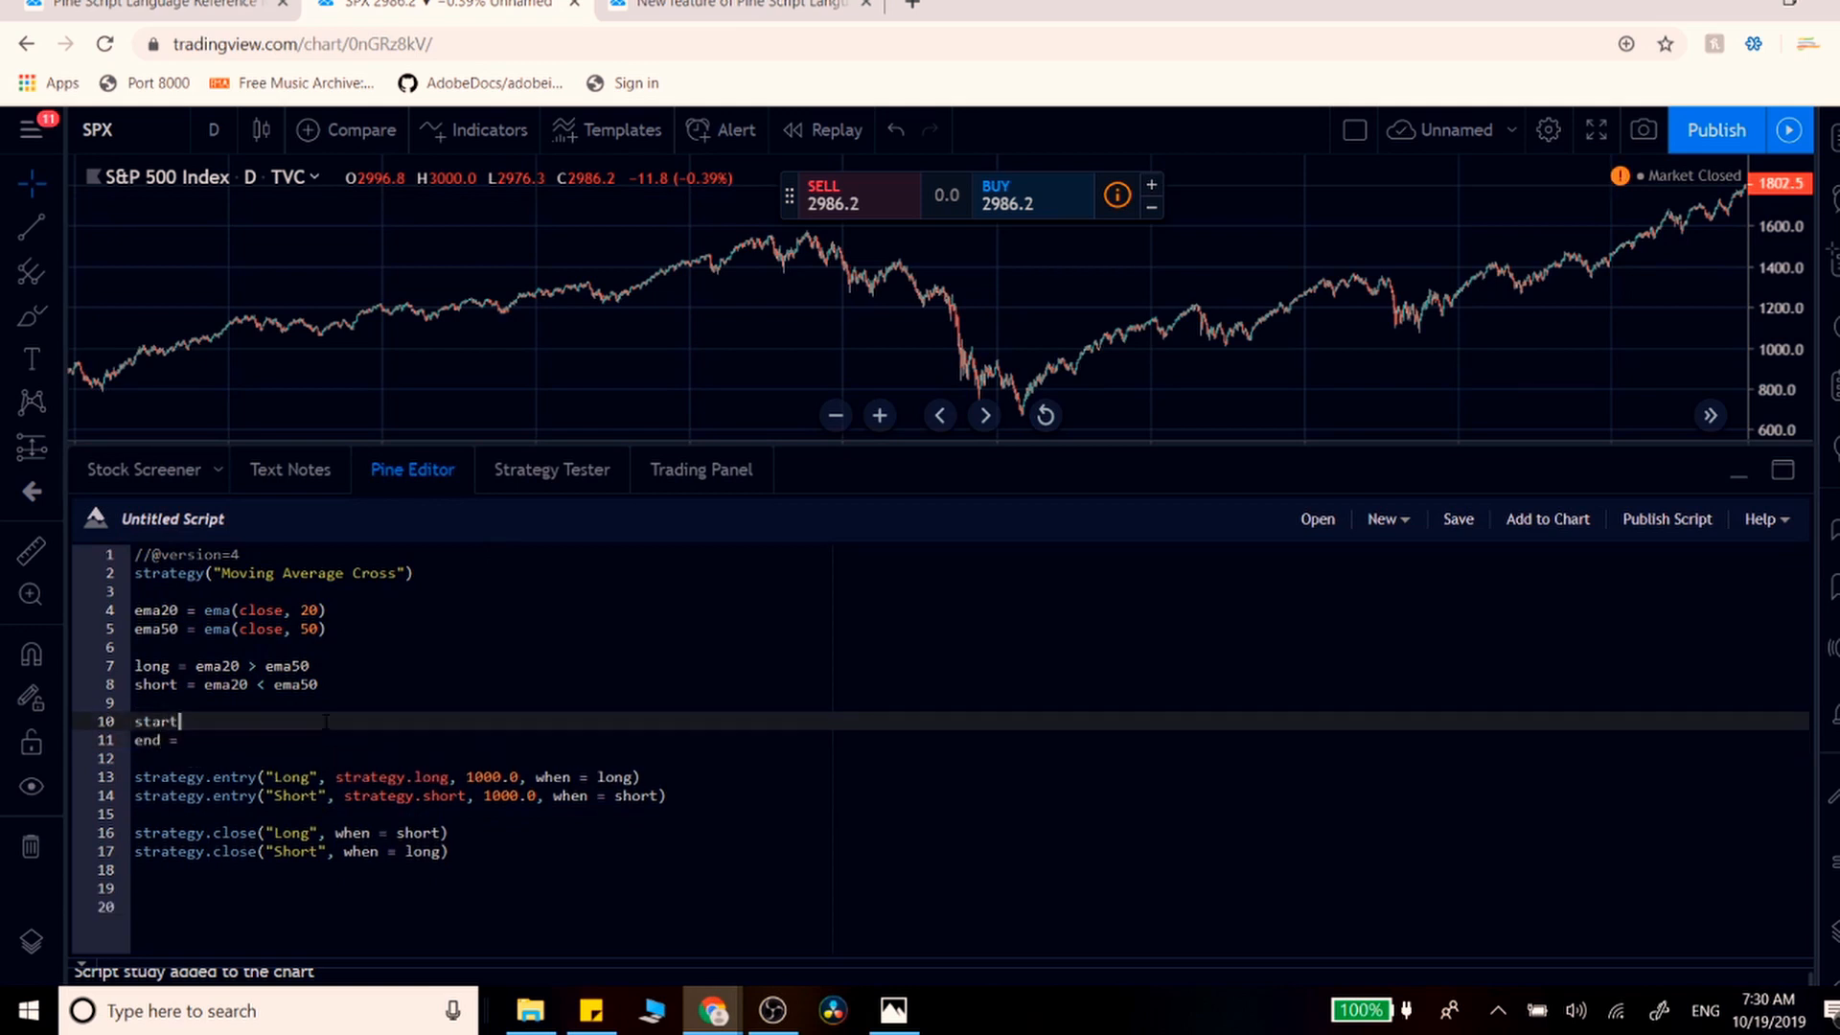
- Type the start and end timestamp assignments for June 1, 2015 and June 1, 2019
text(=)
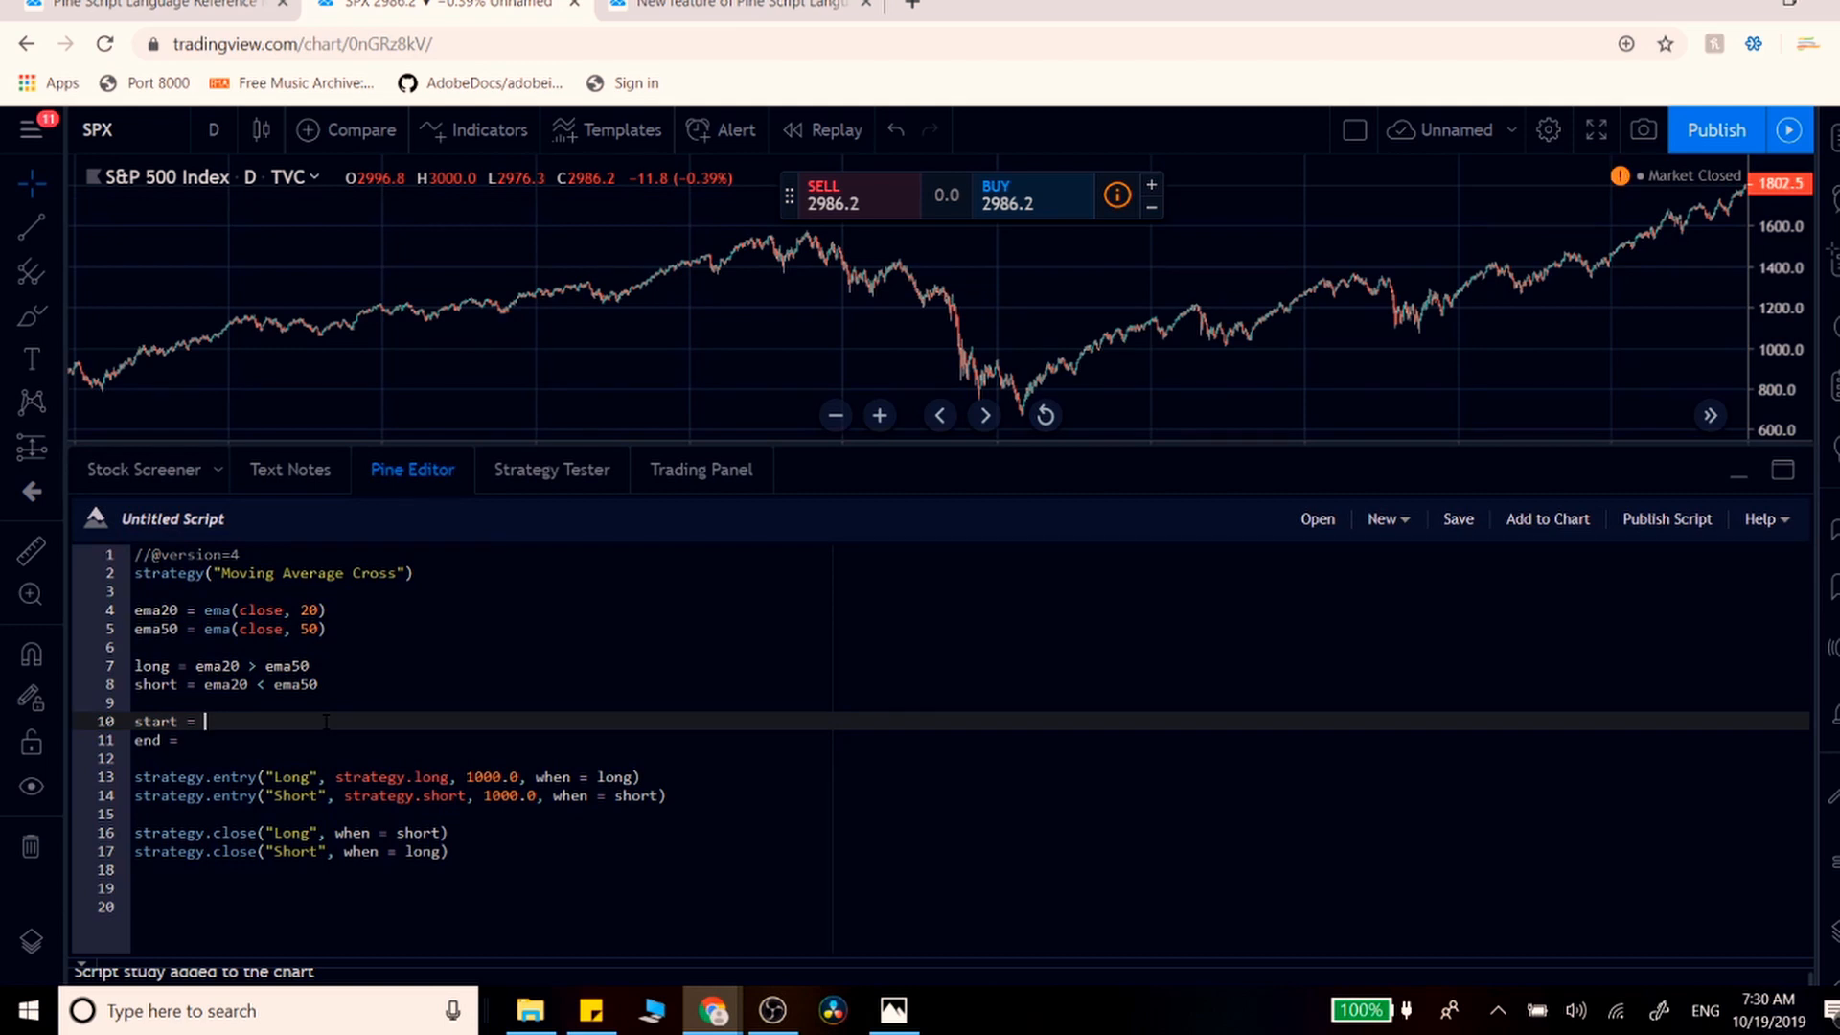
text(timestamp()
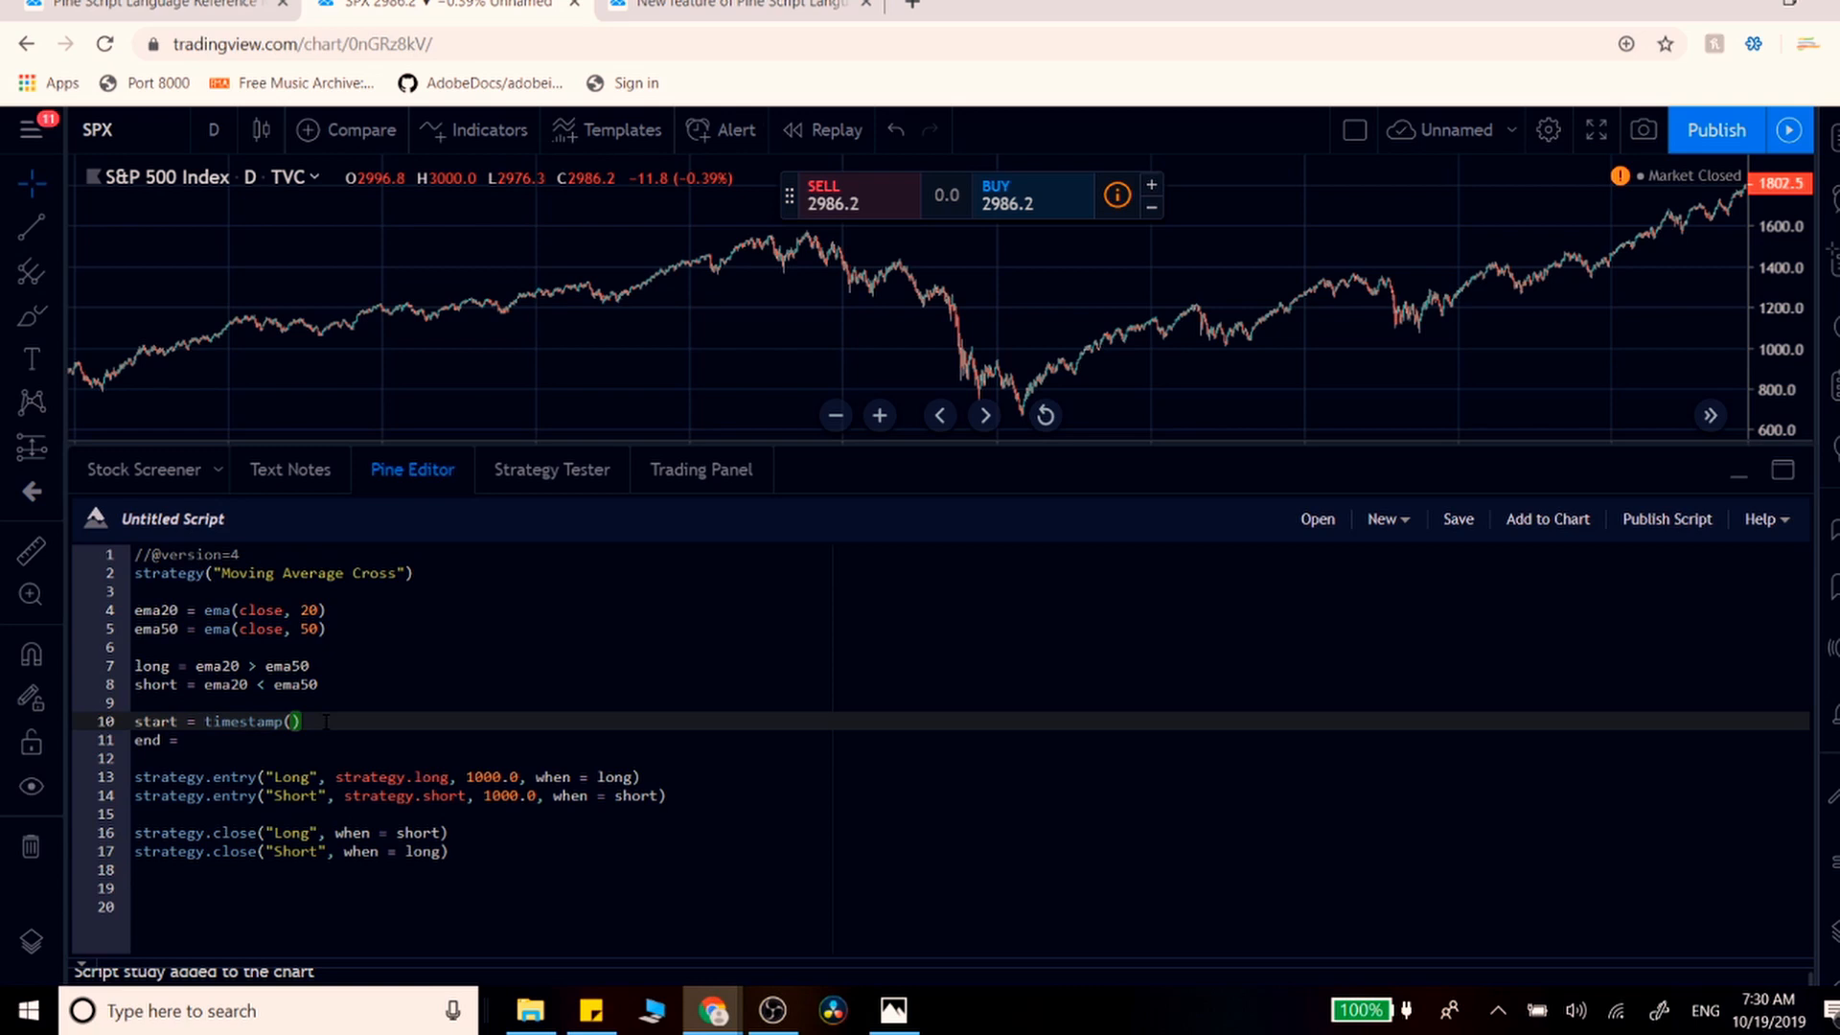
text(2015,)
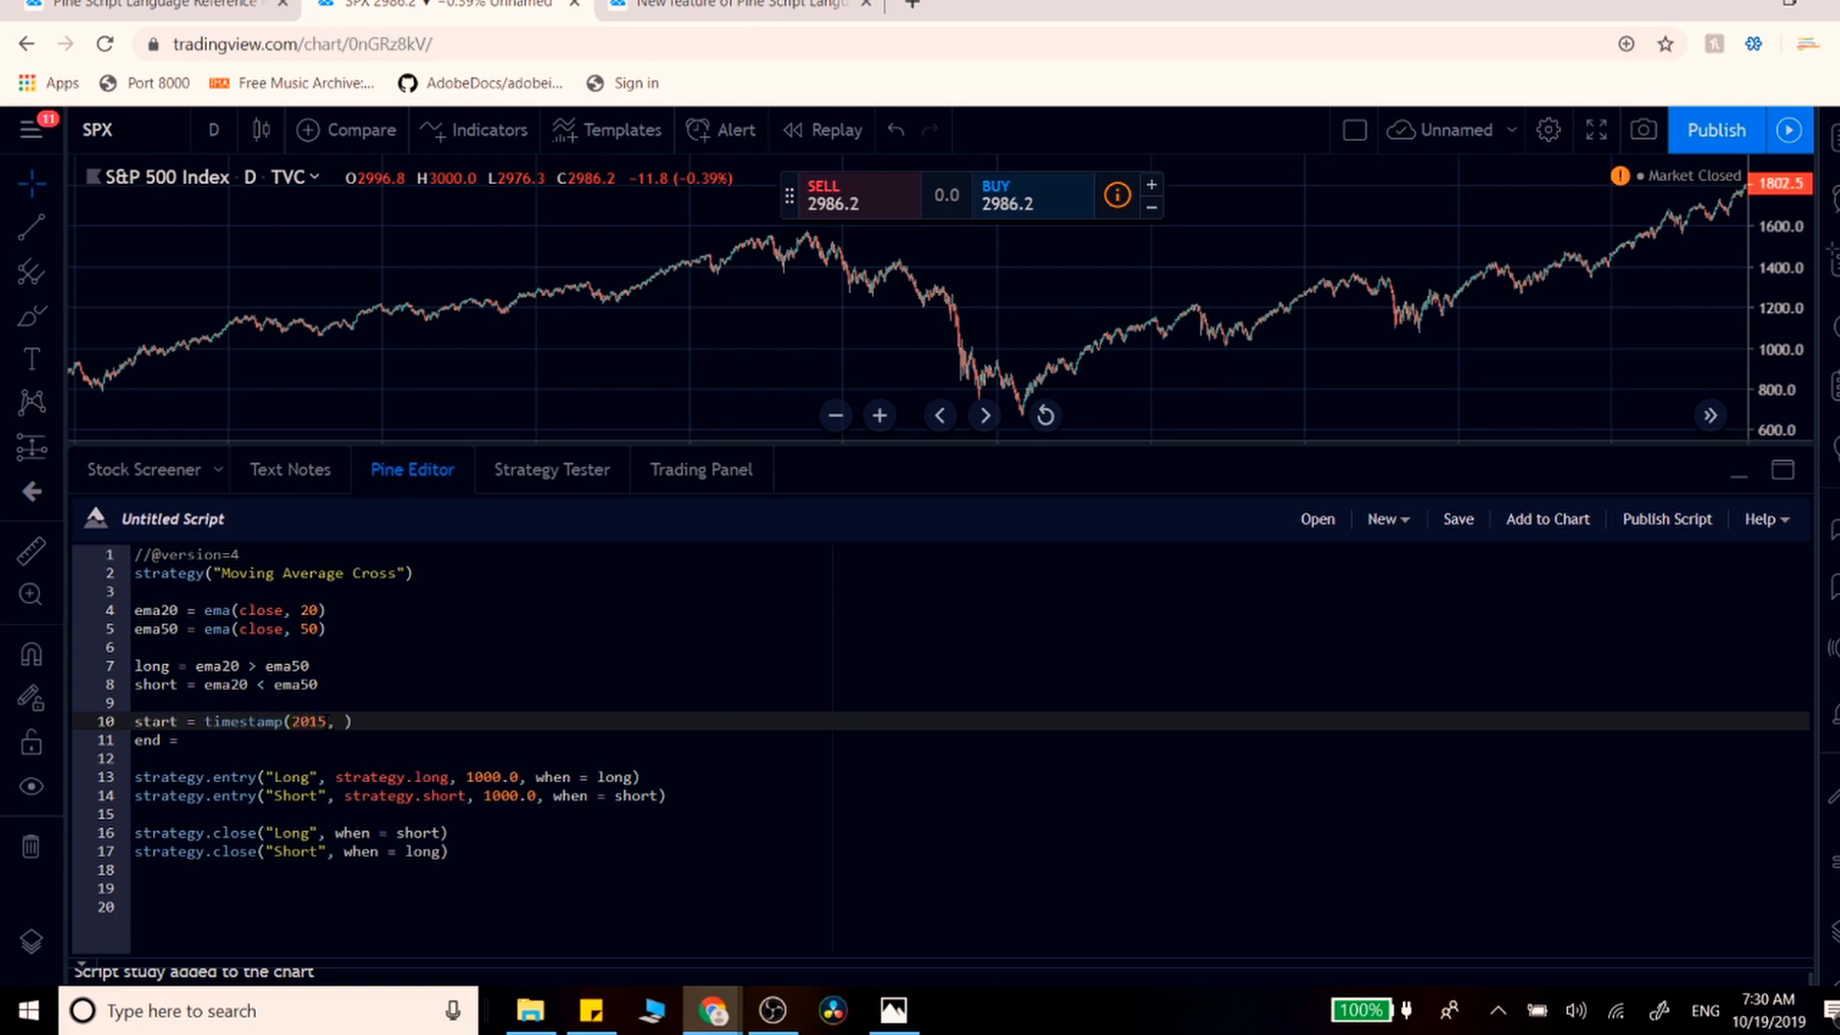
text(6, 1, 0,)
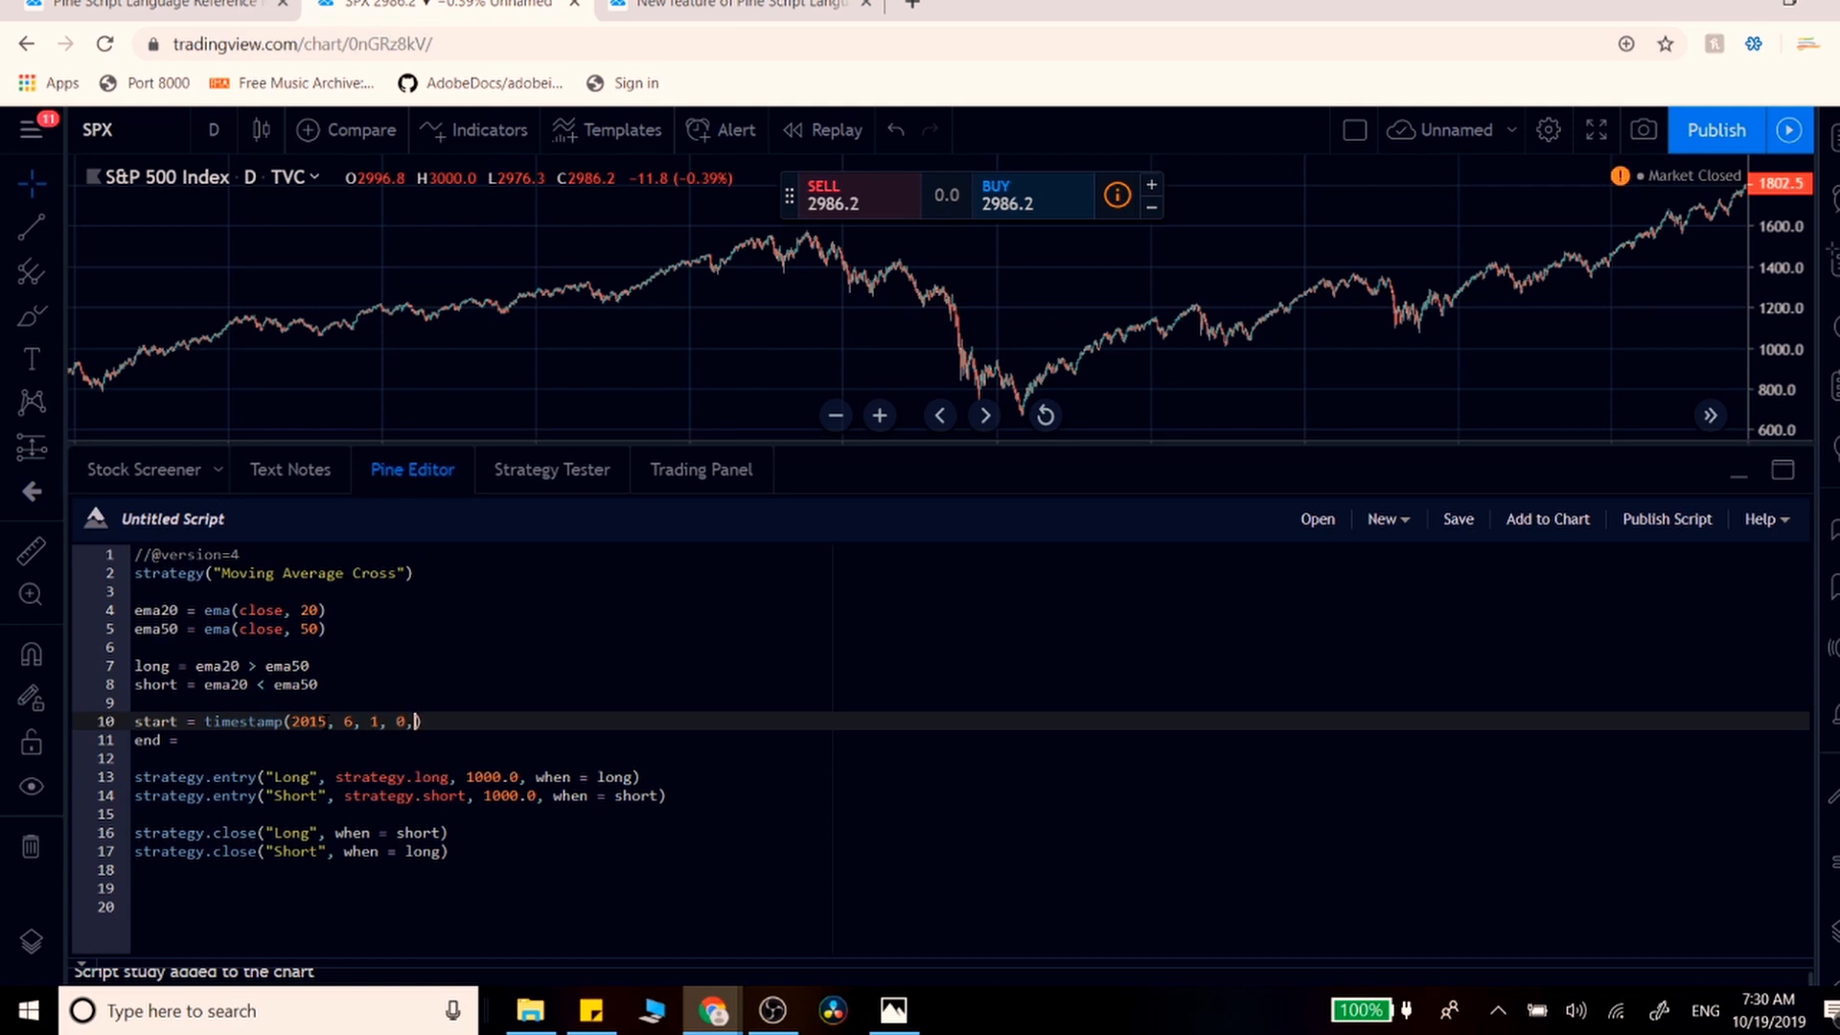
text(9)
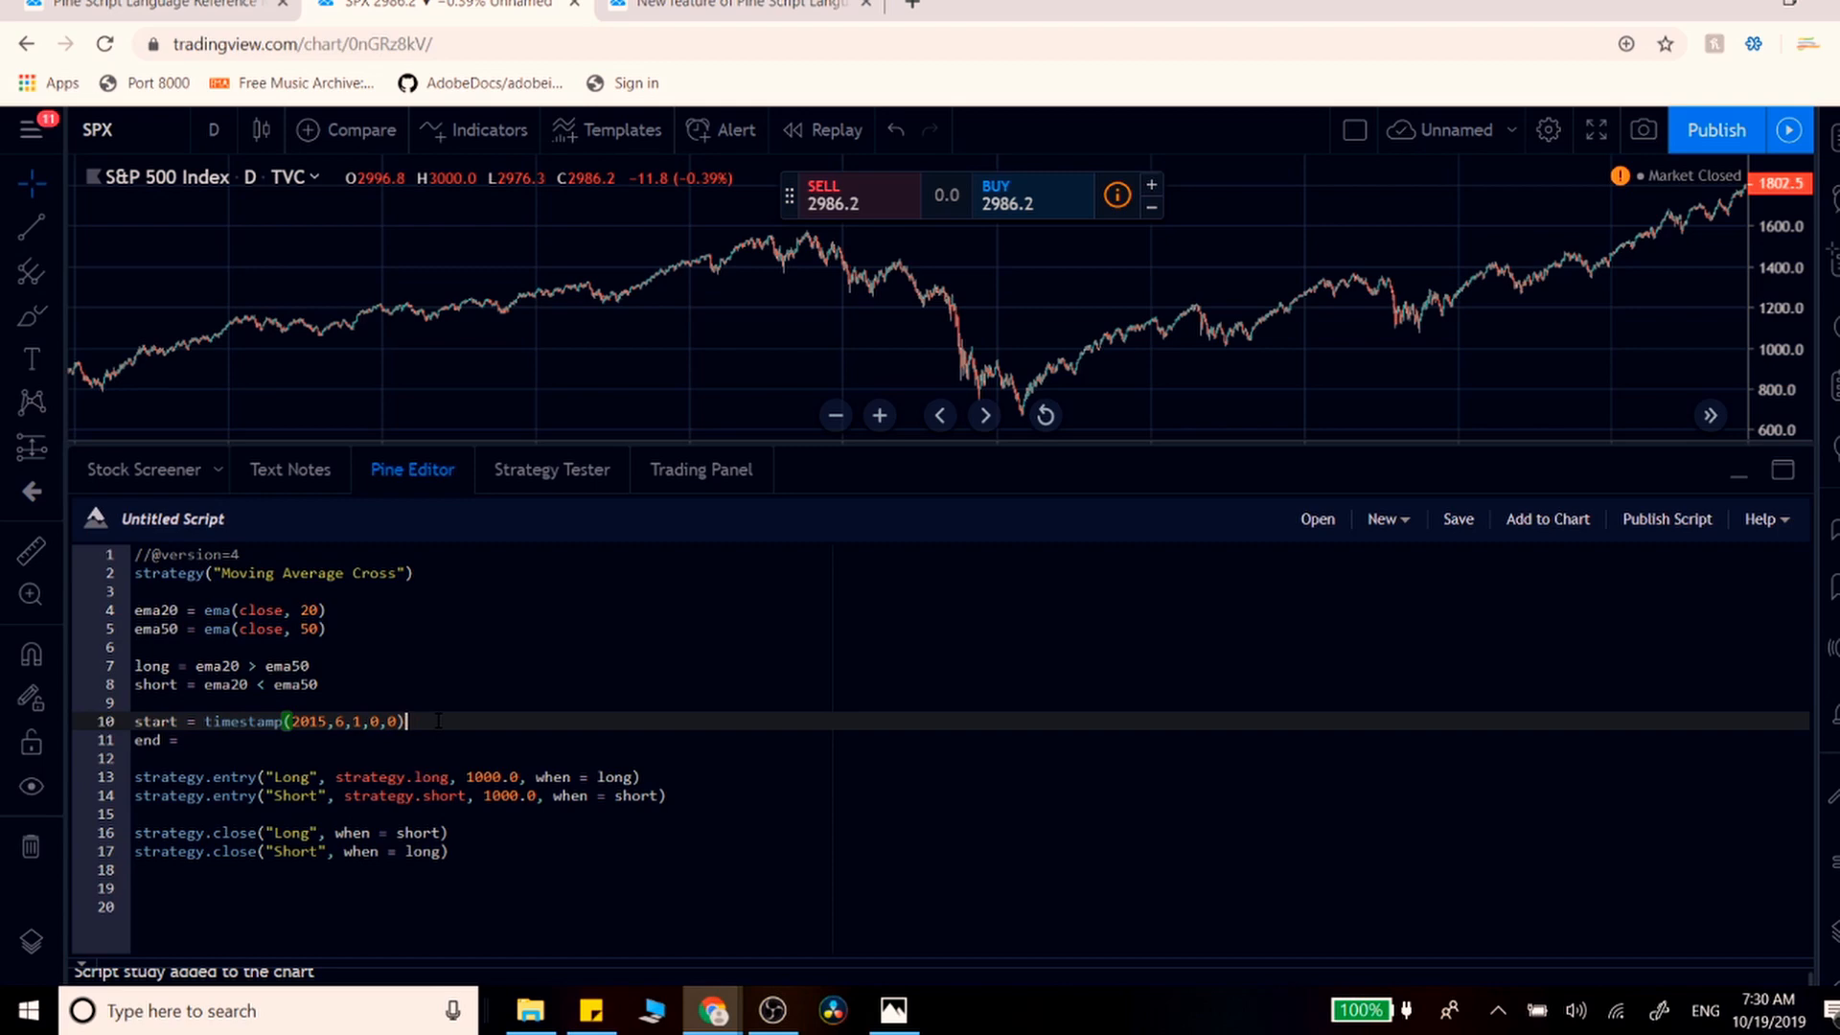
- Look up the timestamp function reference, then enter timestamp(2015,1,0,0)
double_click(239, 721)
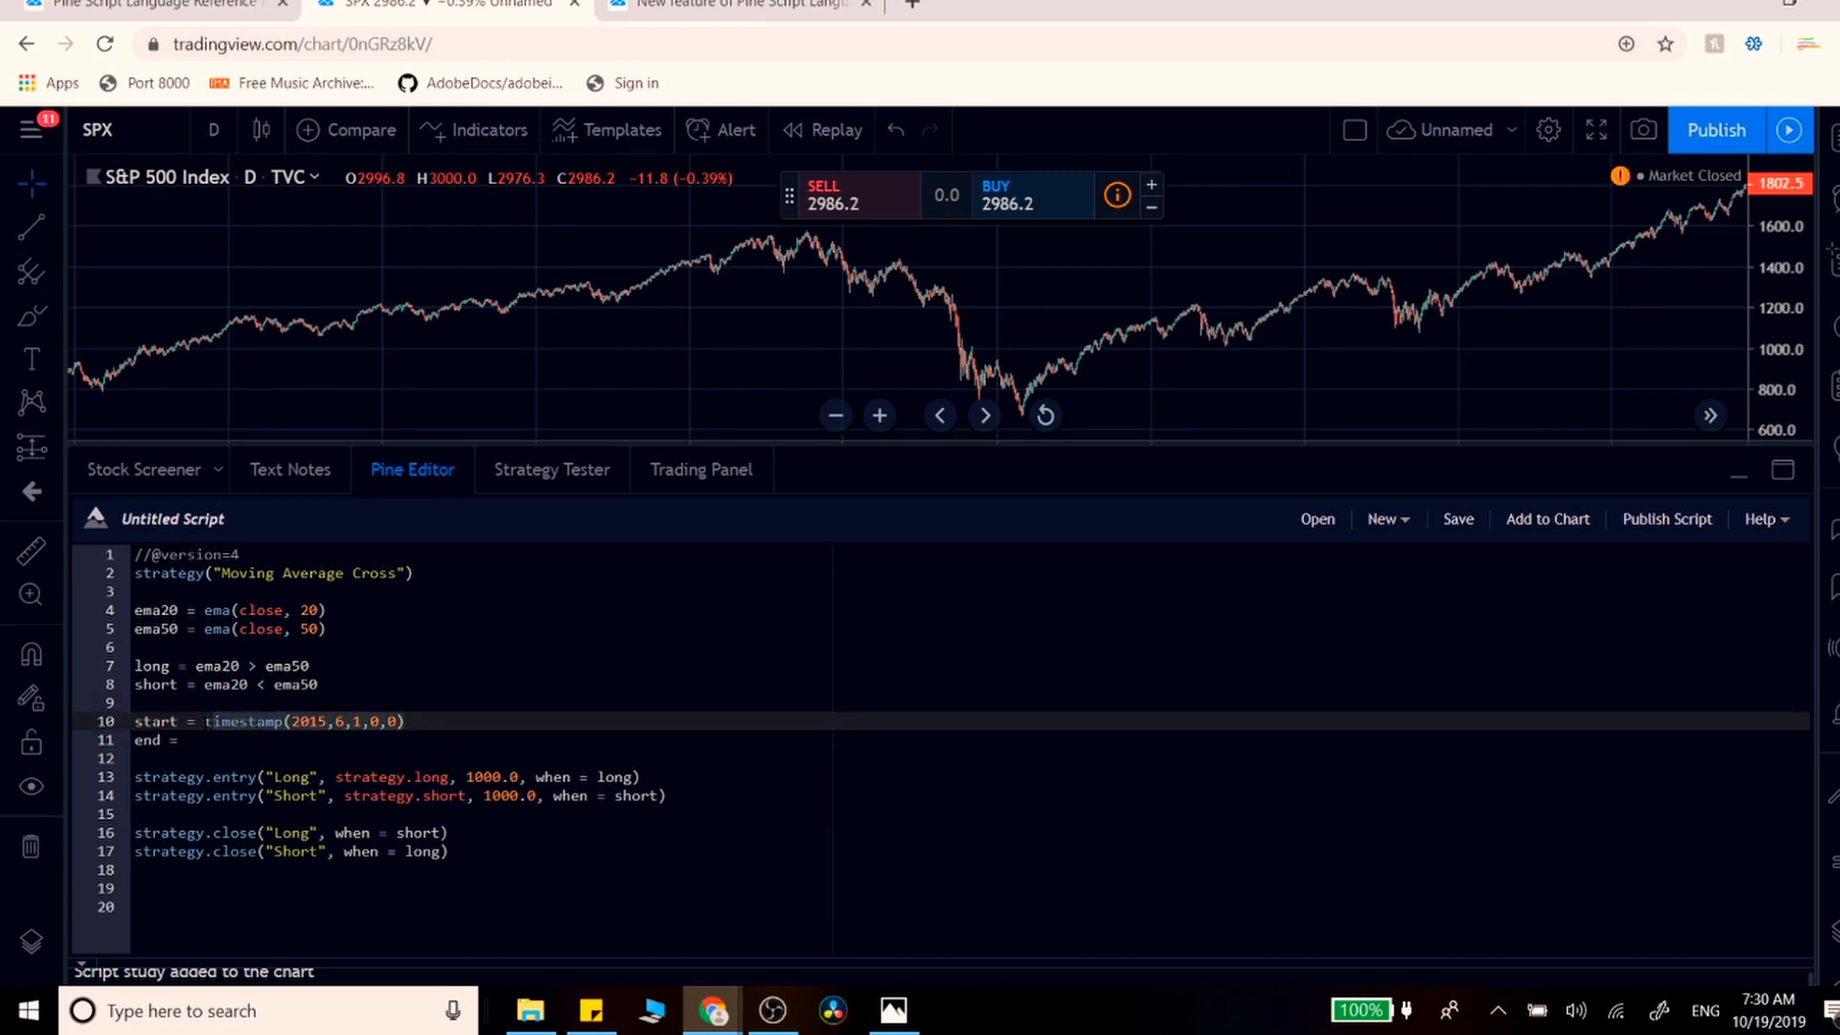
click(246, 721)
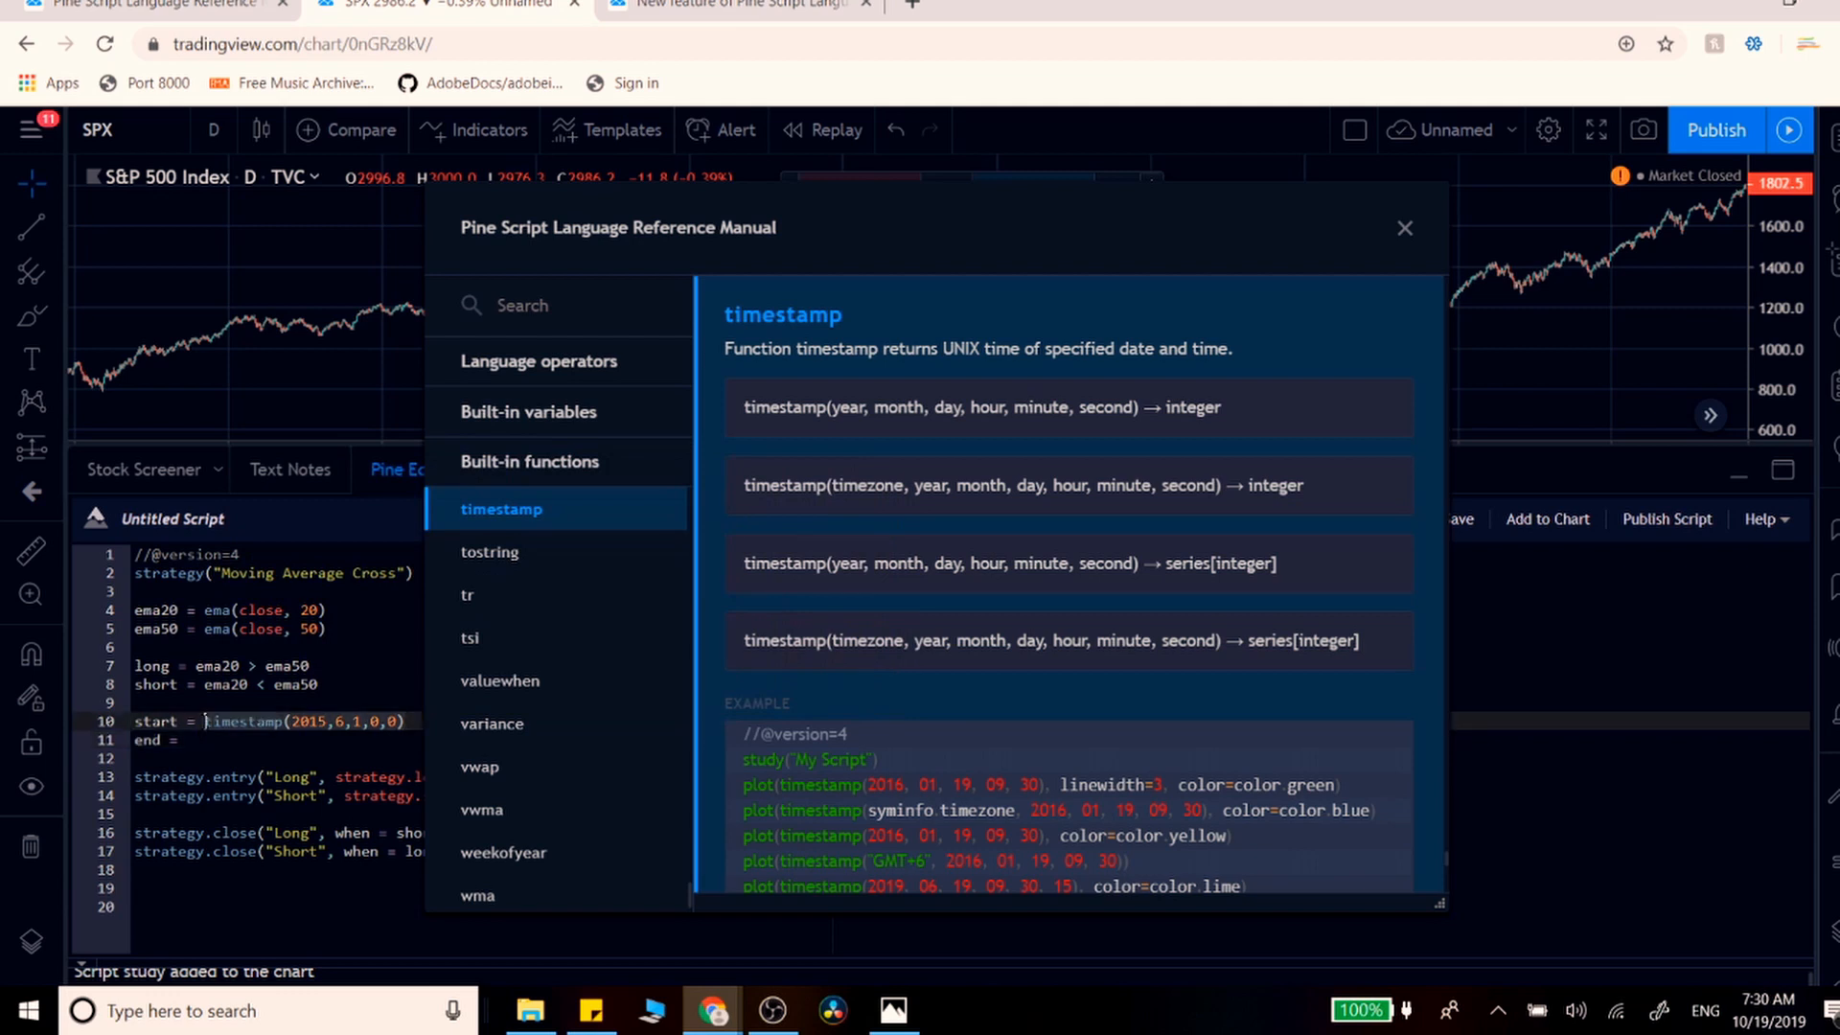
click(1405, 228)
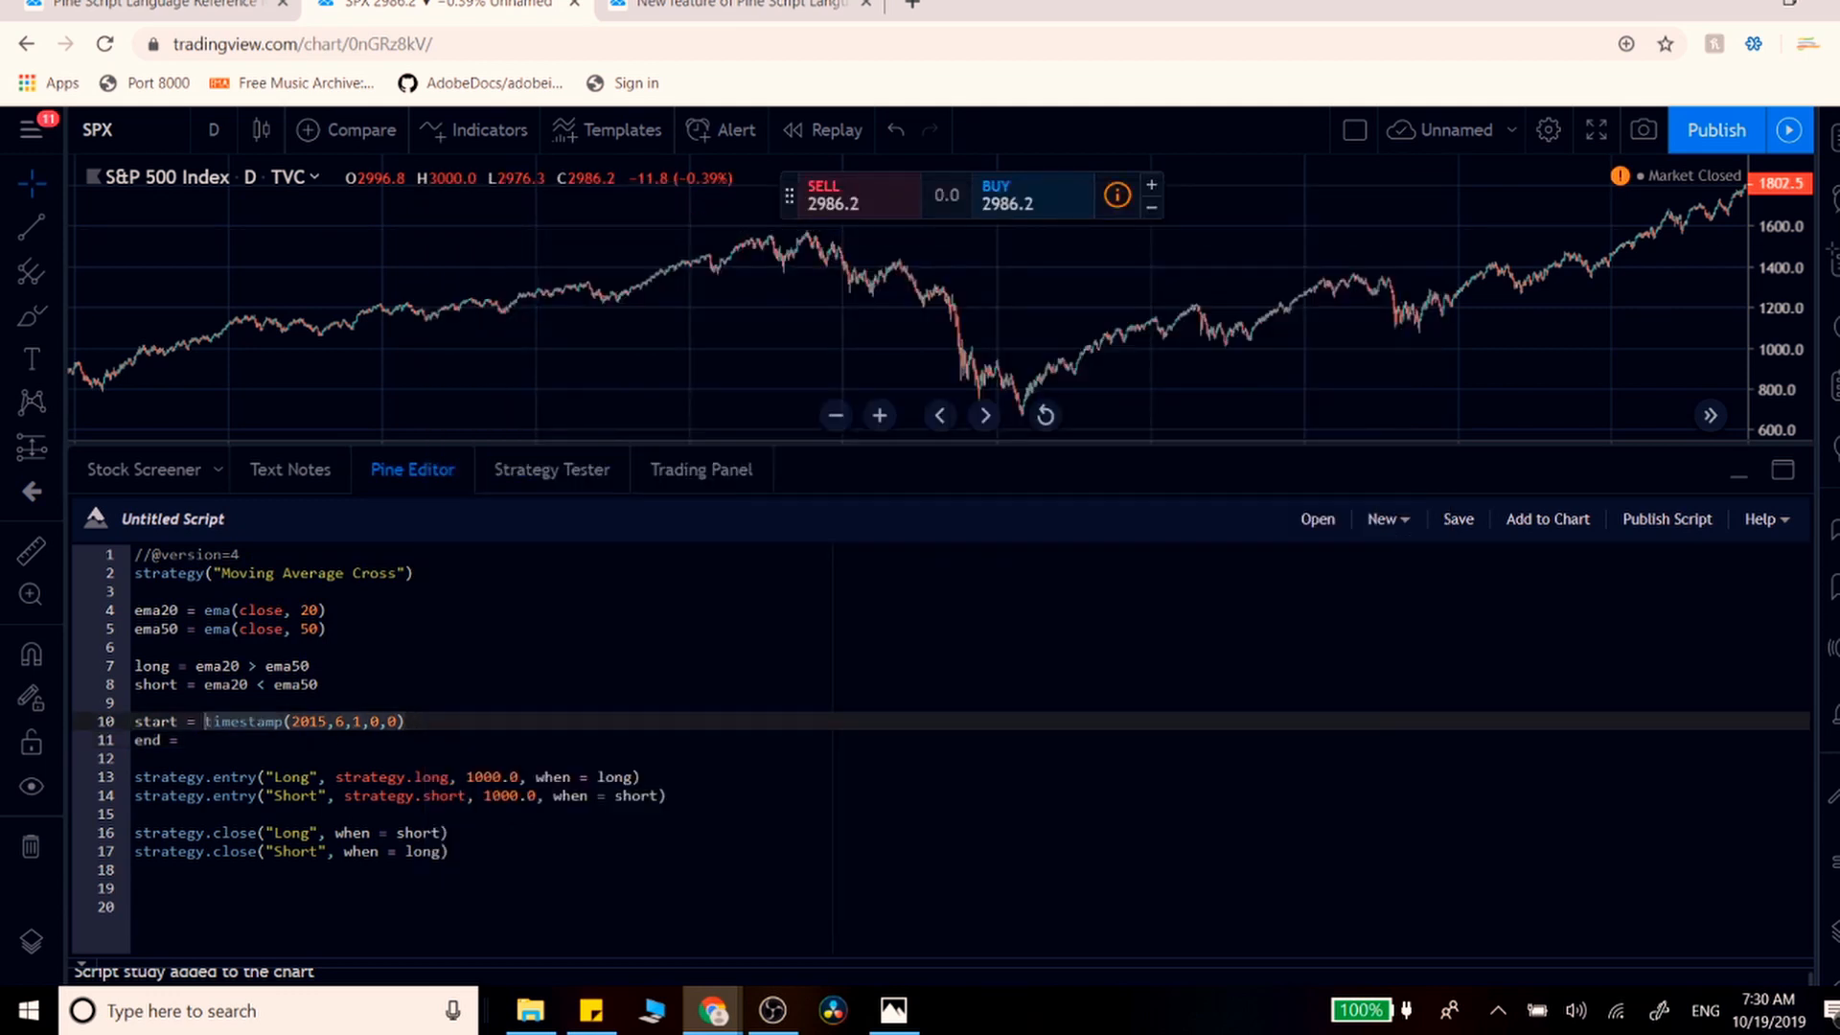
text(timestamp(2015,1,0,0))
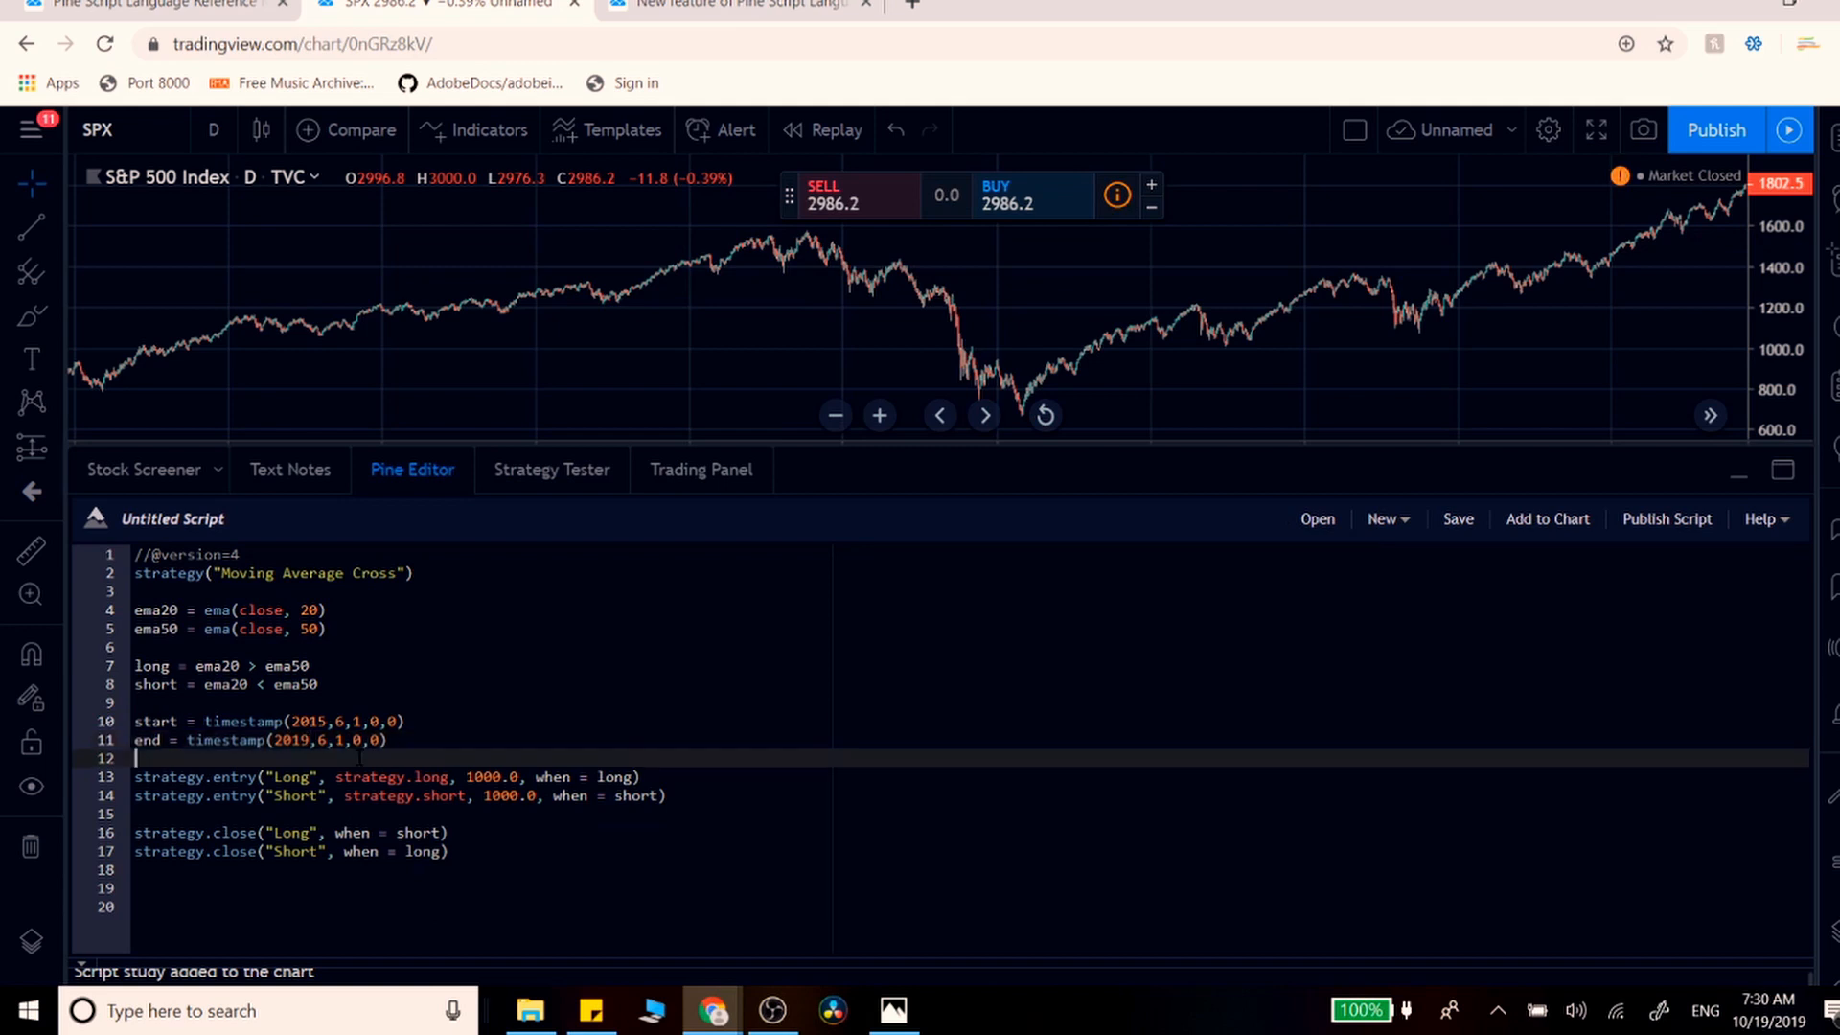
- Nest both strategy.entry lines under 'if time >= start and time <= end'
key(Enter)
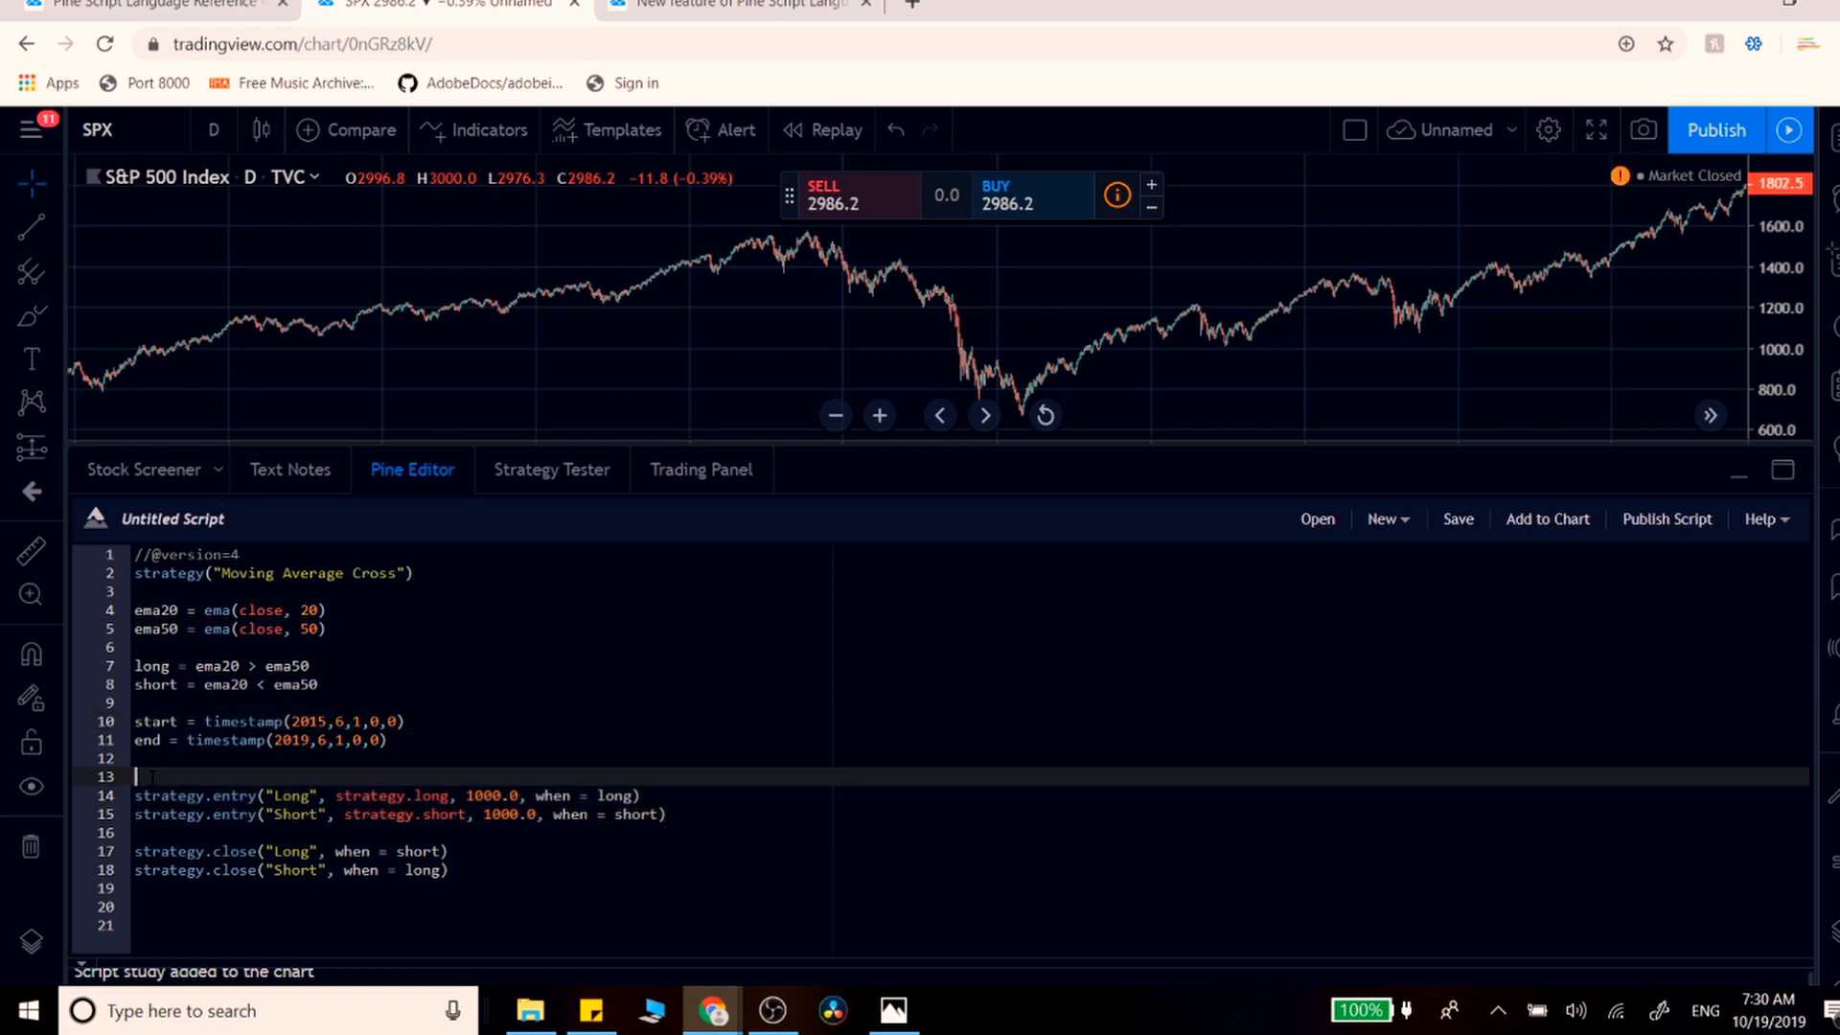
text(if)
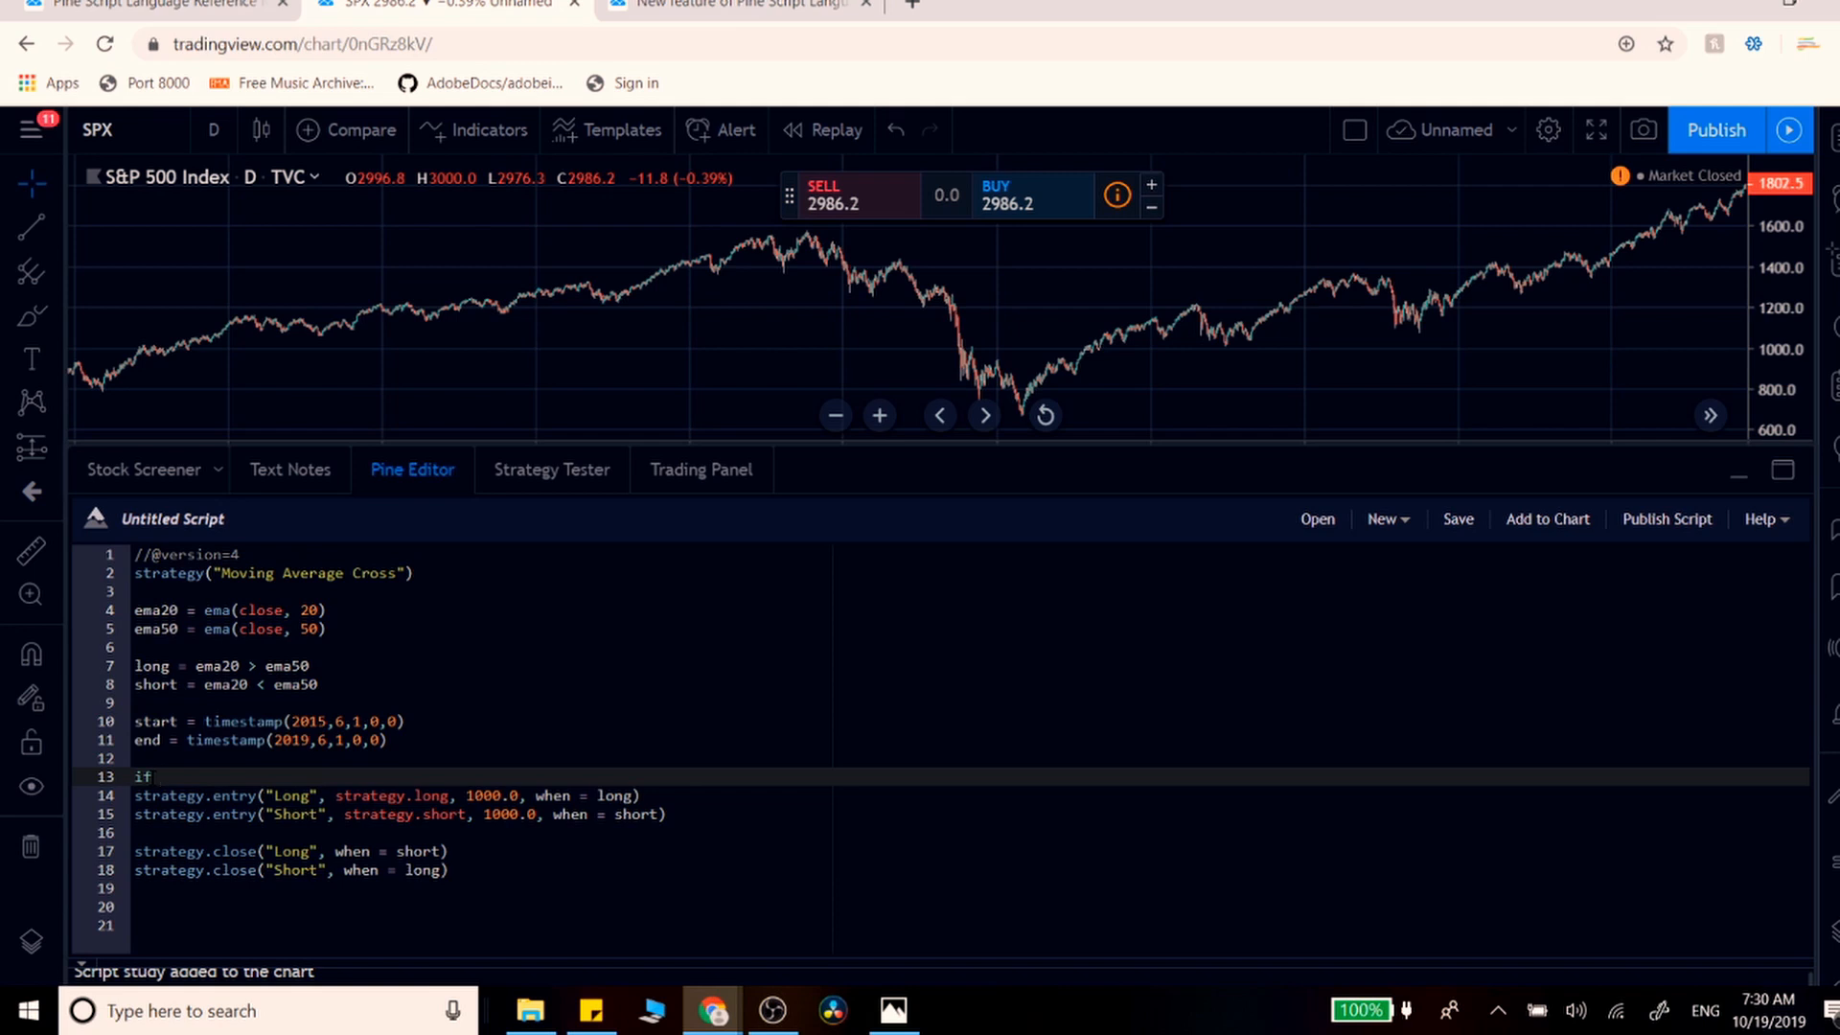
text(time)
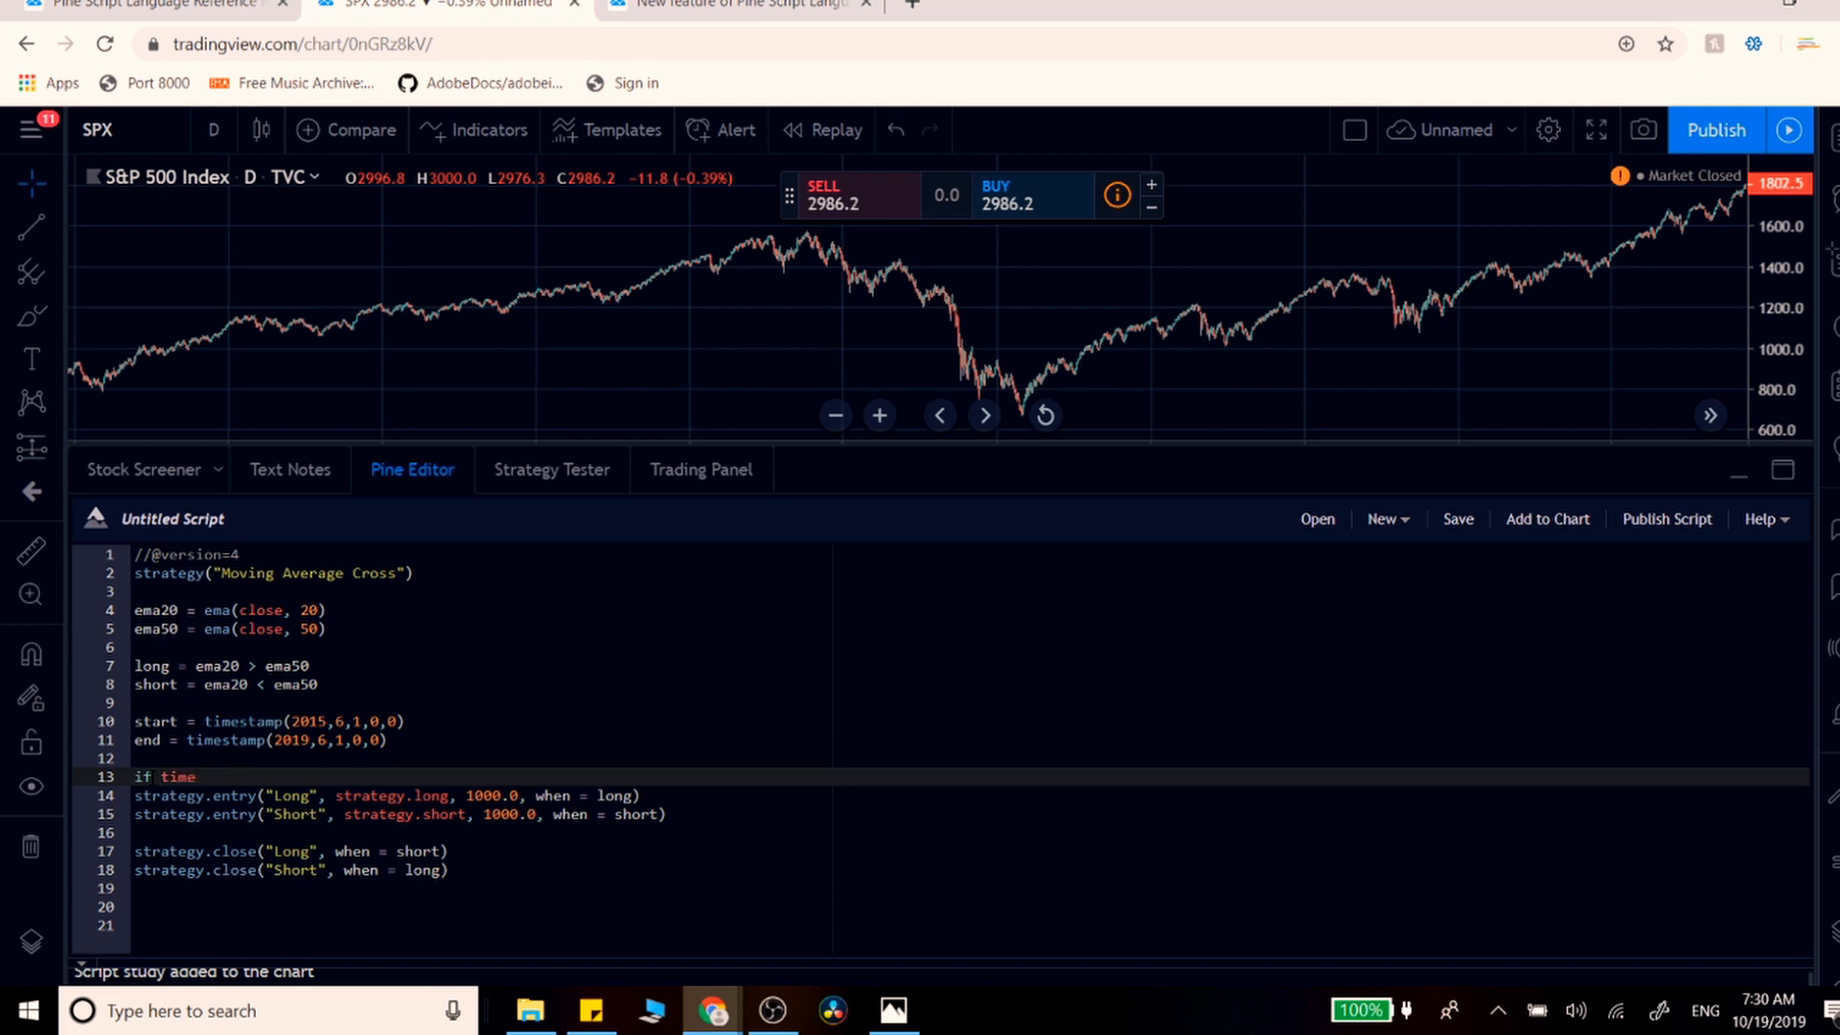
text(>)
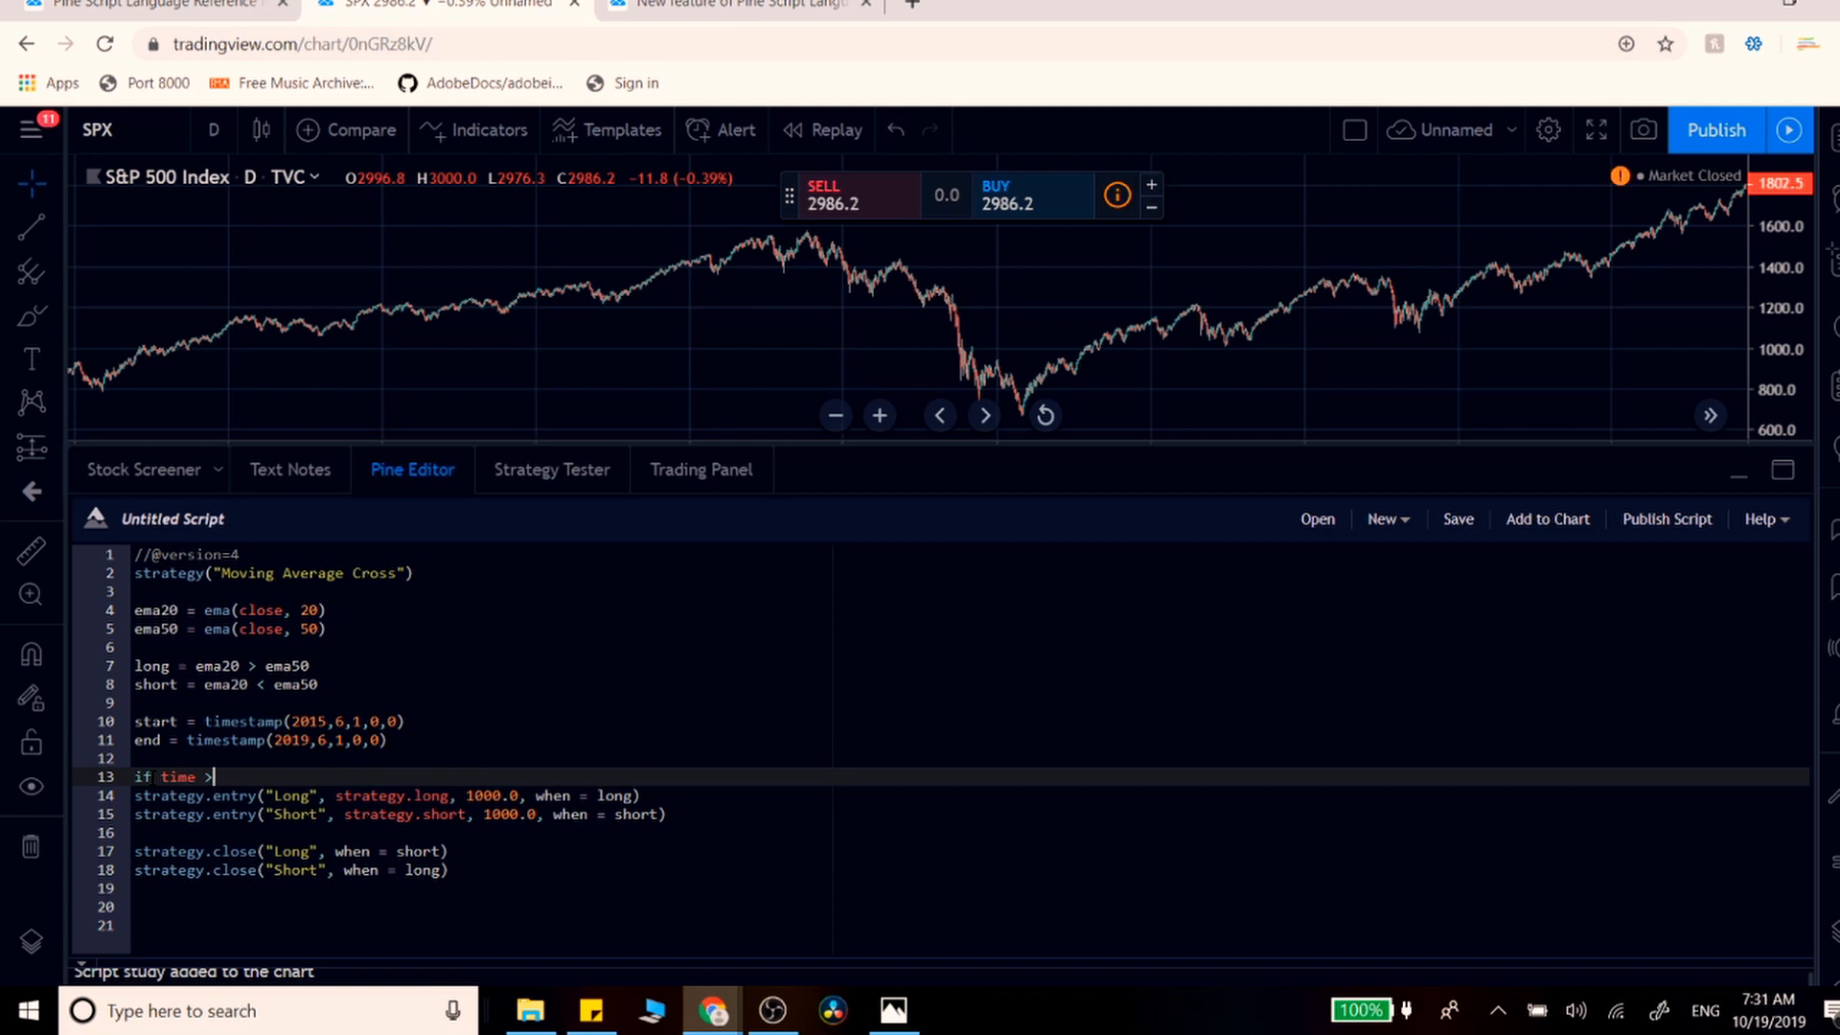
text(= start)
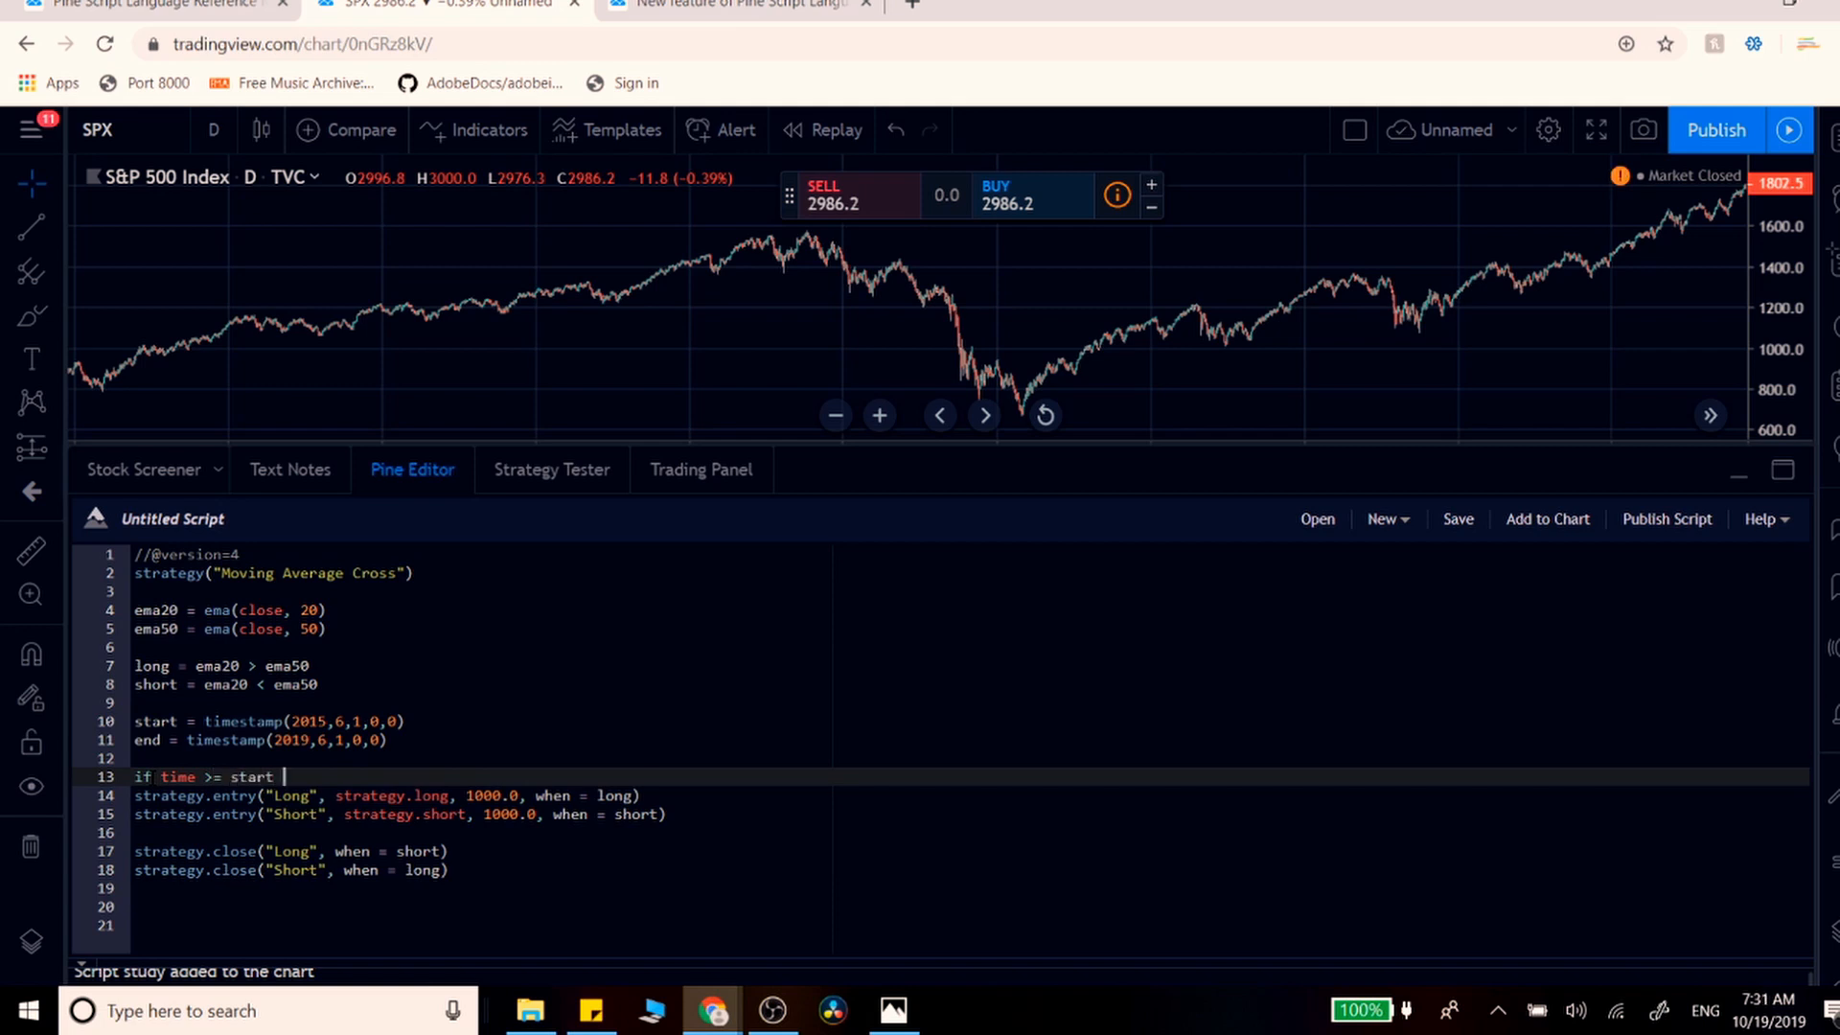
text(and)
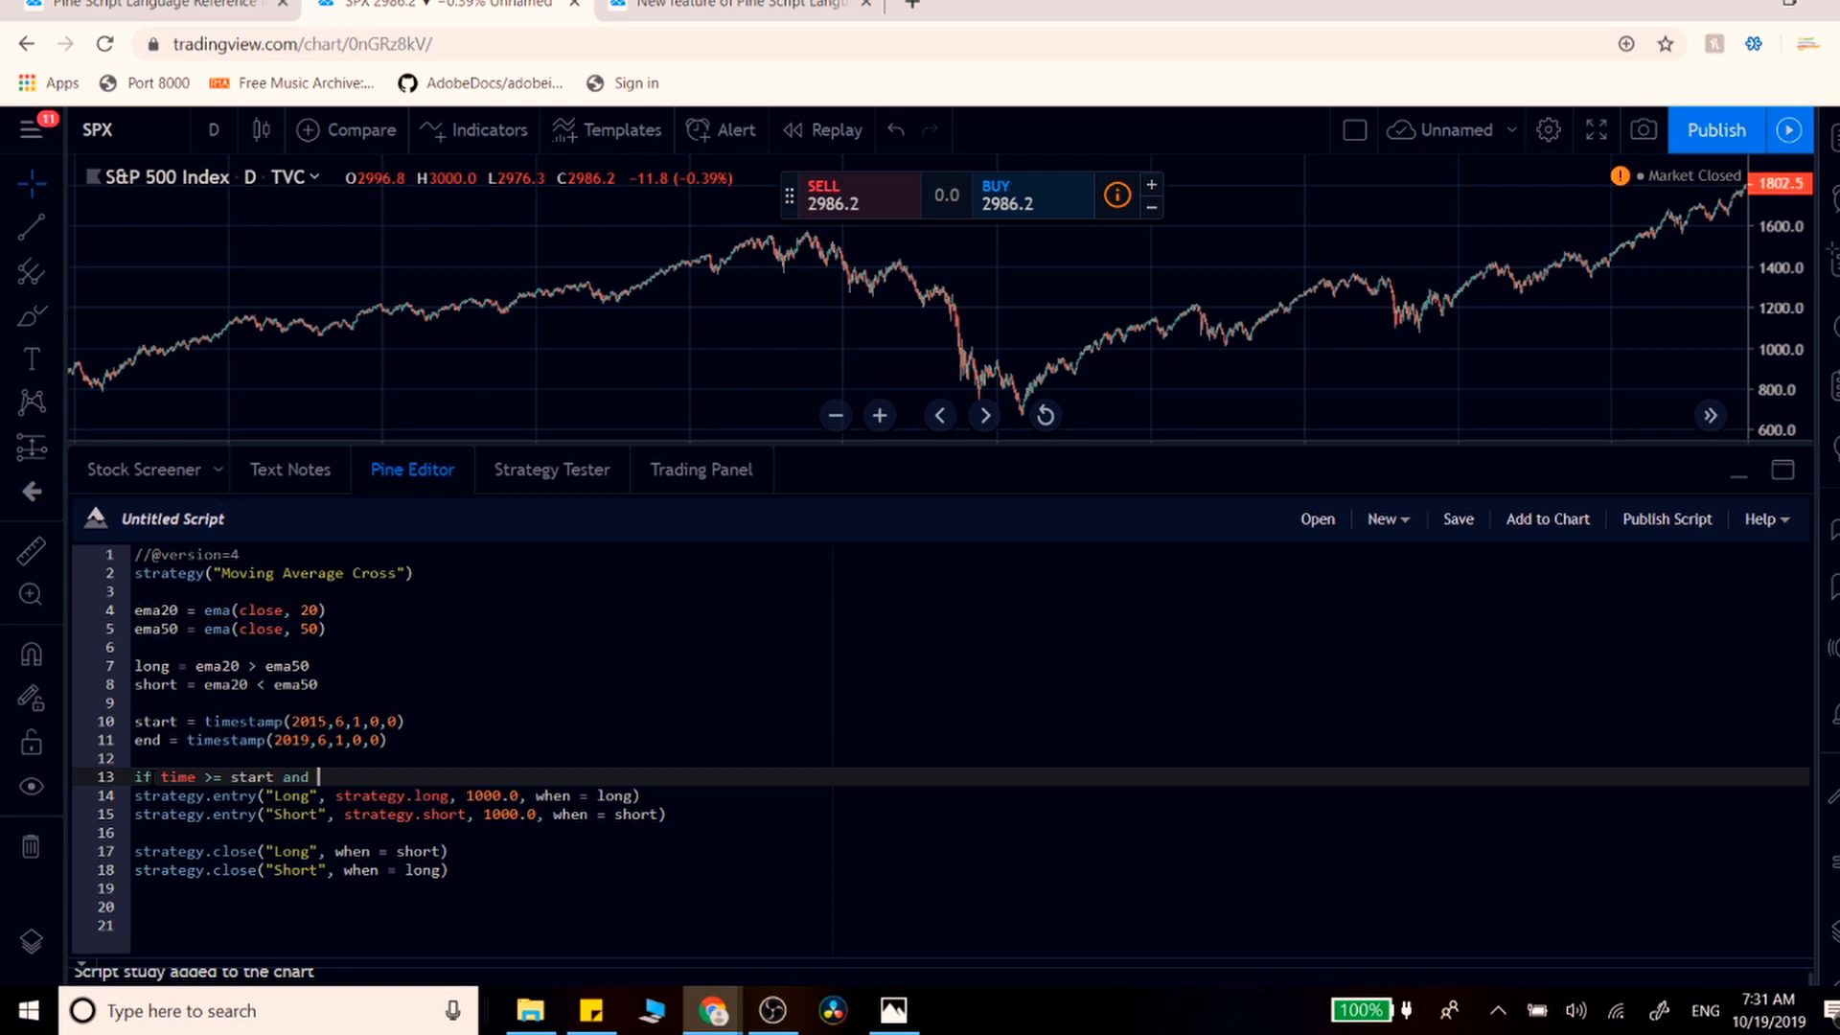
text(time <=)
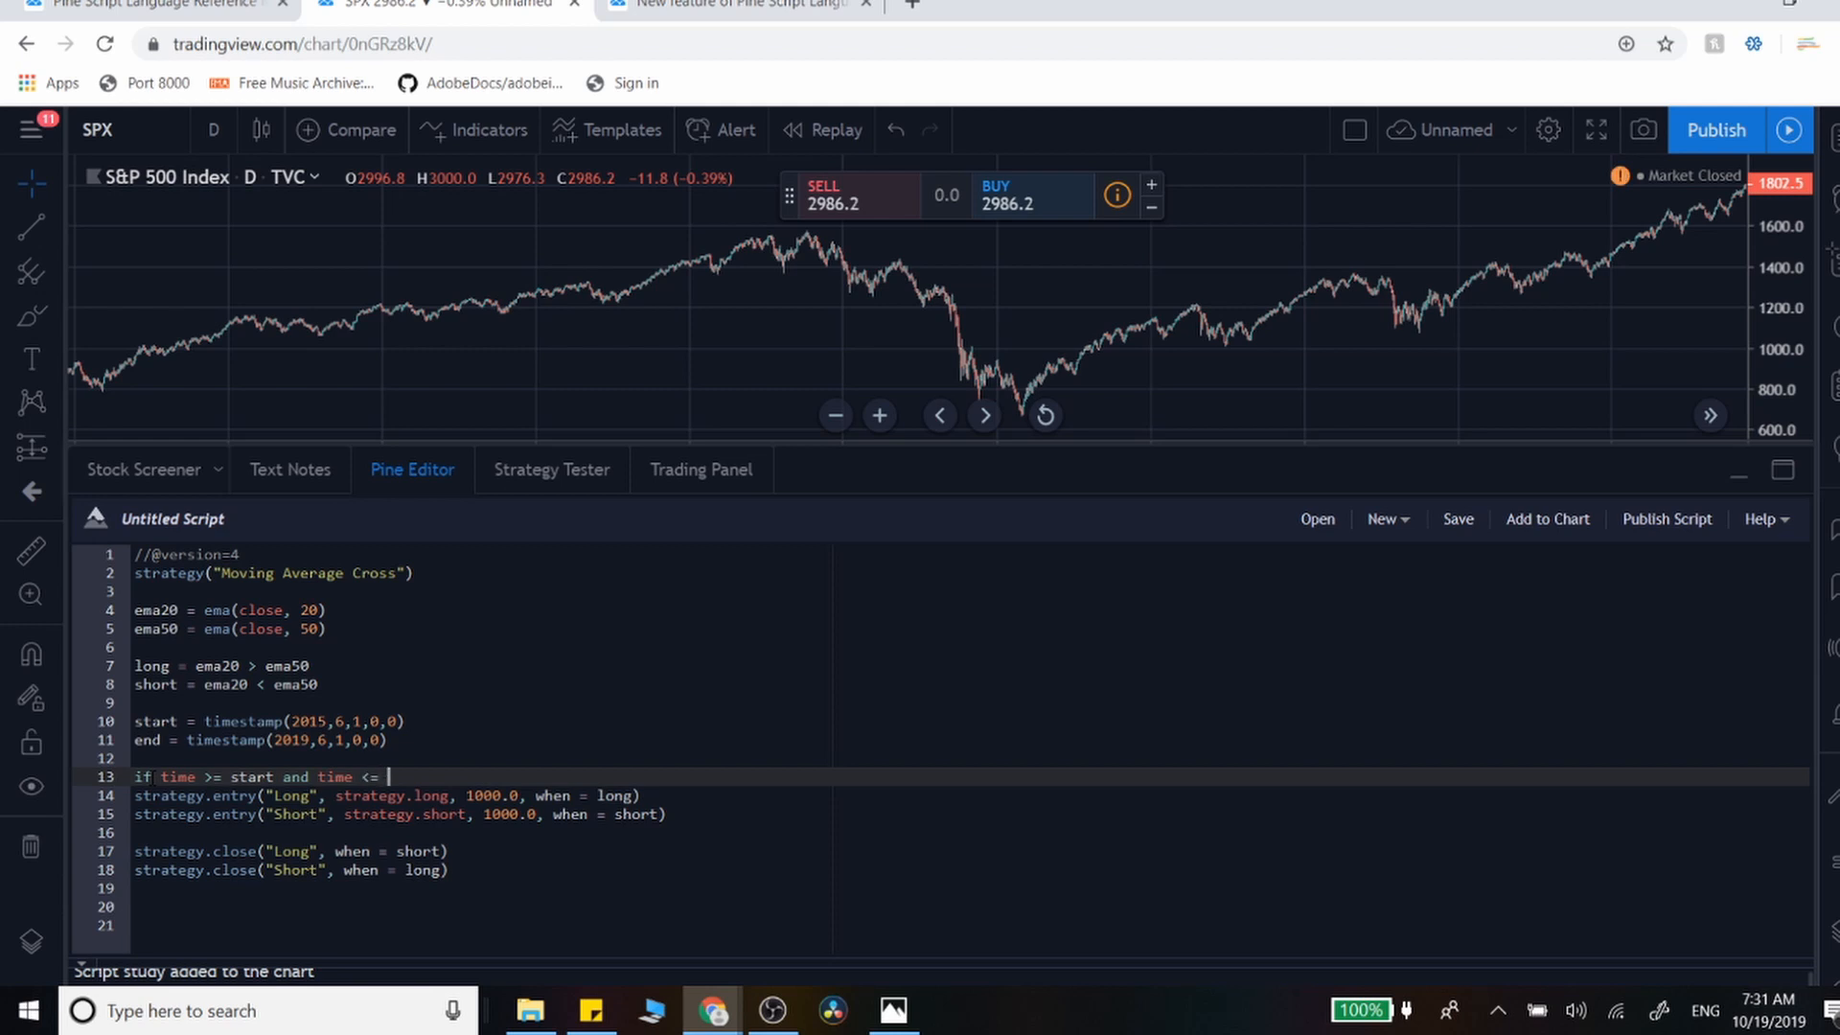
text(end)
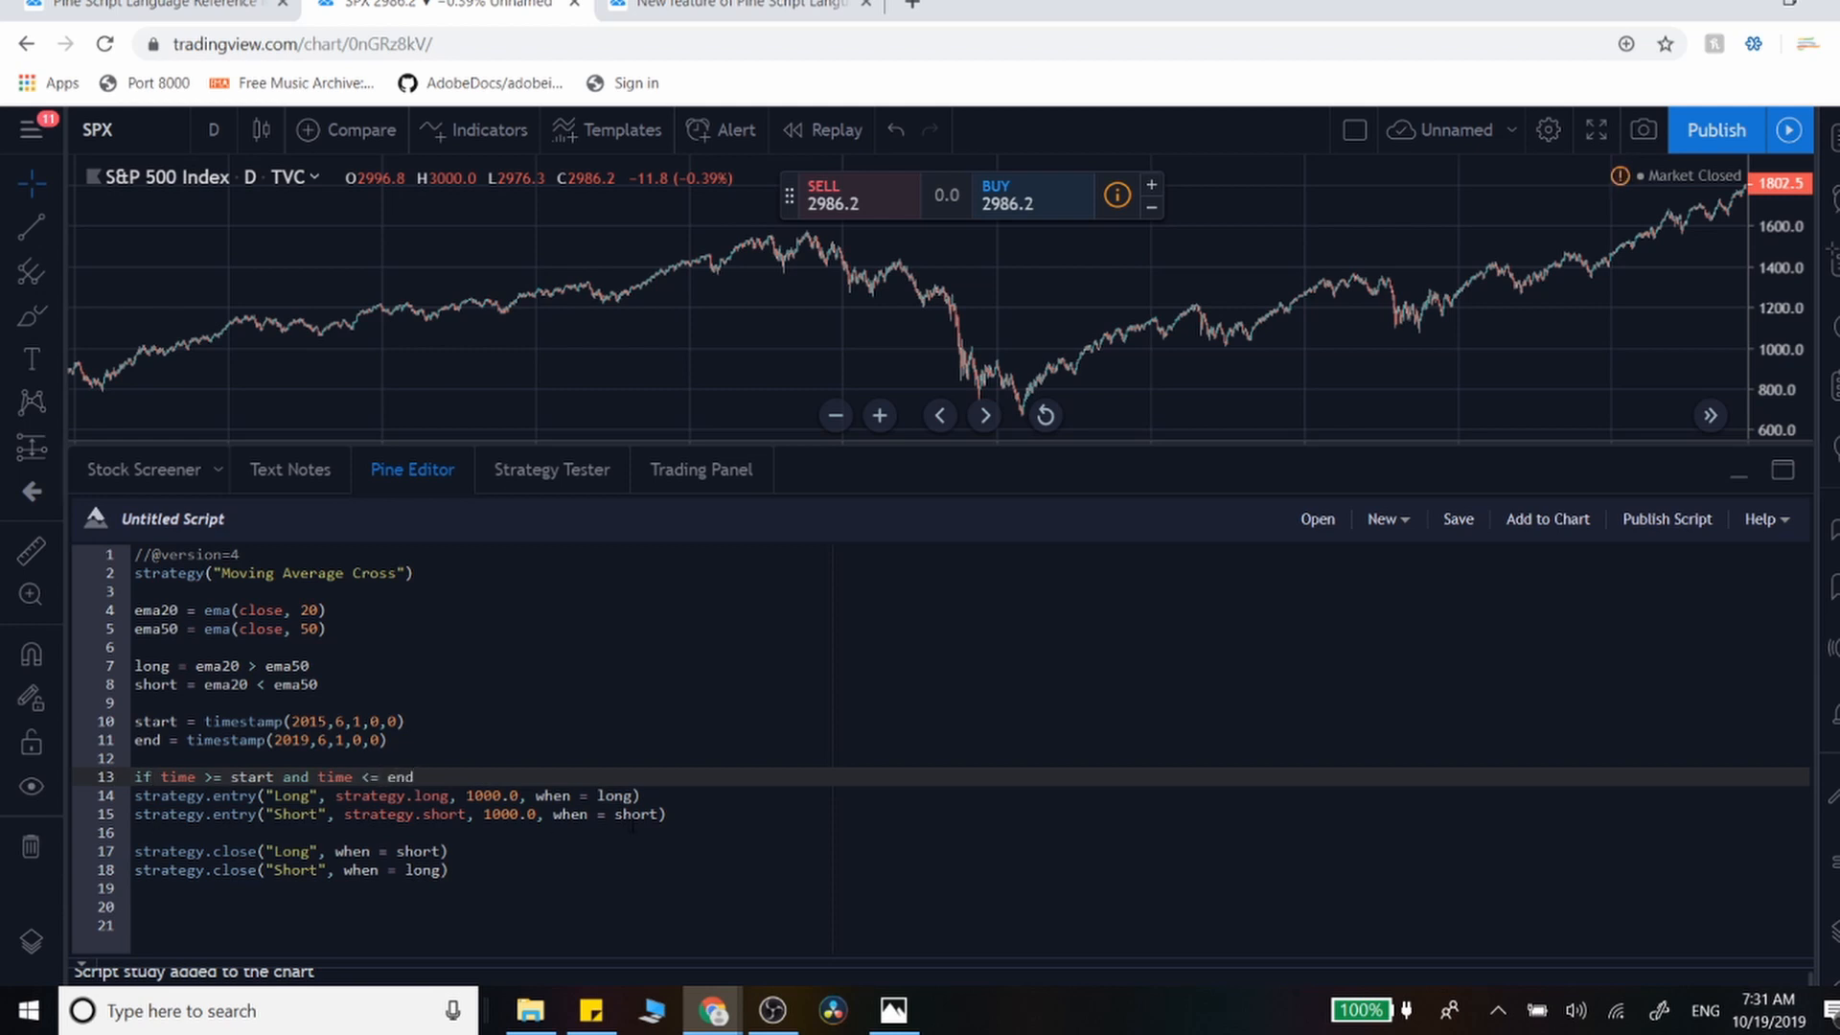
click(139, 796)
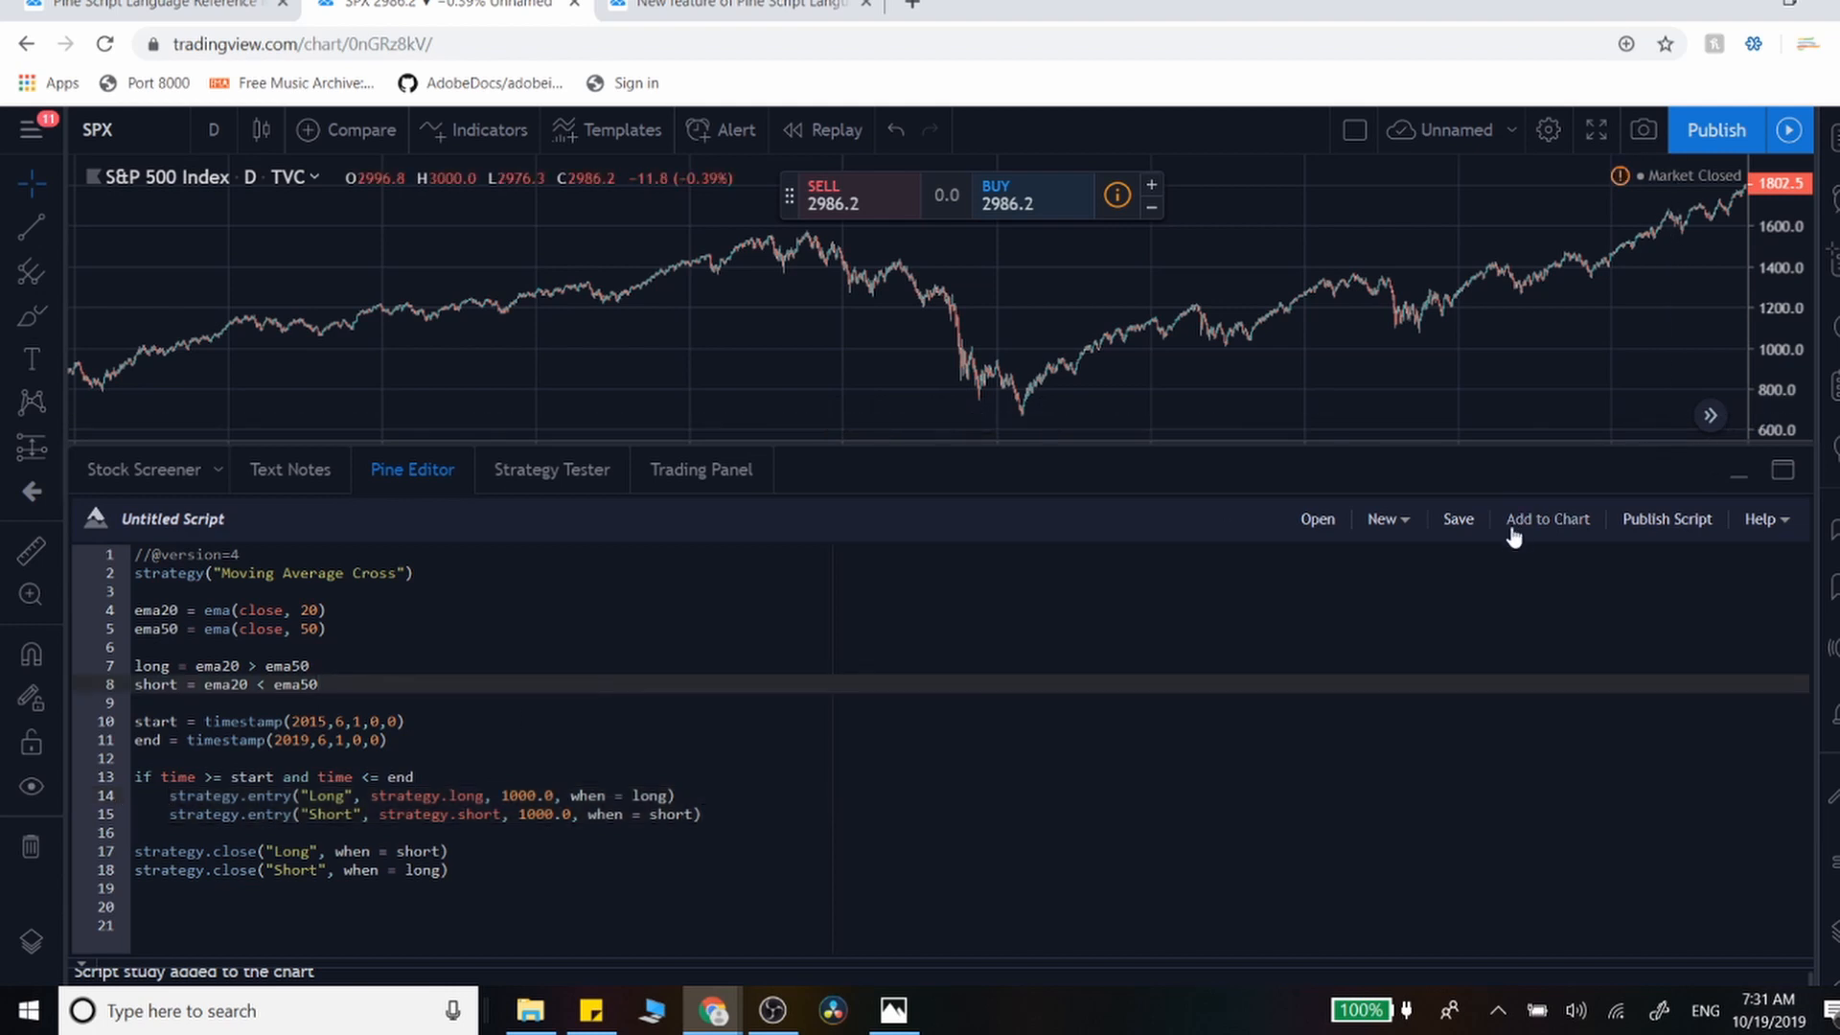
- Re-apply the date-filtered strategy, view its trade list, and dismiss the TradeStation promotion
click(1548, 518)
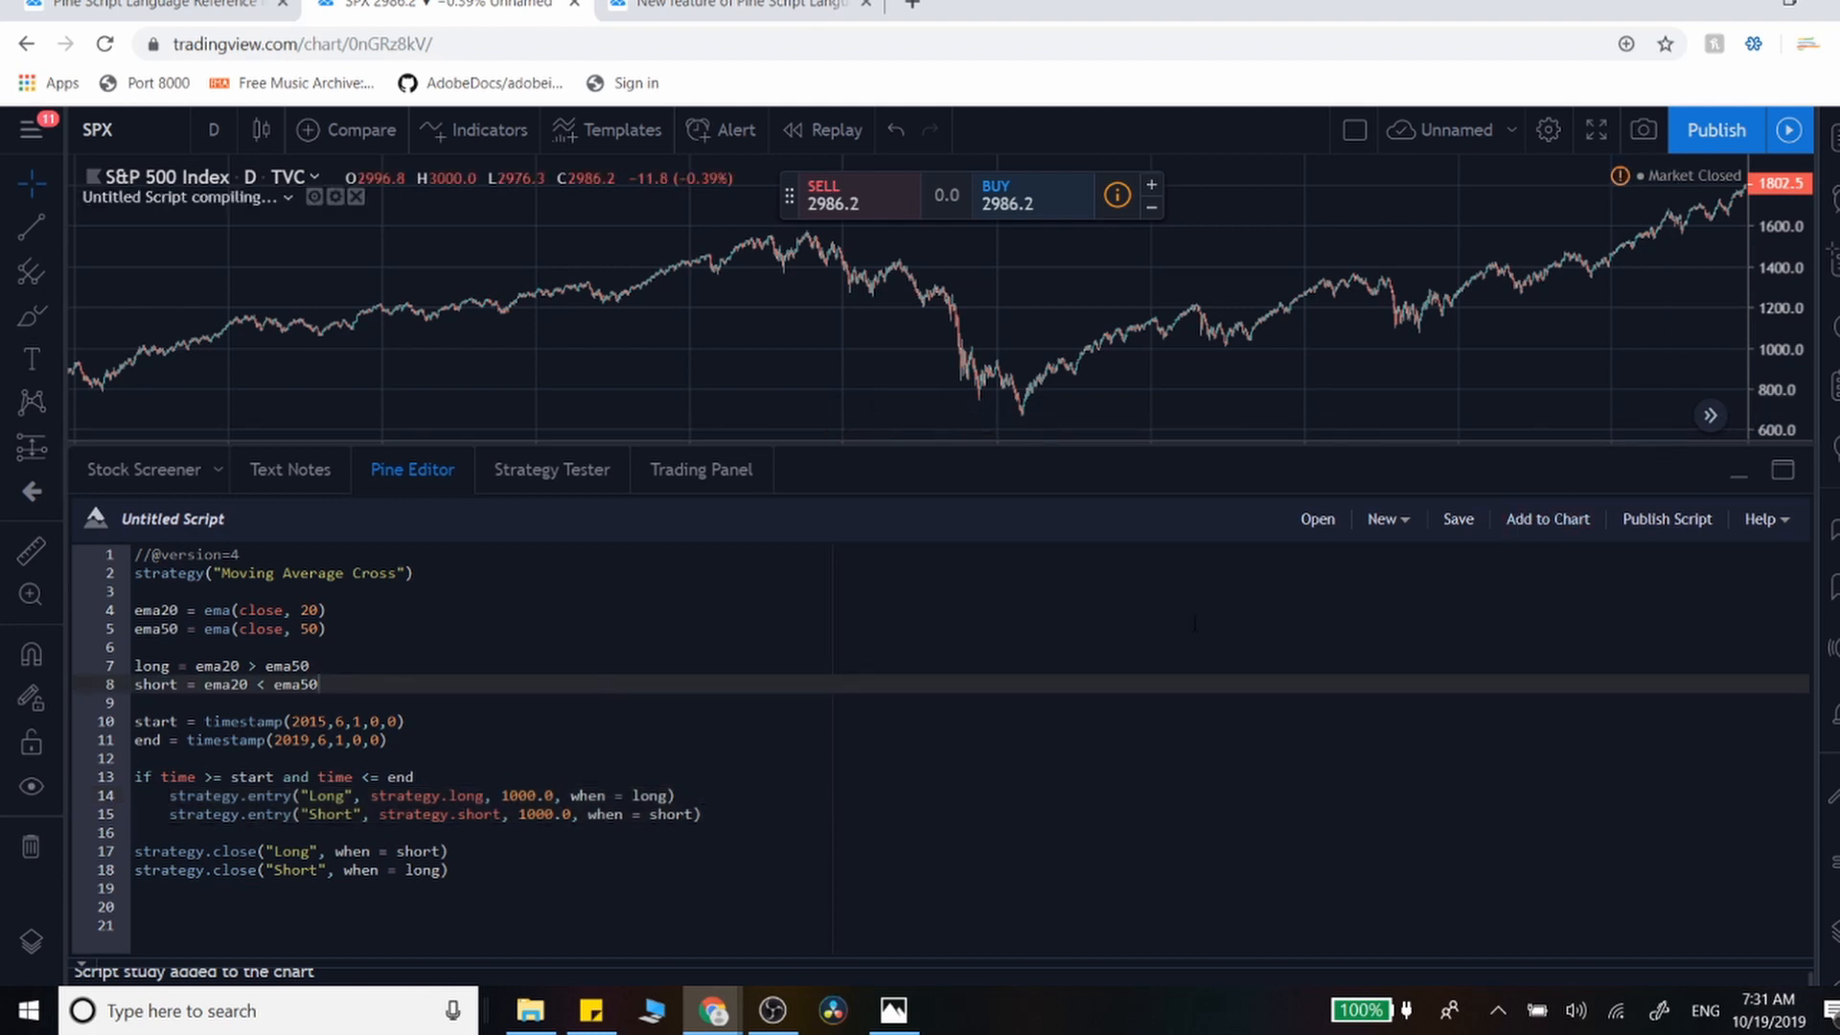
click(551, 470)
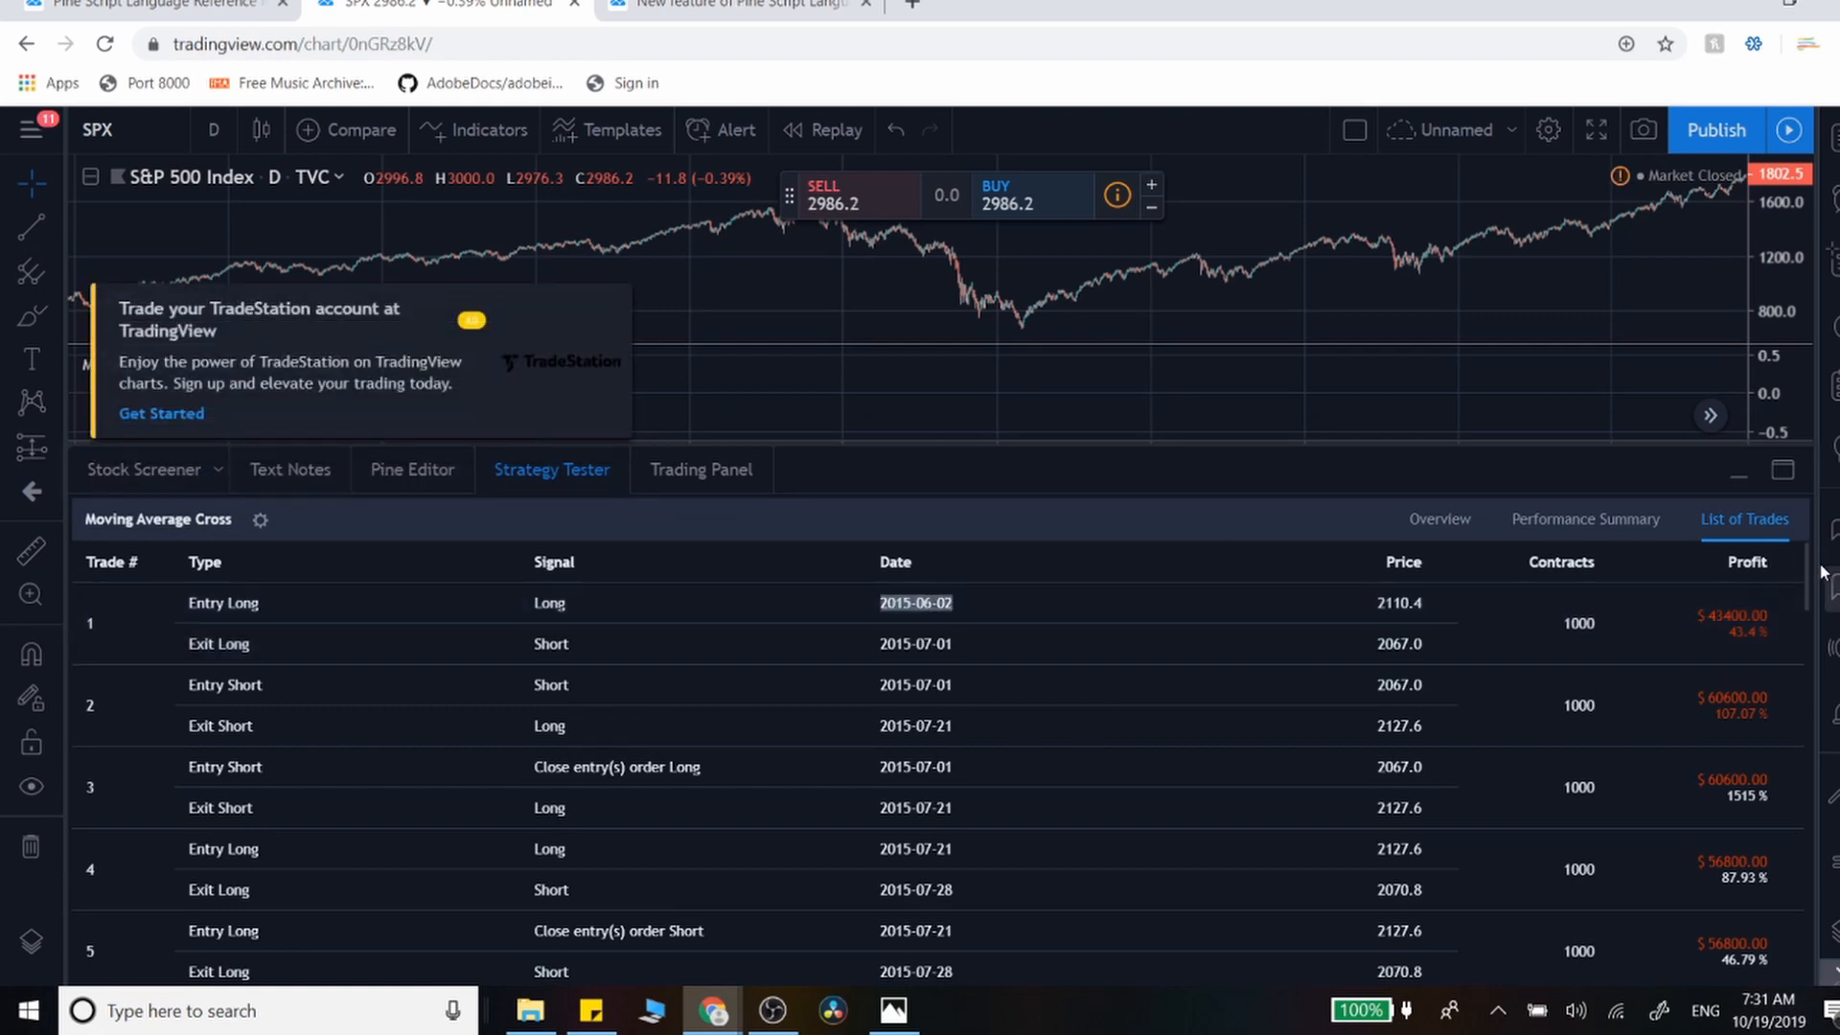
scroll(down, 3)
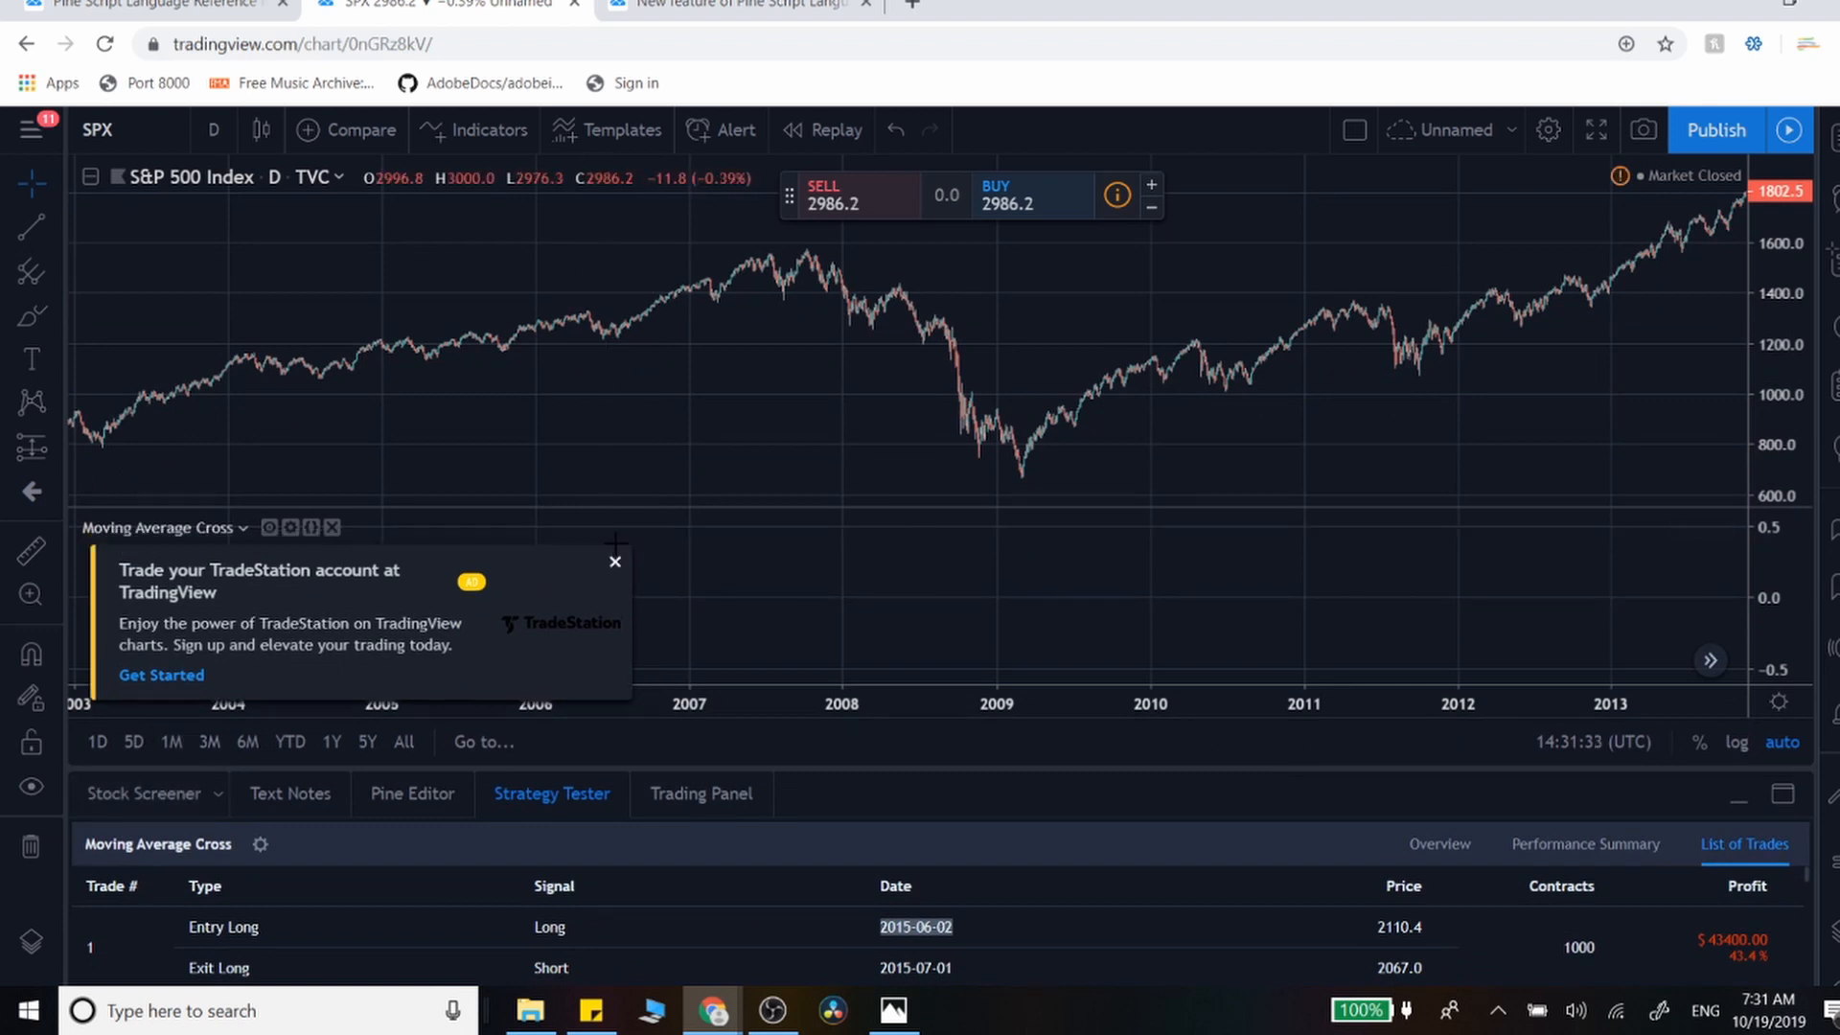
click(614, 562)
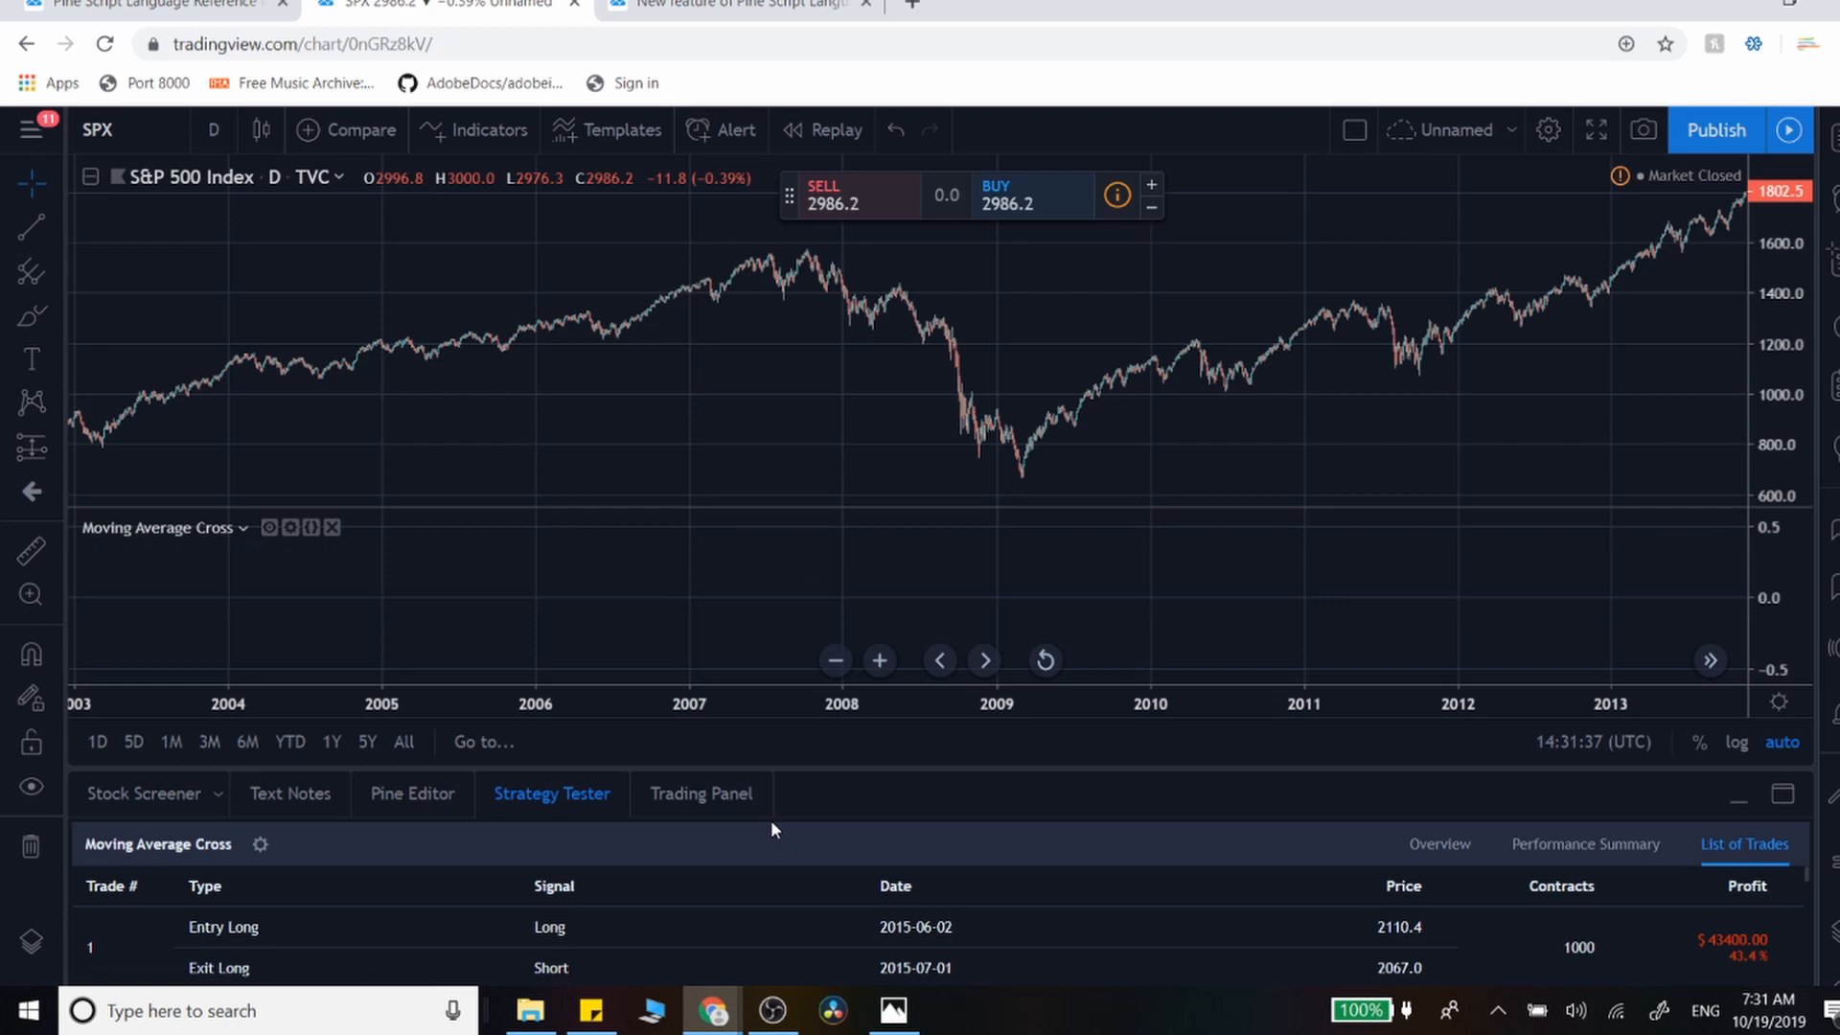
mouse_move(977, 815)
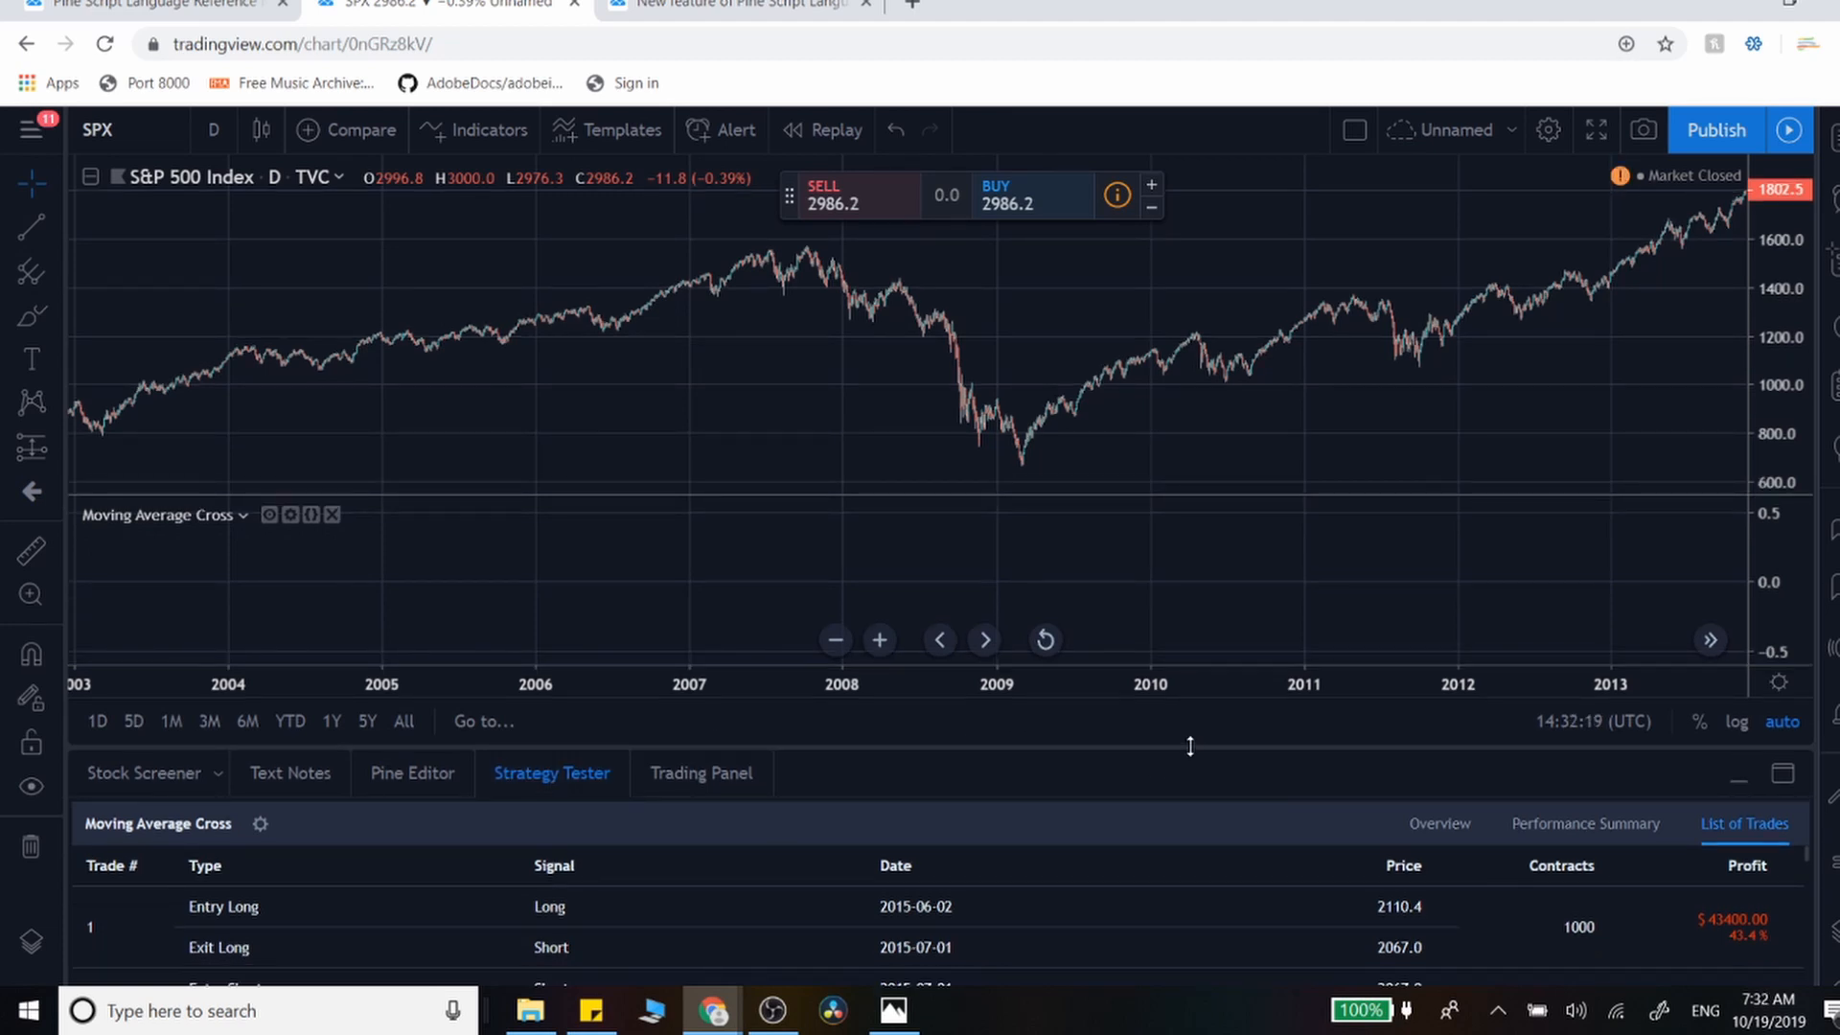
- Add plot lines for ema20 (#00ffaa, width 3) and ema50, then add the script to the chart
click(412, 773)
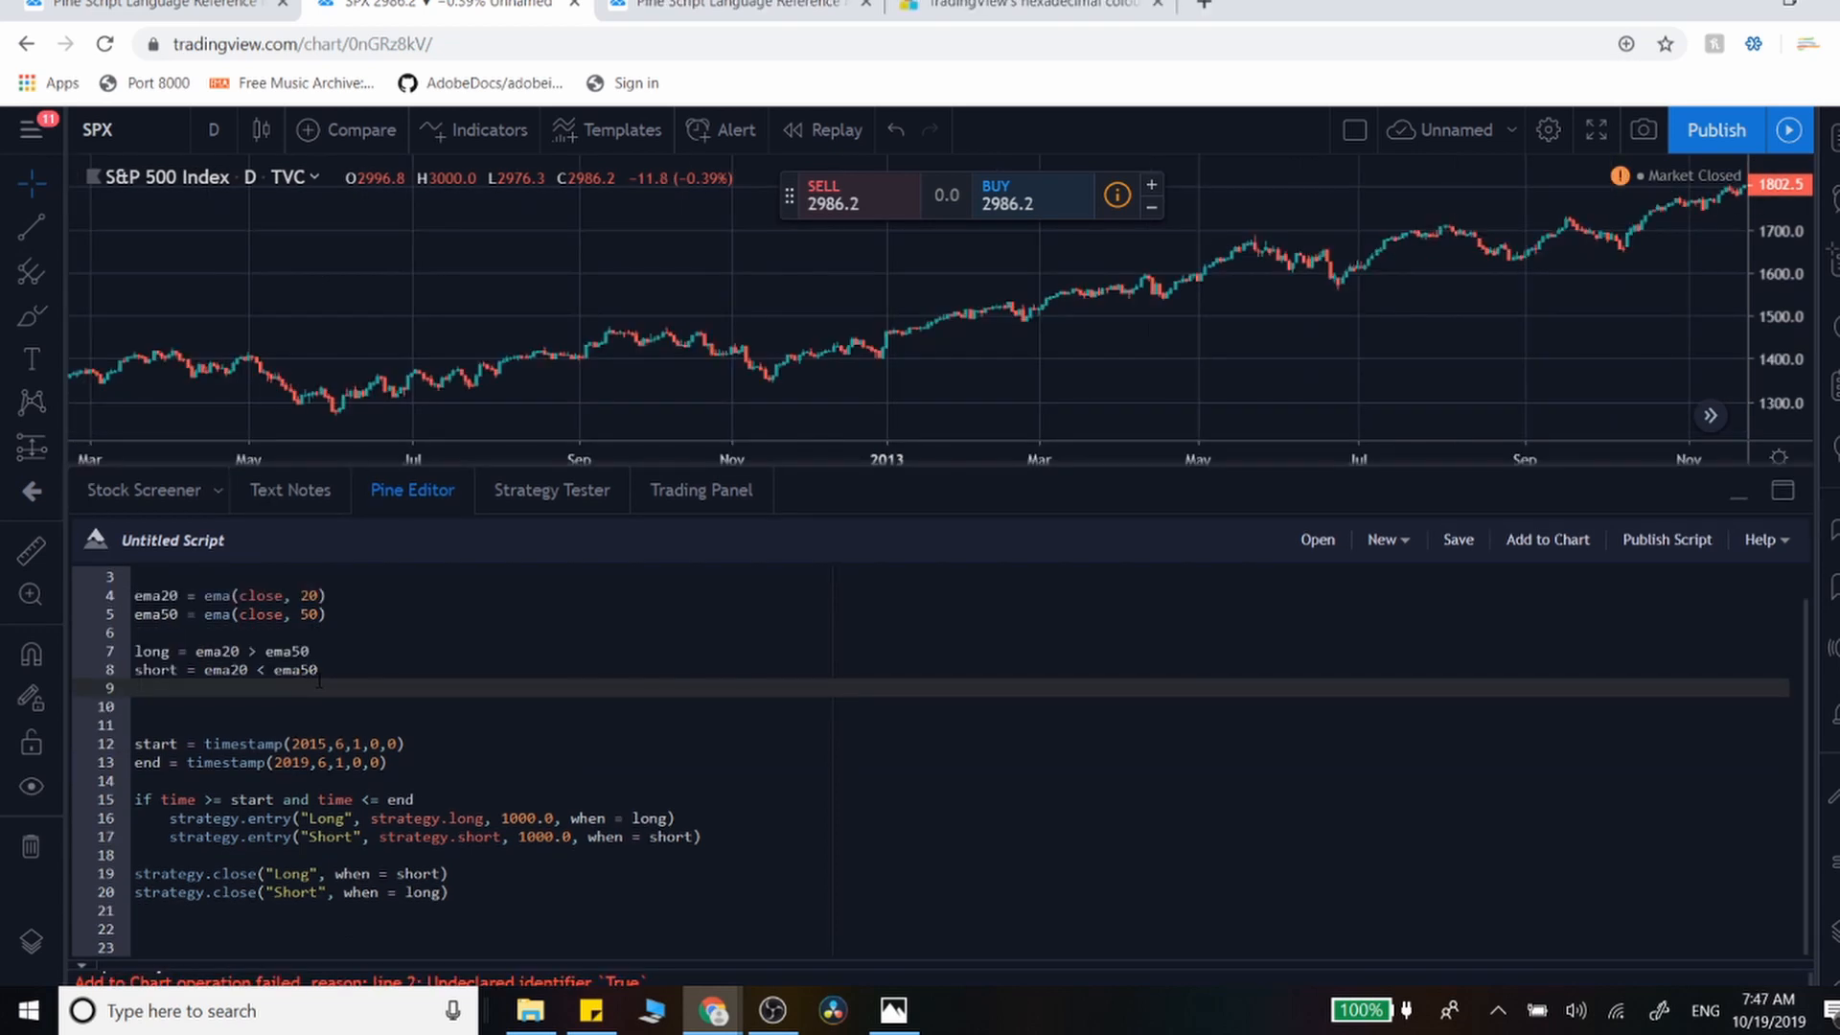
text(plot(ema20, title="20", color=#00ffaa, linewidth=3))
click(481, 724)
text(plot(ema50, title="50", color=#FFC1CC, linewidth=2))
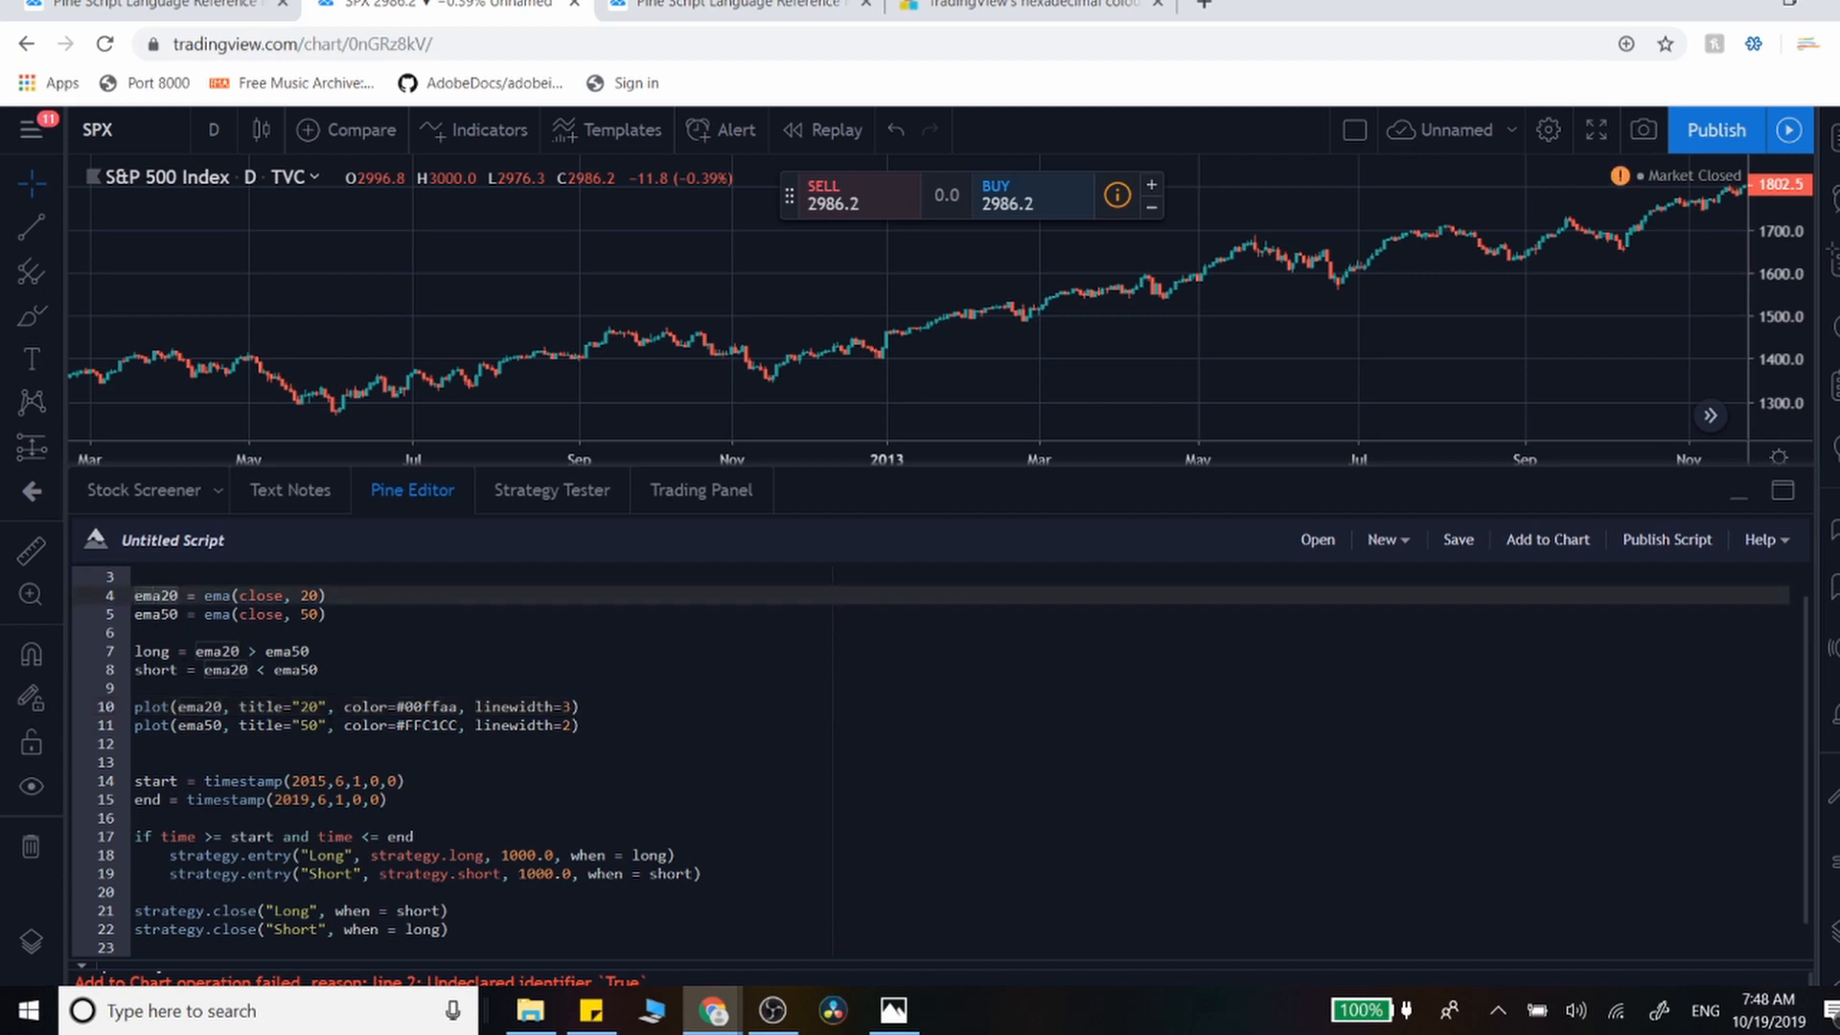
click(319, 706)
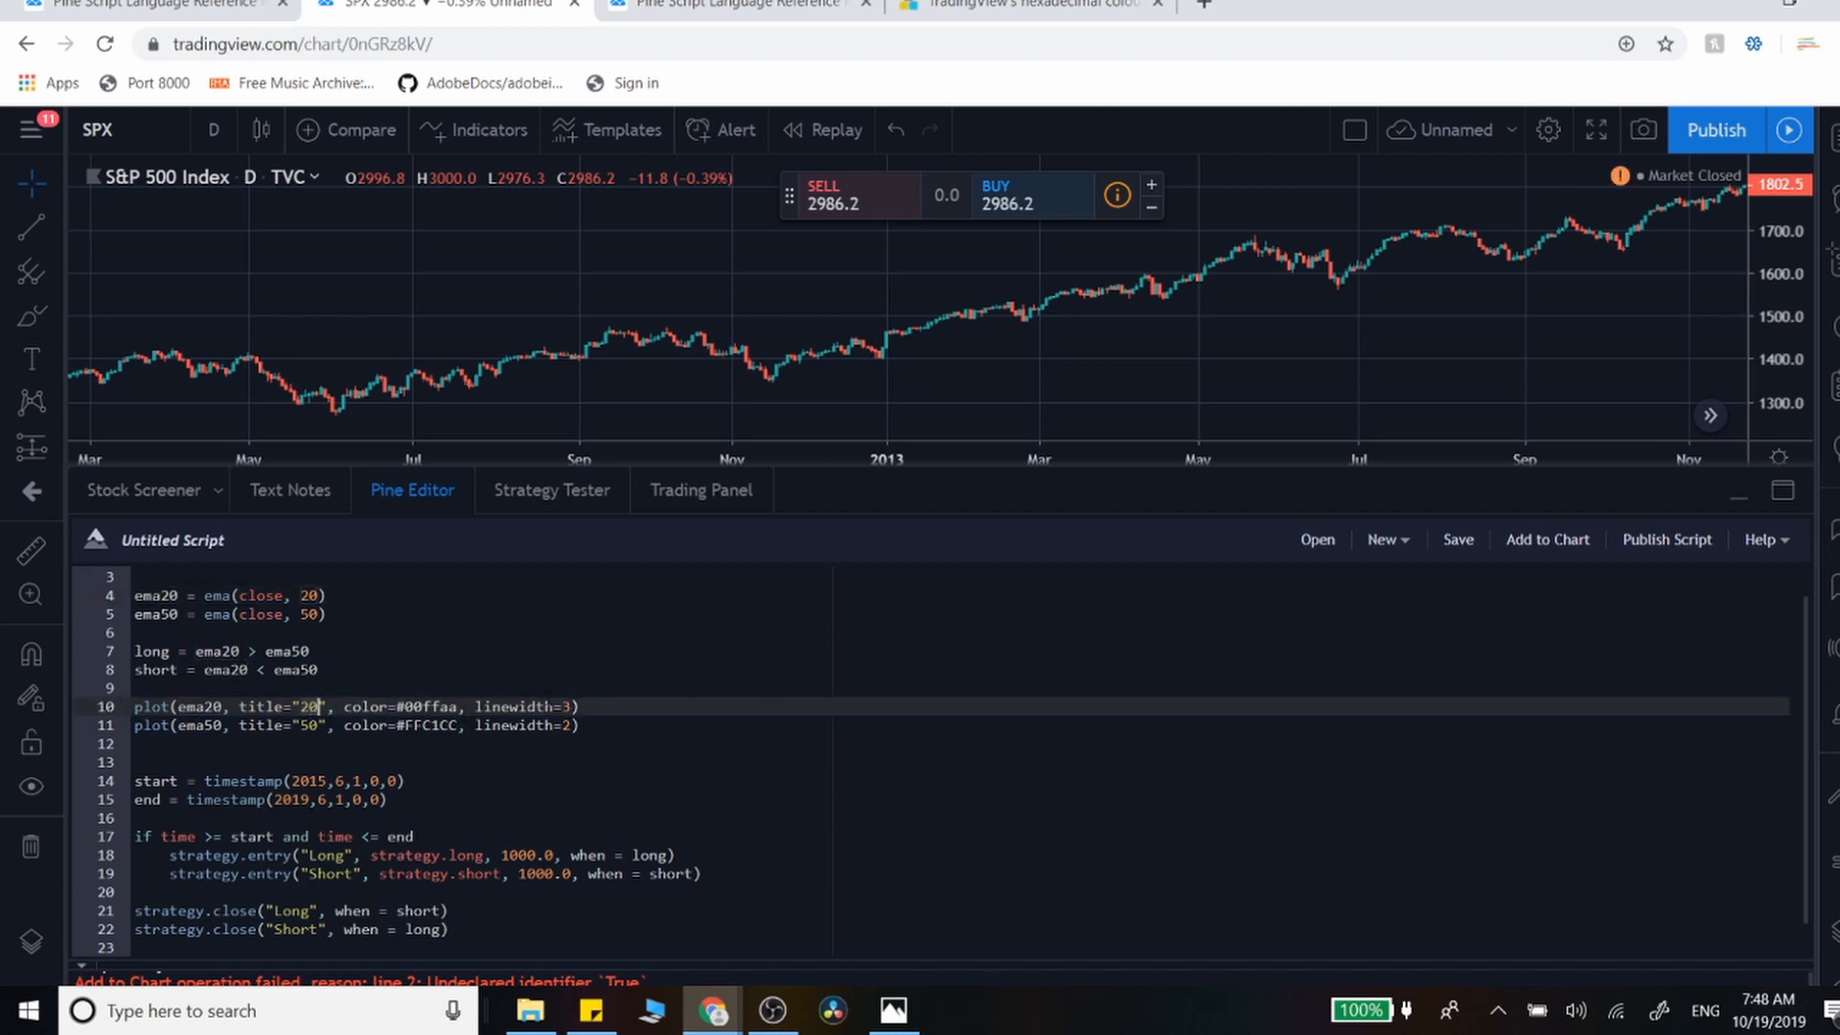
click(1548, 539)
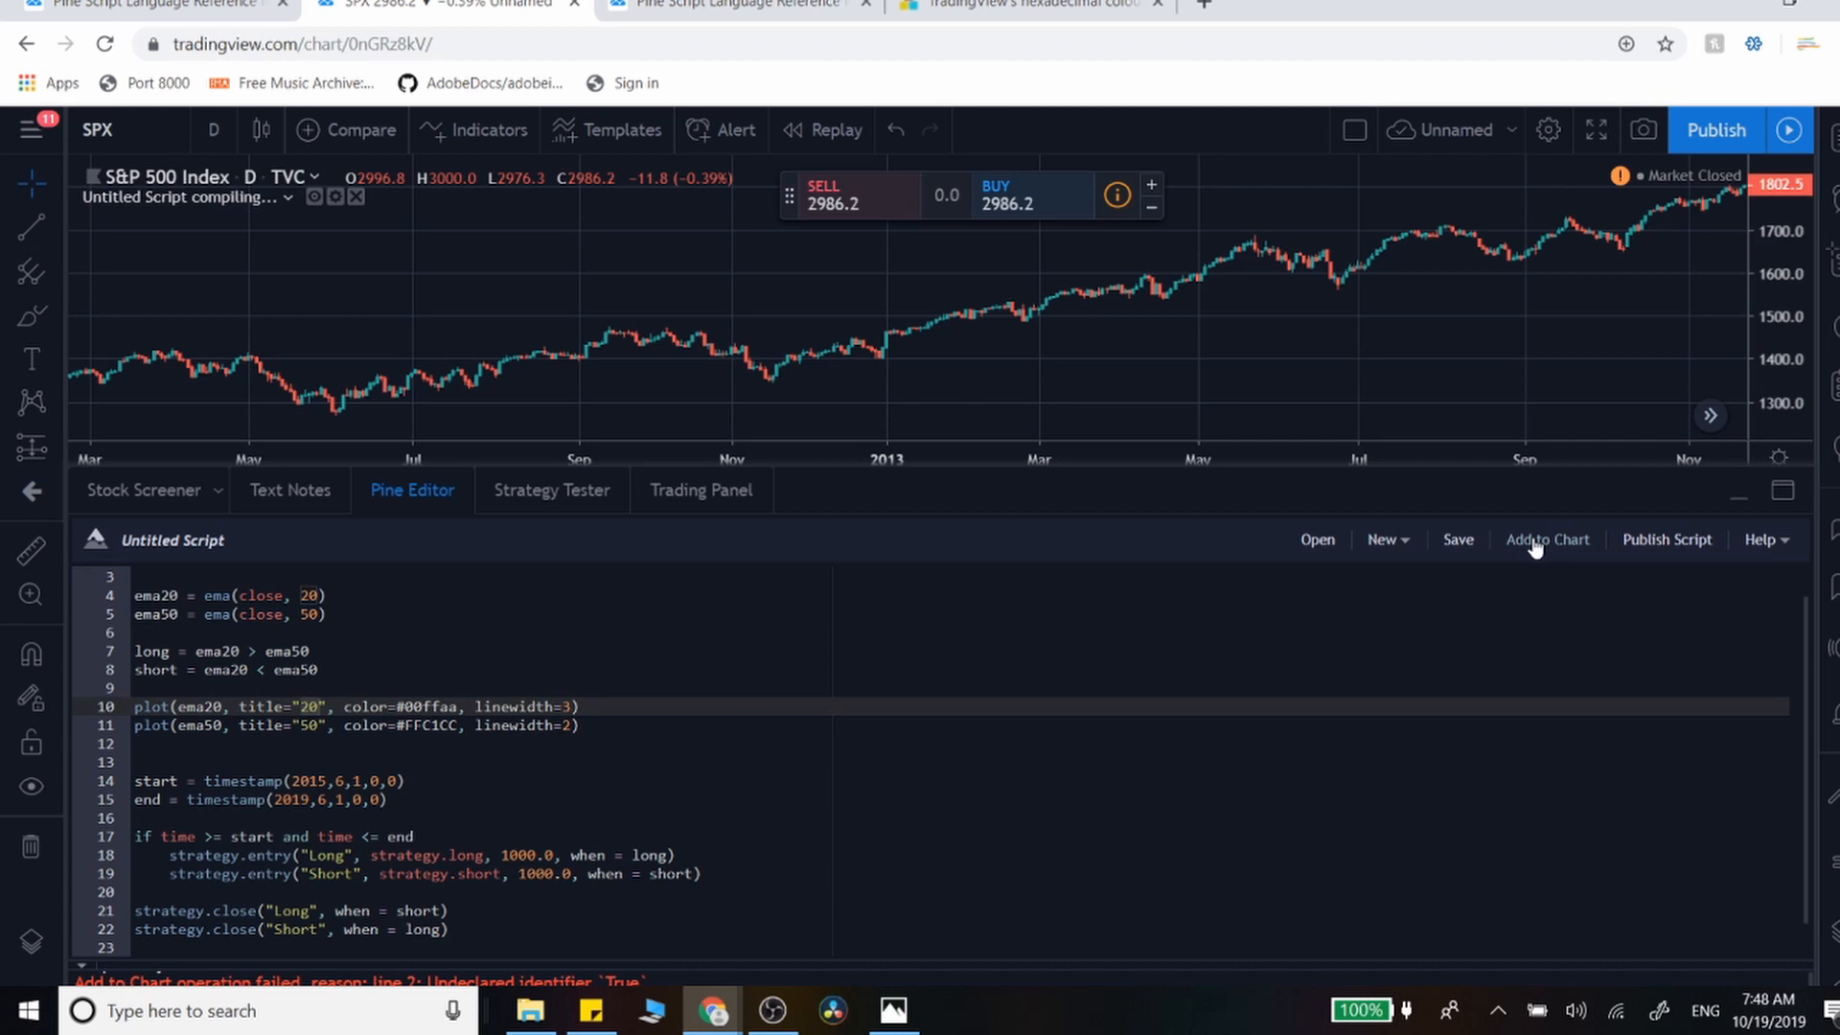
- View the backtest results and zoom the price chart in and back out
click(1547, 539)
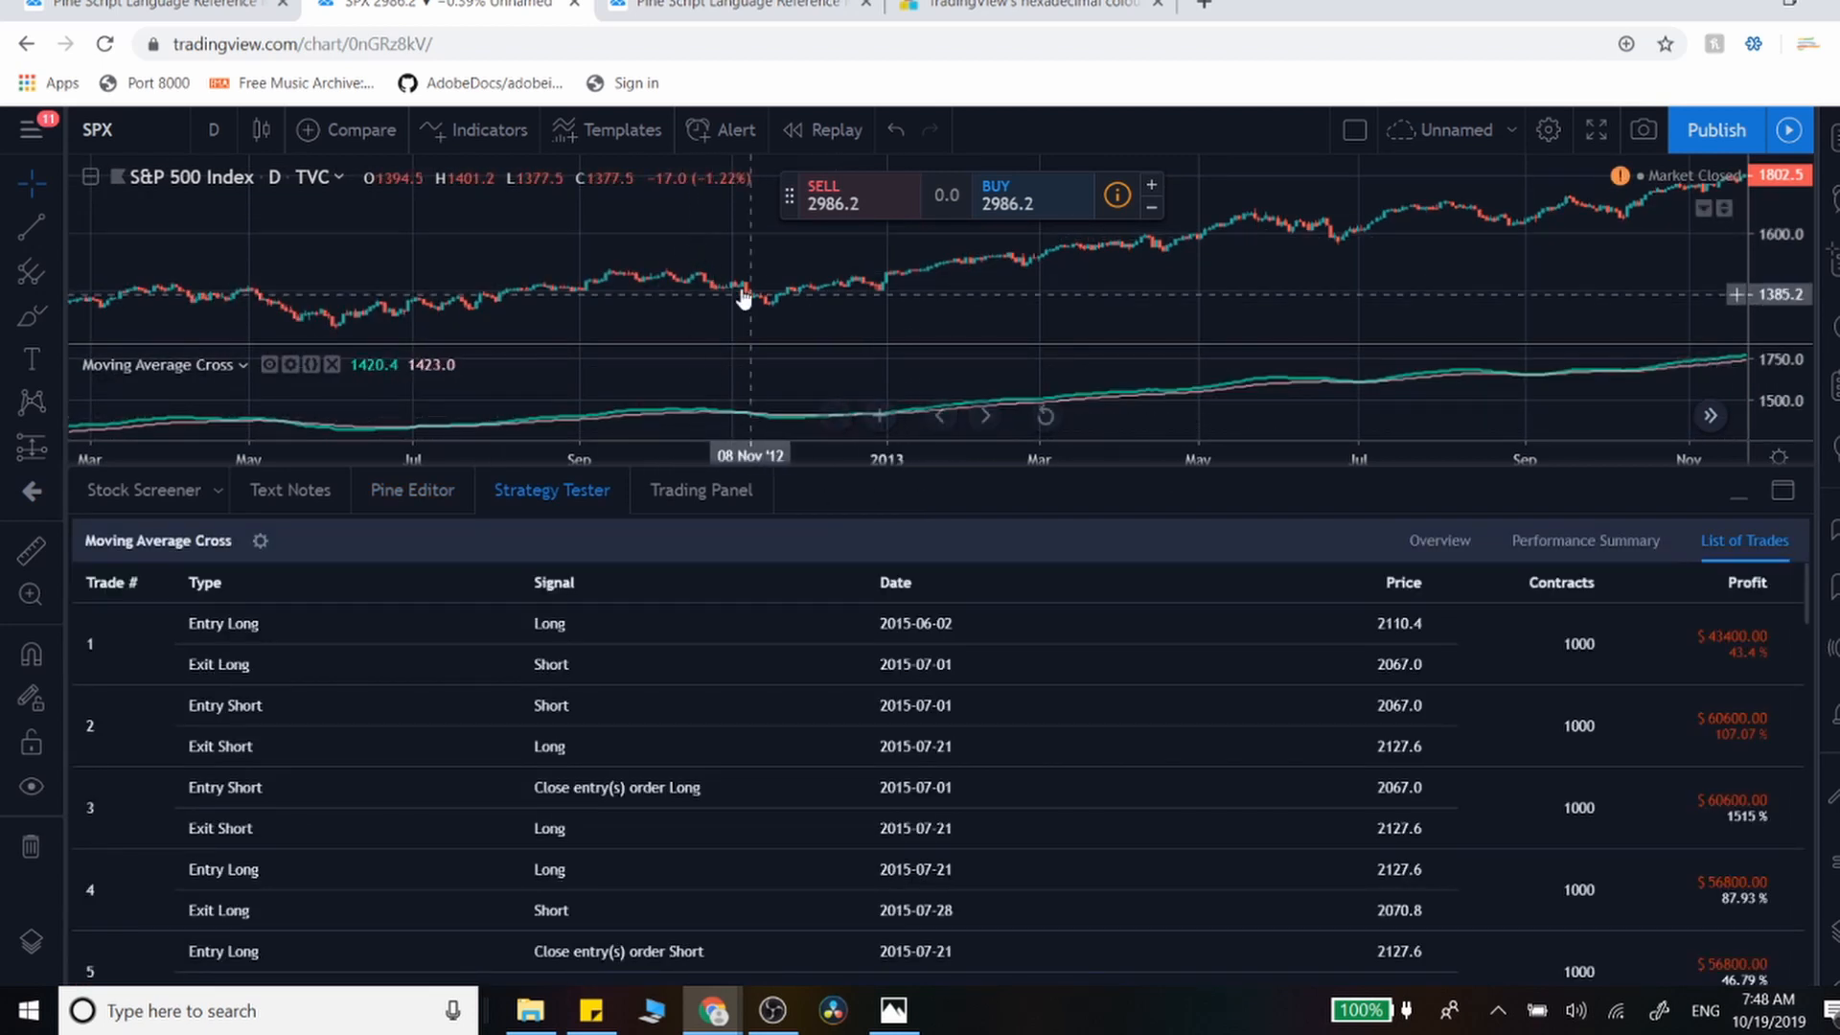
click(879, 416)
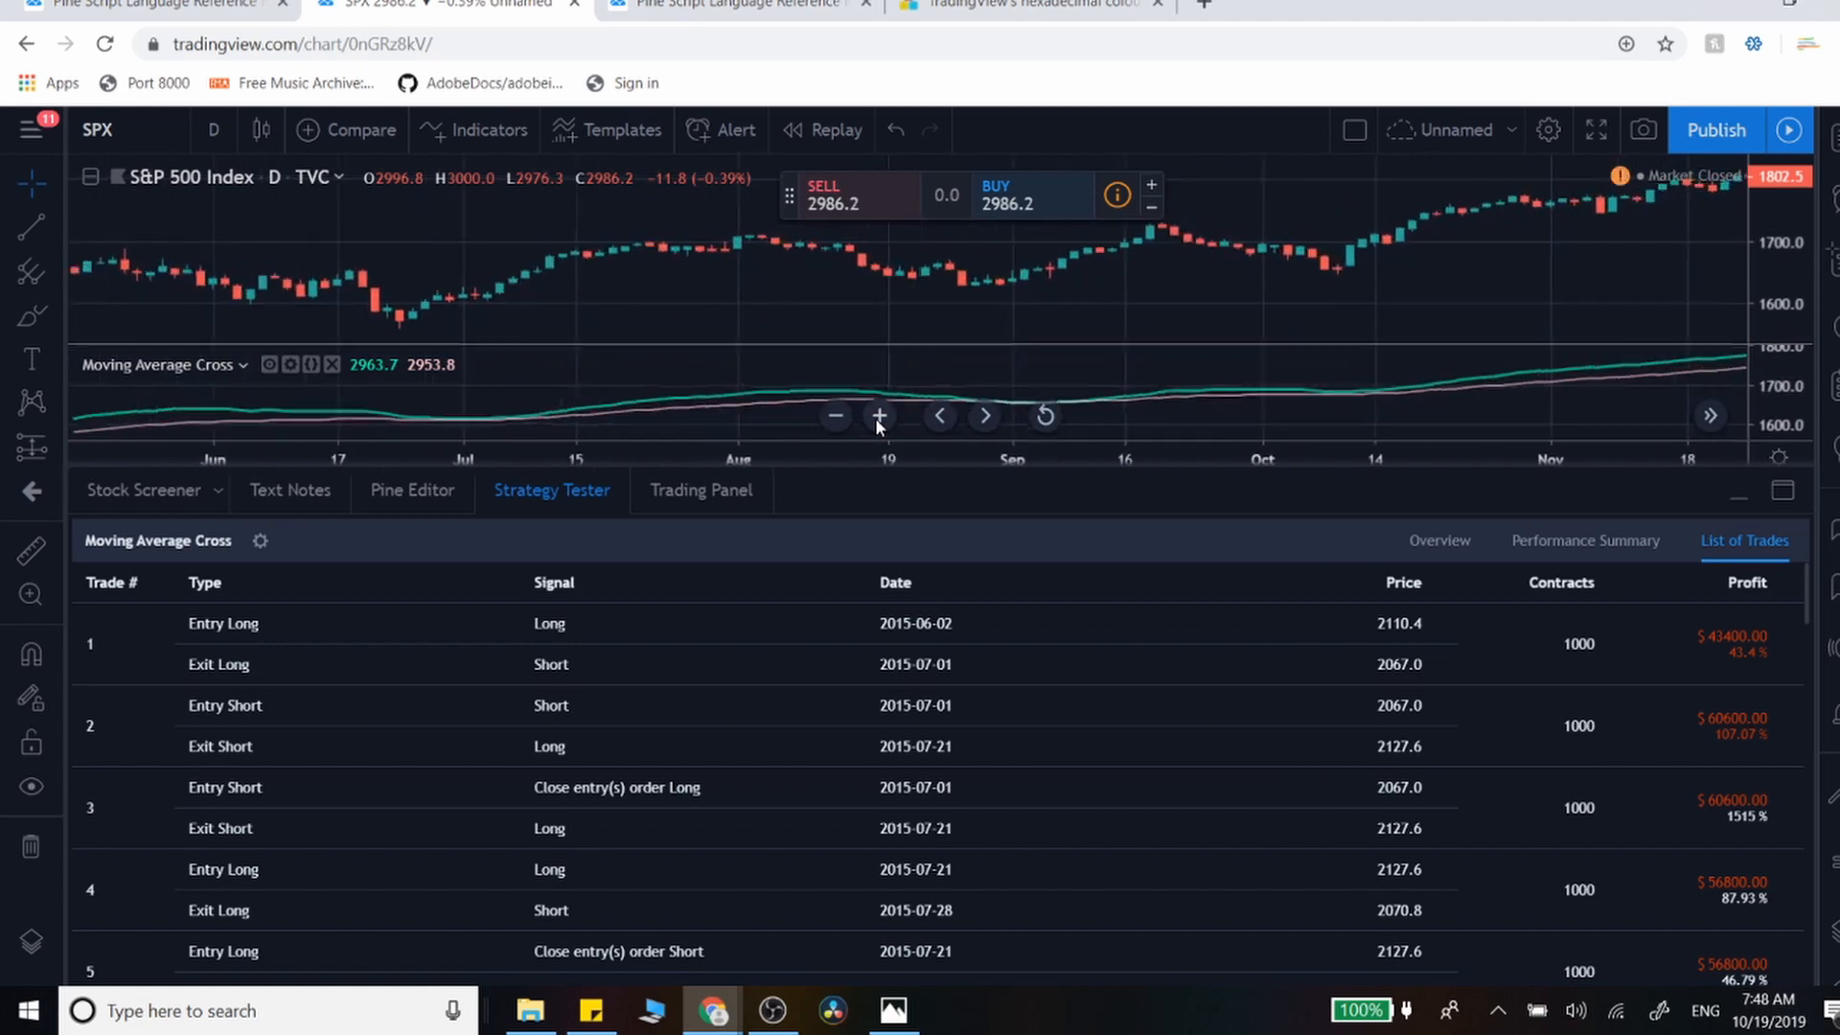
click(880, 416)
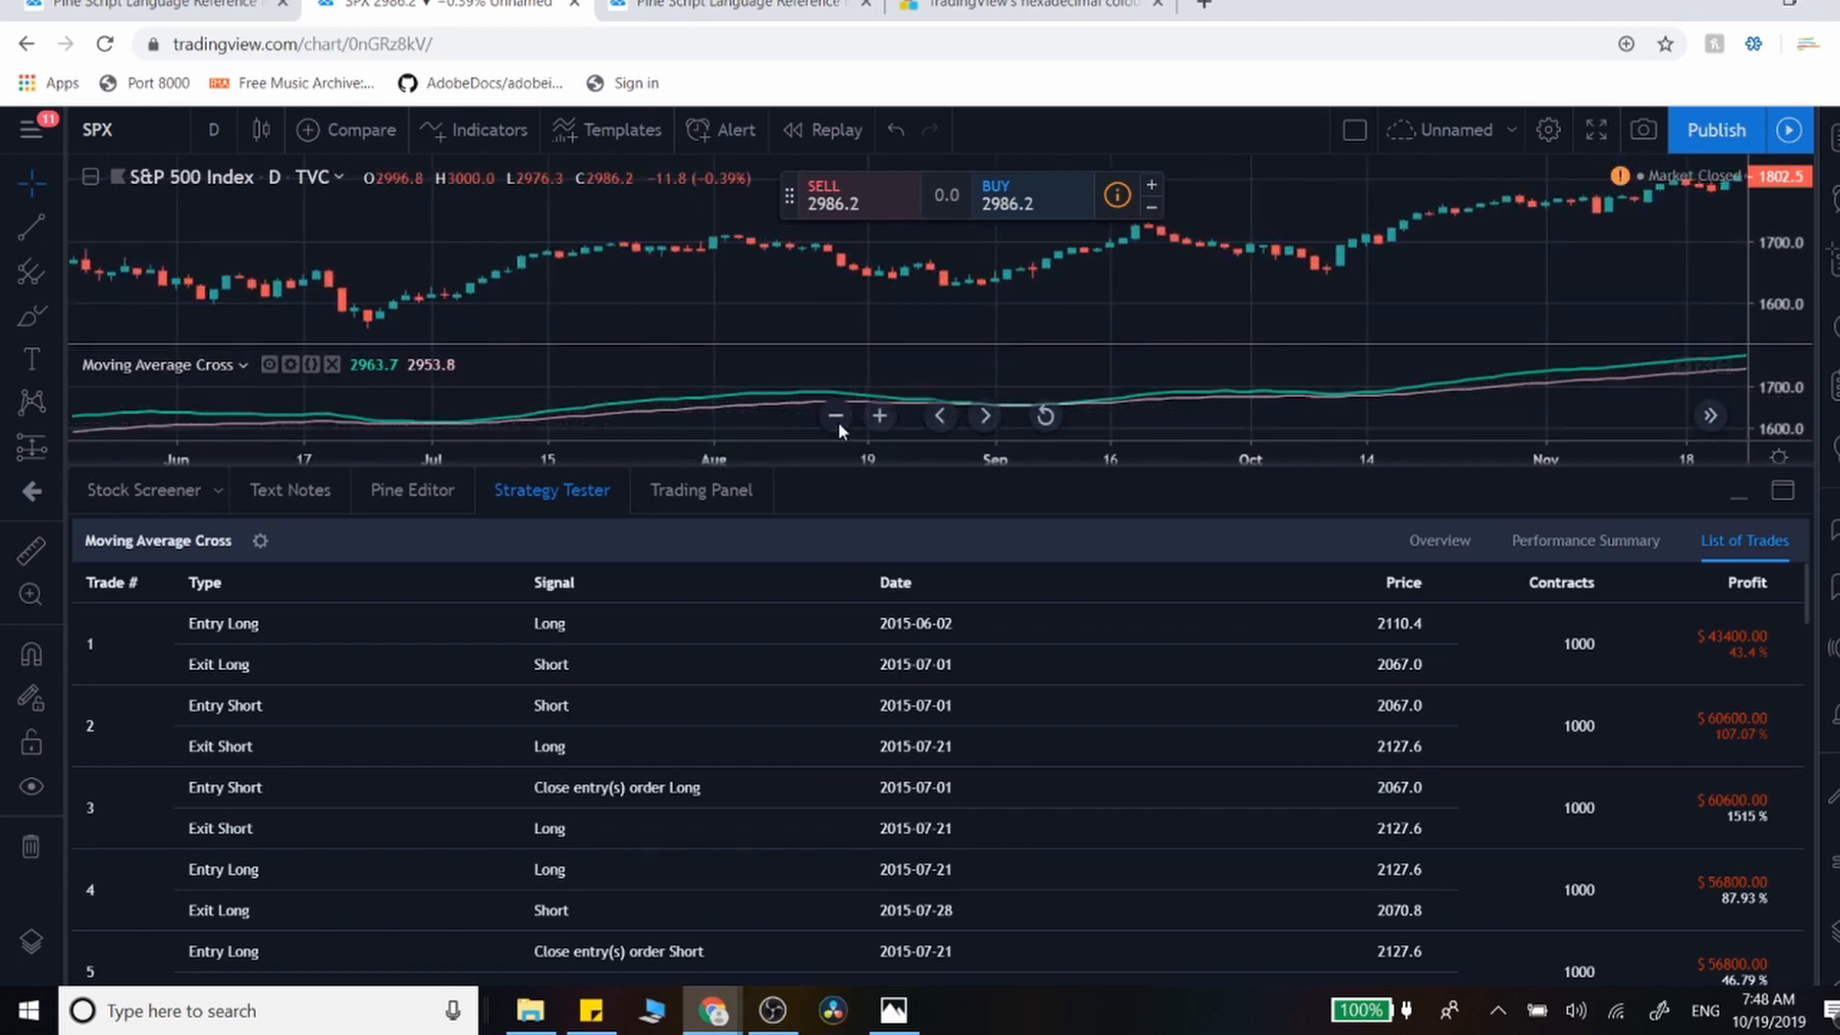
click(412, 489)
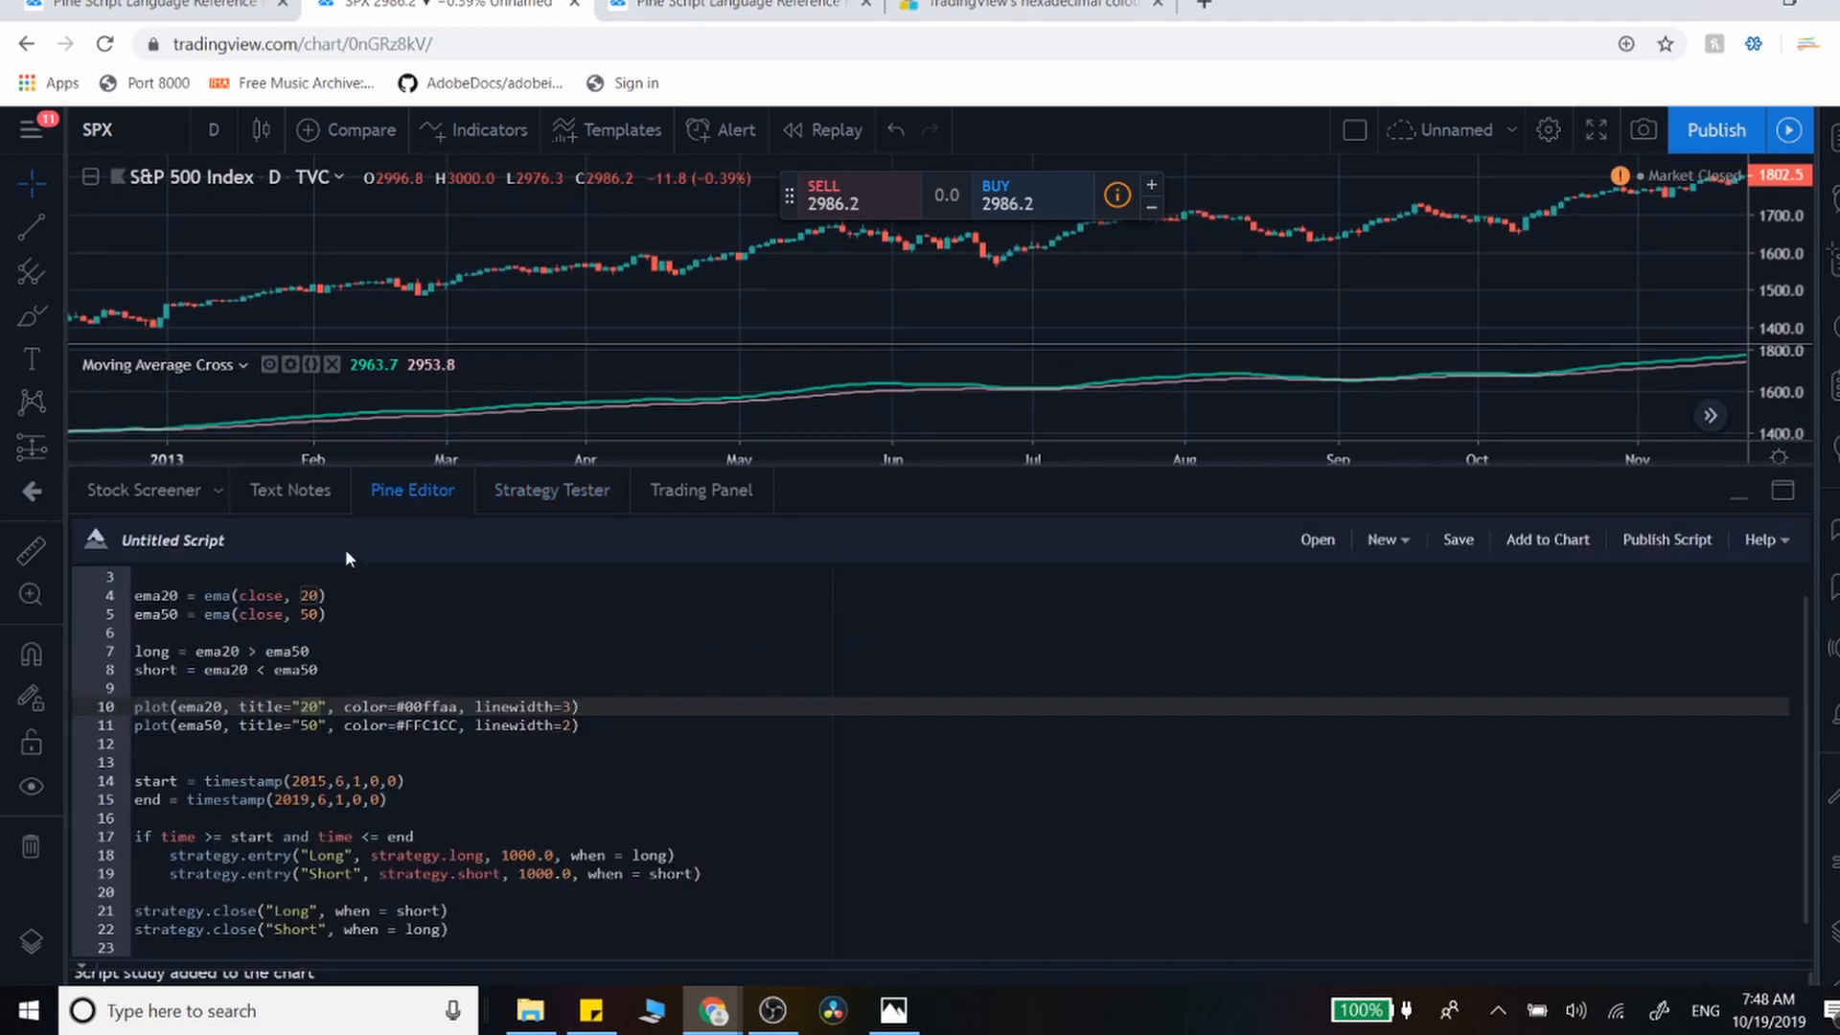
mouse_move(1807, 680)
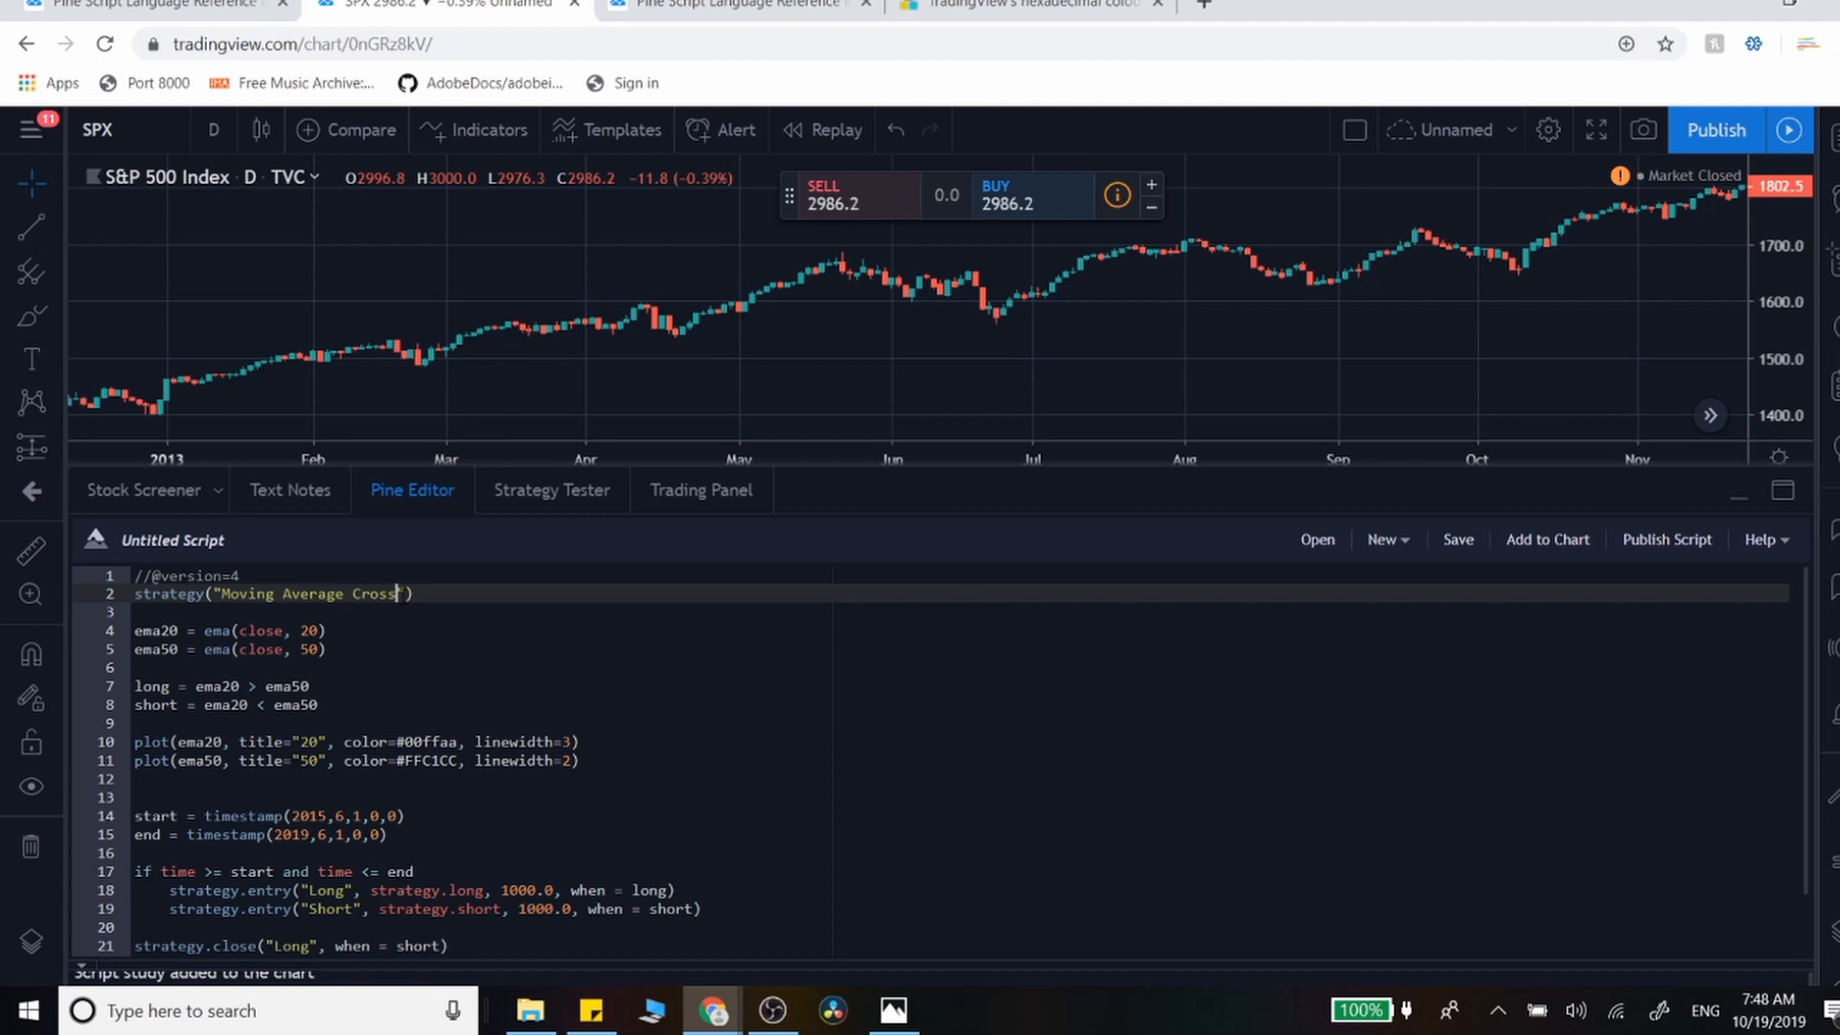
- Add overlay=true to the strategy() call and re-apply it to the chart
text(, overy=)
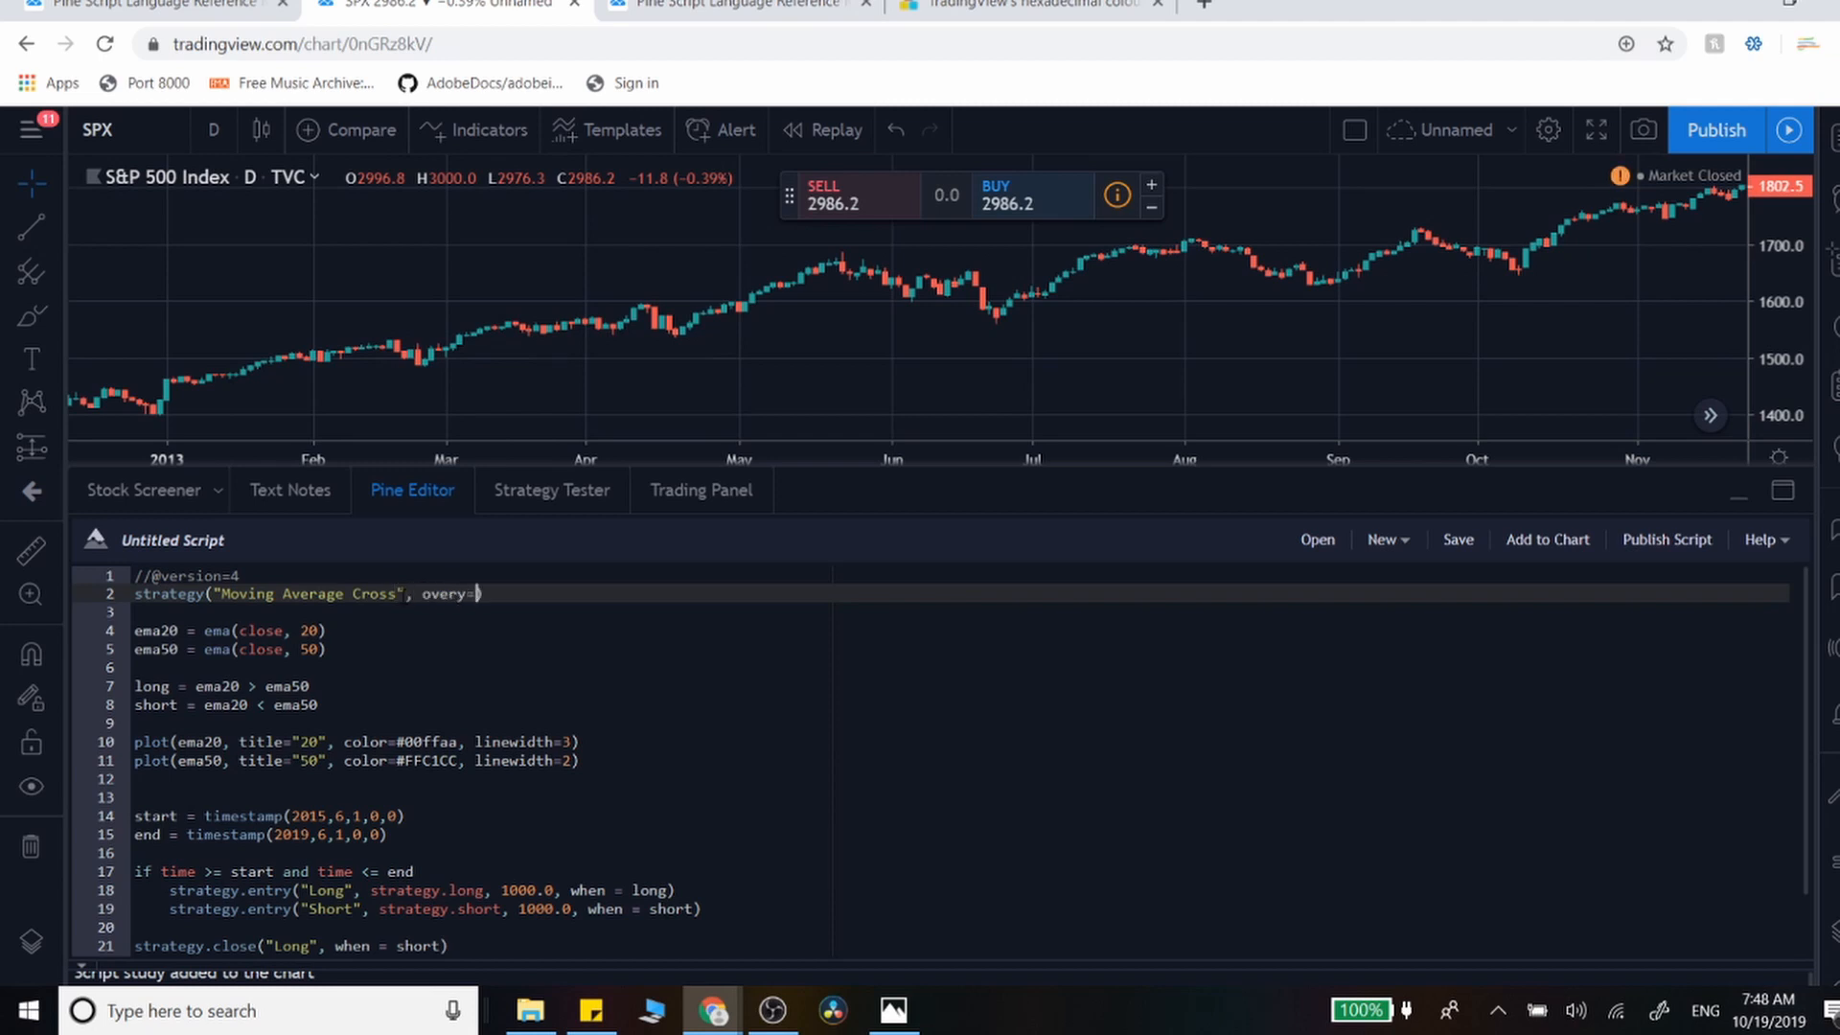
text(true)
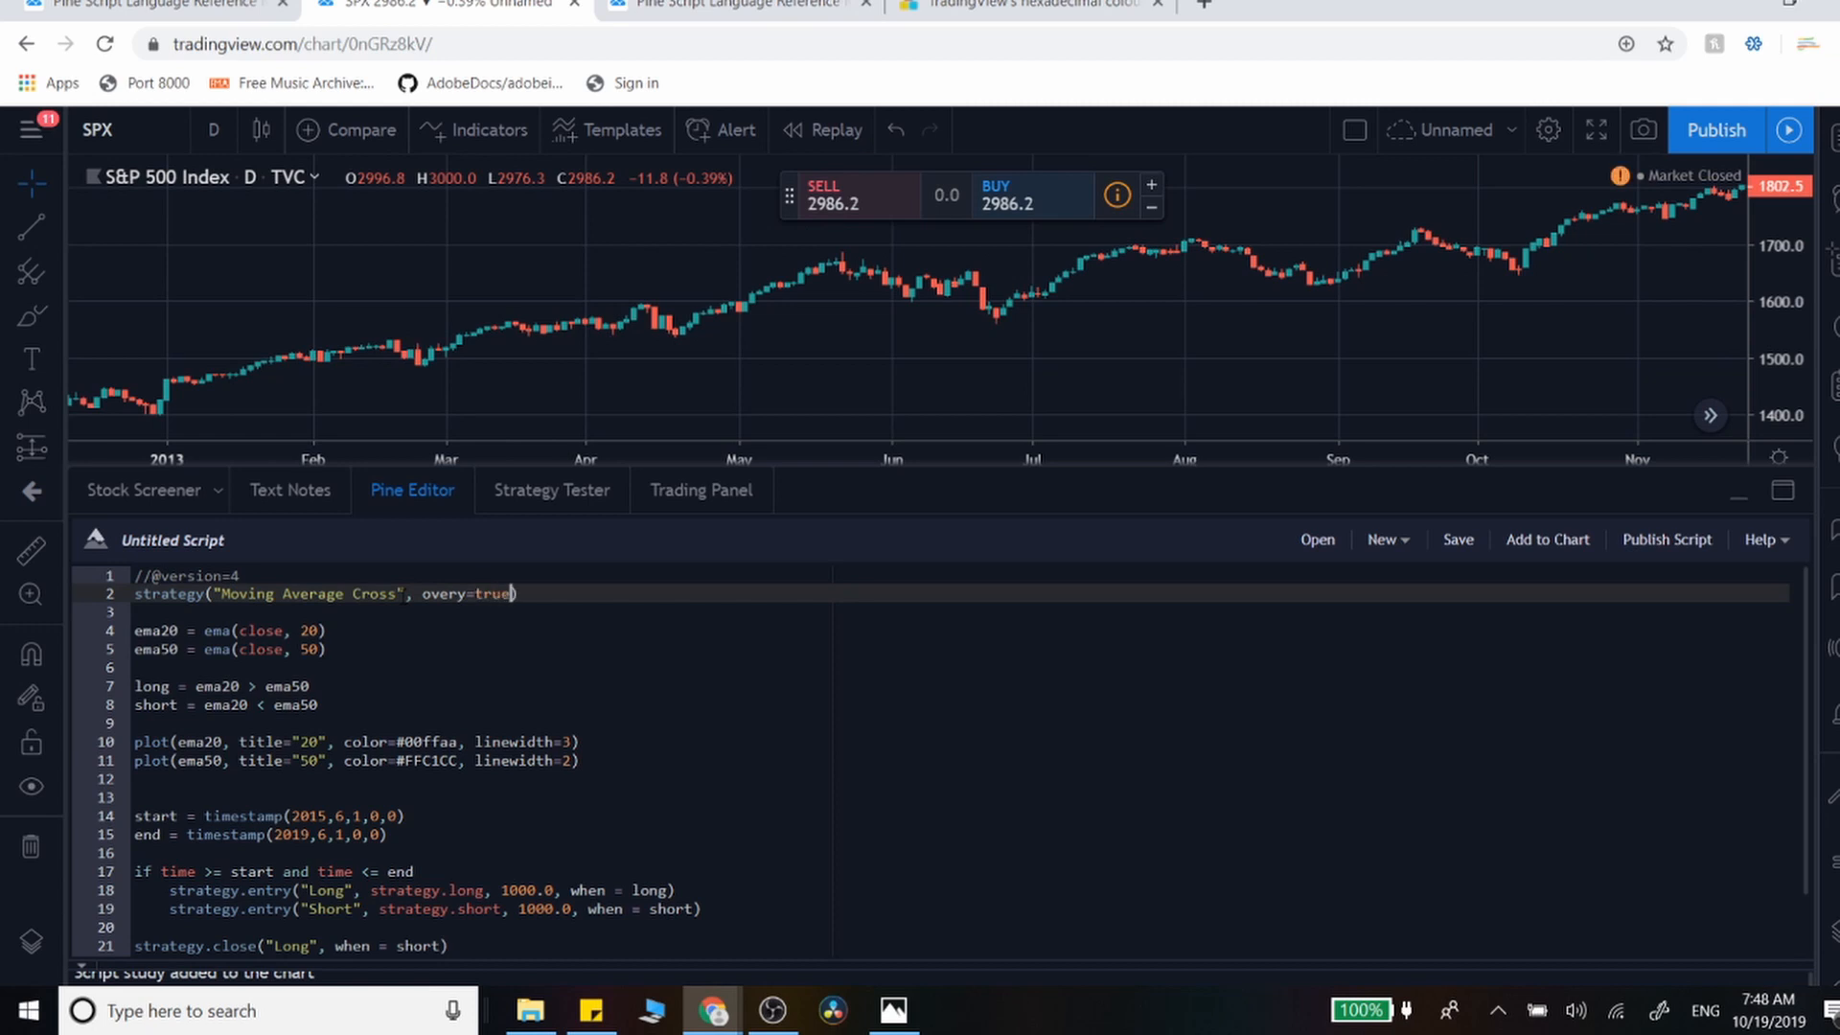
click(1548, 539)
text(la)
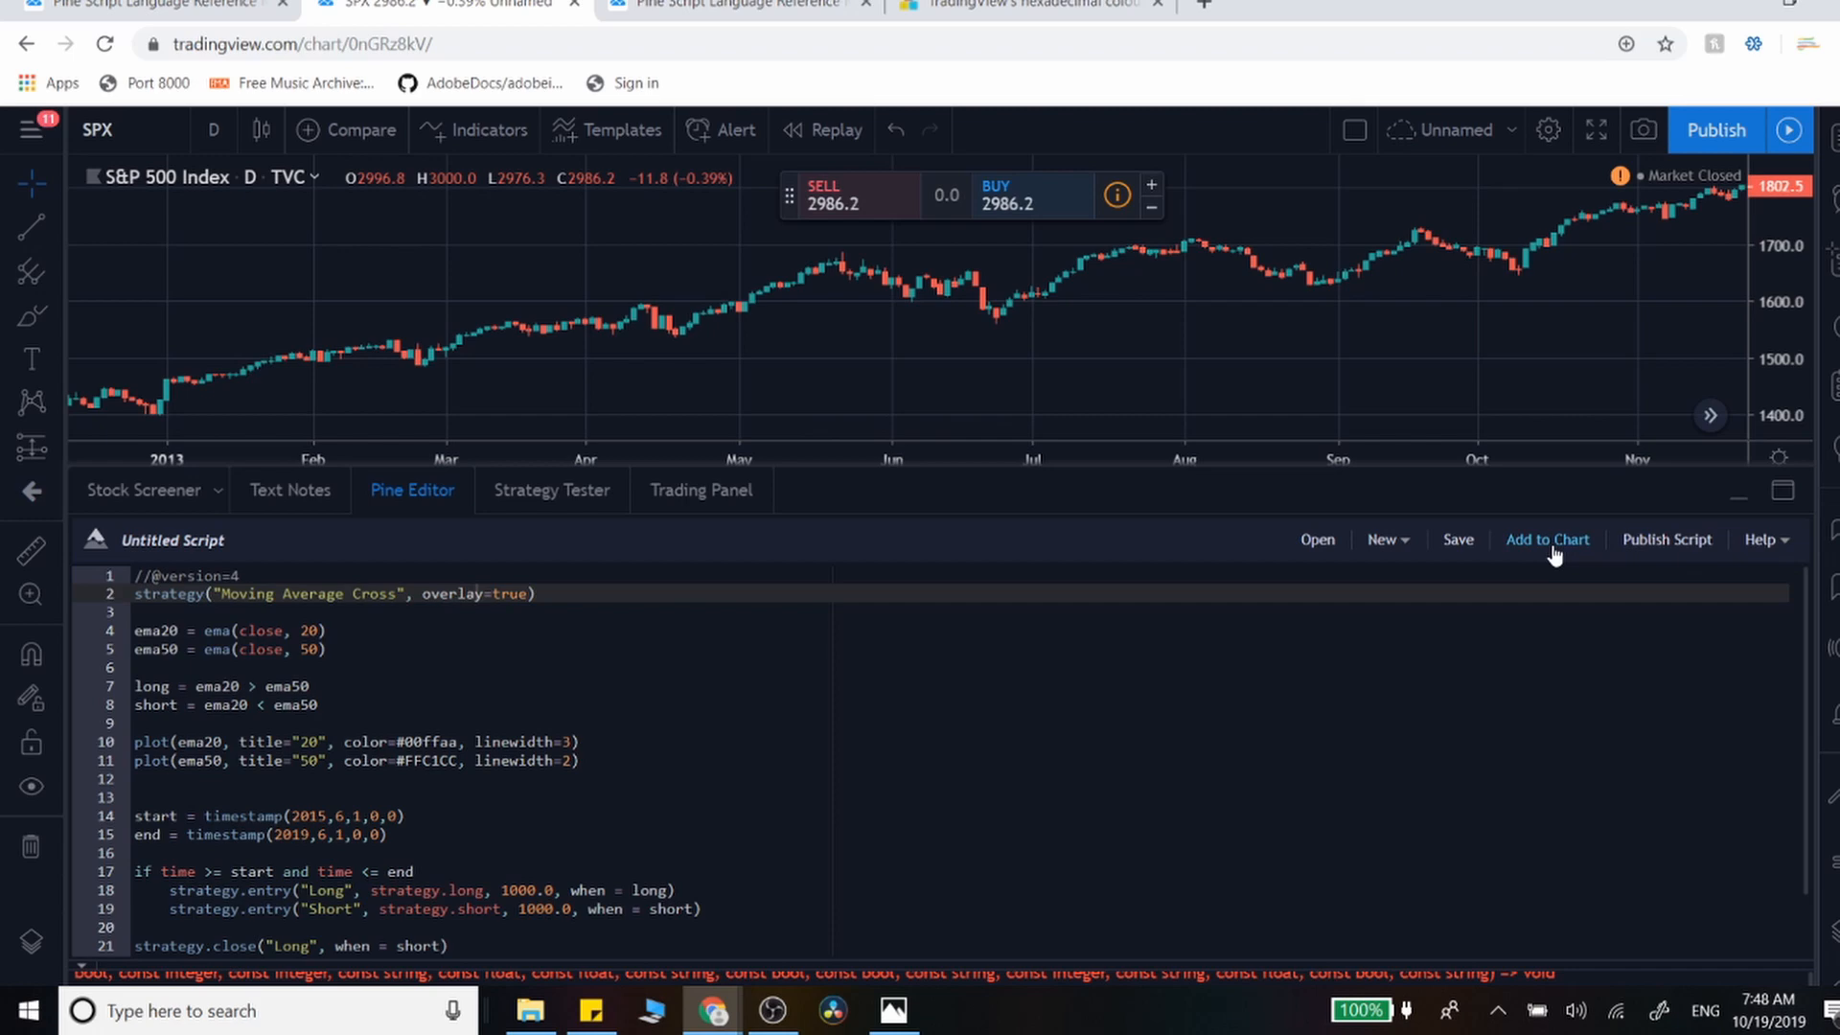
click(1548, 539)
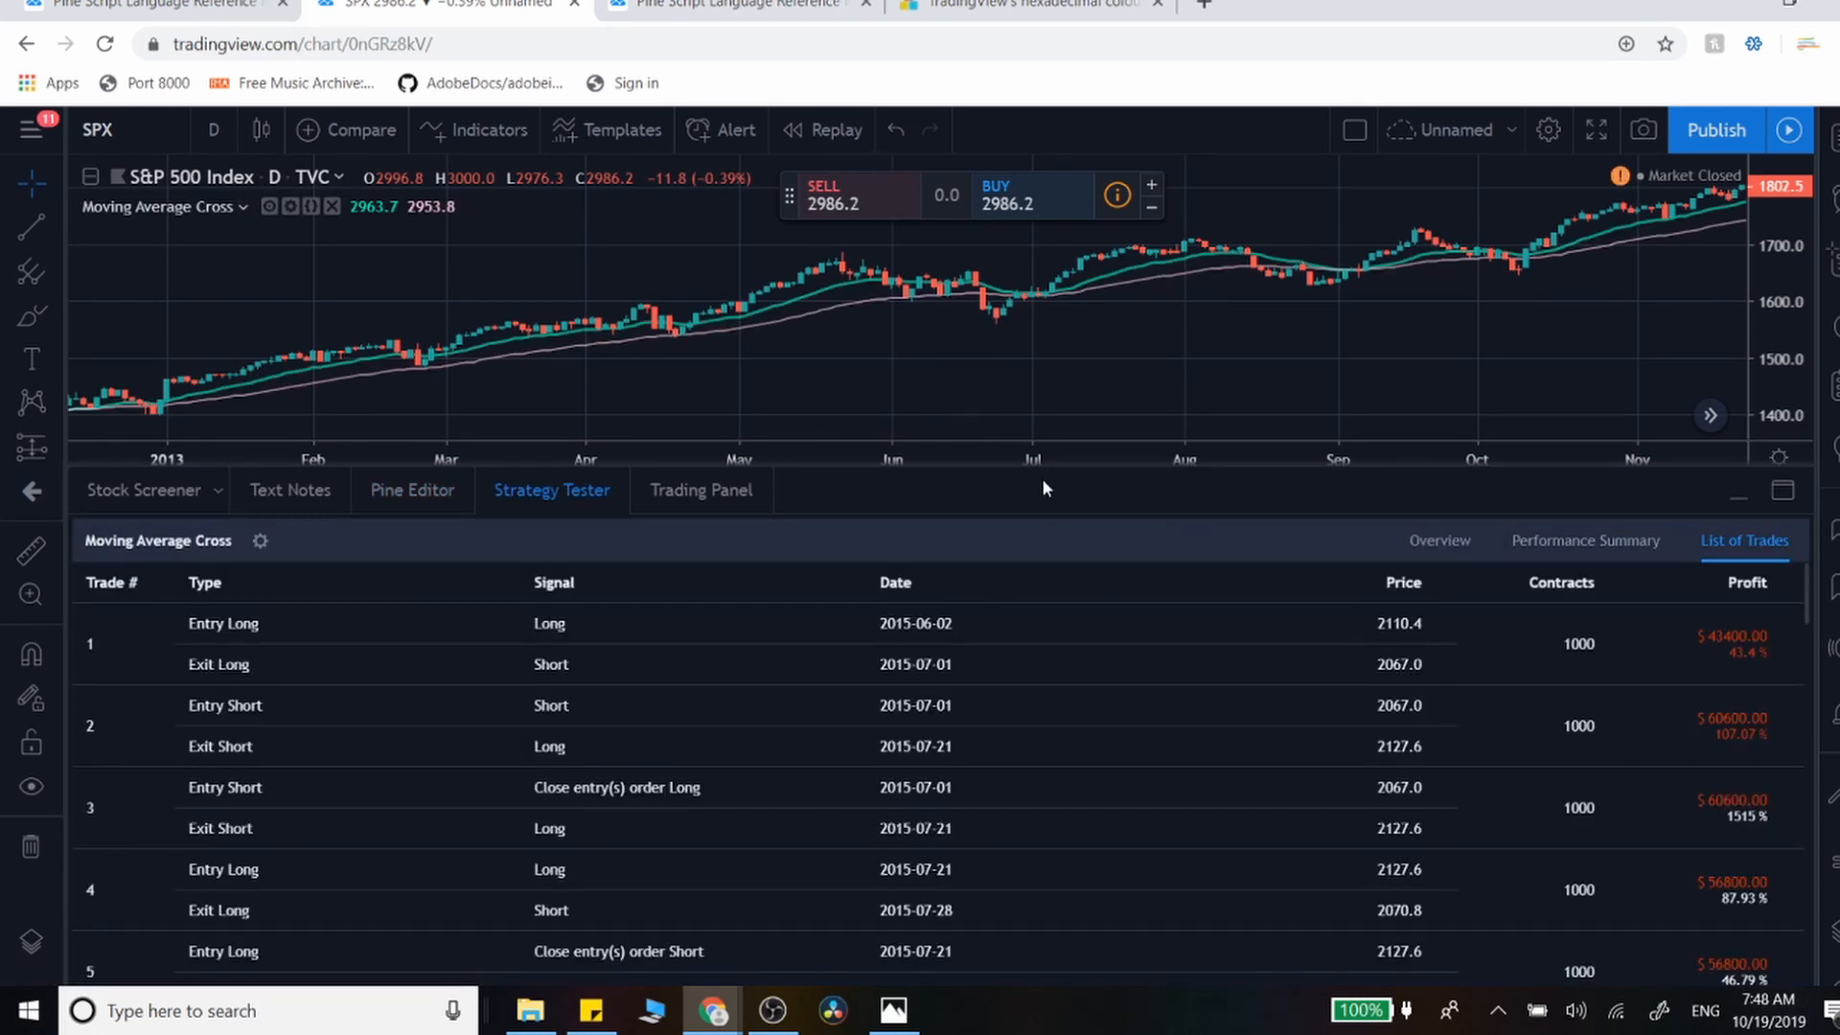
mouse_move(1056, 474)
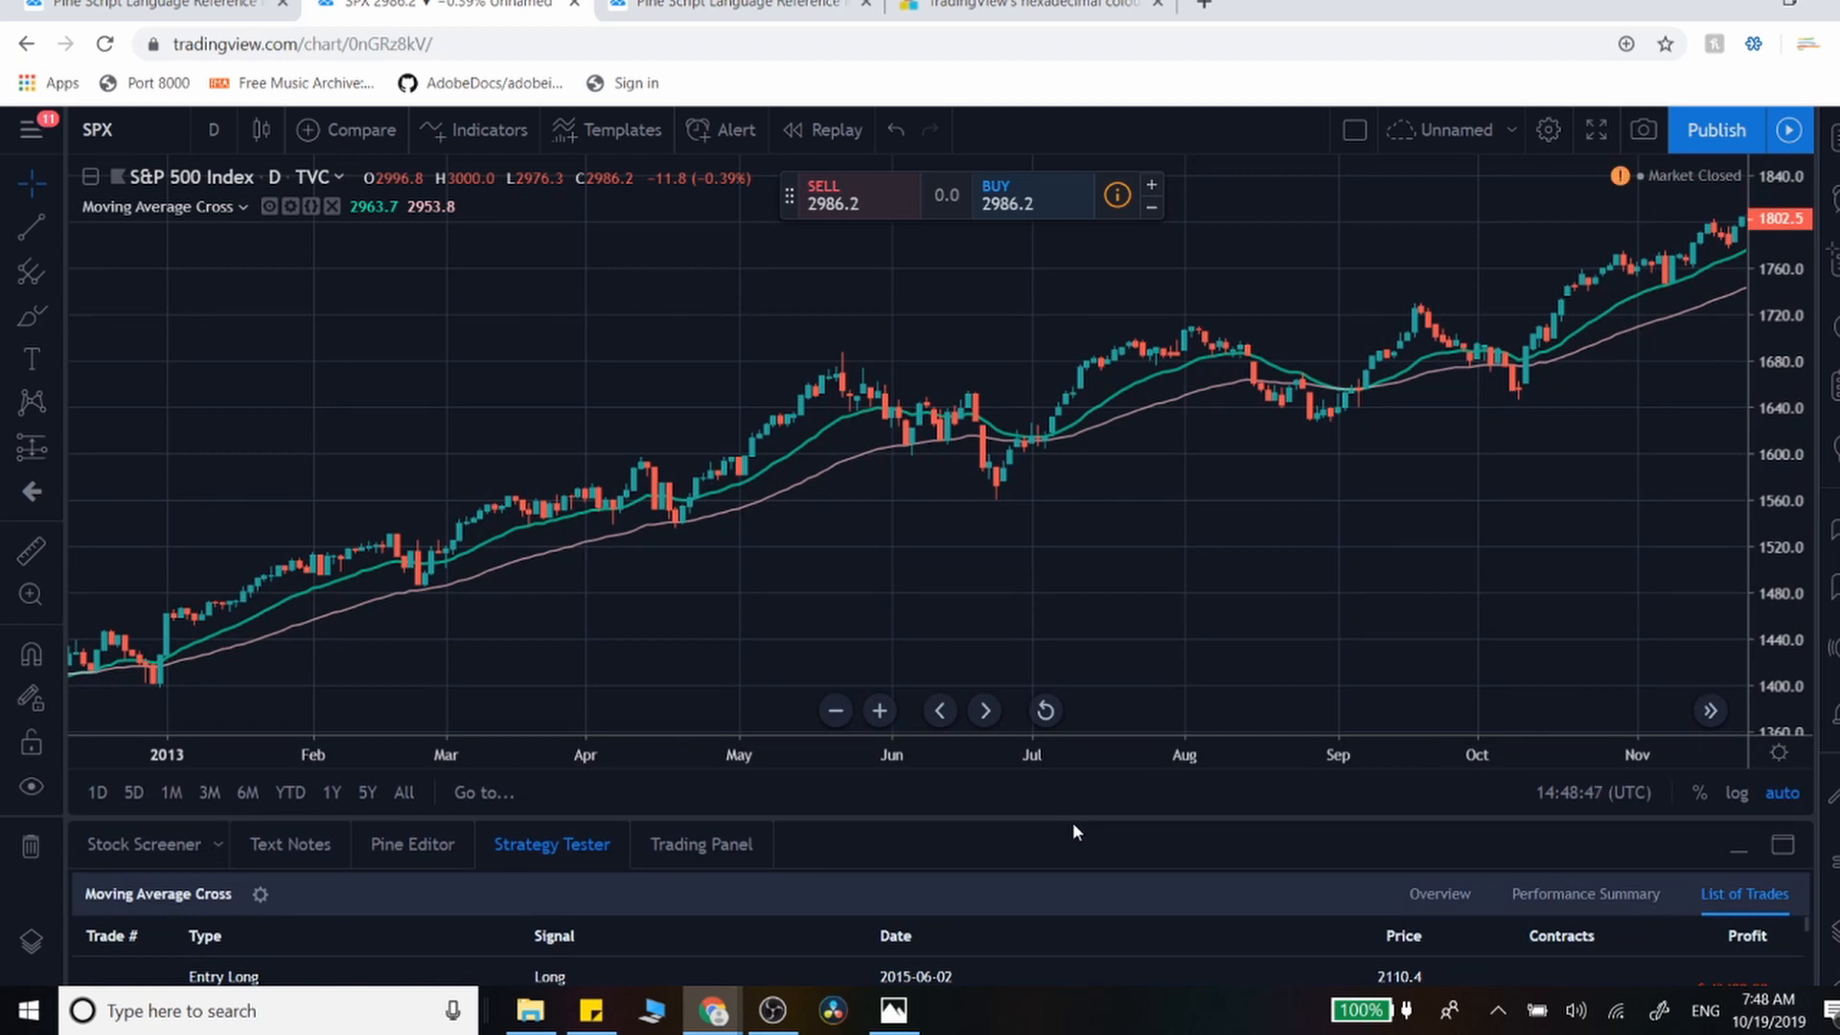
mouse_move(631, 460)
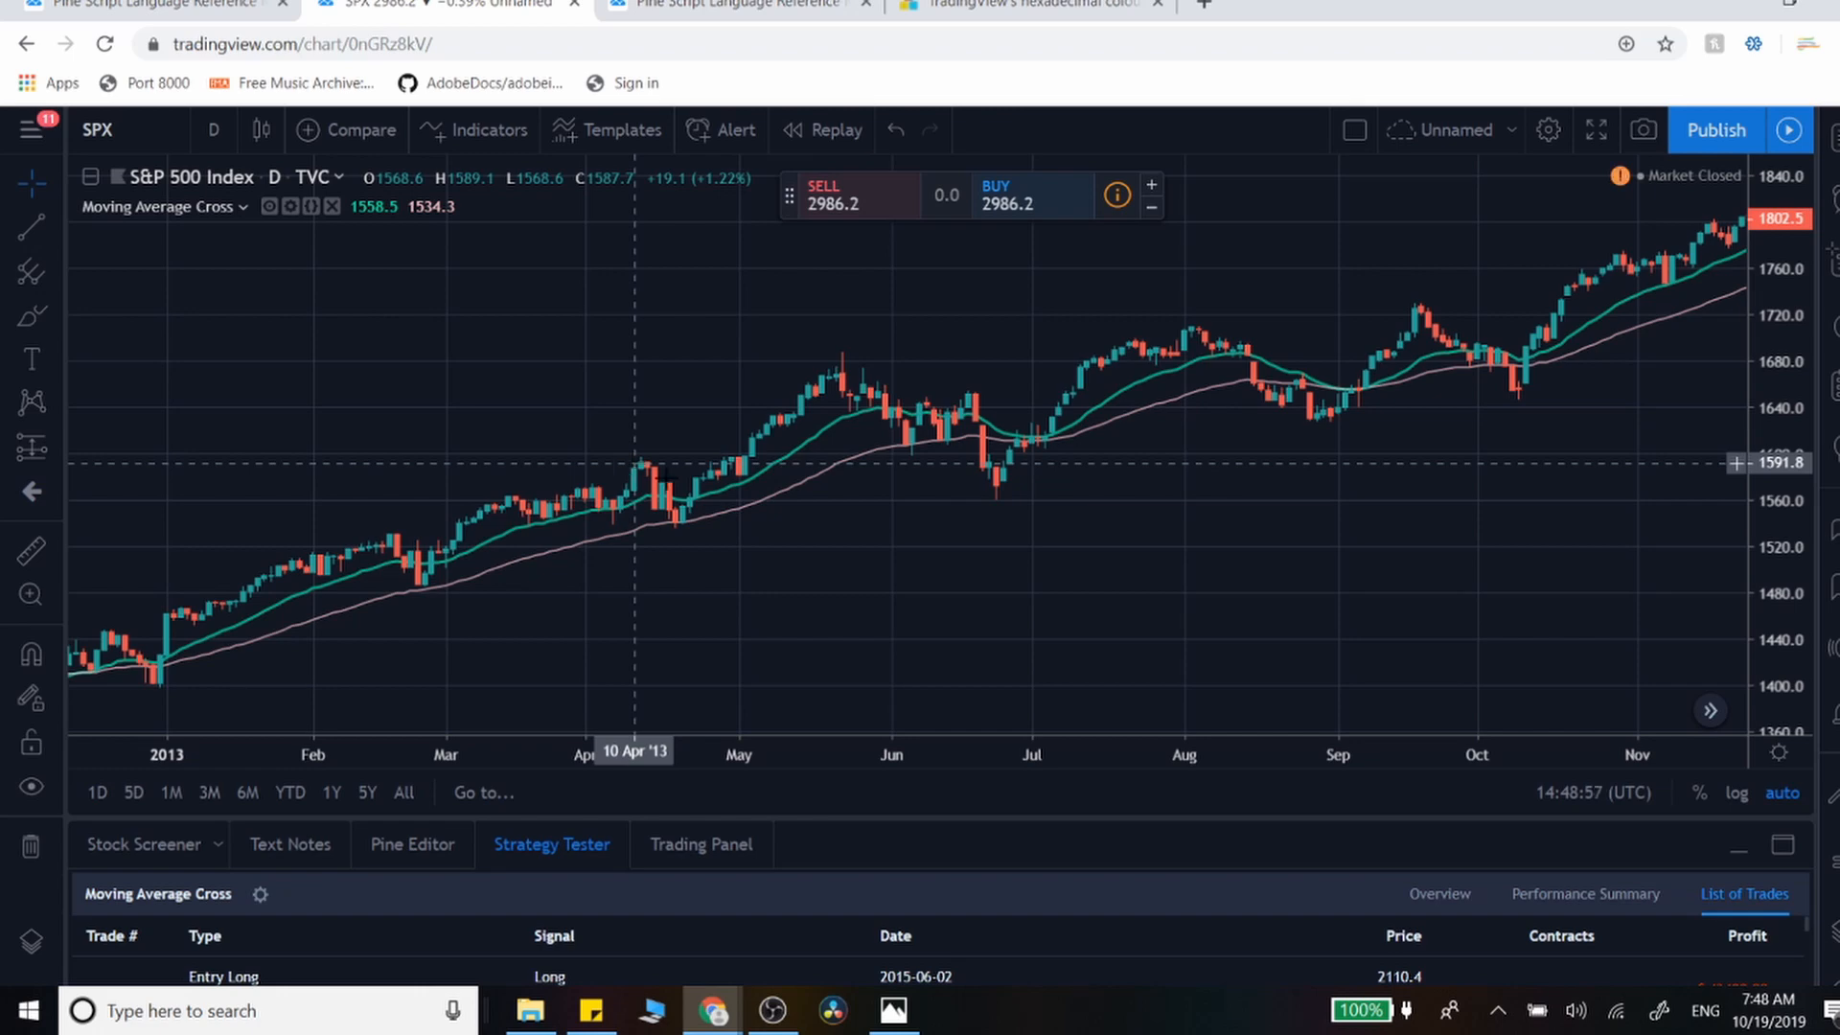
mouse_move(1308, 570)
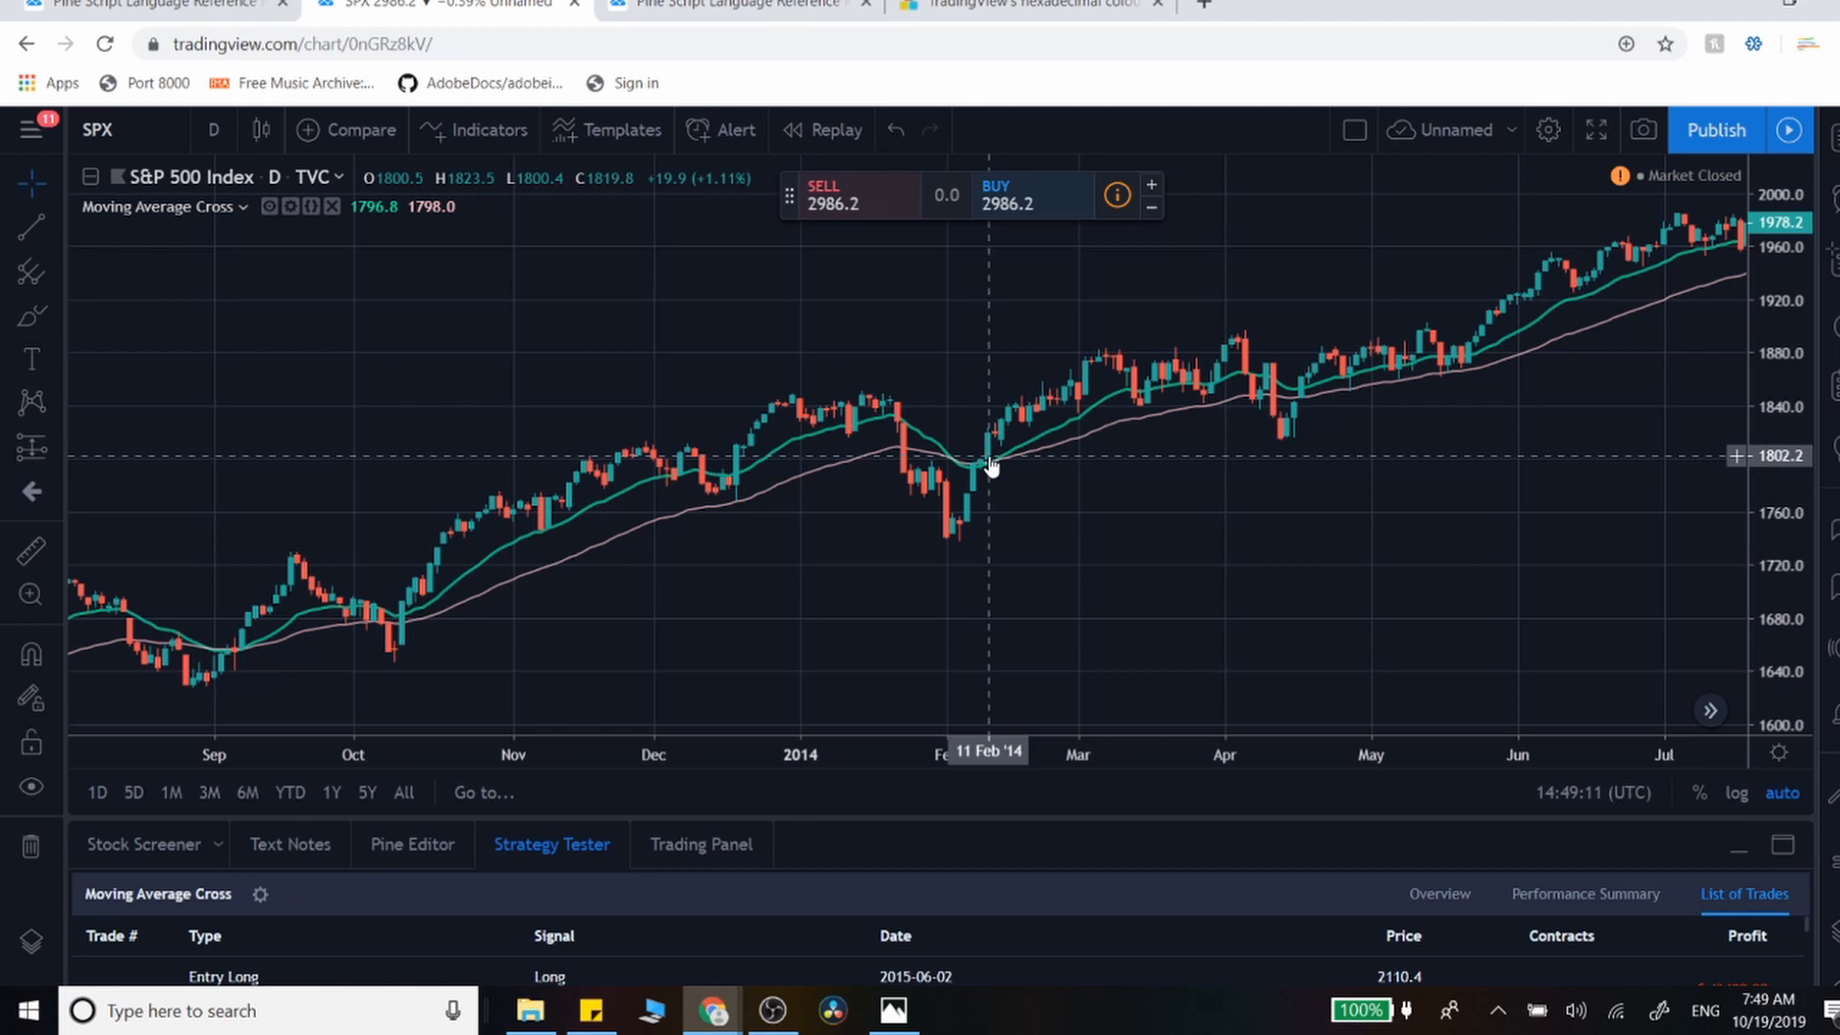
mouse_move(977, 492)
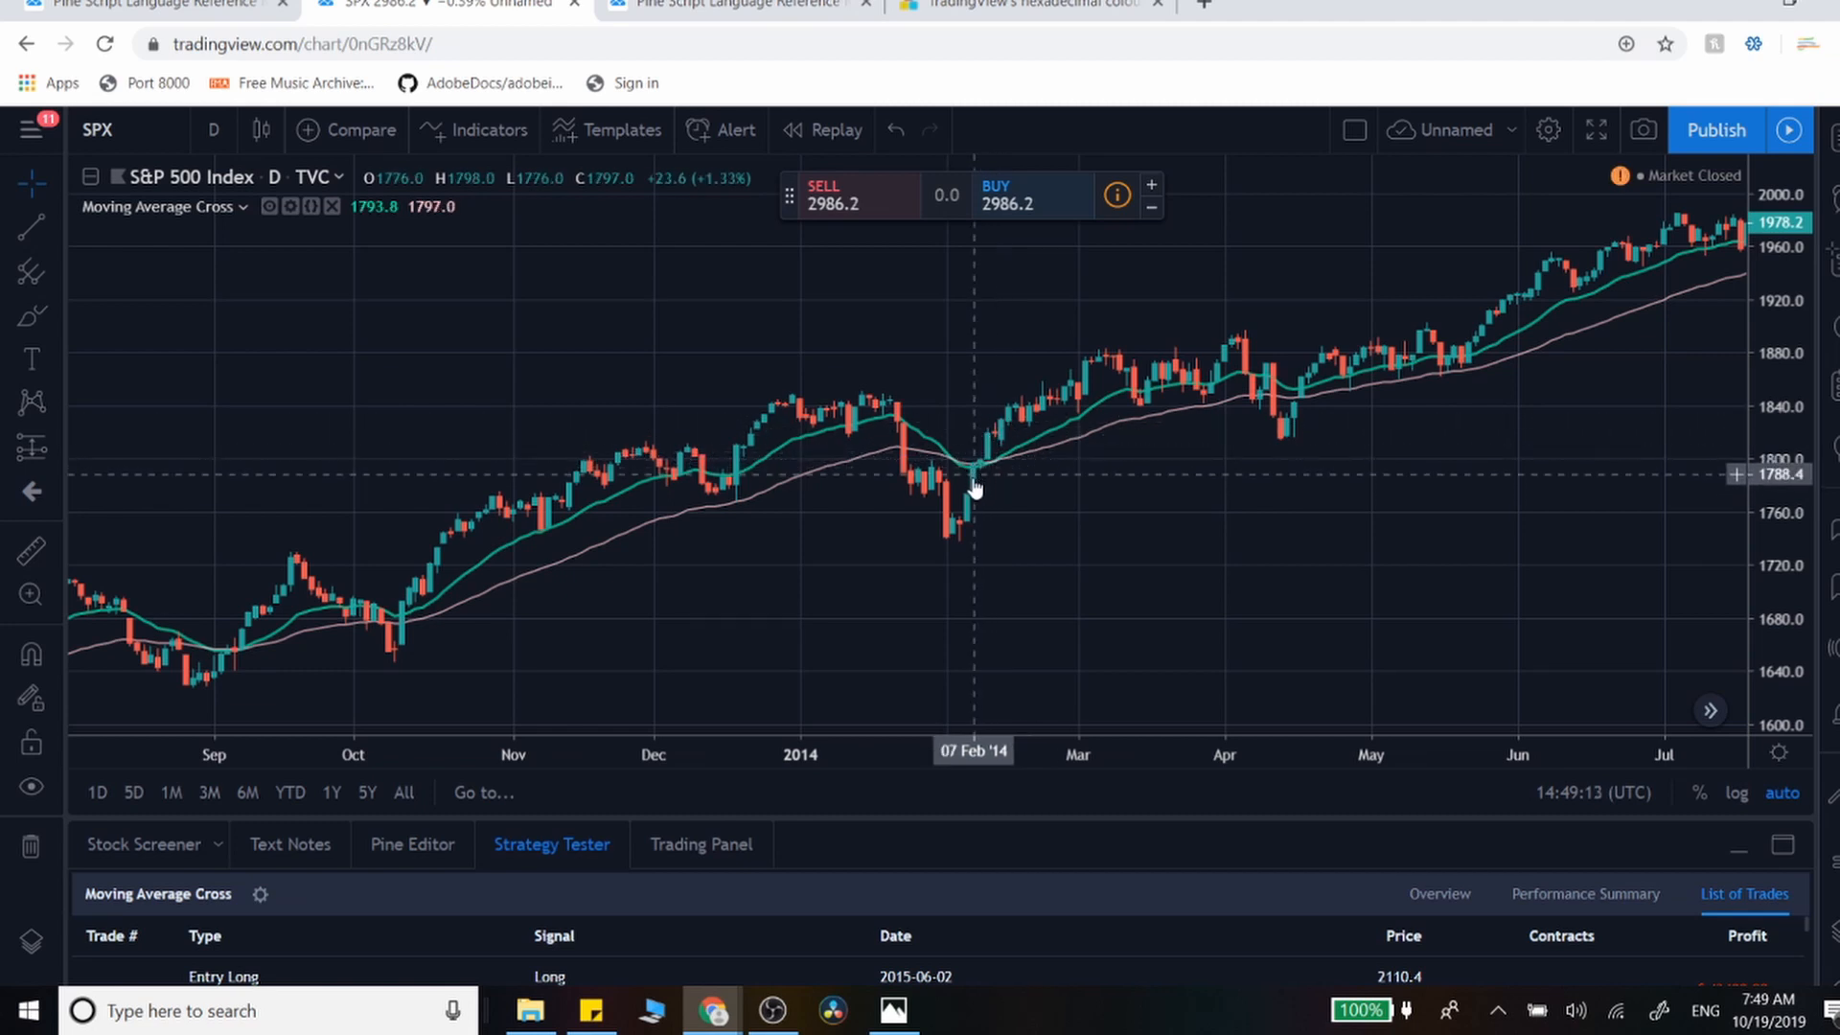
mouse_move(946, 474)
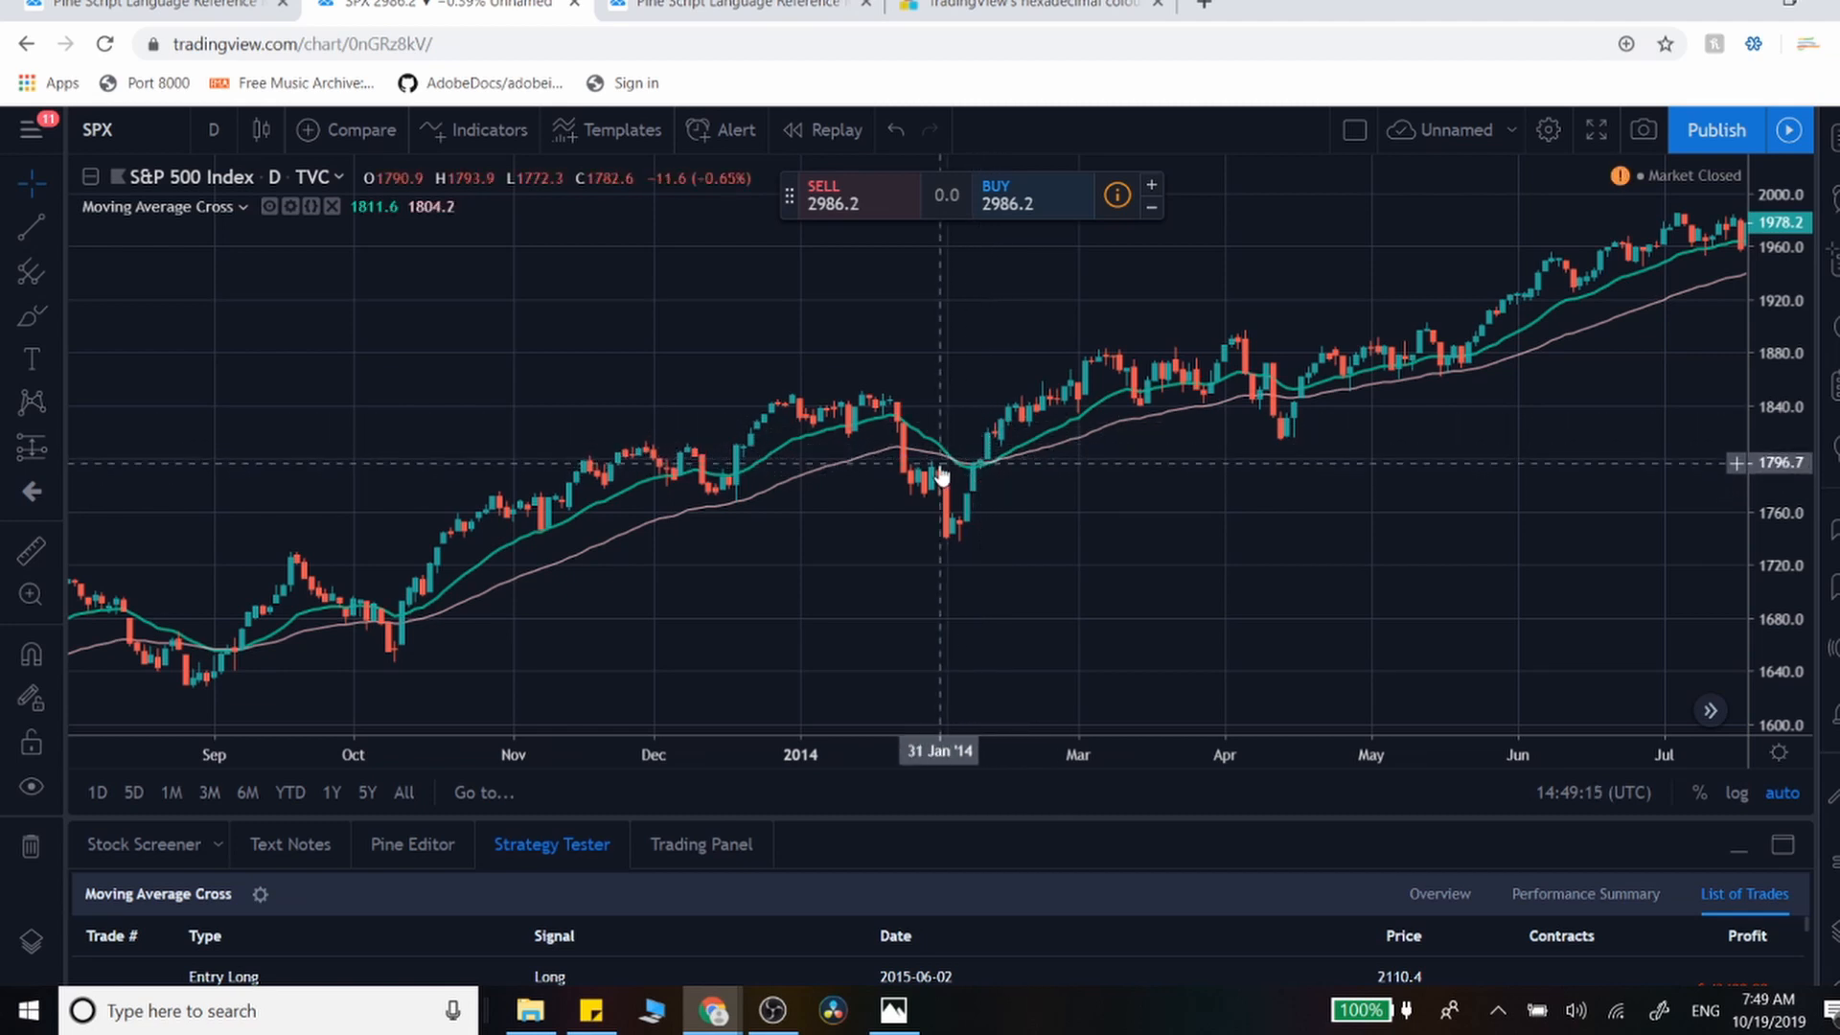
mouse_move(959, 472)
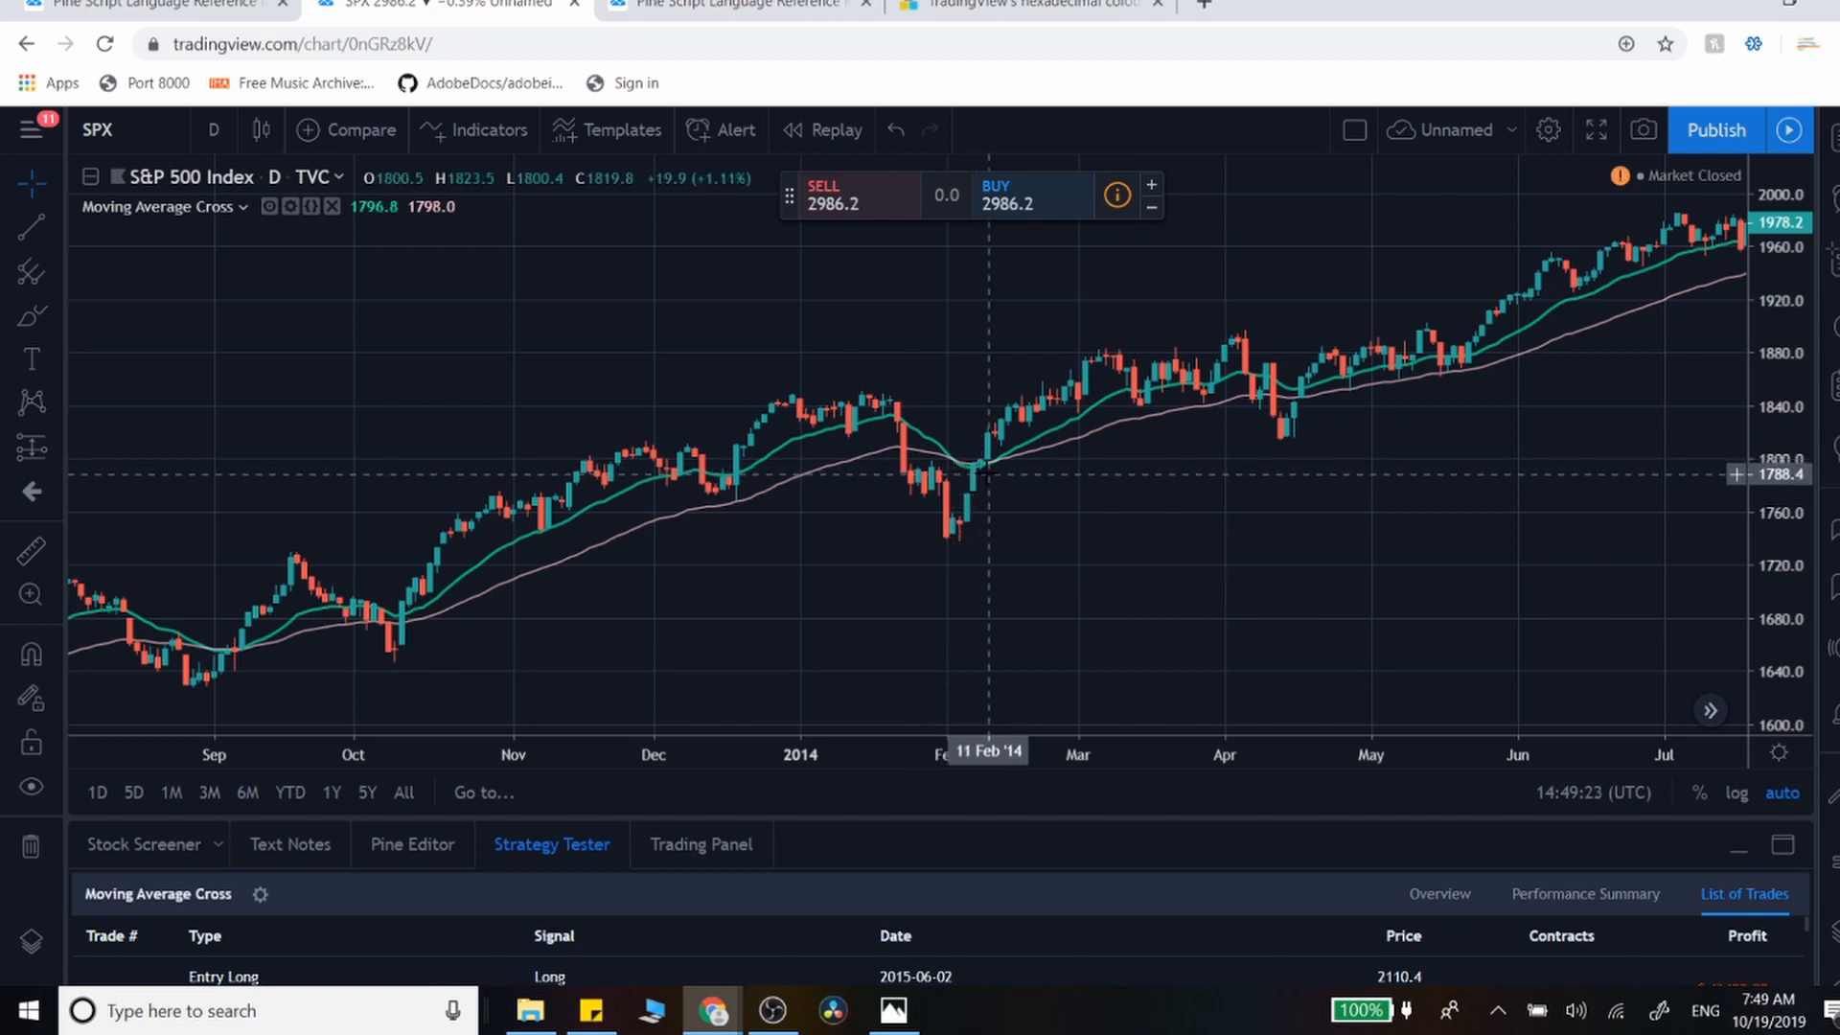
mouse_move(989, 440)
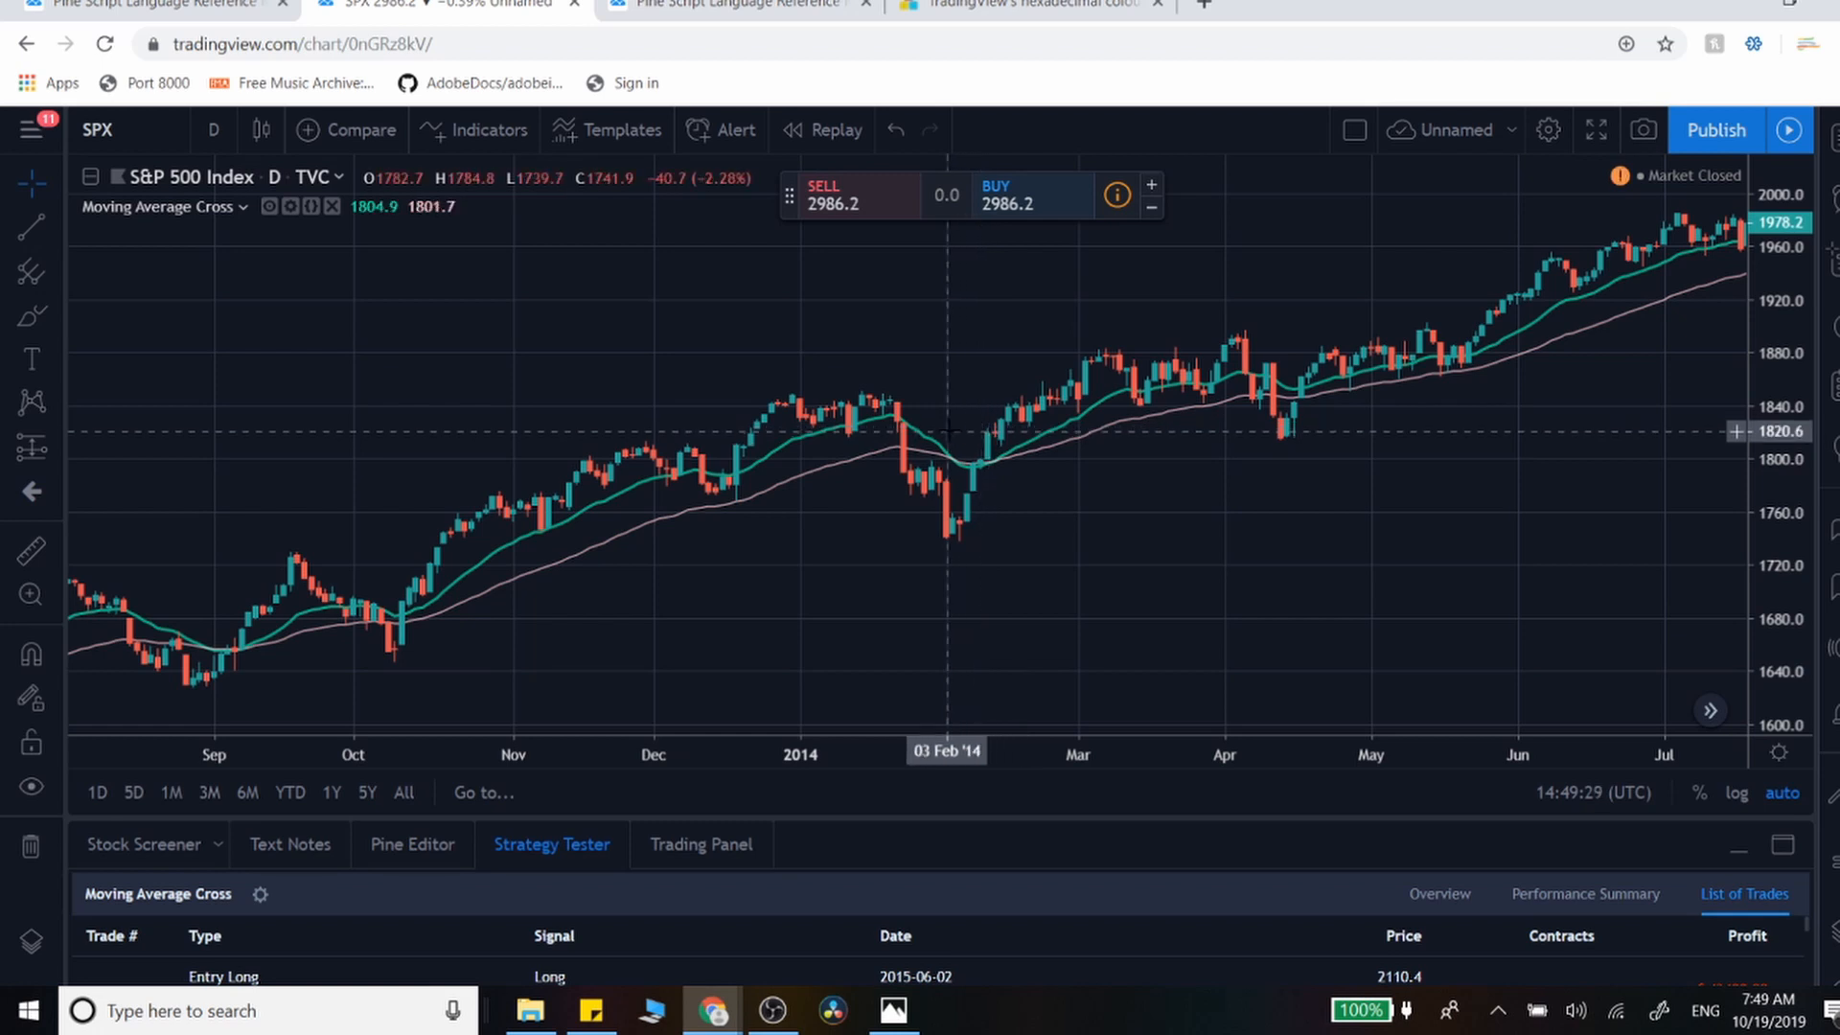
mouse_move(948, 459)
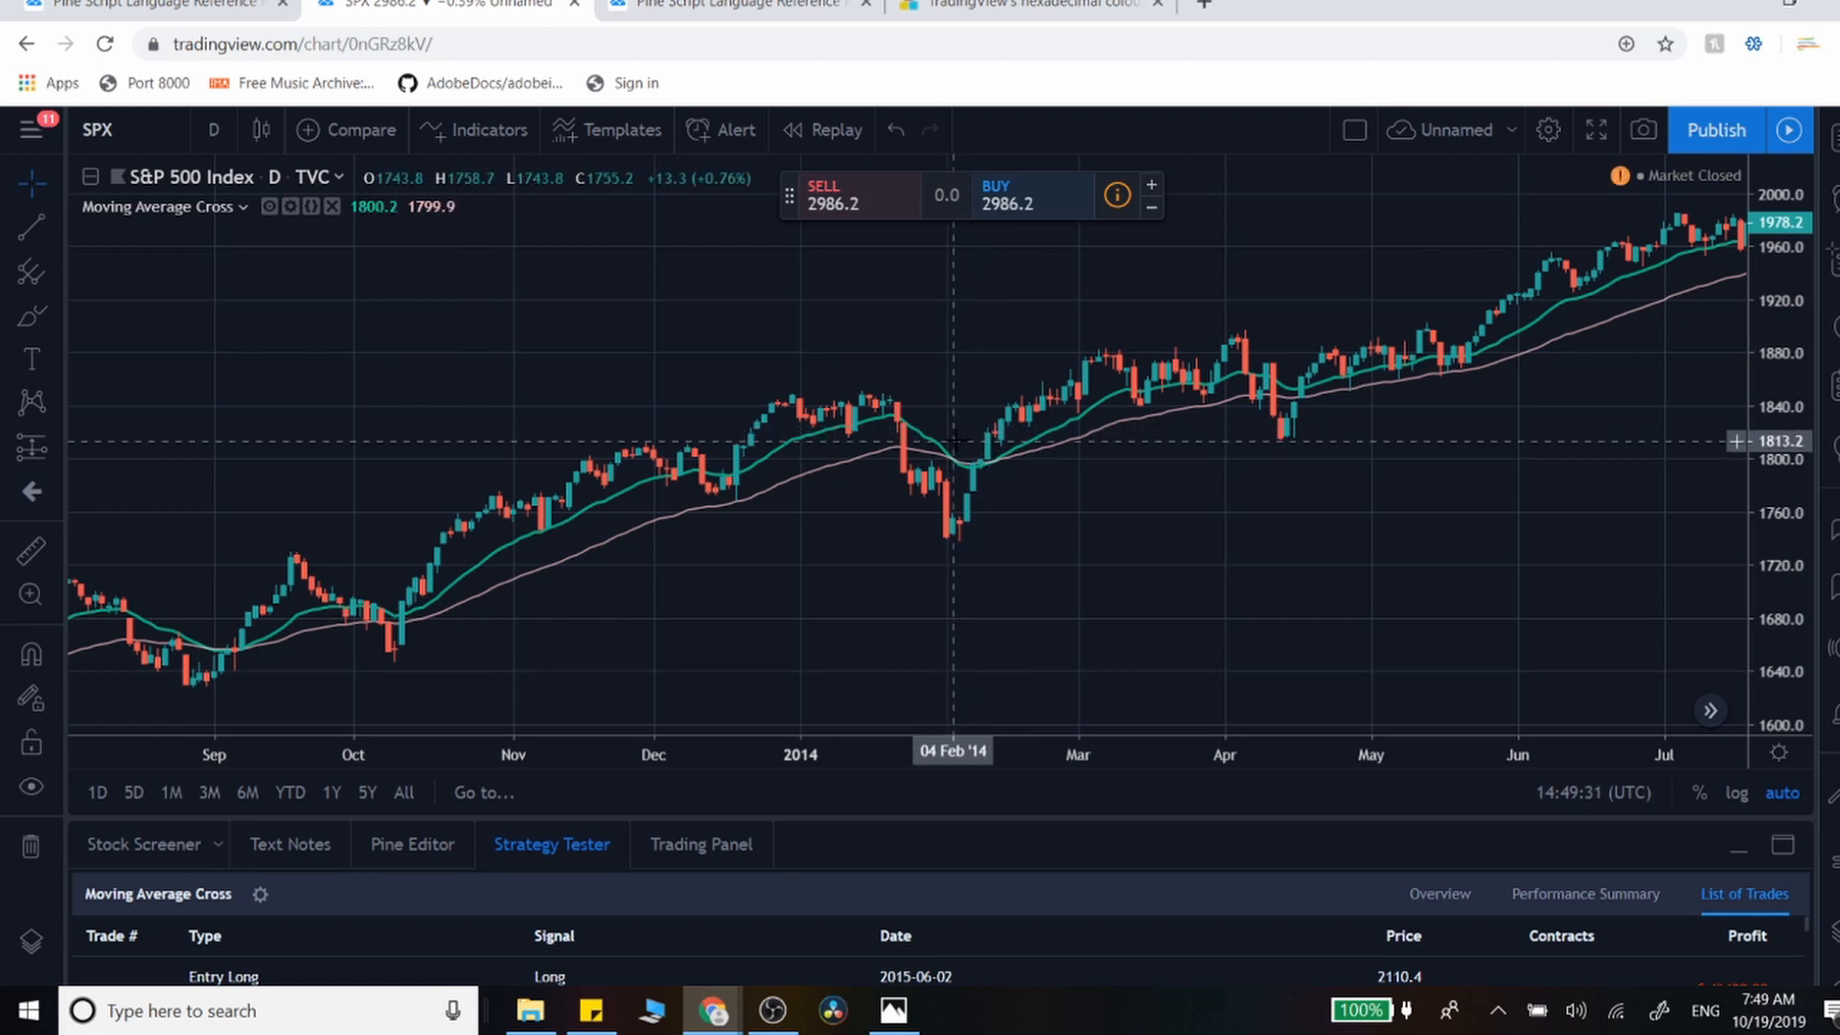
mouse_move(947, 465)
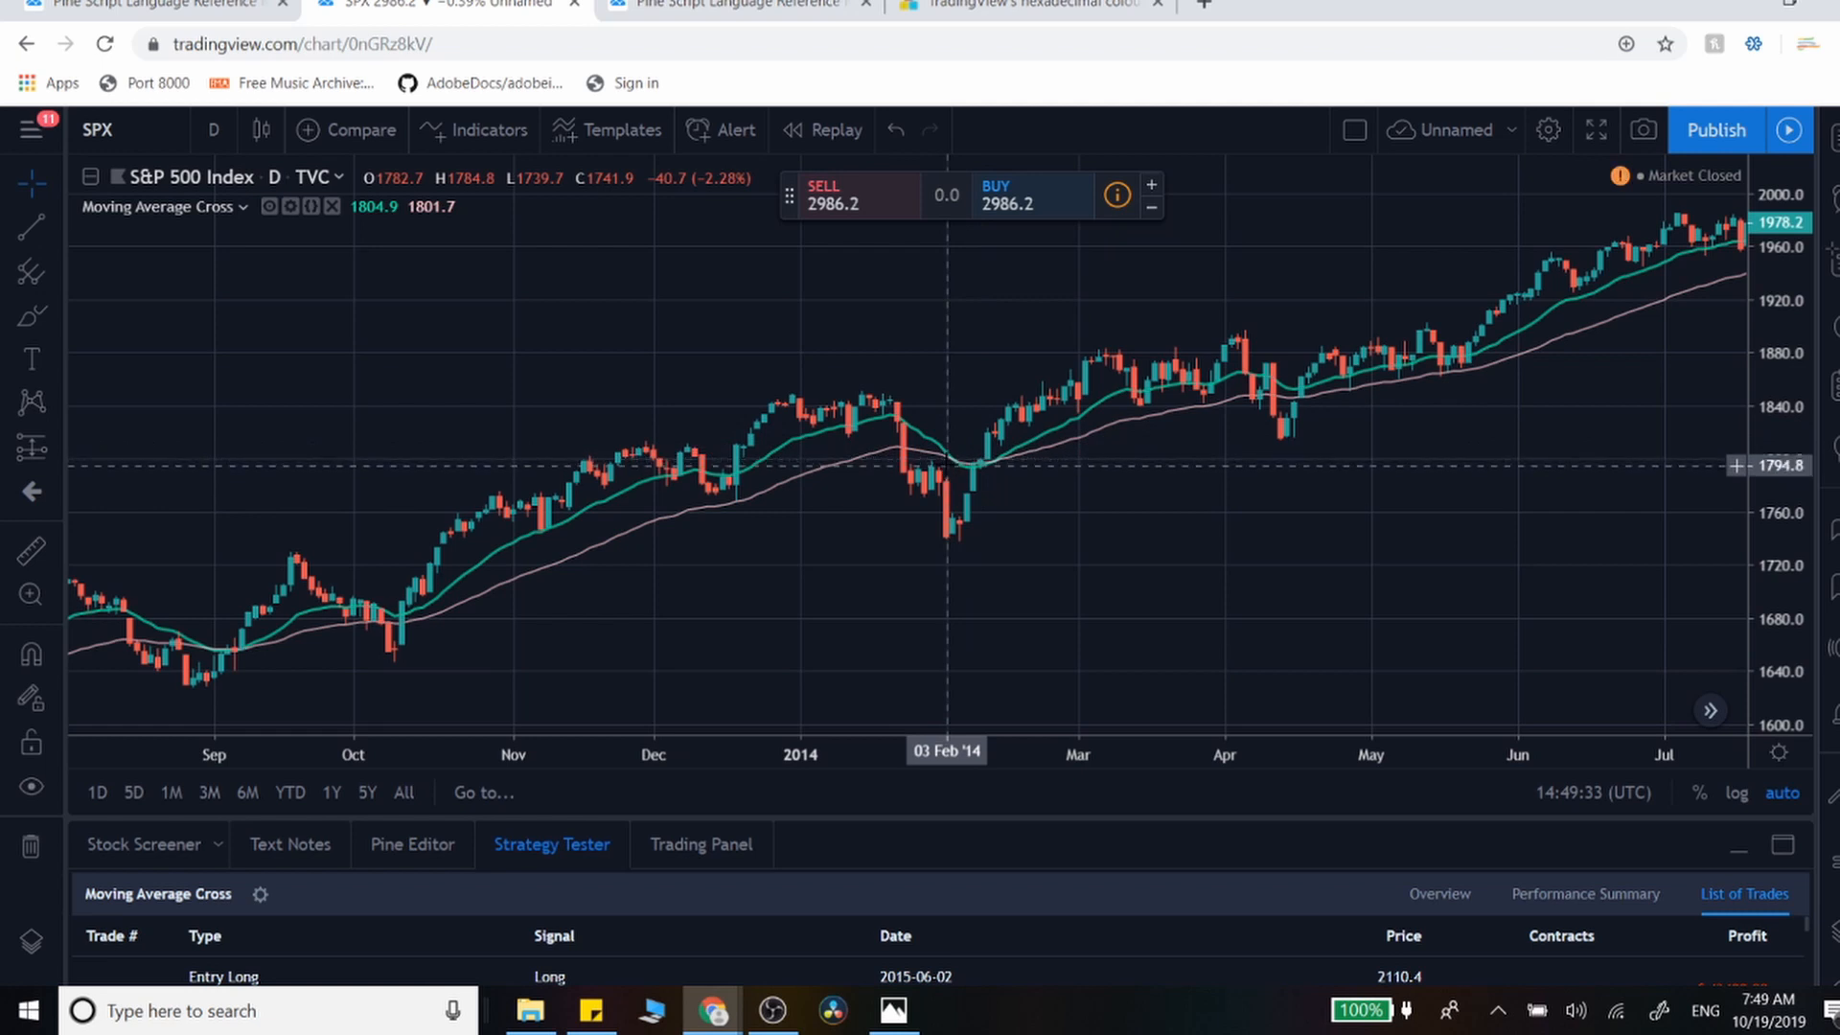
mouse_move(952, 469)
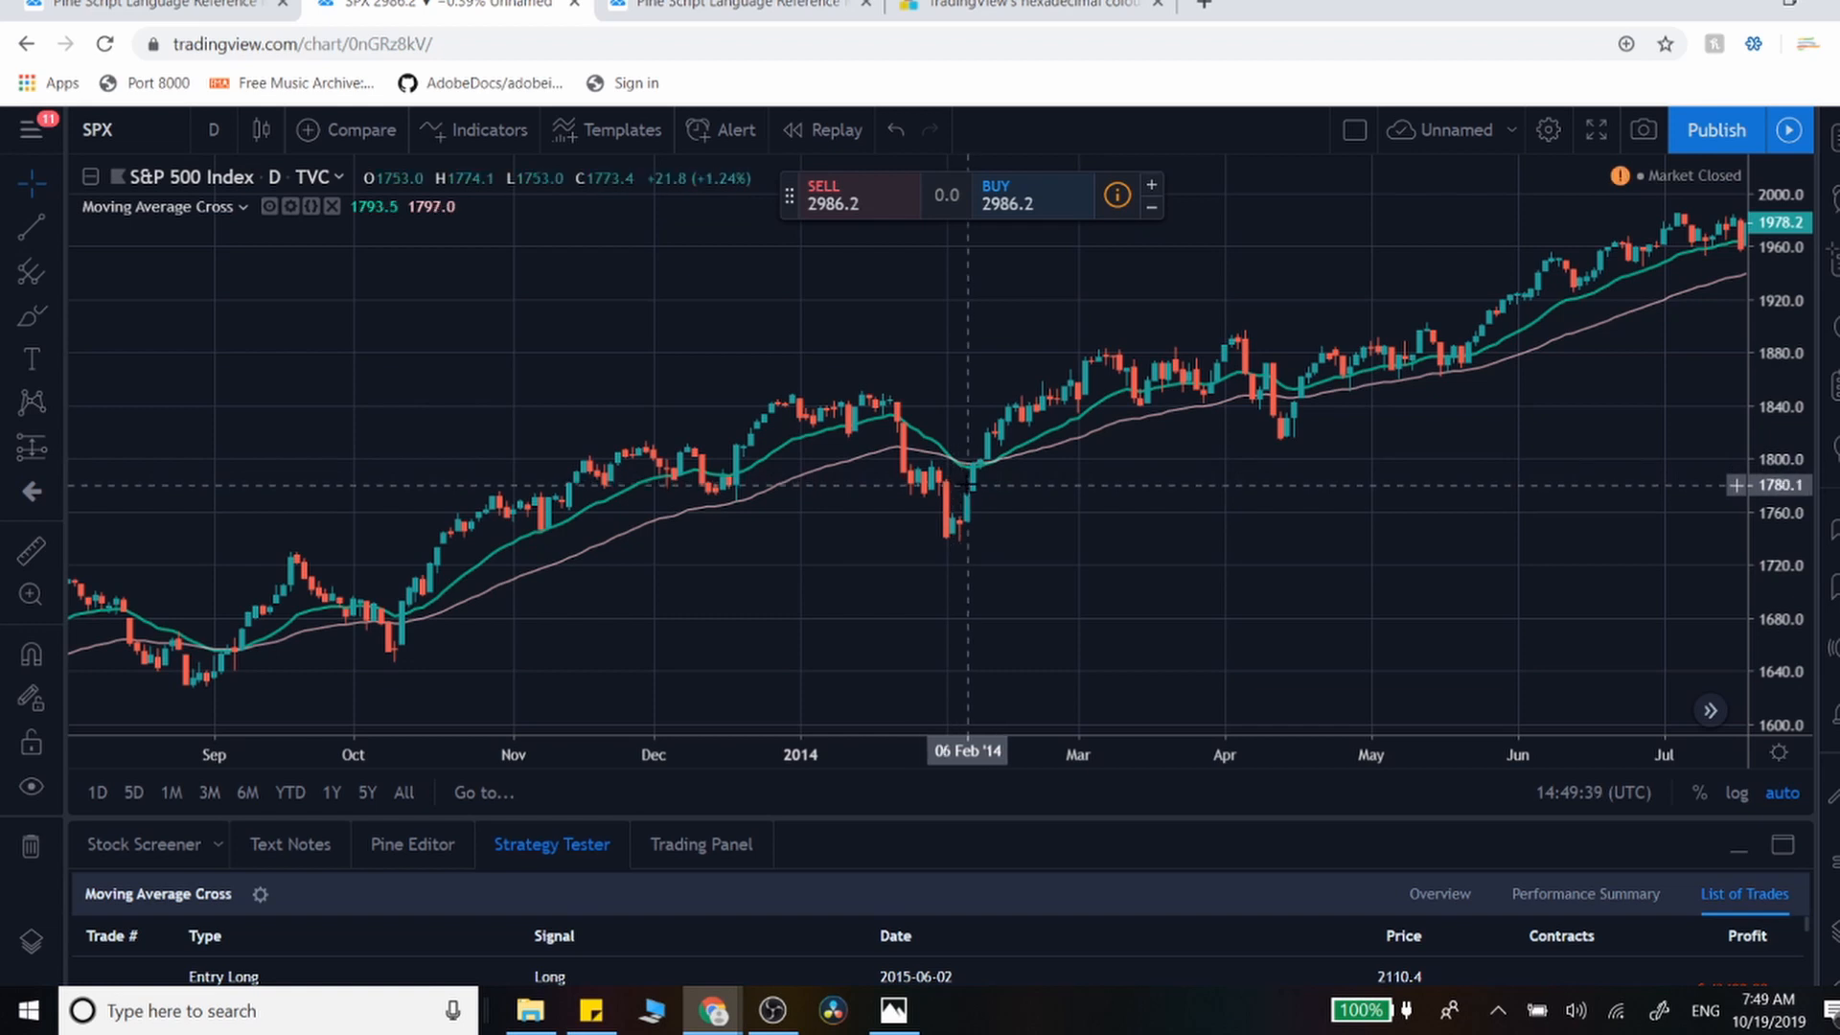
mouse_move(986, 487)
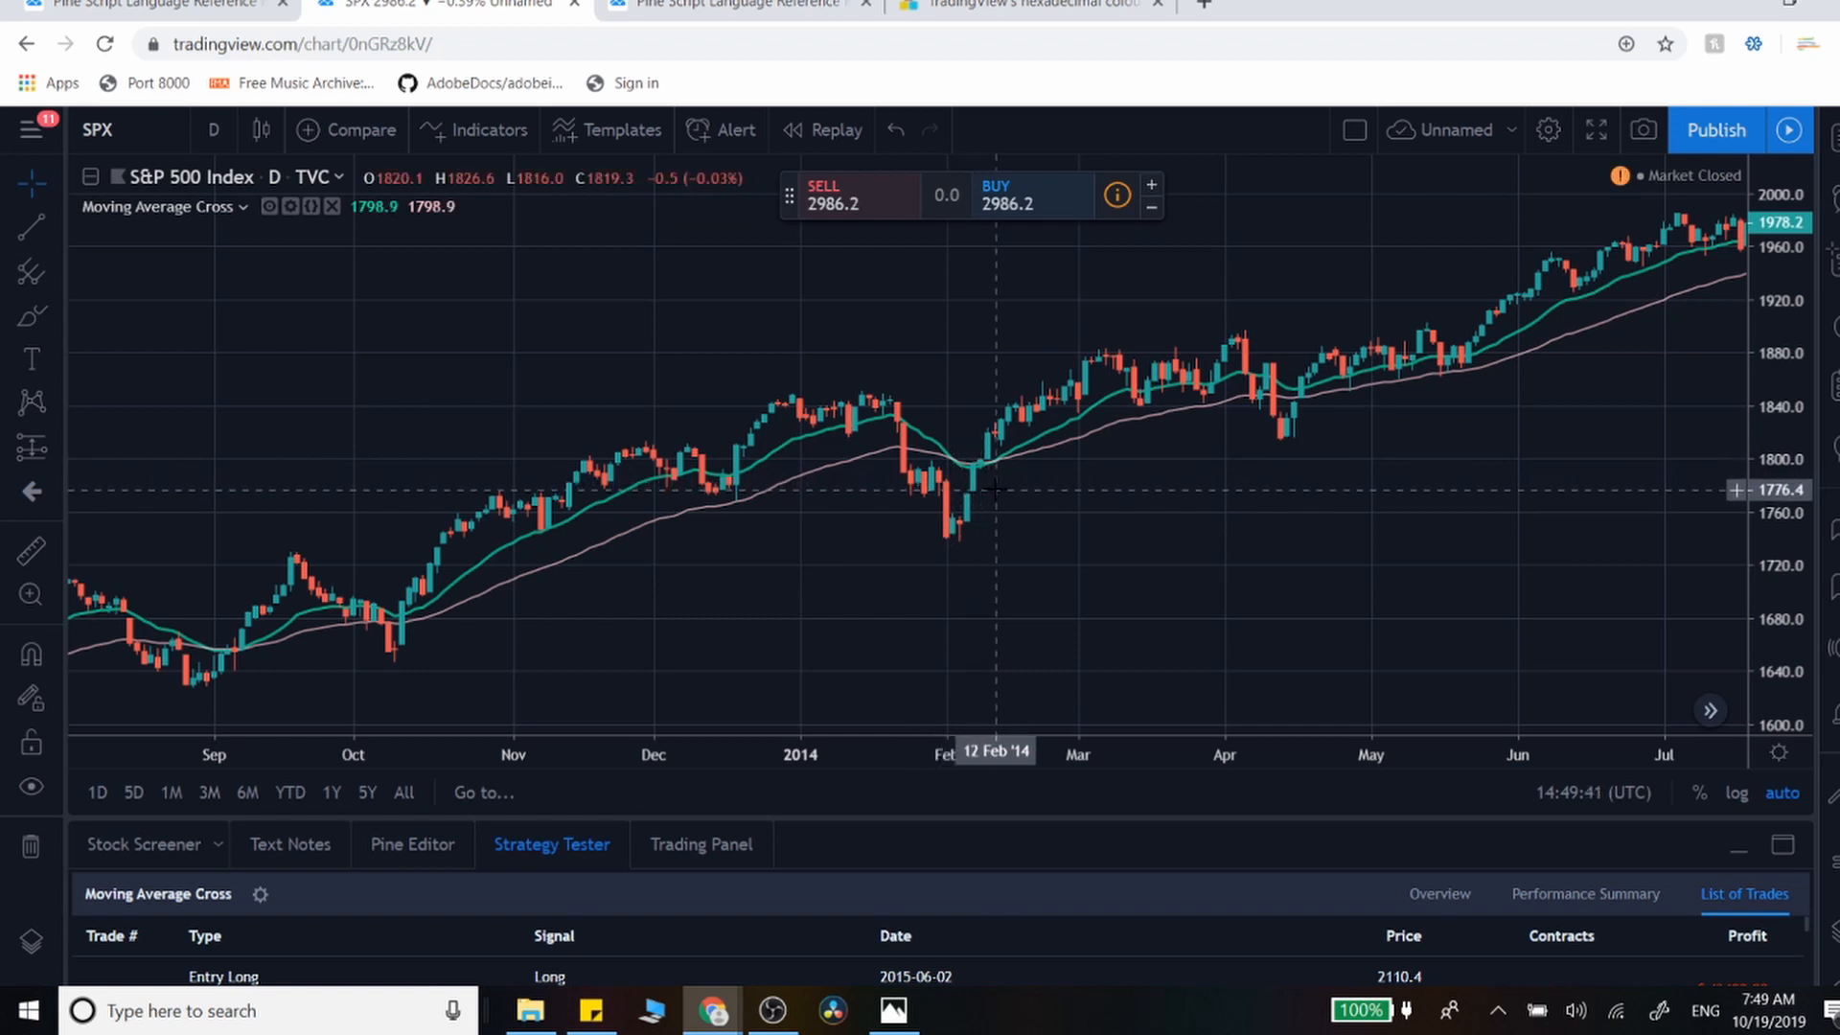
mouse_move(1029, 502)
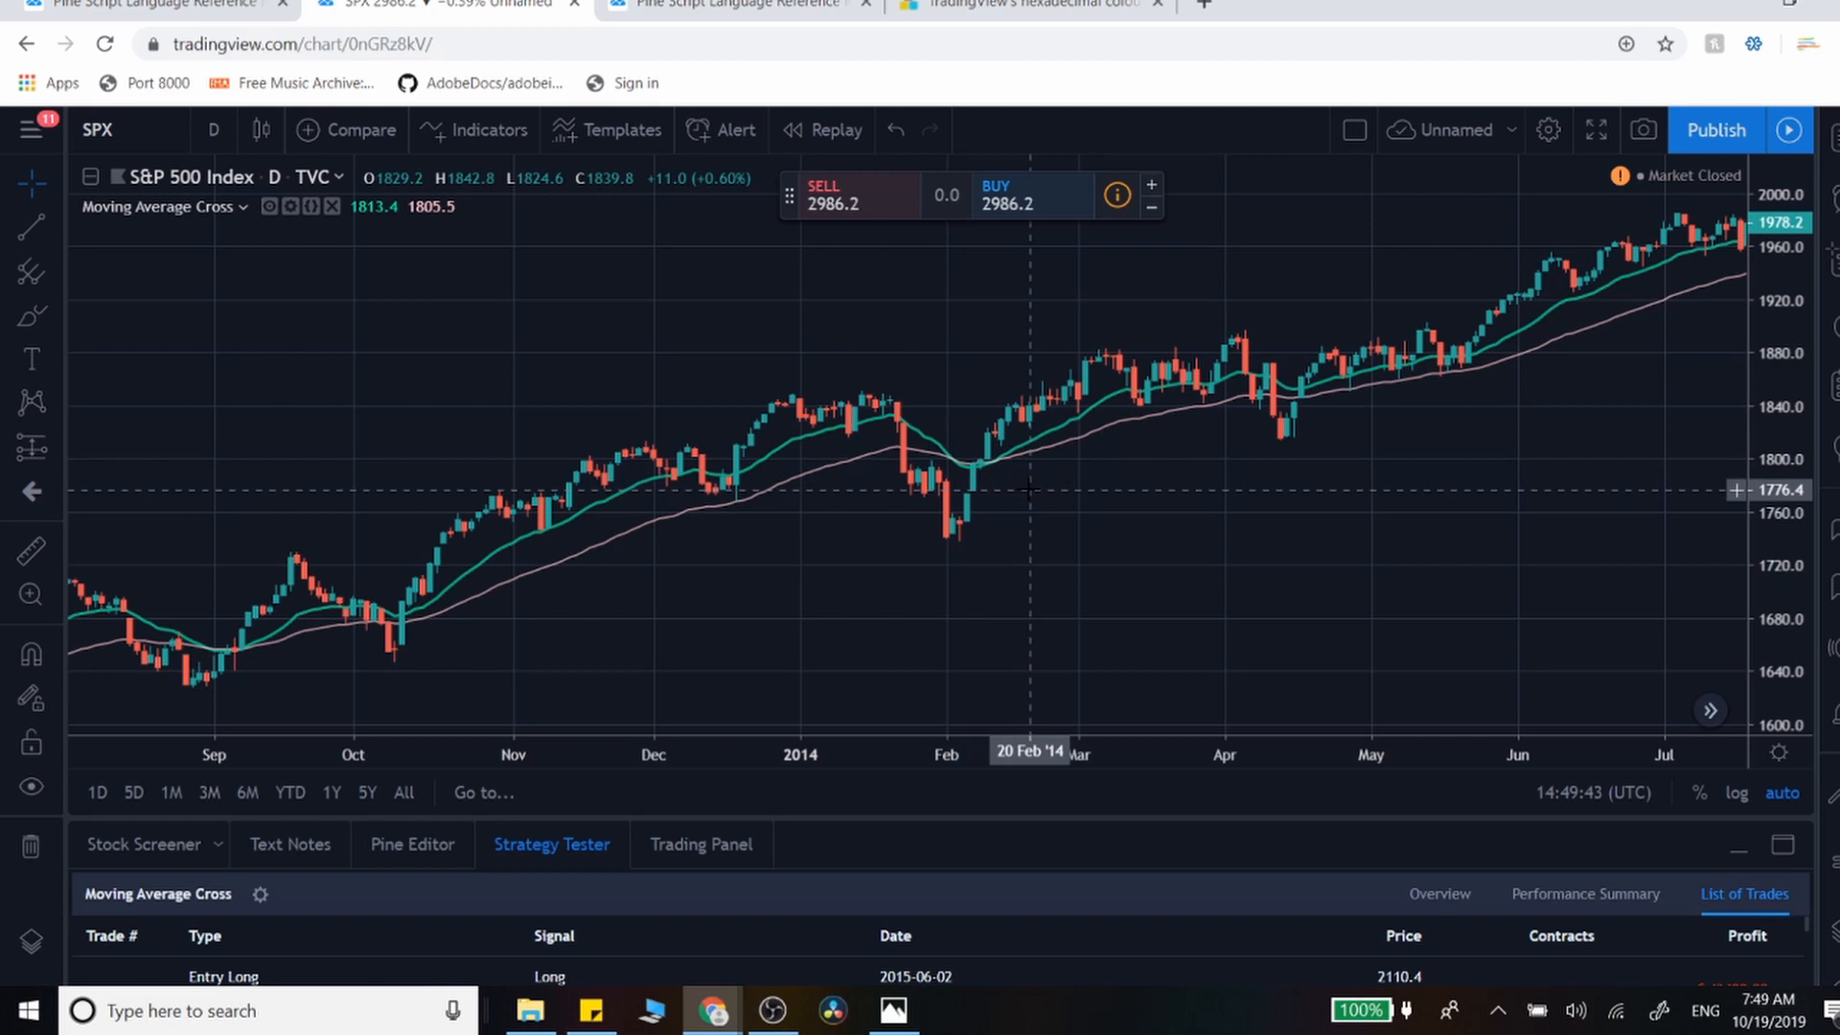
mouse_move(1055, 511)
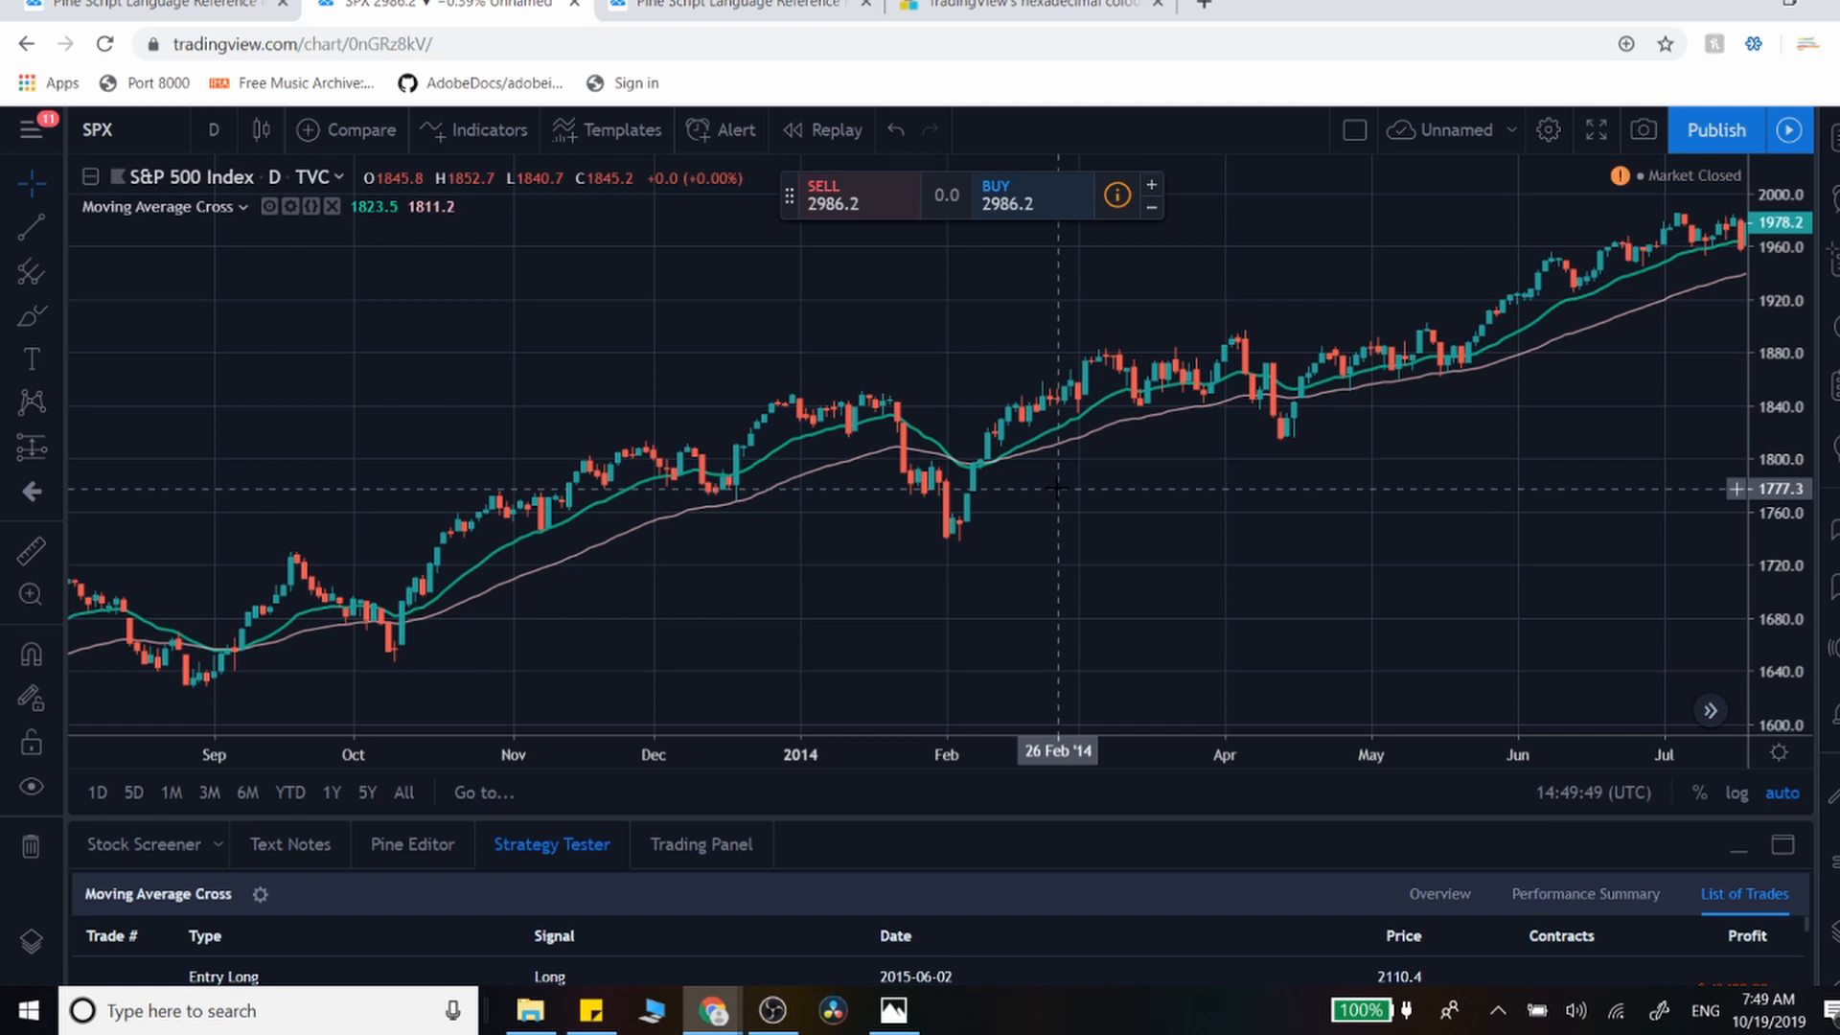
mouse_move(1061, 487)
text(shortcondition )
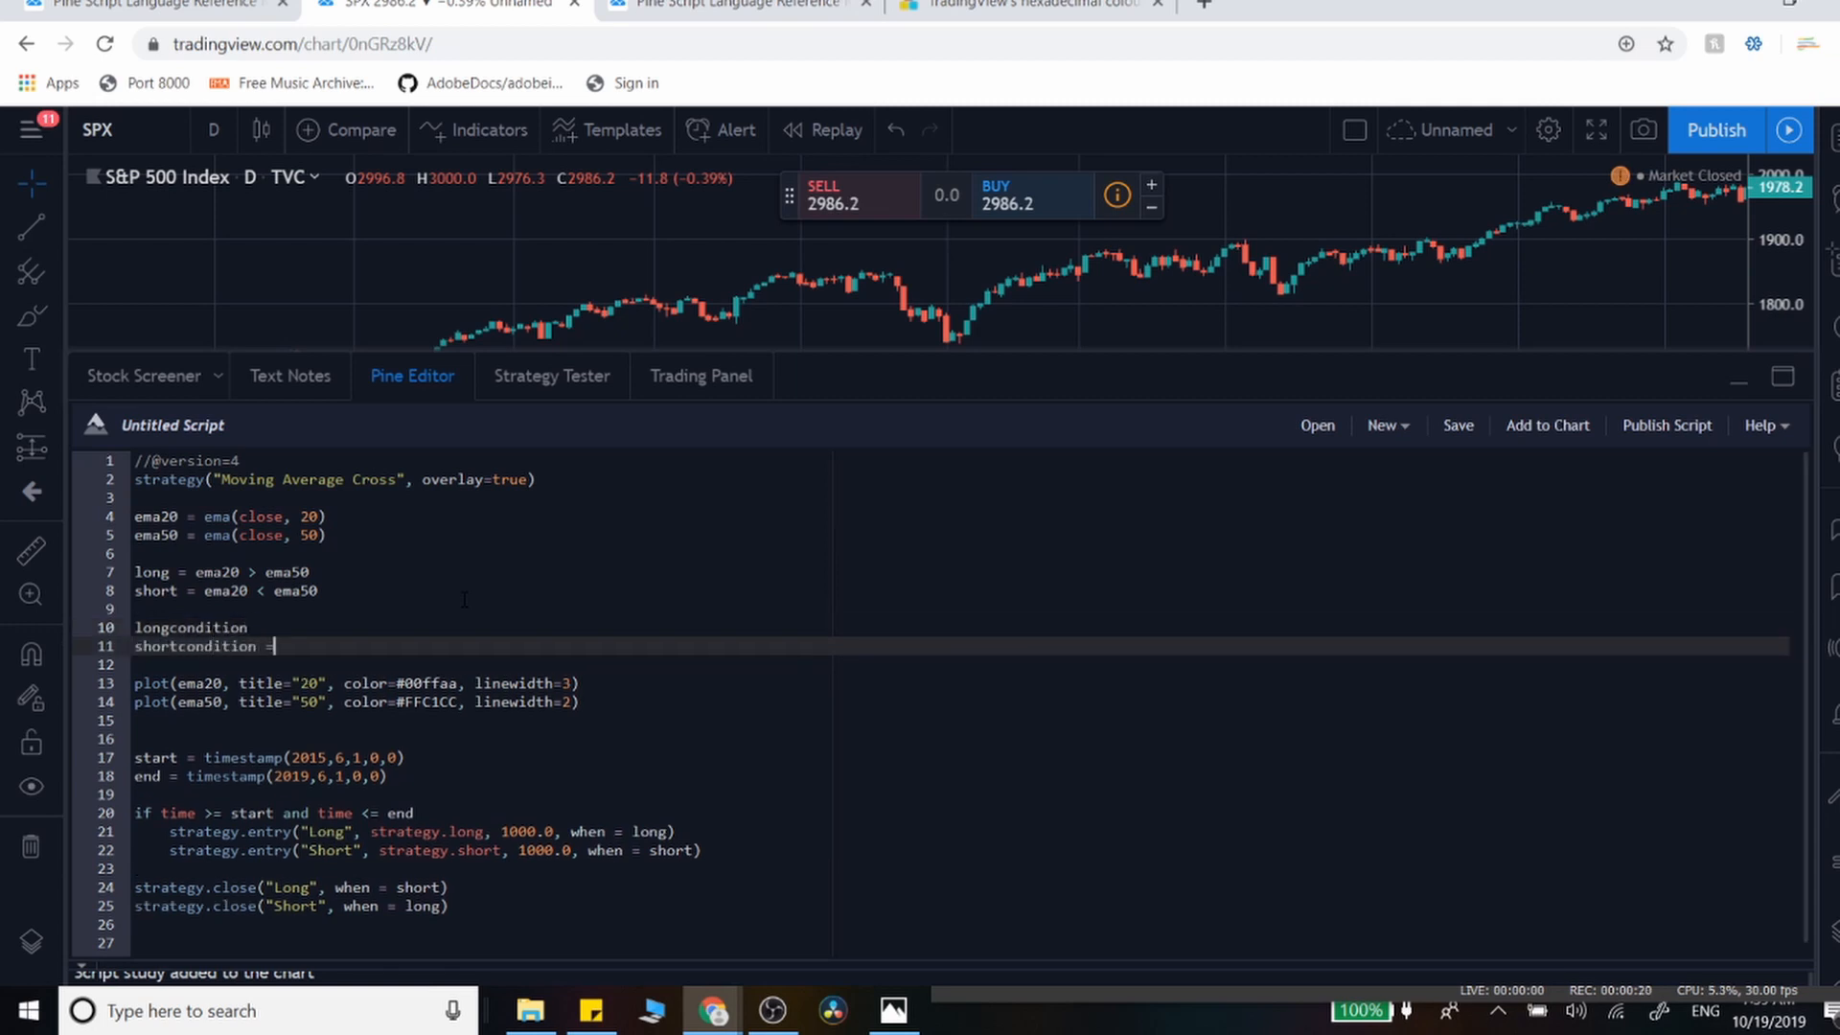
- Define longcondition as long and long[11], shortcondition as short and short[10]
text(= long and long[10] and not)
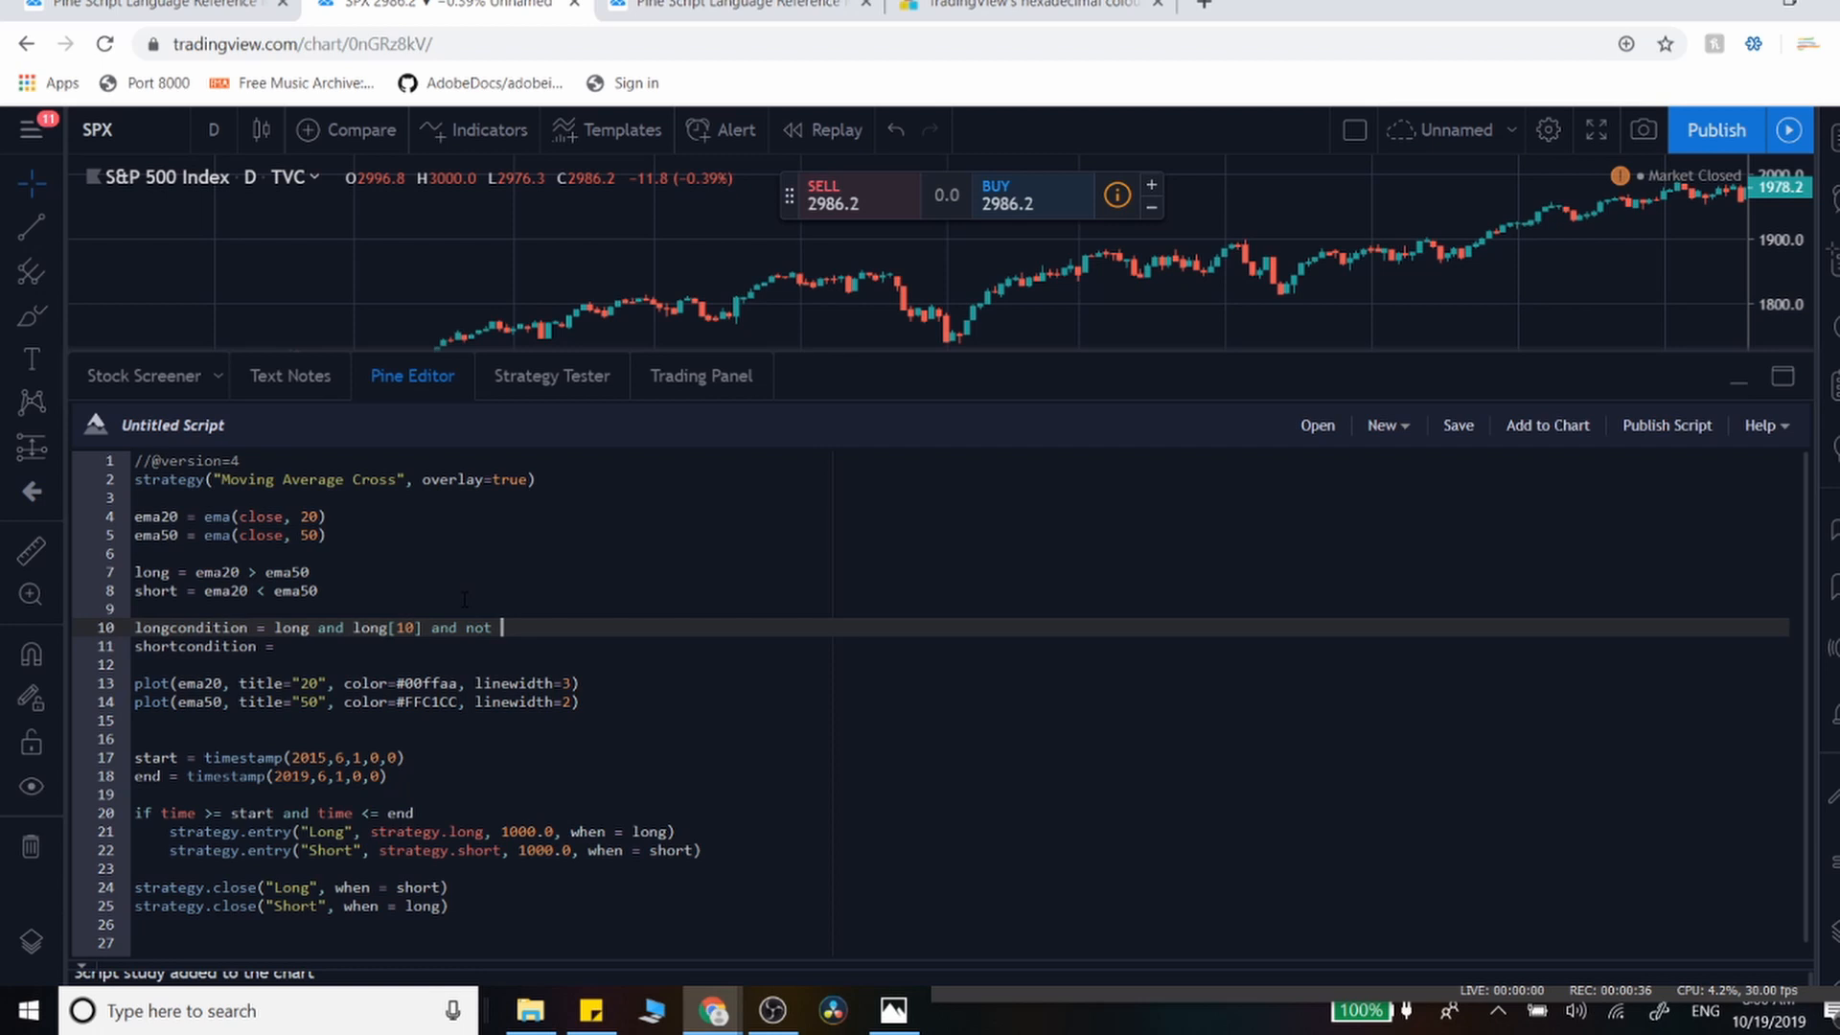
text(long[11])
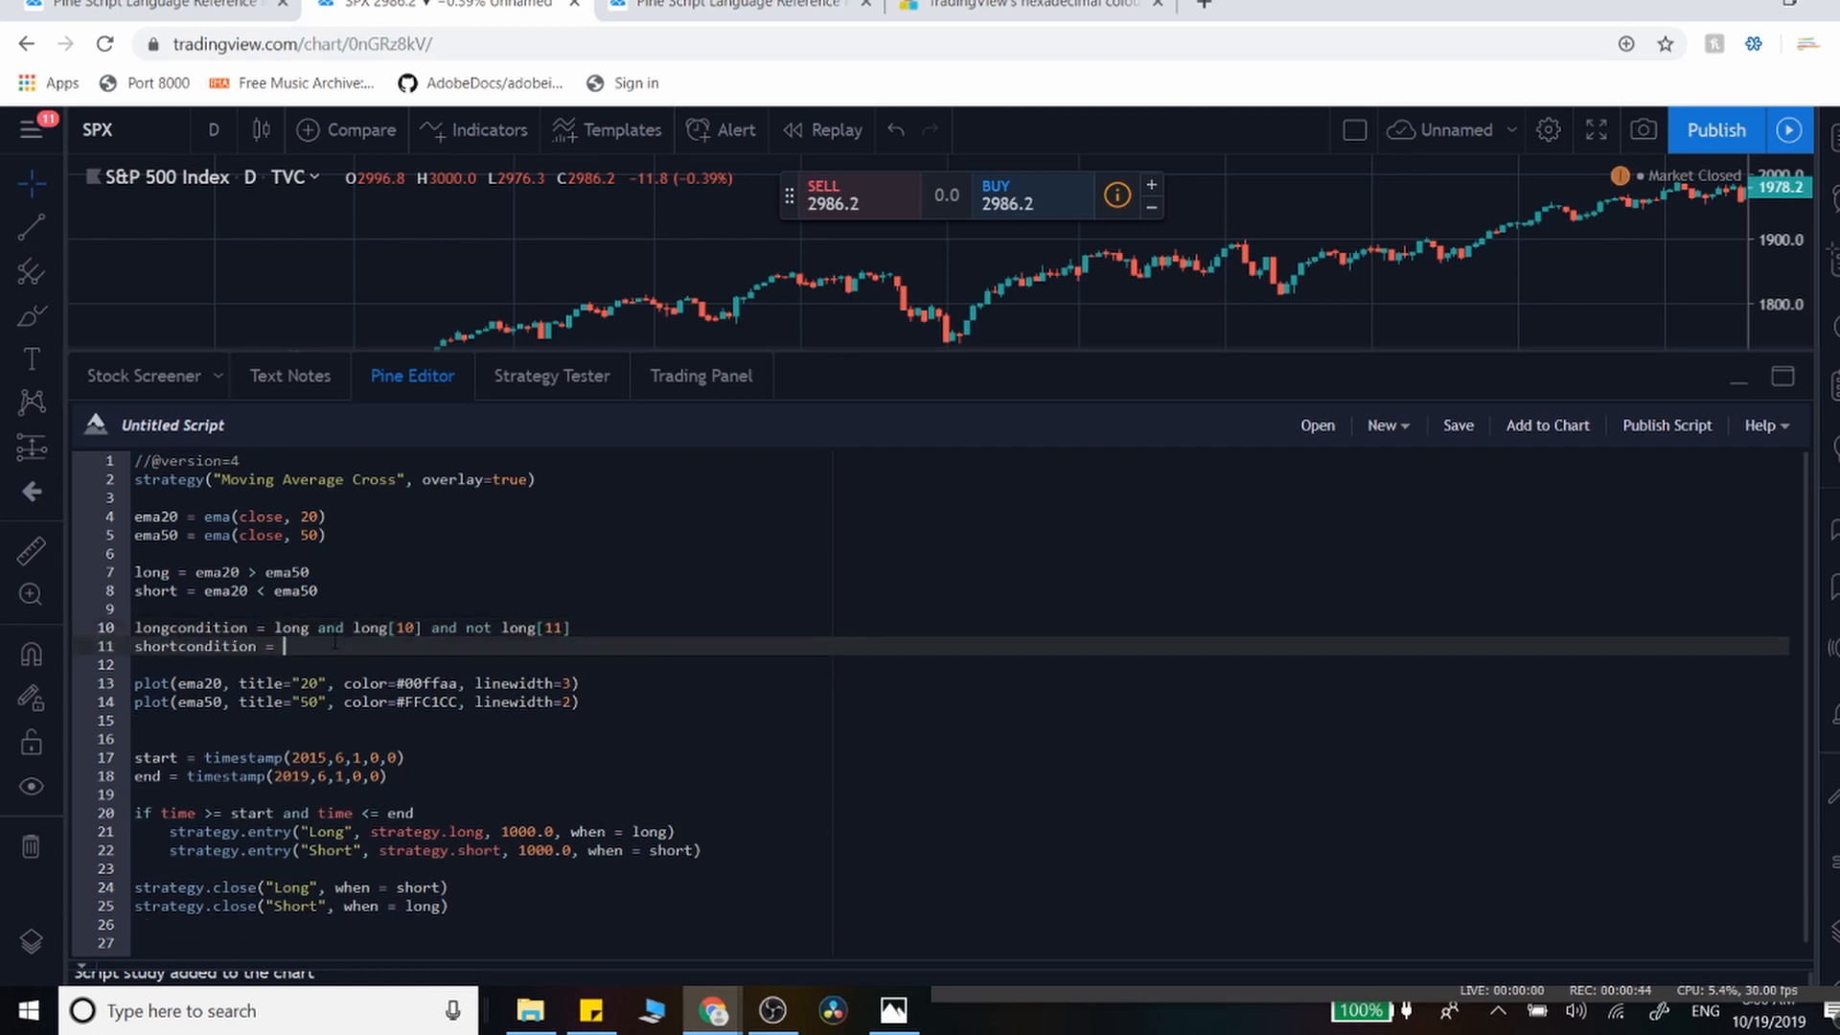
text(short and short[10] and not short[11)
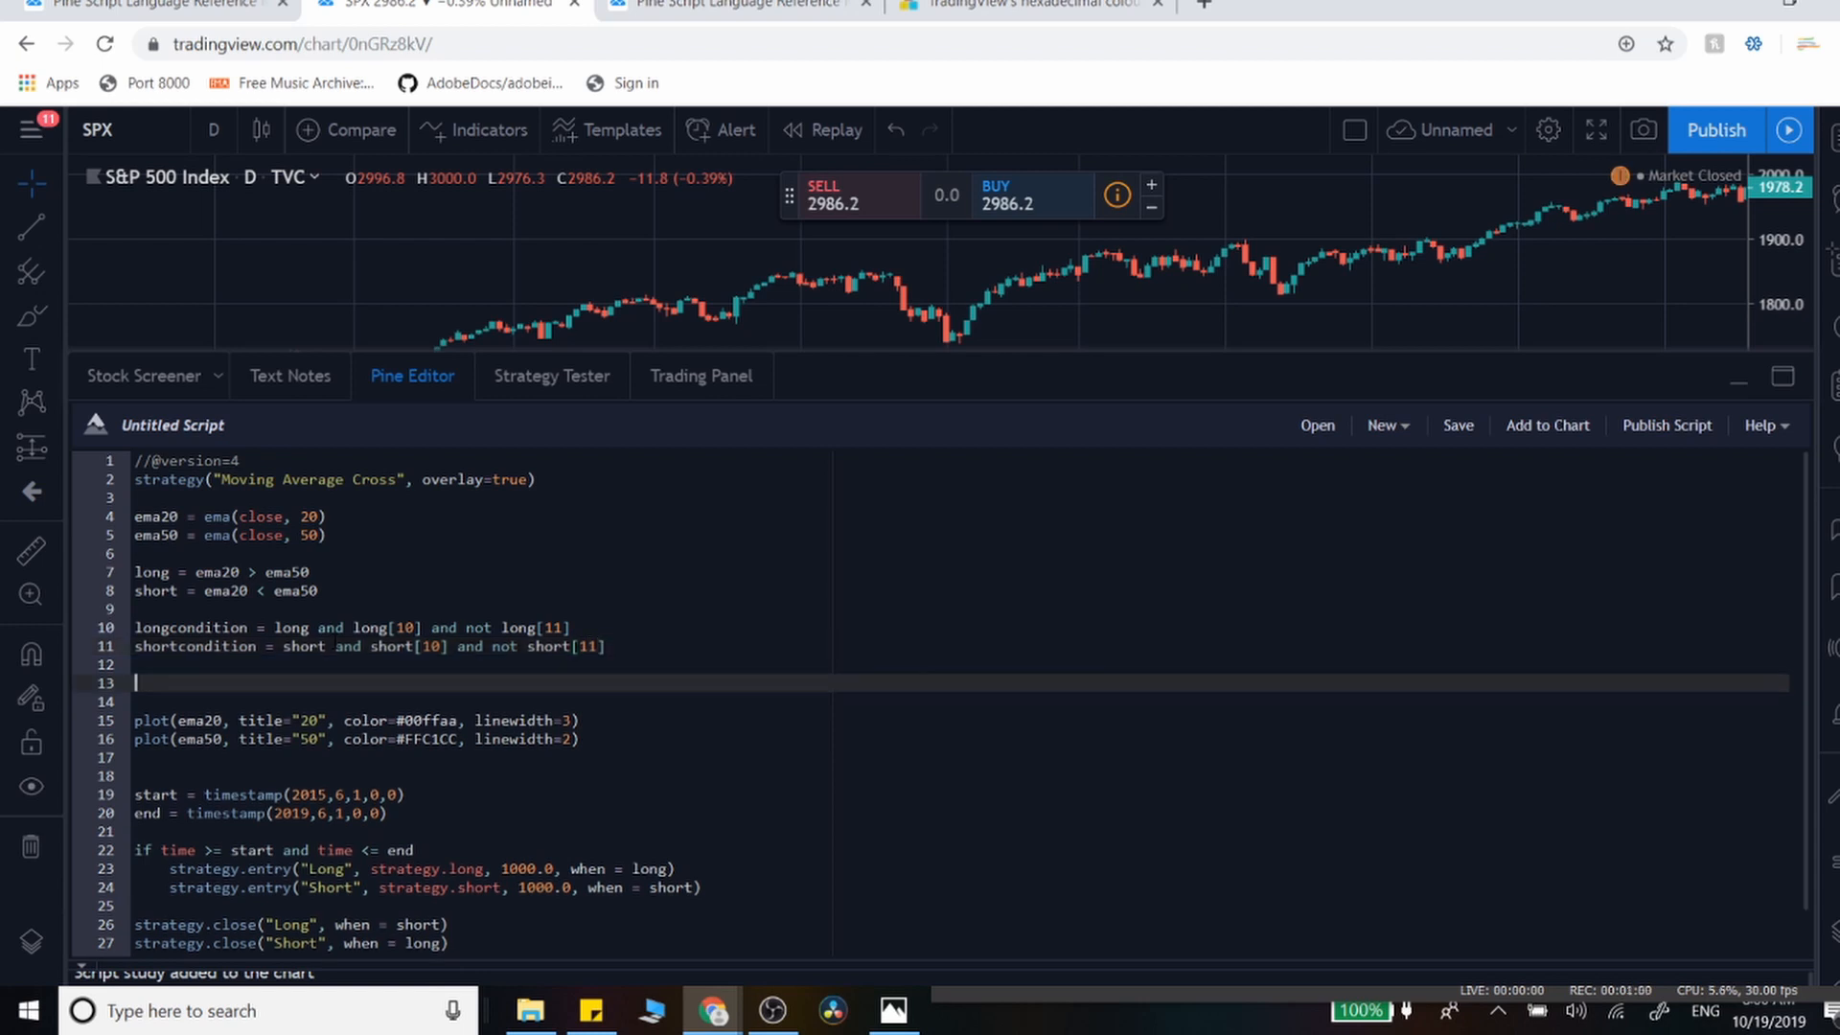
- Define closelong and closeshort EMA-cross exits, use the conditions in entries, and apply
text(closelong = ema20)
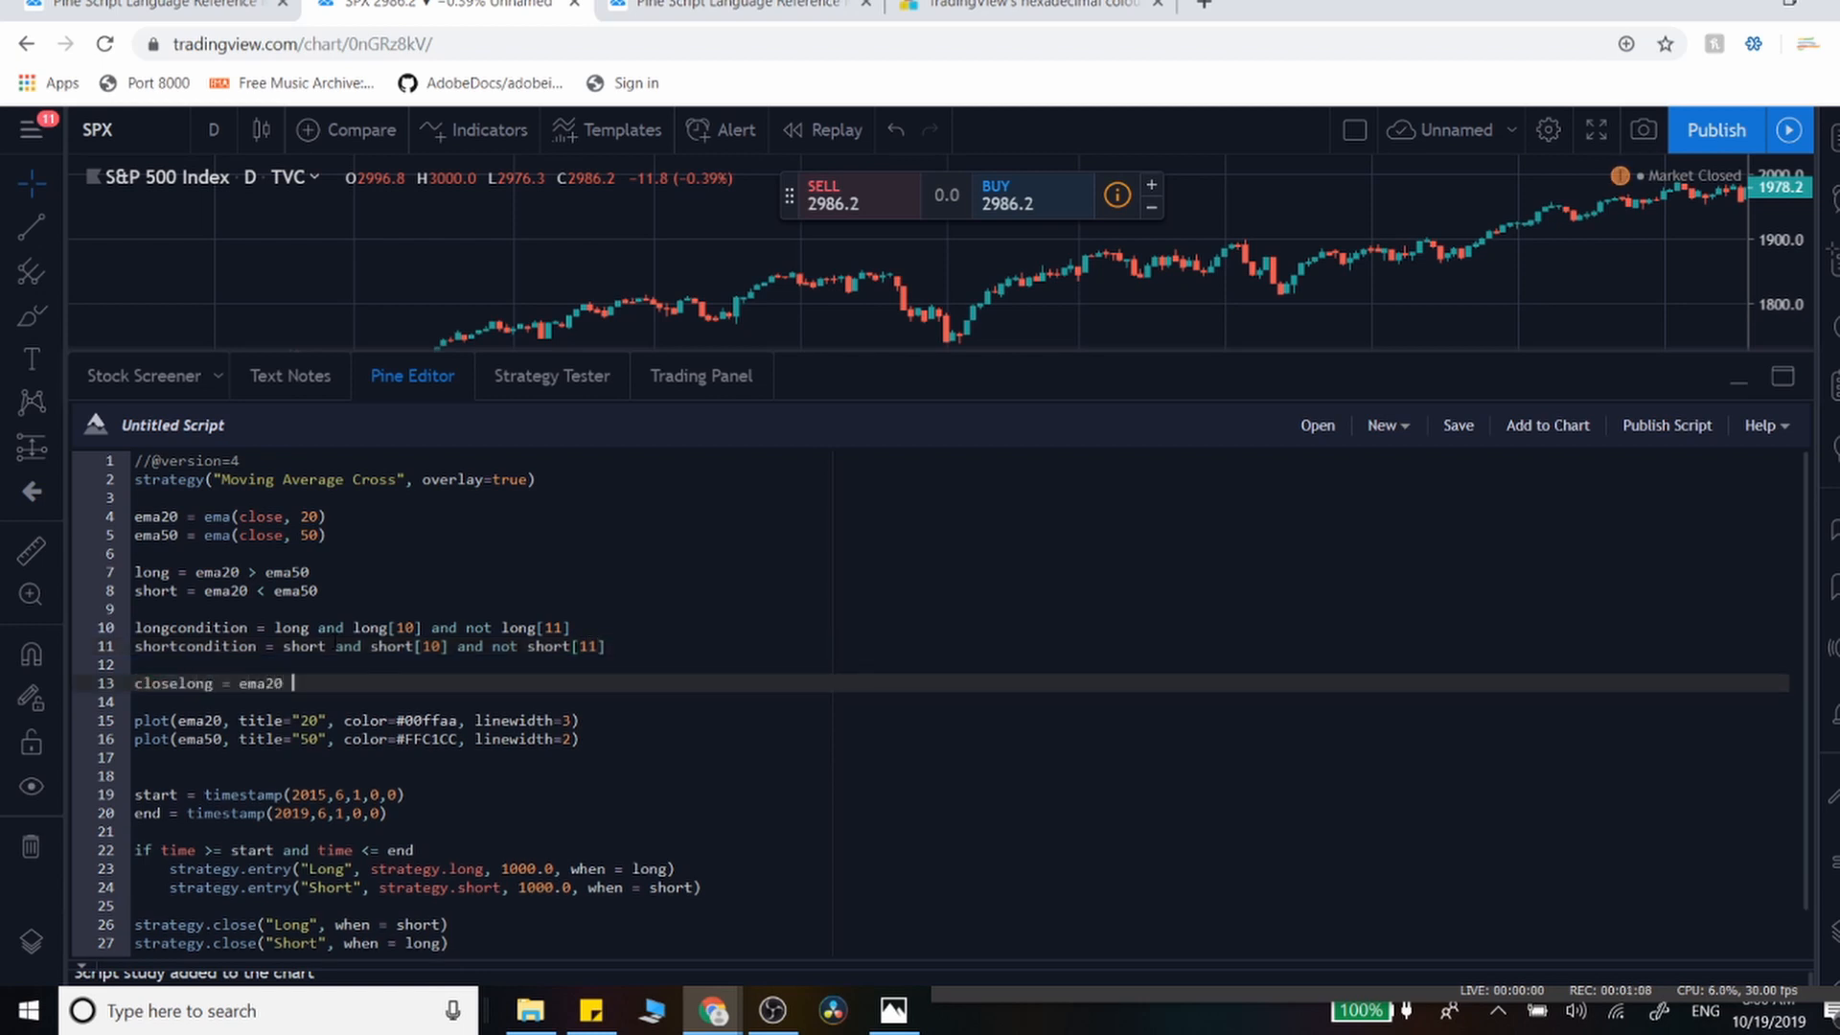
text(< ema50 and not)
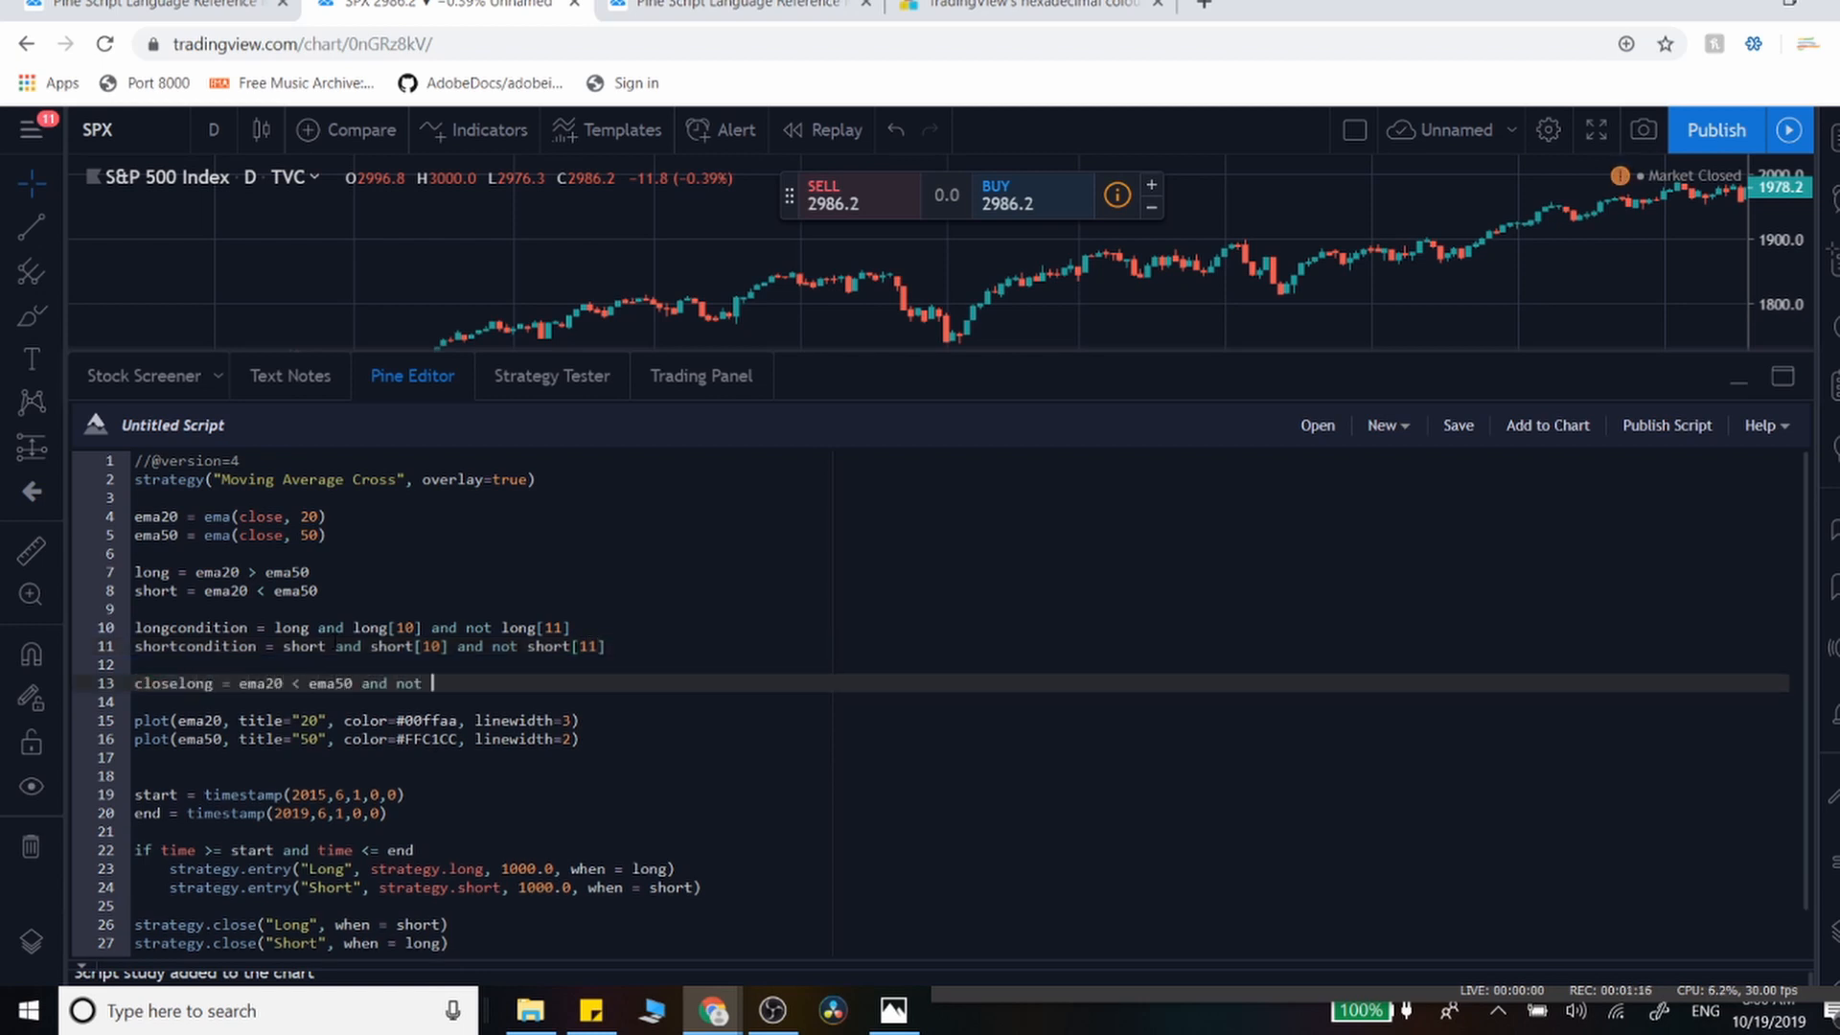
text(long[11])
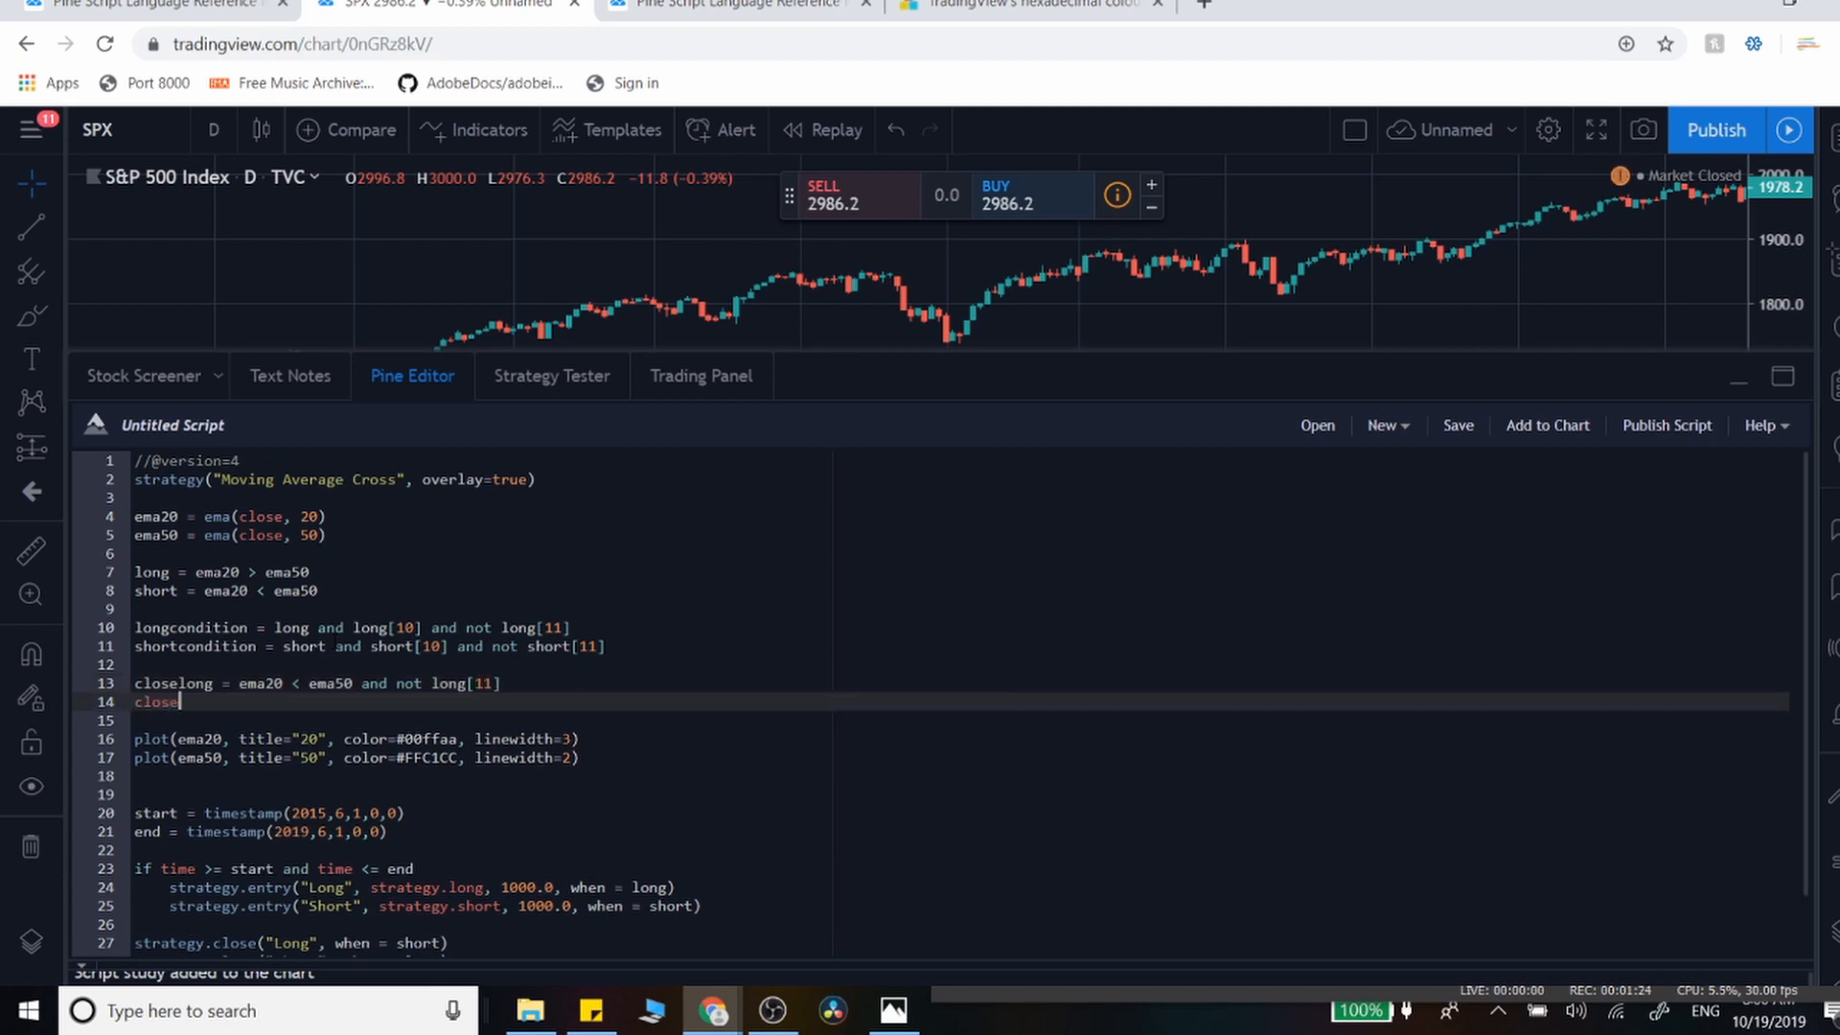
text(short = ema20 >)
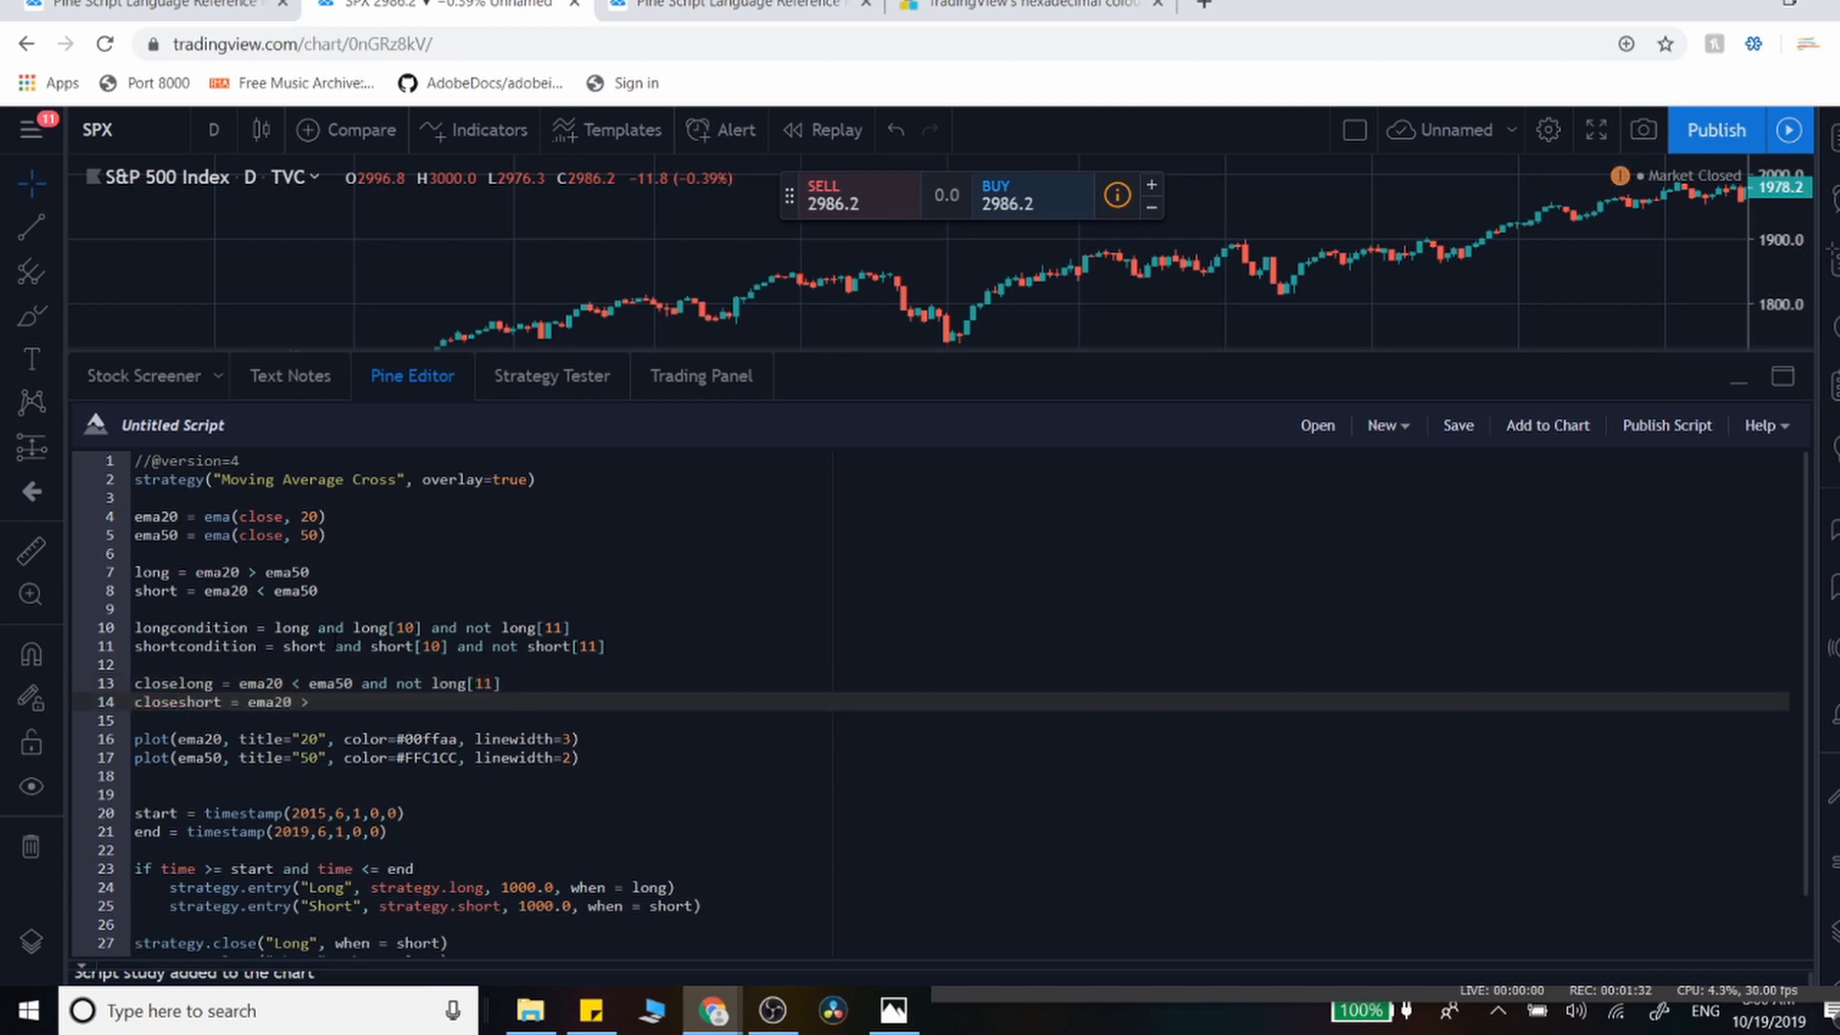
text(ema50 and not short[11)
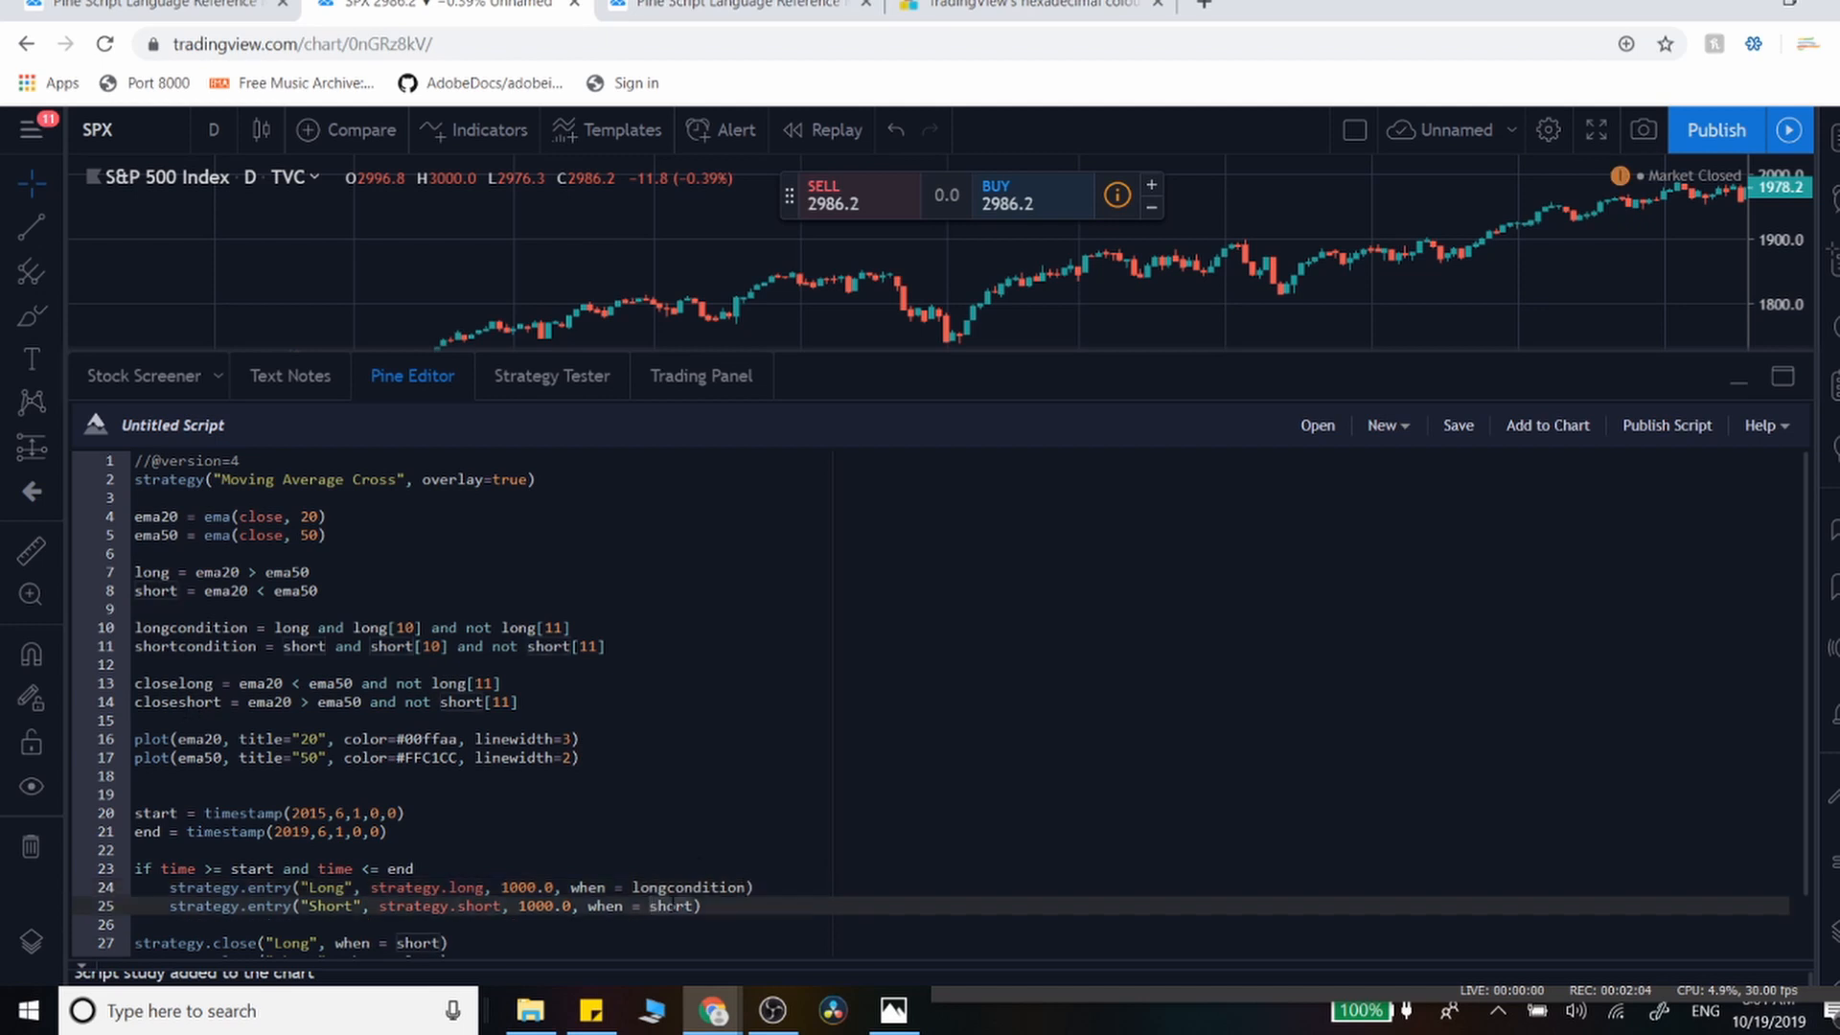
text(condition)
click(963, 943)
text(clo)
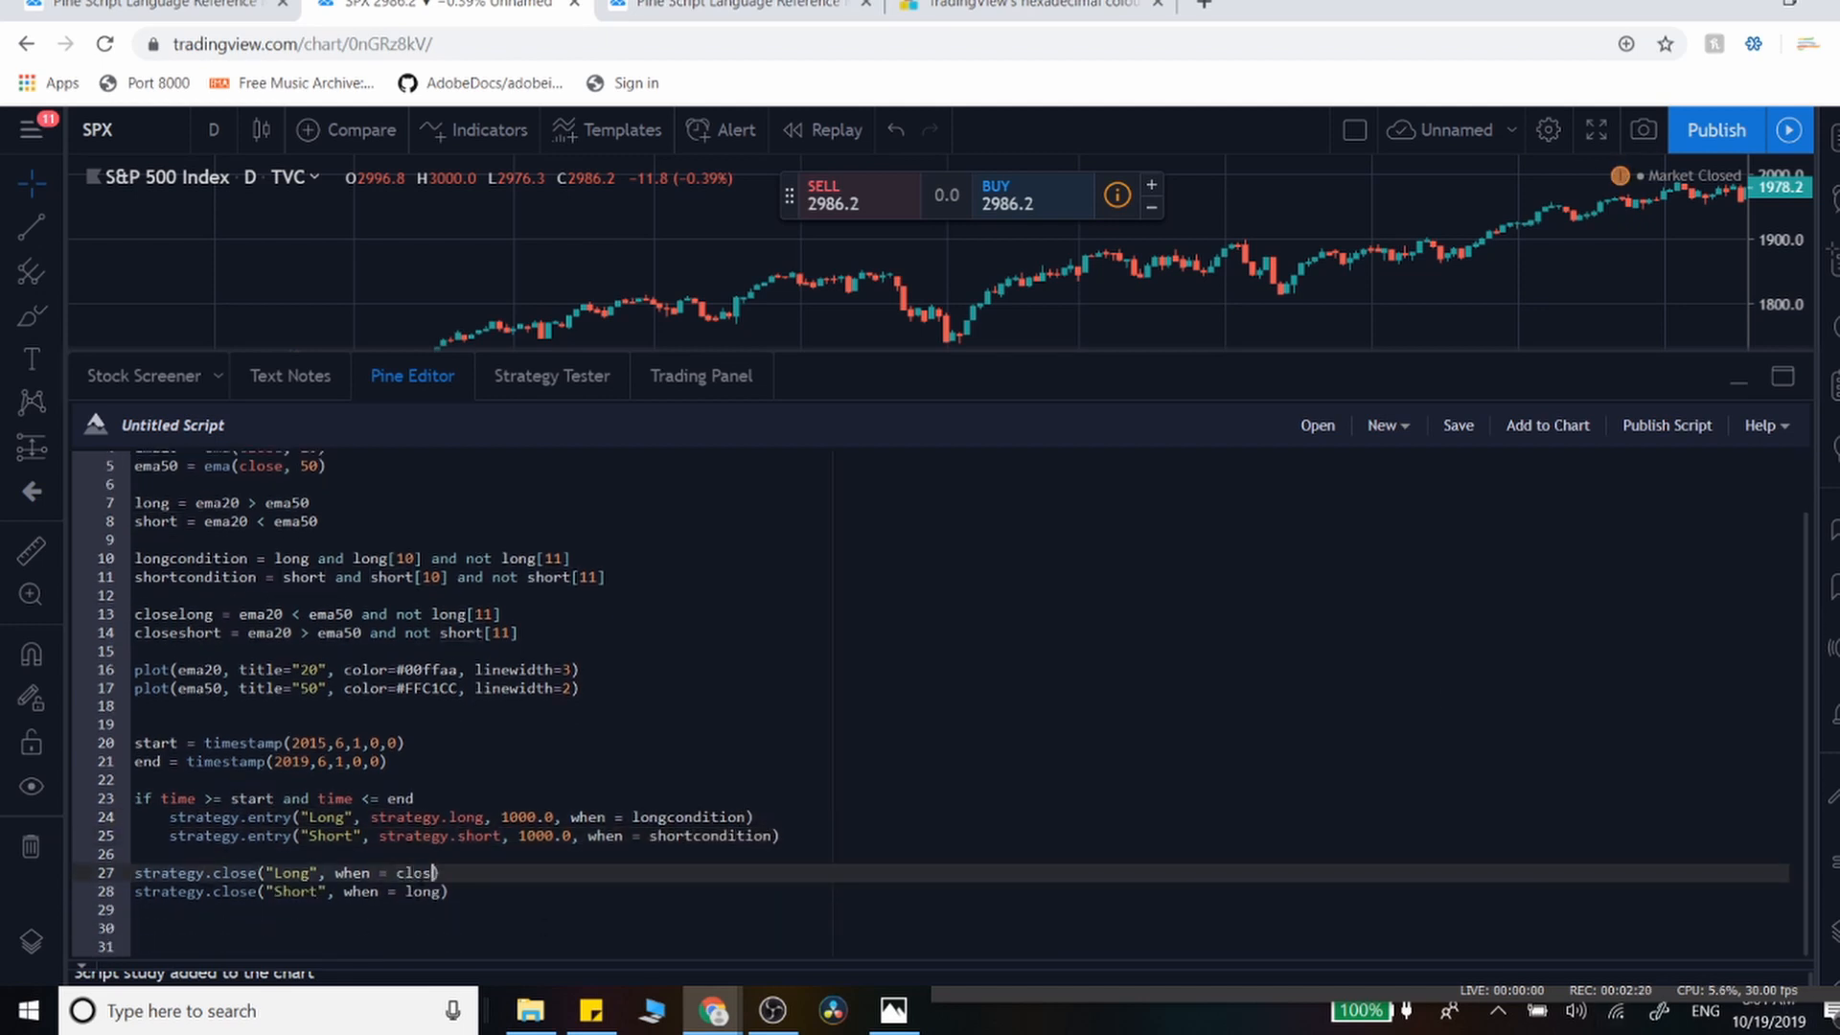
click(551, 376)
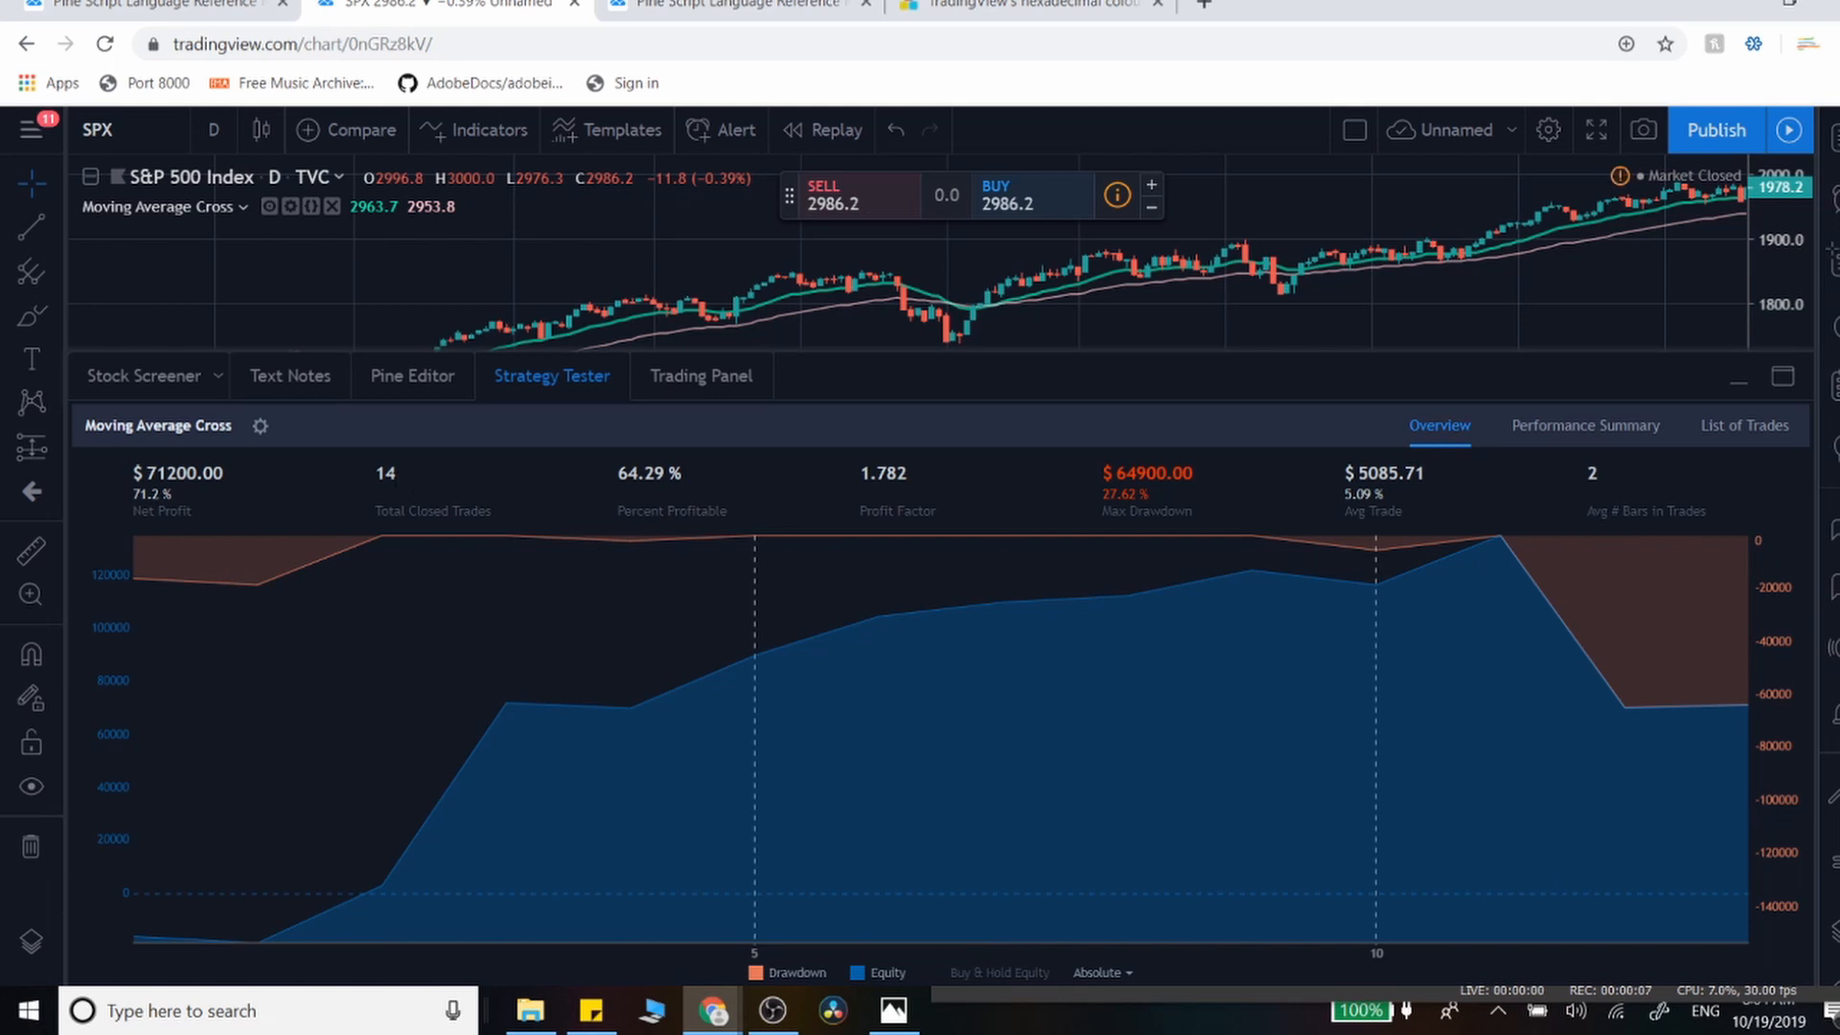
mouse_move(438, 500)
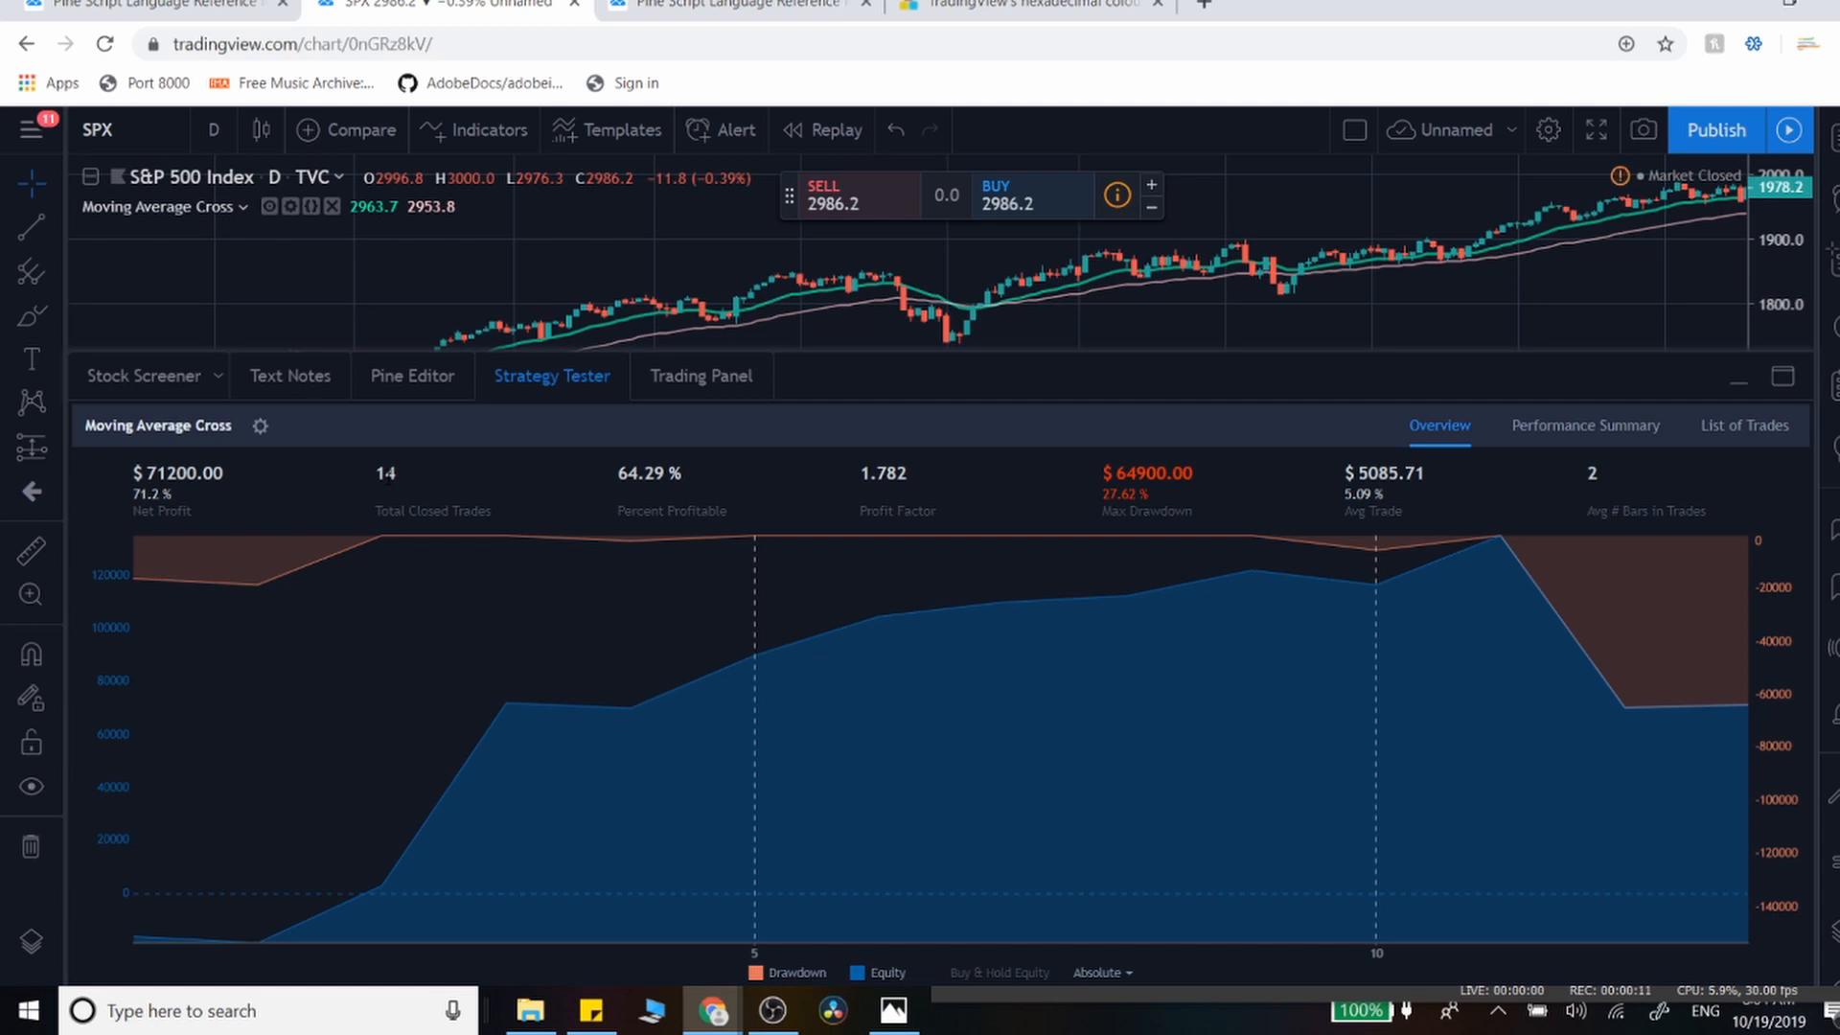
- Highlight the 64.29% Percent Profitable result, then return to the script
double_click(649, 473)
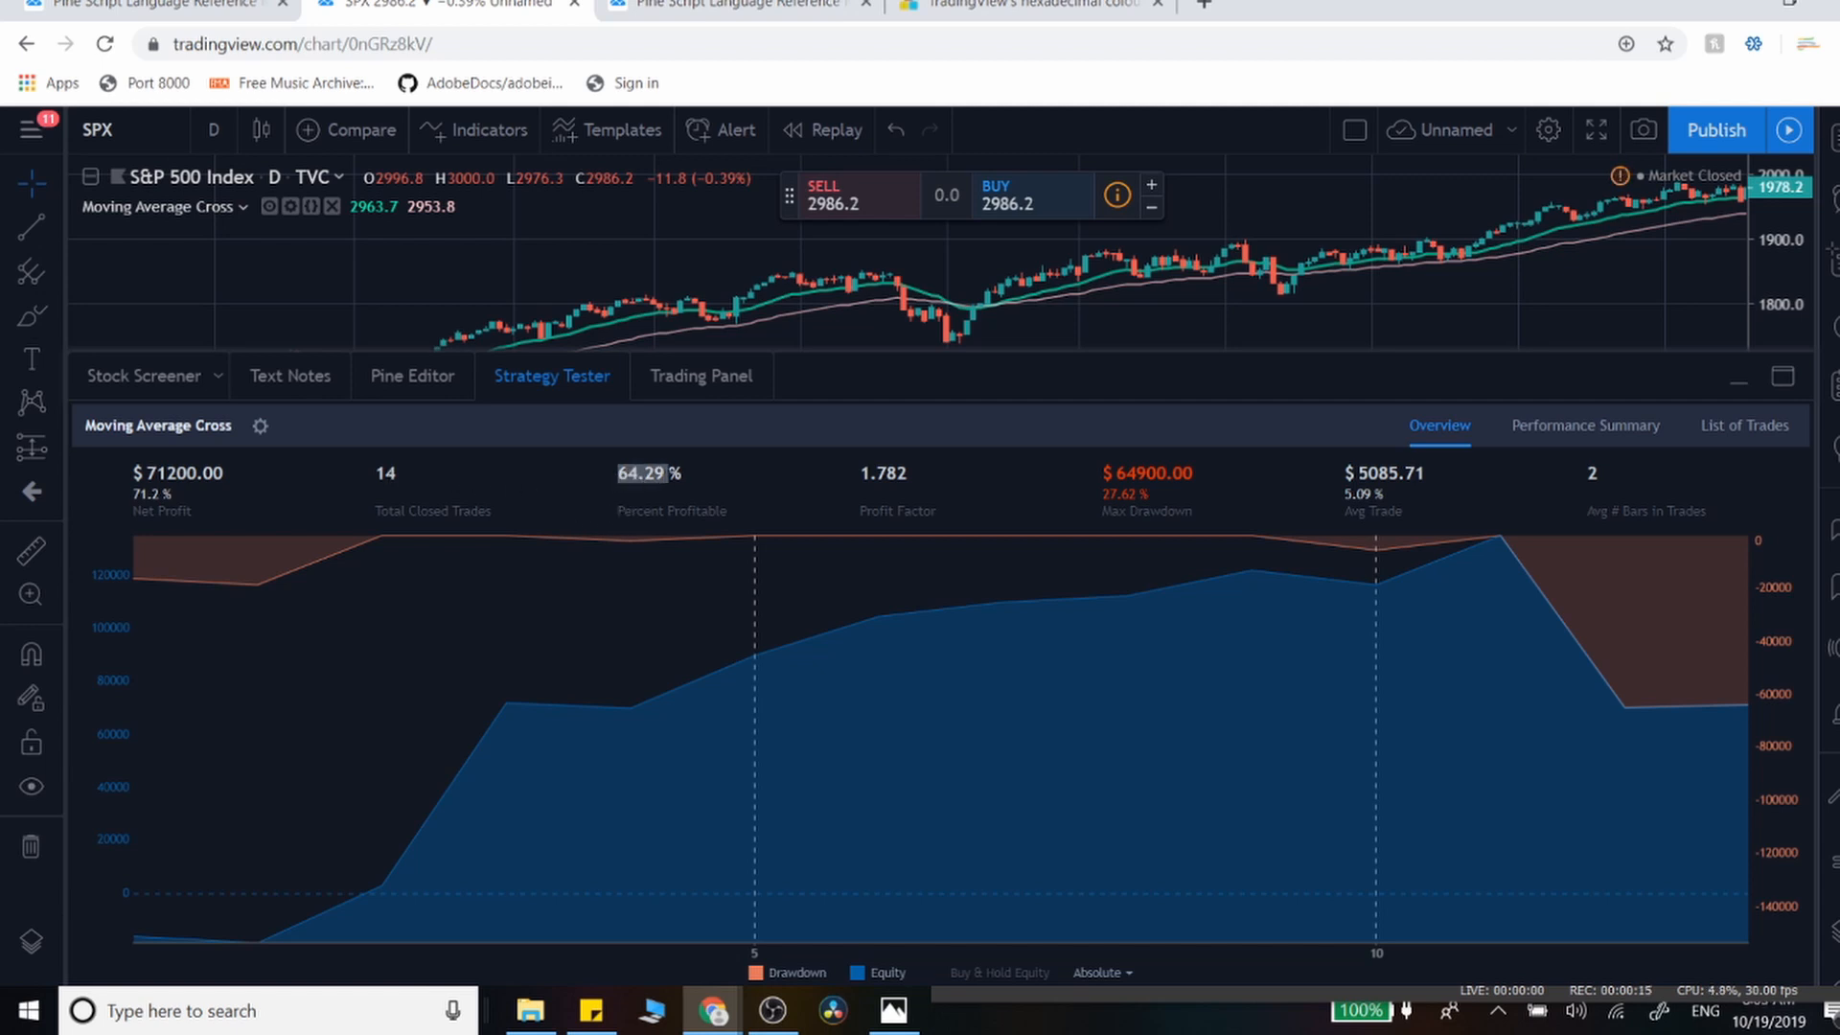
mouse_move(701, 486)
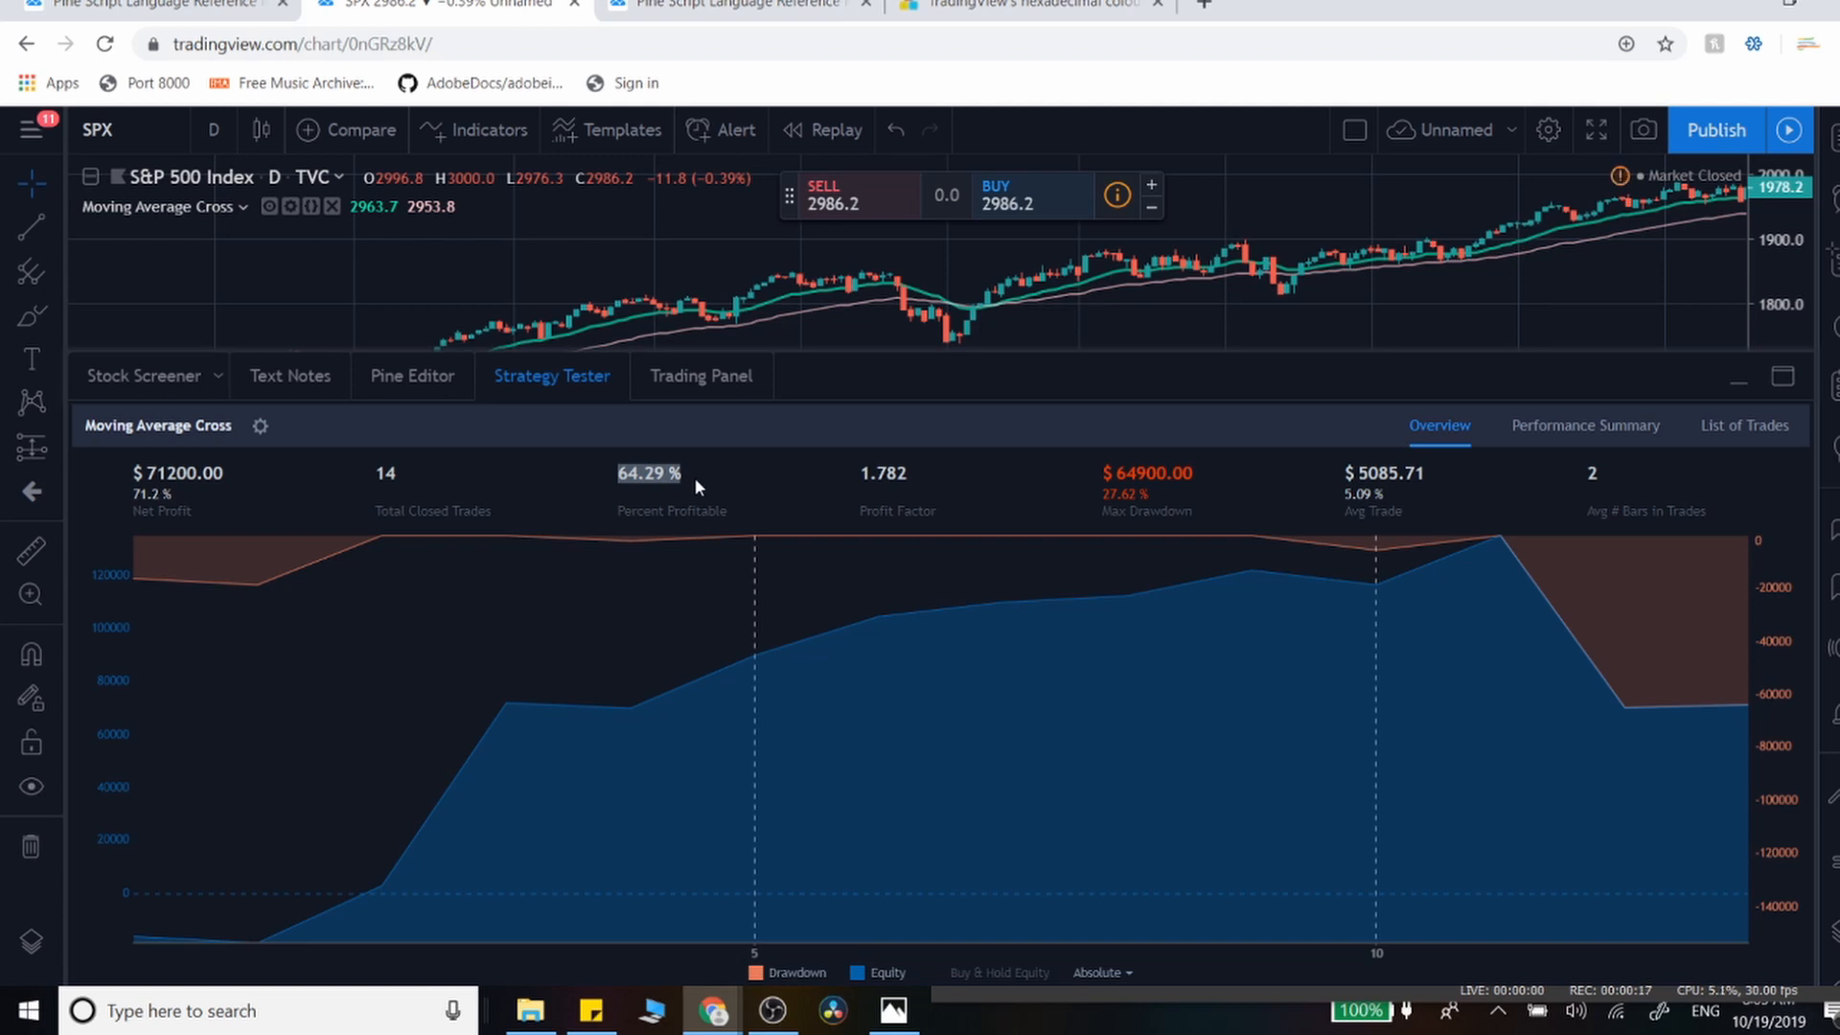
mouse_move(449, 427)
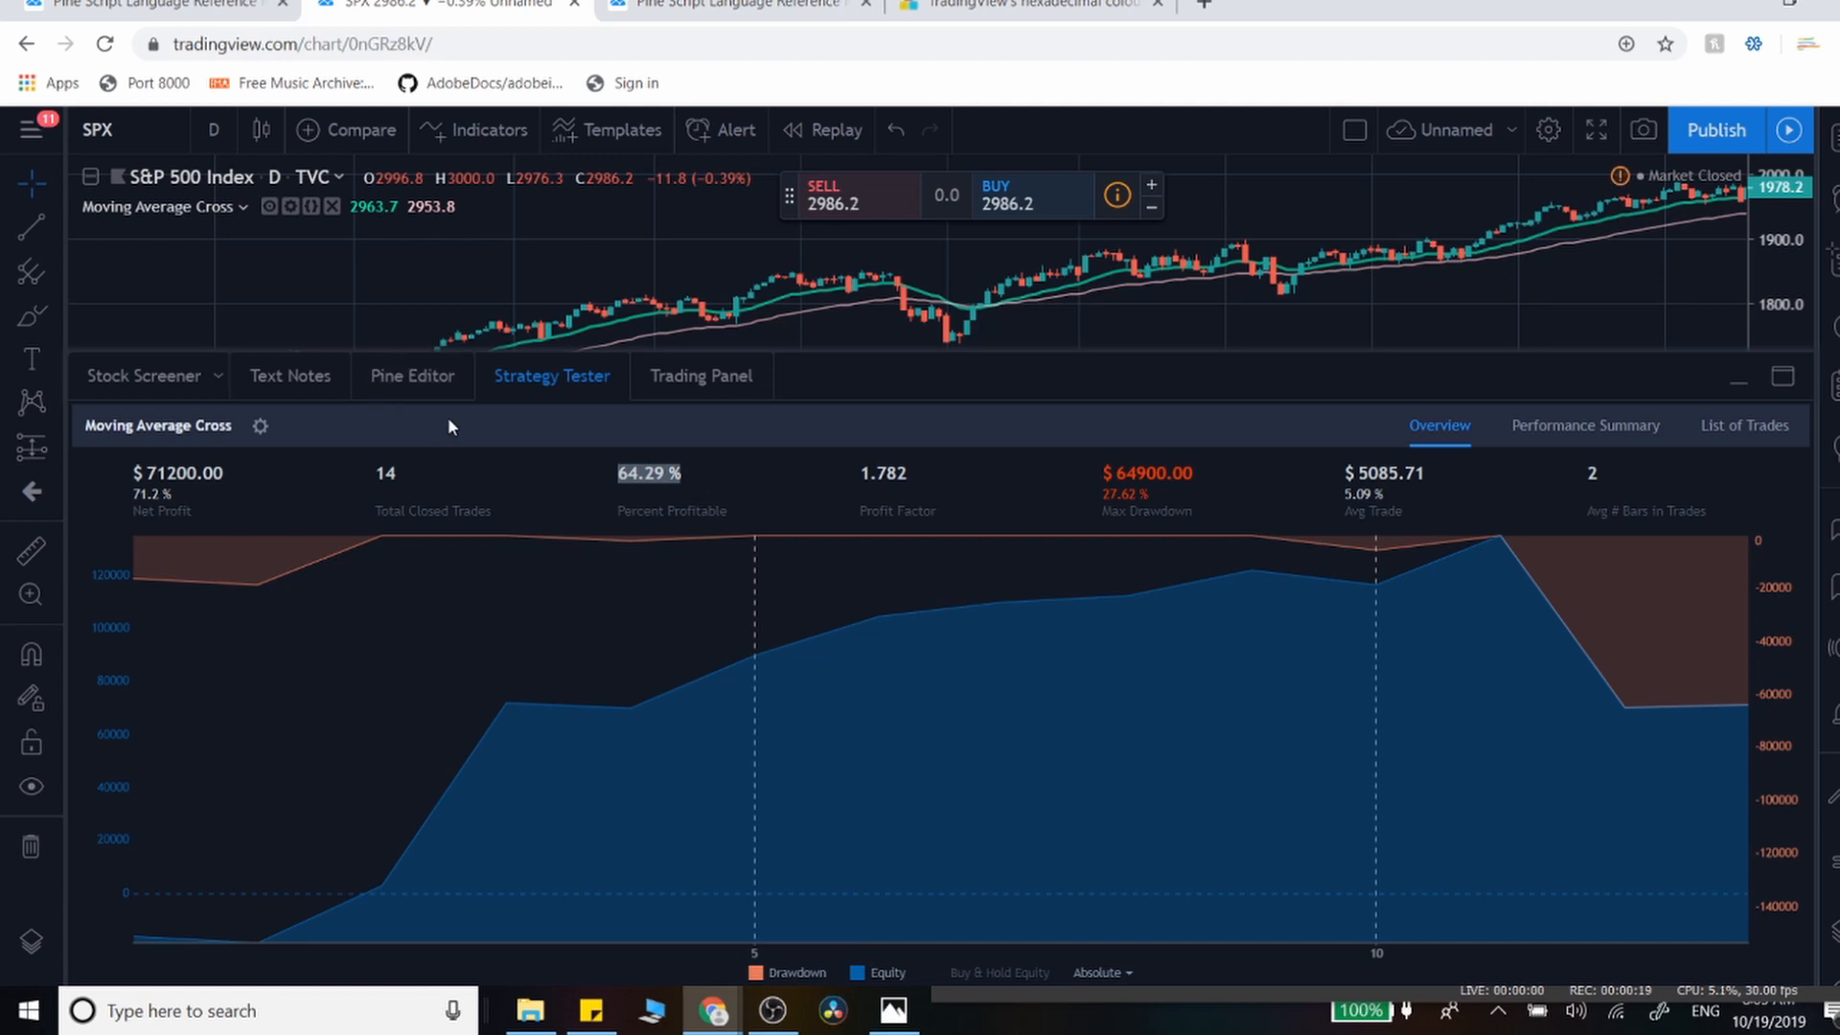
click(412, 376)
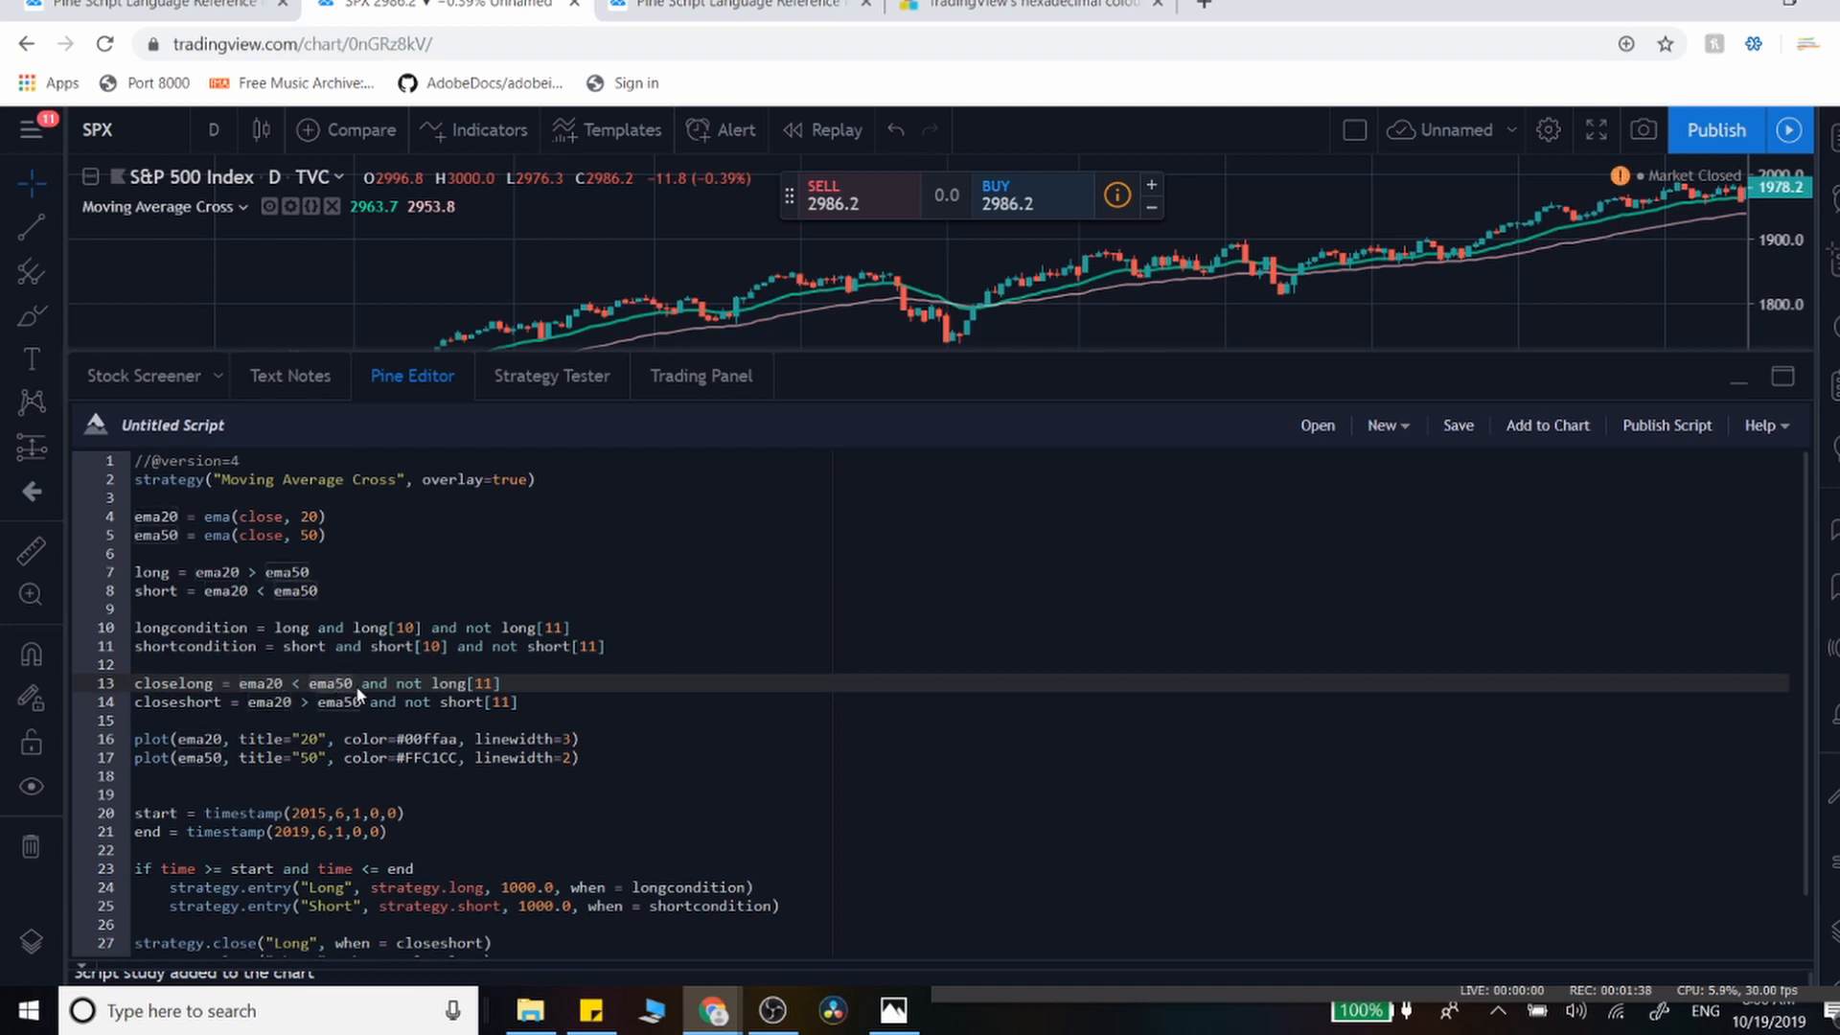
mouse_move(357, 691)
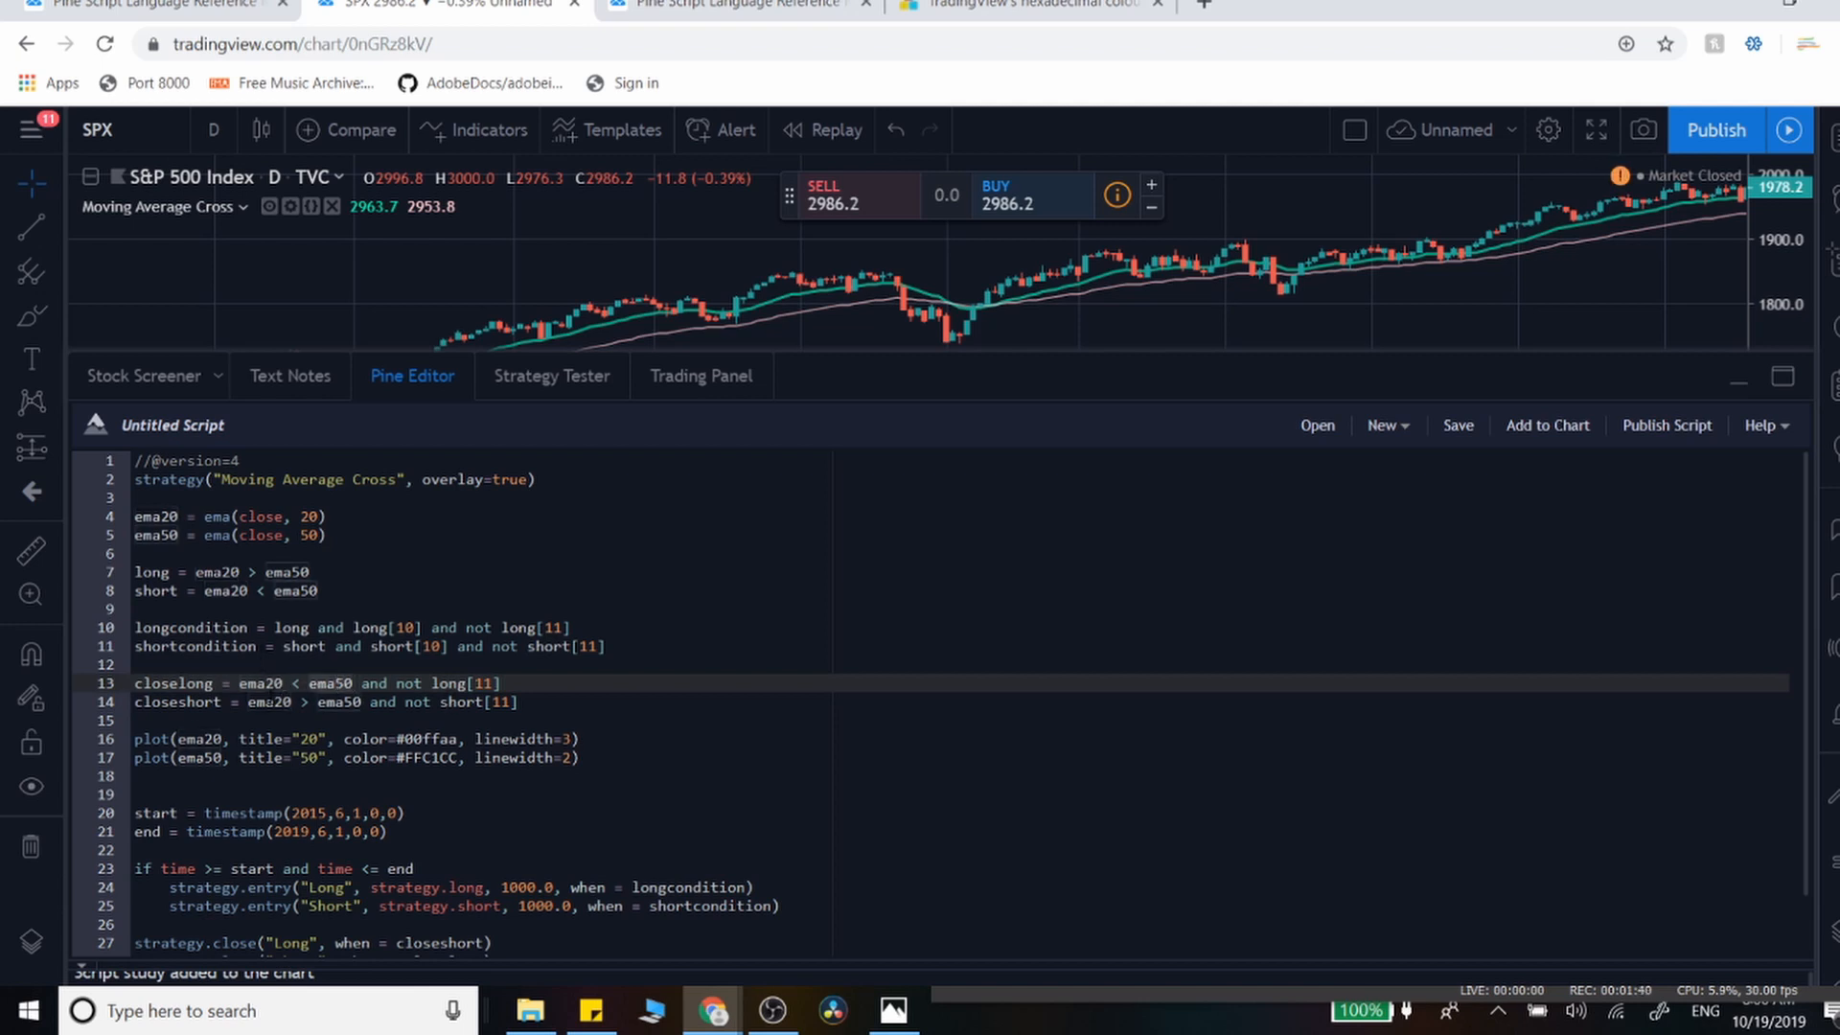
- Examine the closelong exit condition: ema20 < ema50 and not long[11]
click(436, 683)
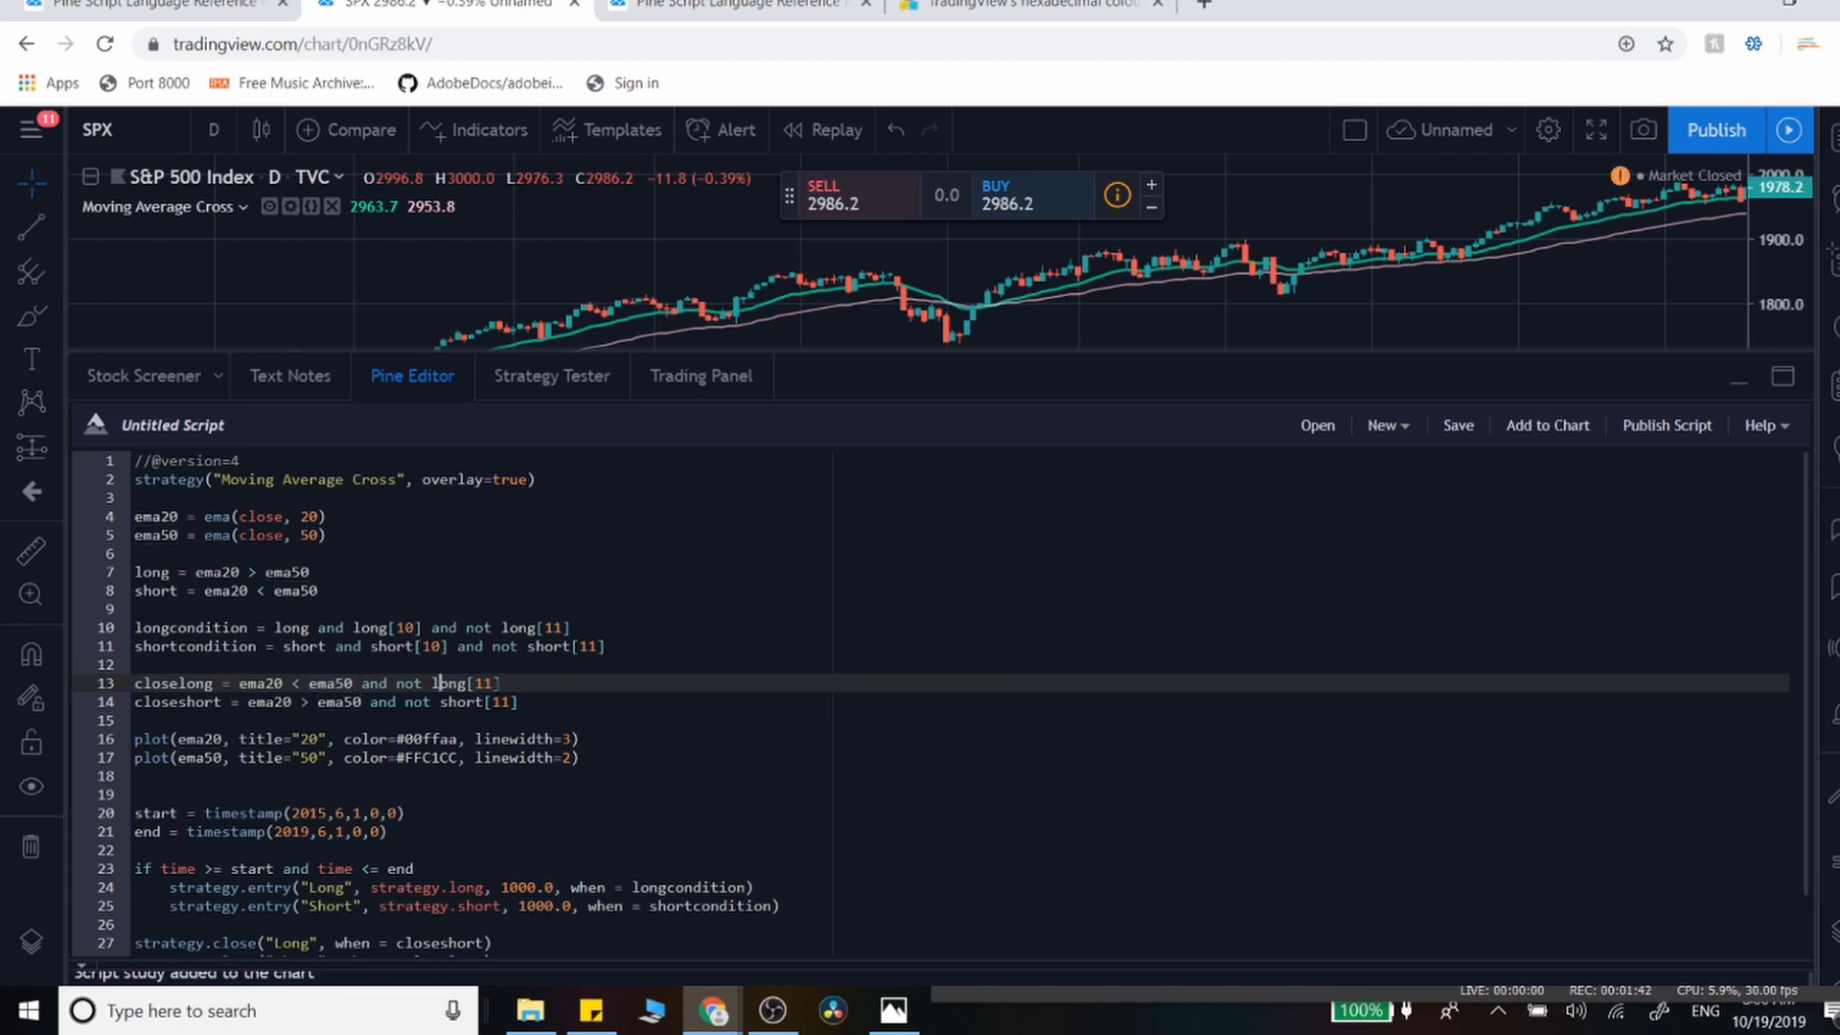